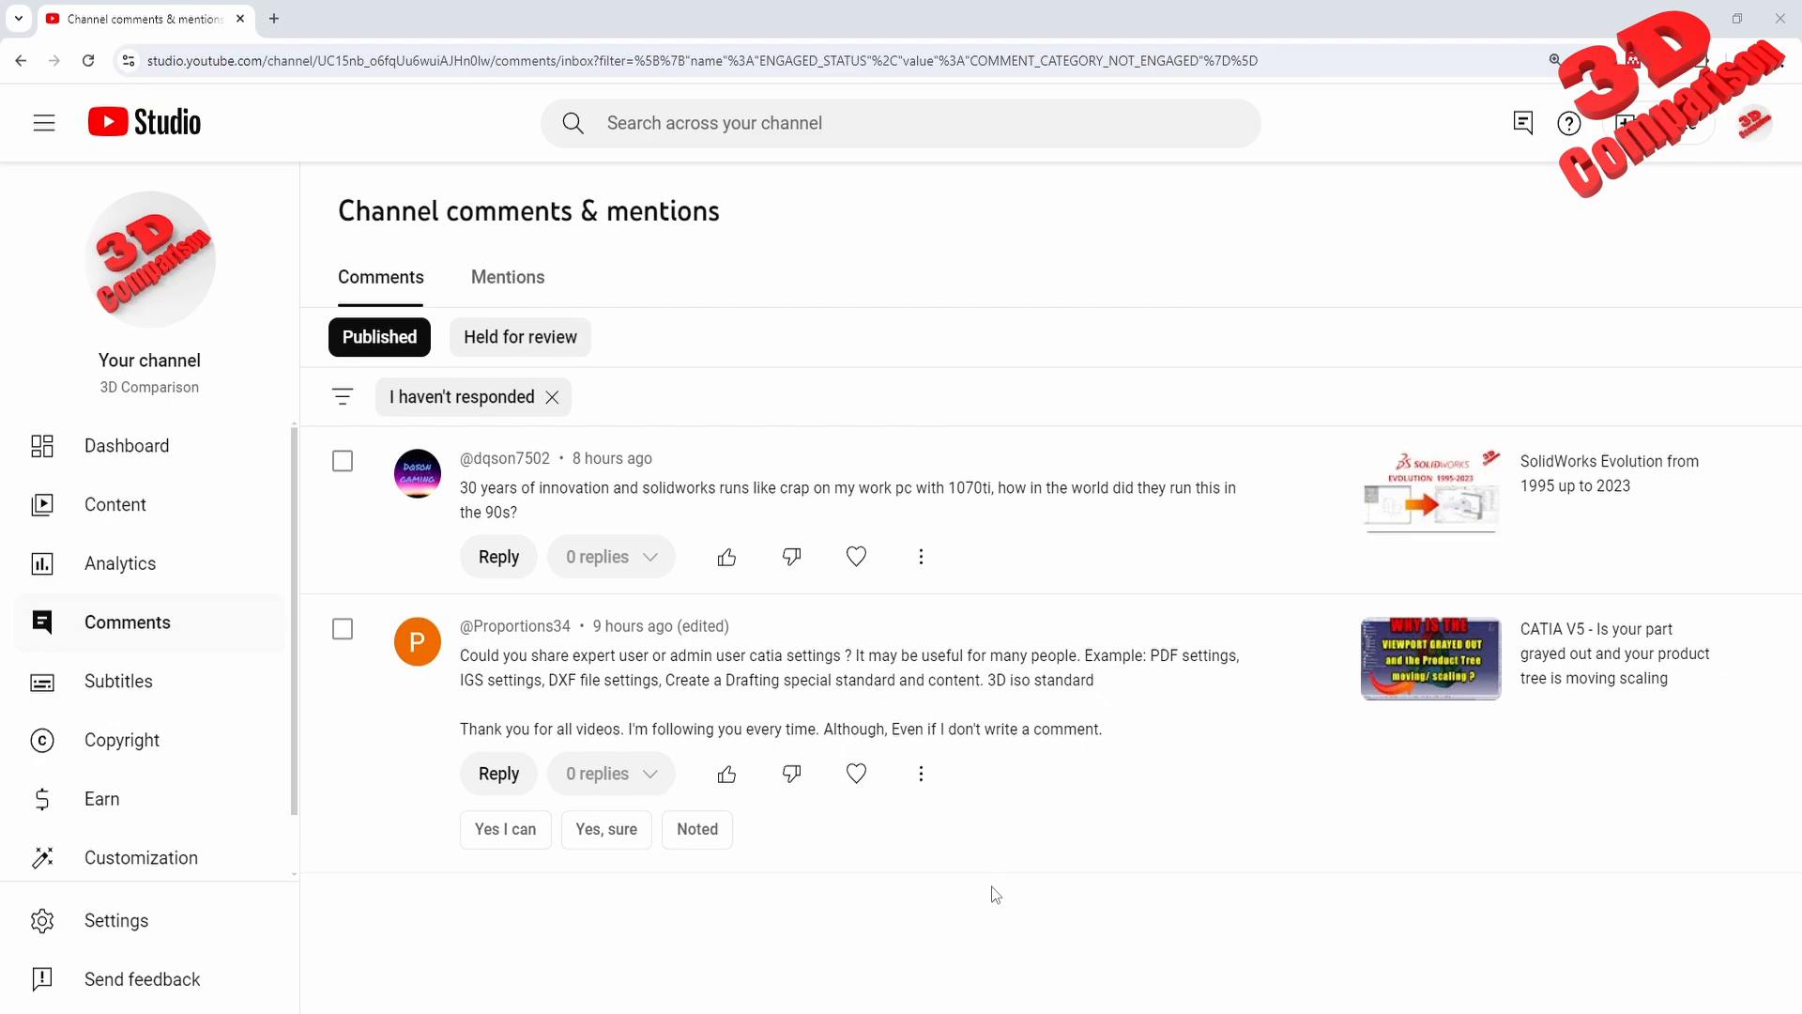
mouse_move(1057, 652)
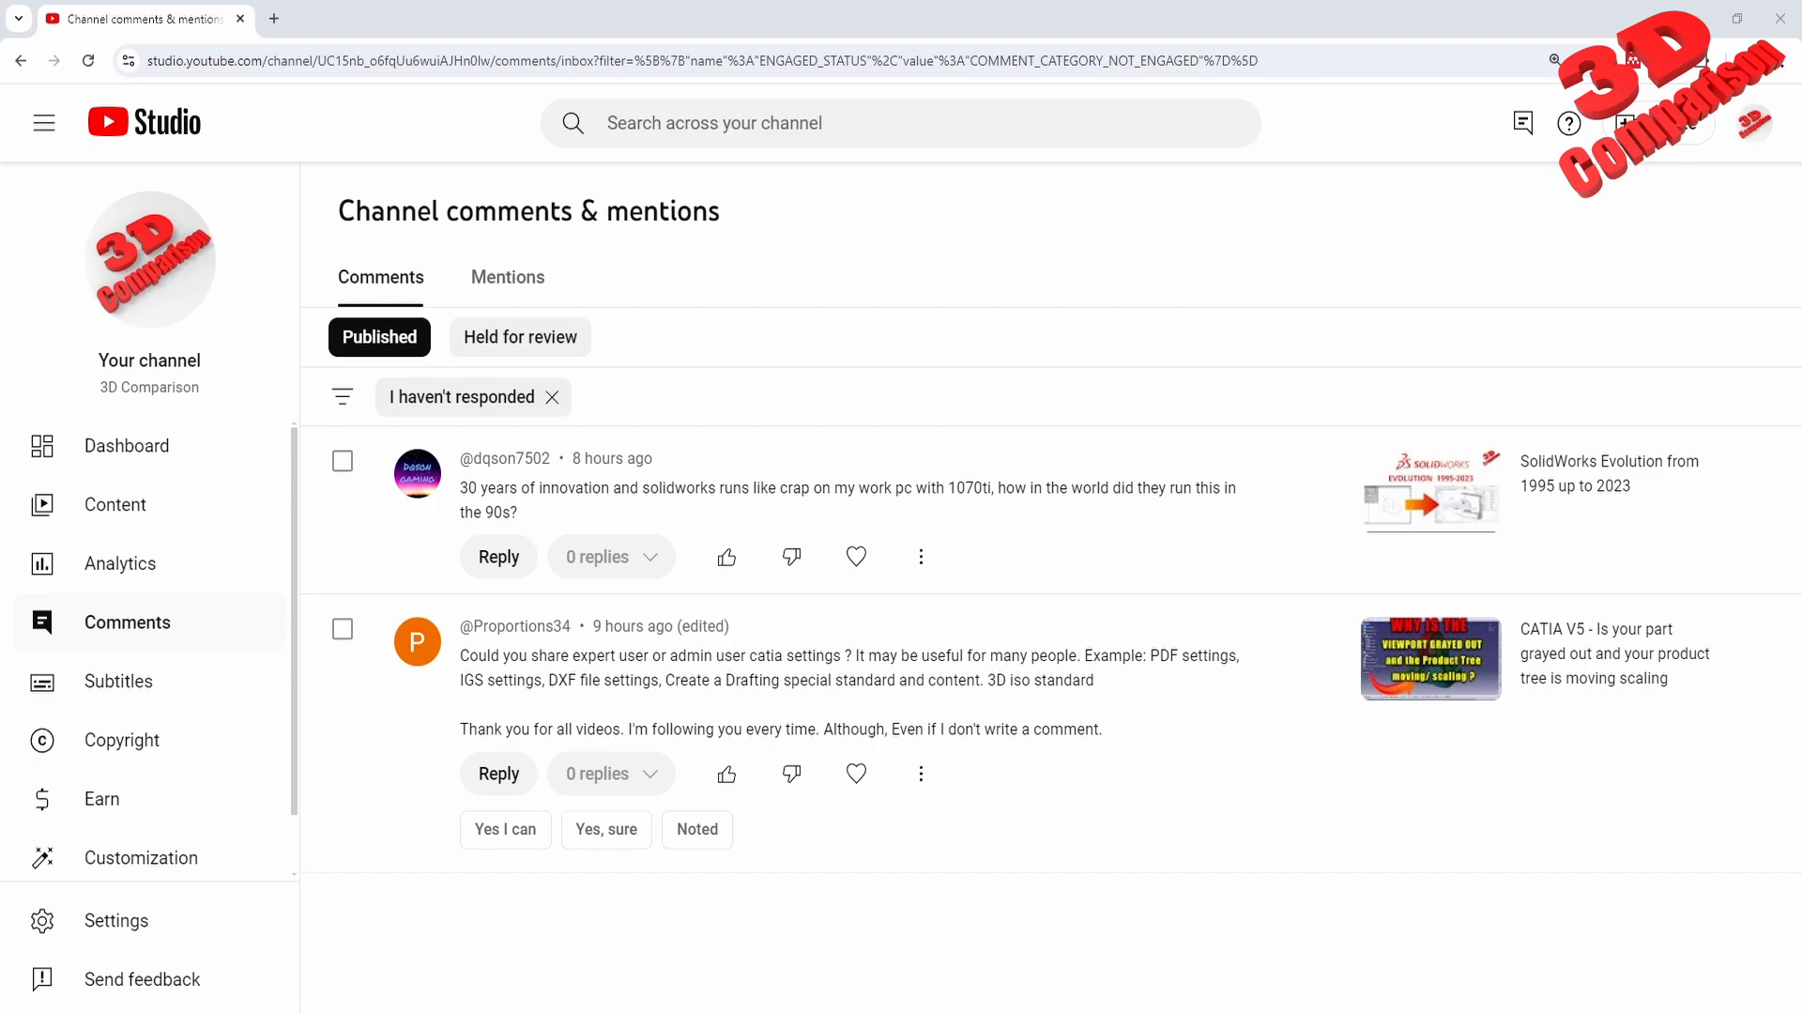
Read the GoEngineer Resource Monitor article, then bring up the SOLIDWORKS system requirements Hardware table
click(505, 18)
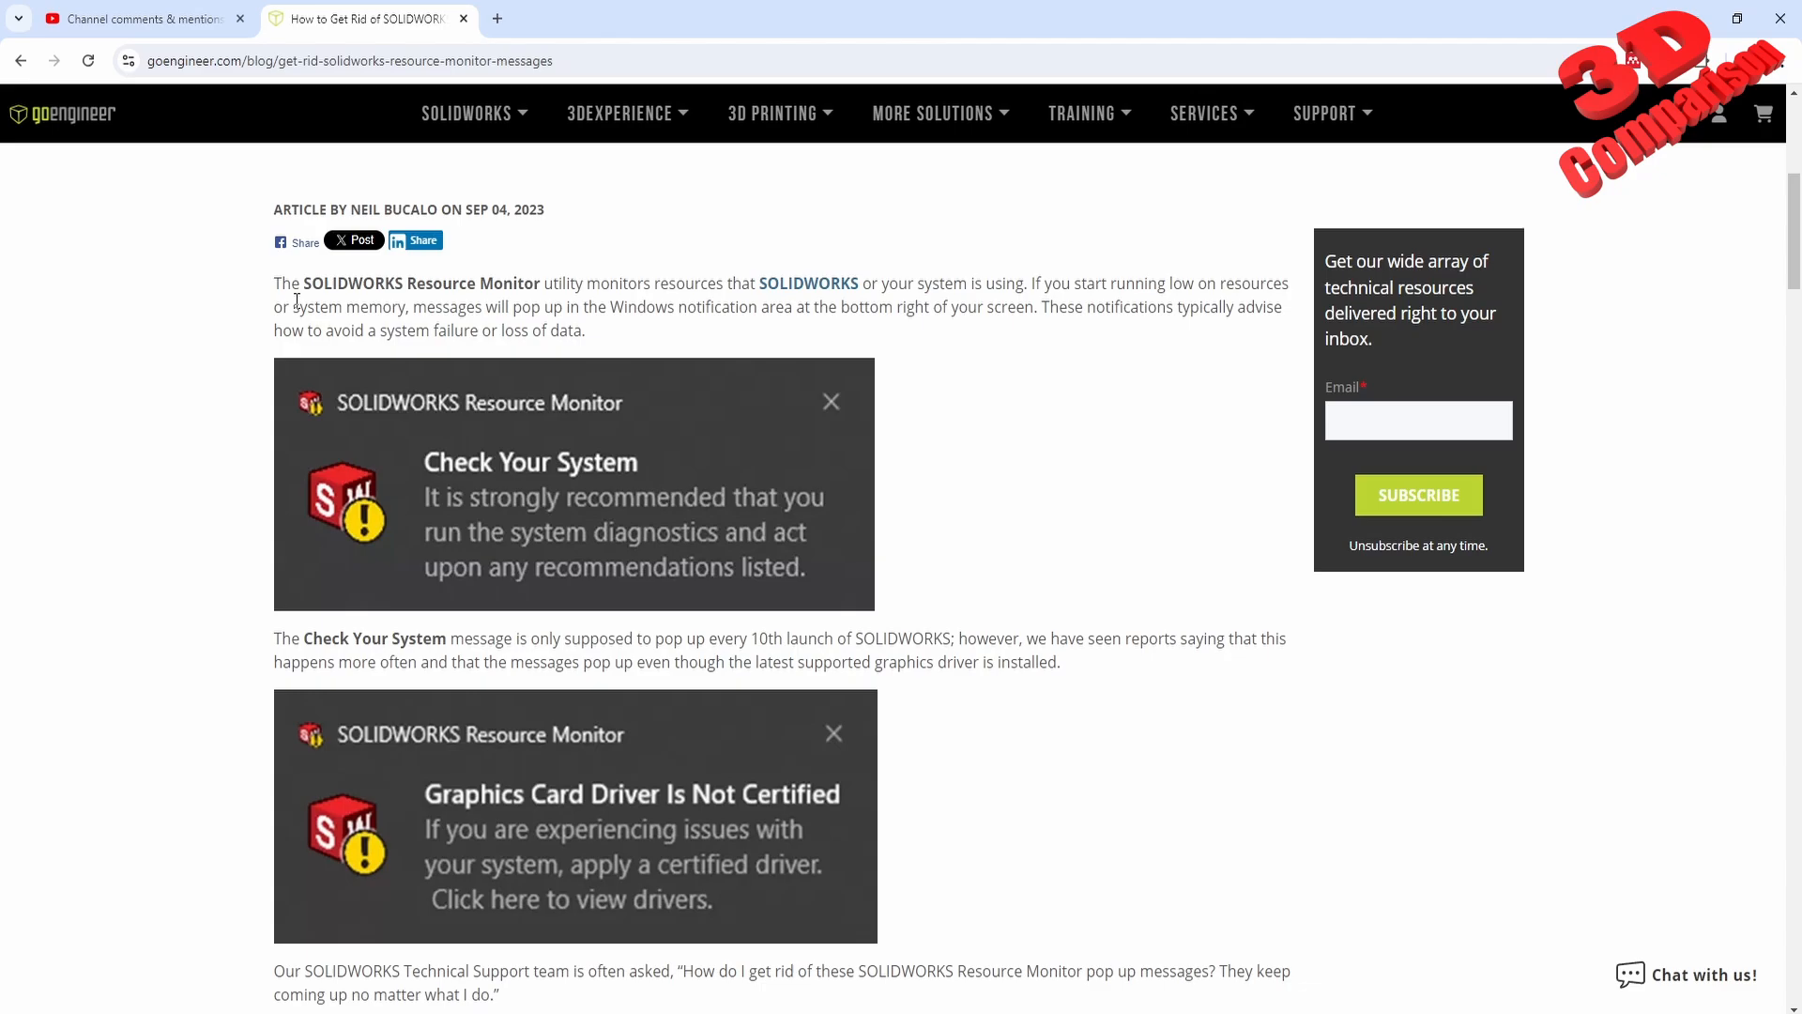
mouse_move(563, 714)
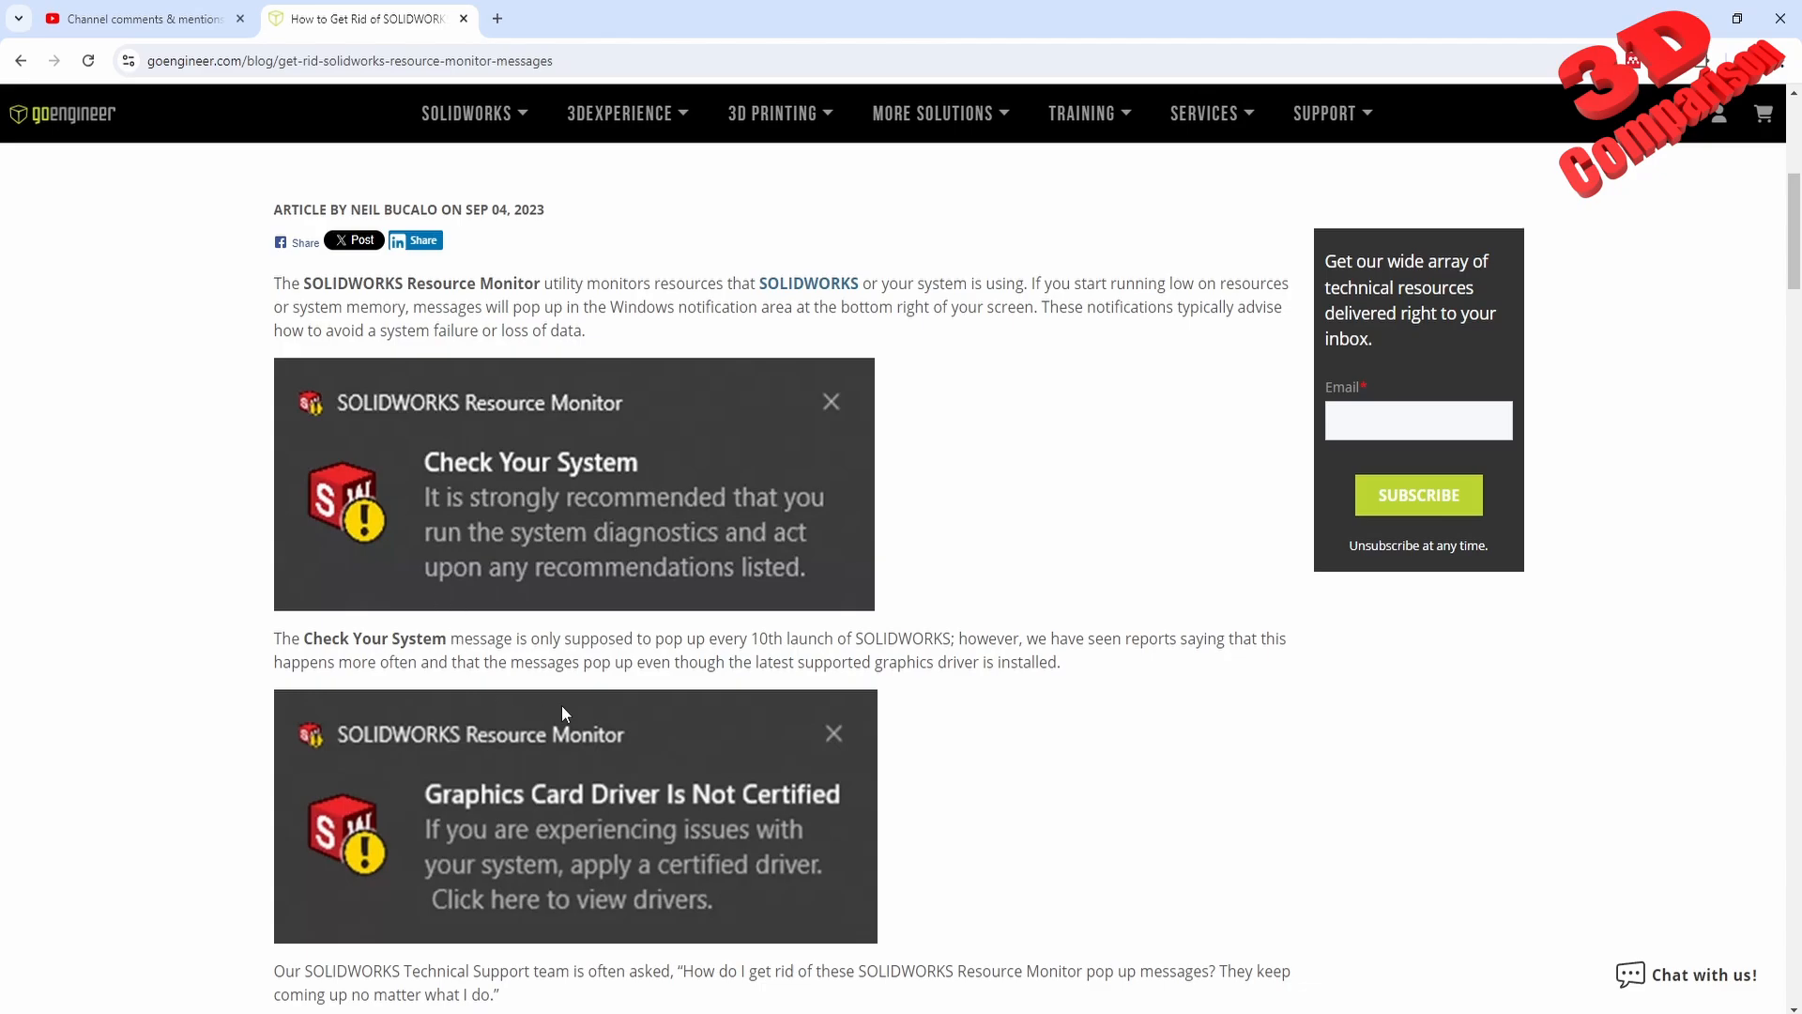
mouse_move(434, 807)
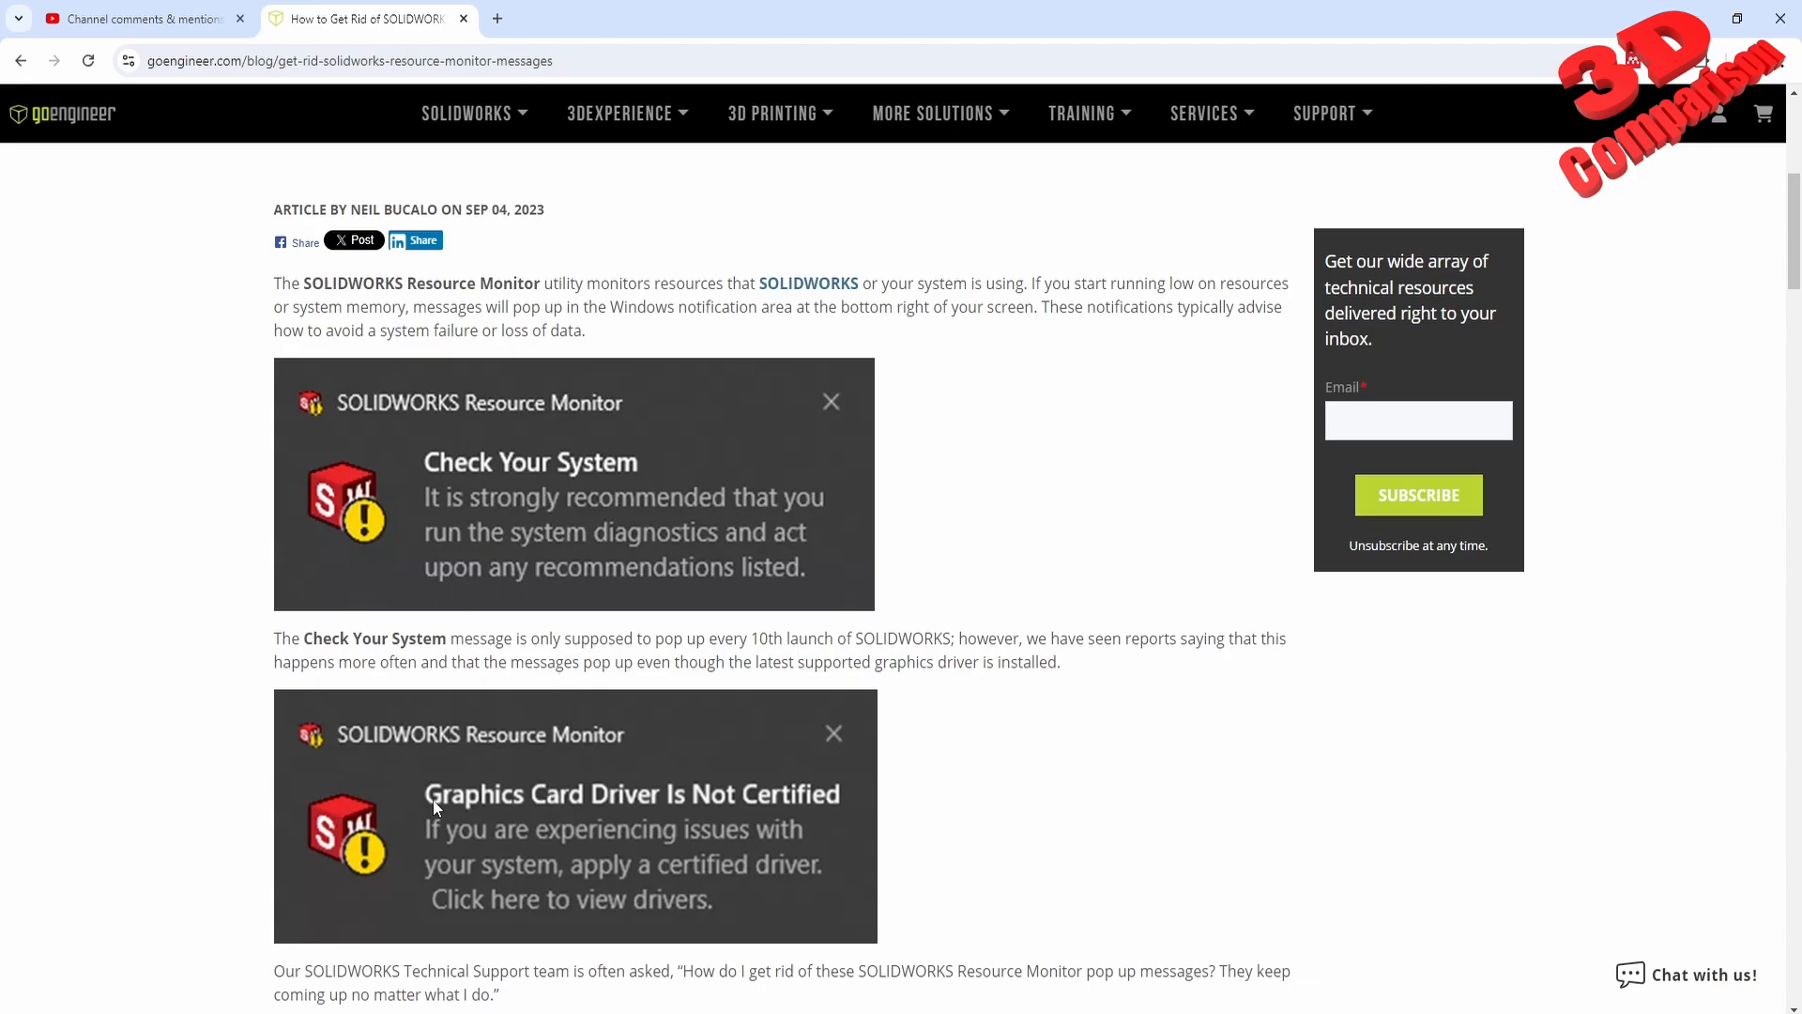
mouse_move(736, 817)
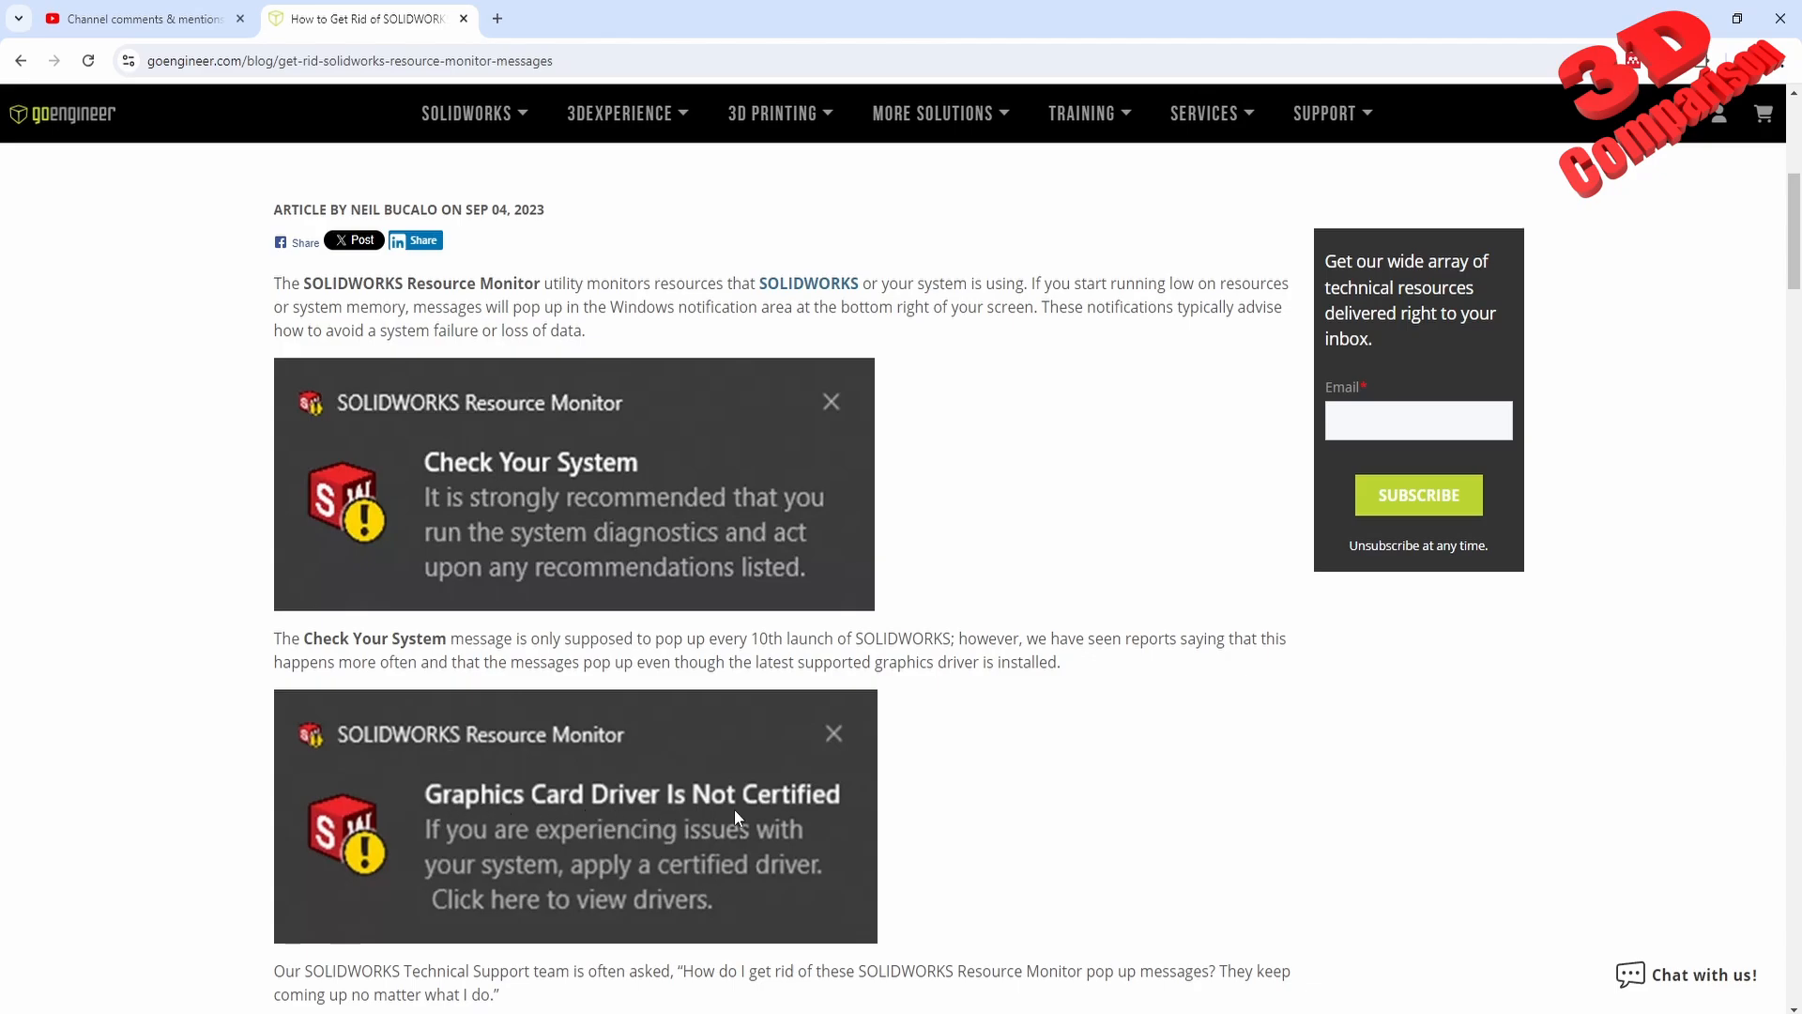
mouse_move(721, 854)
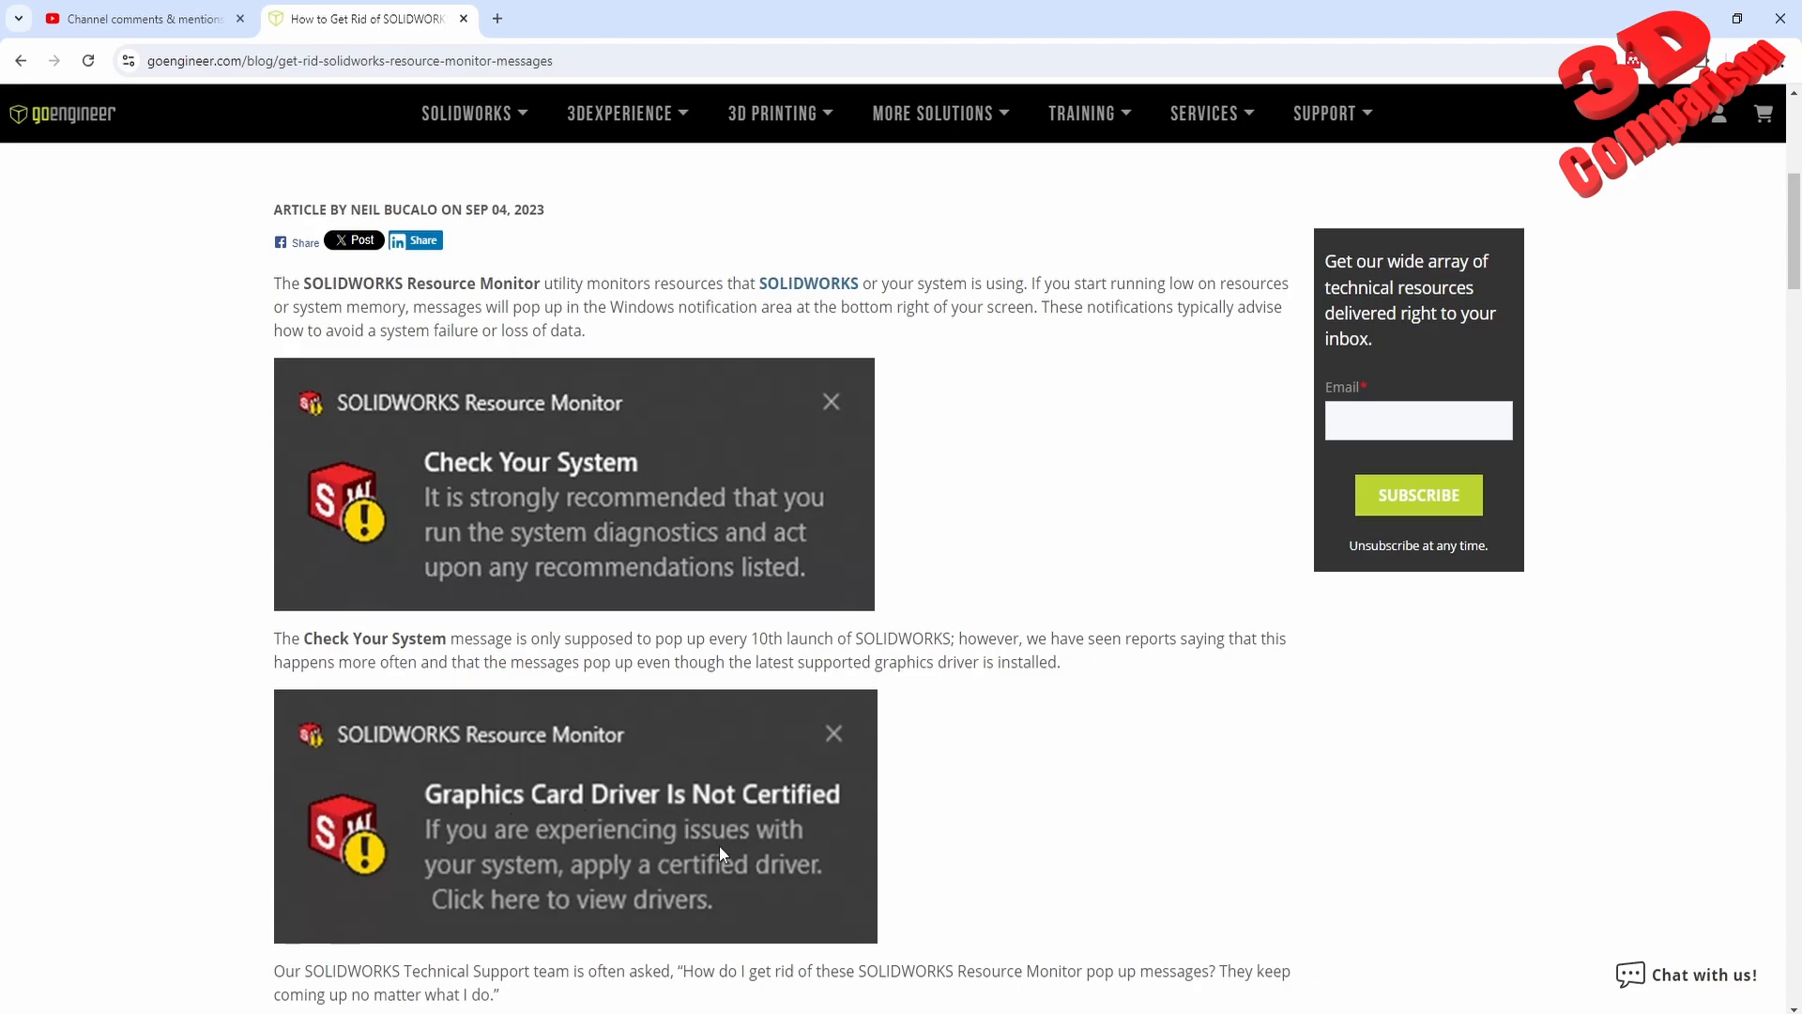
mouse_move(595, 888)
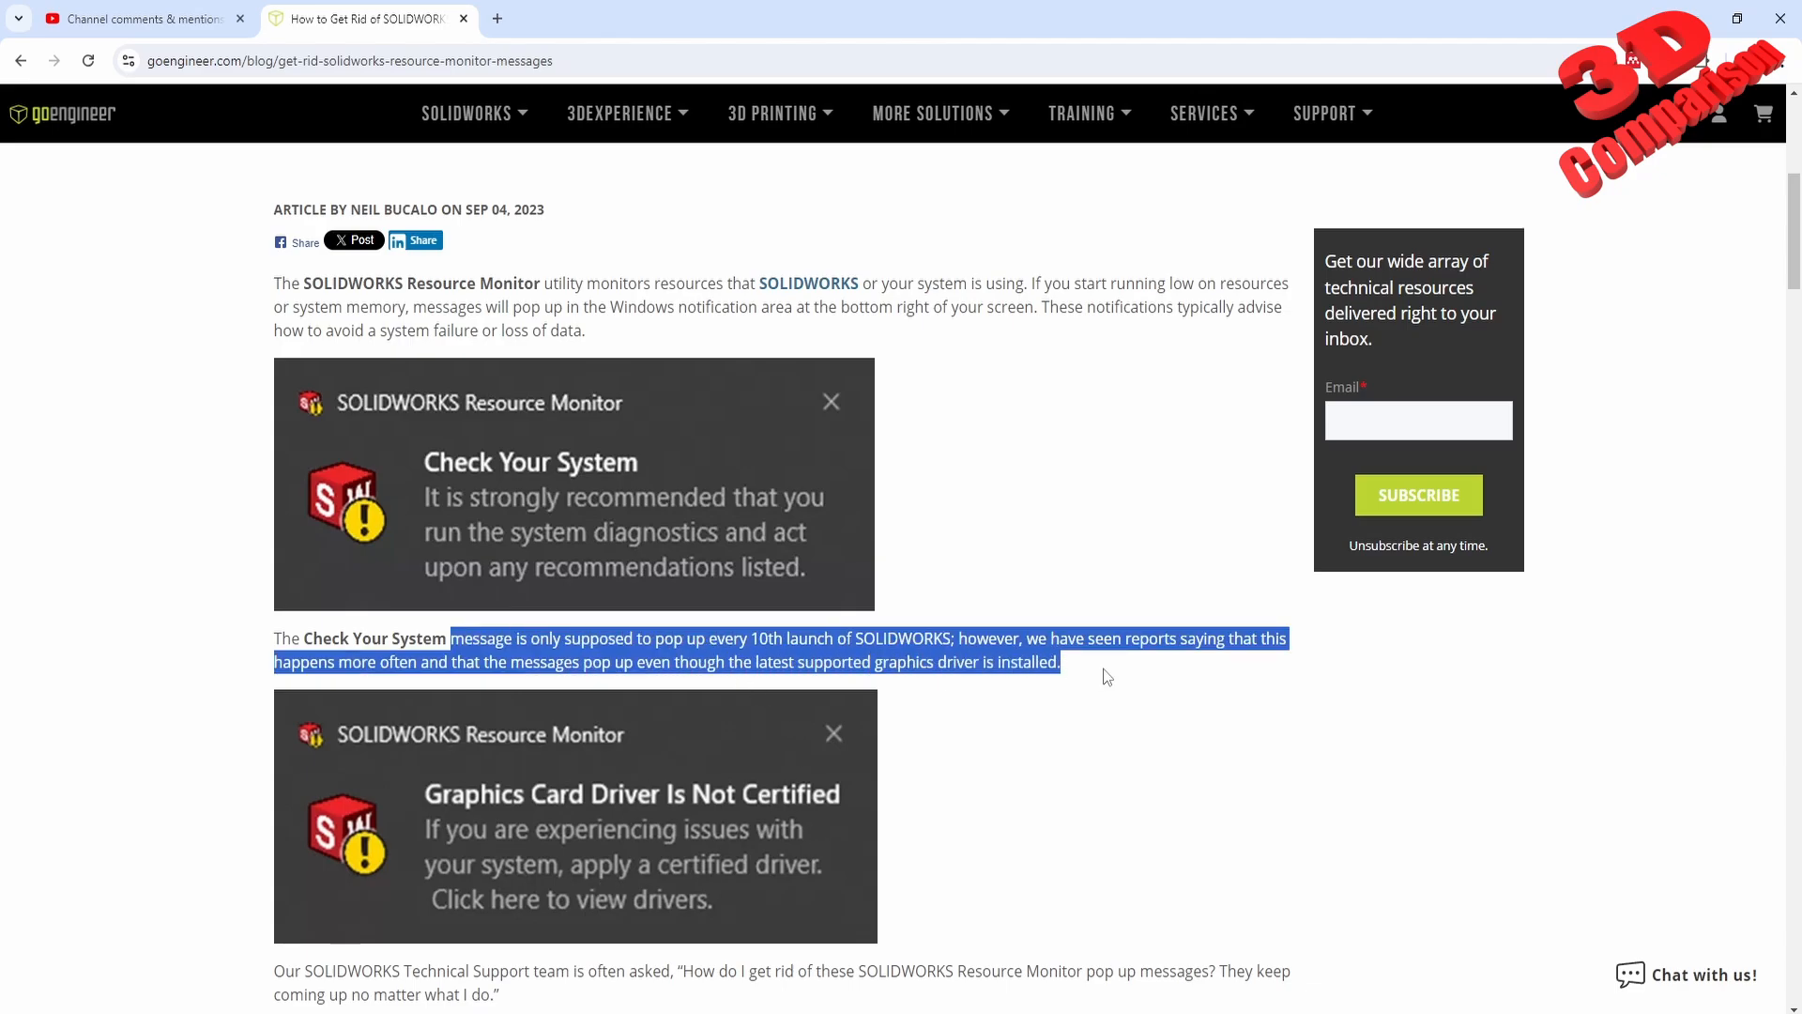
mouse_move(115, 297)
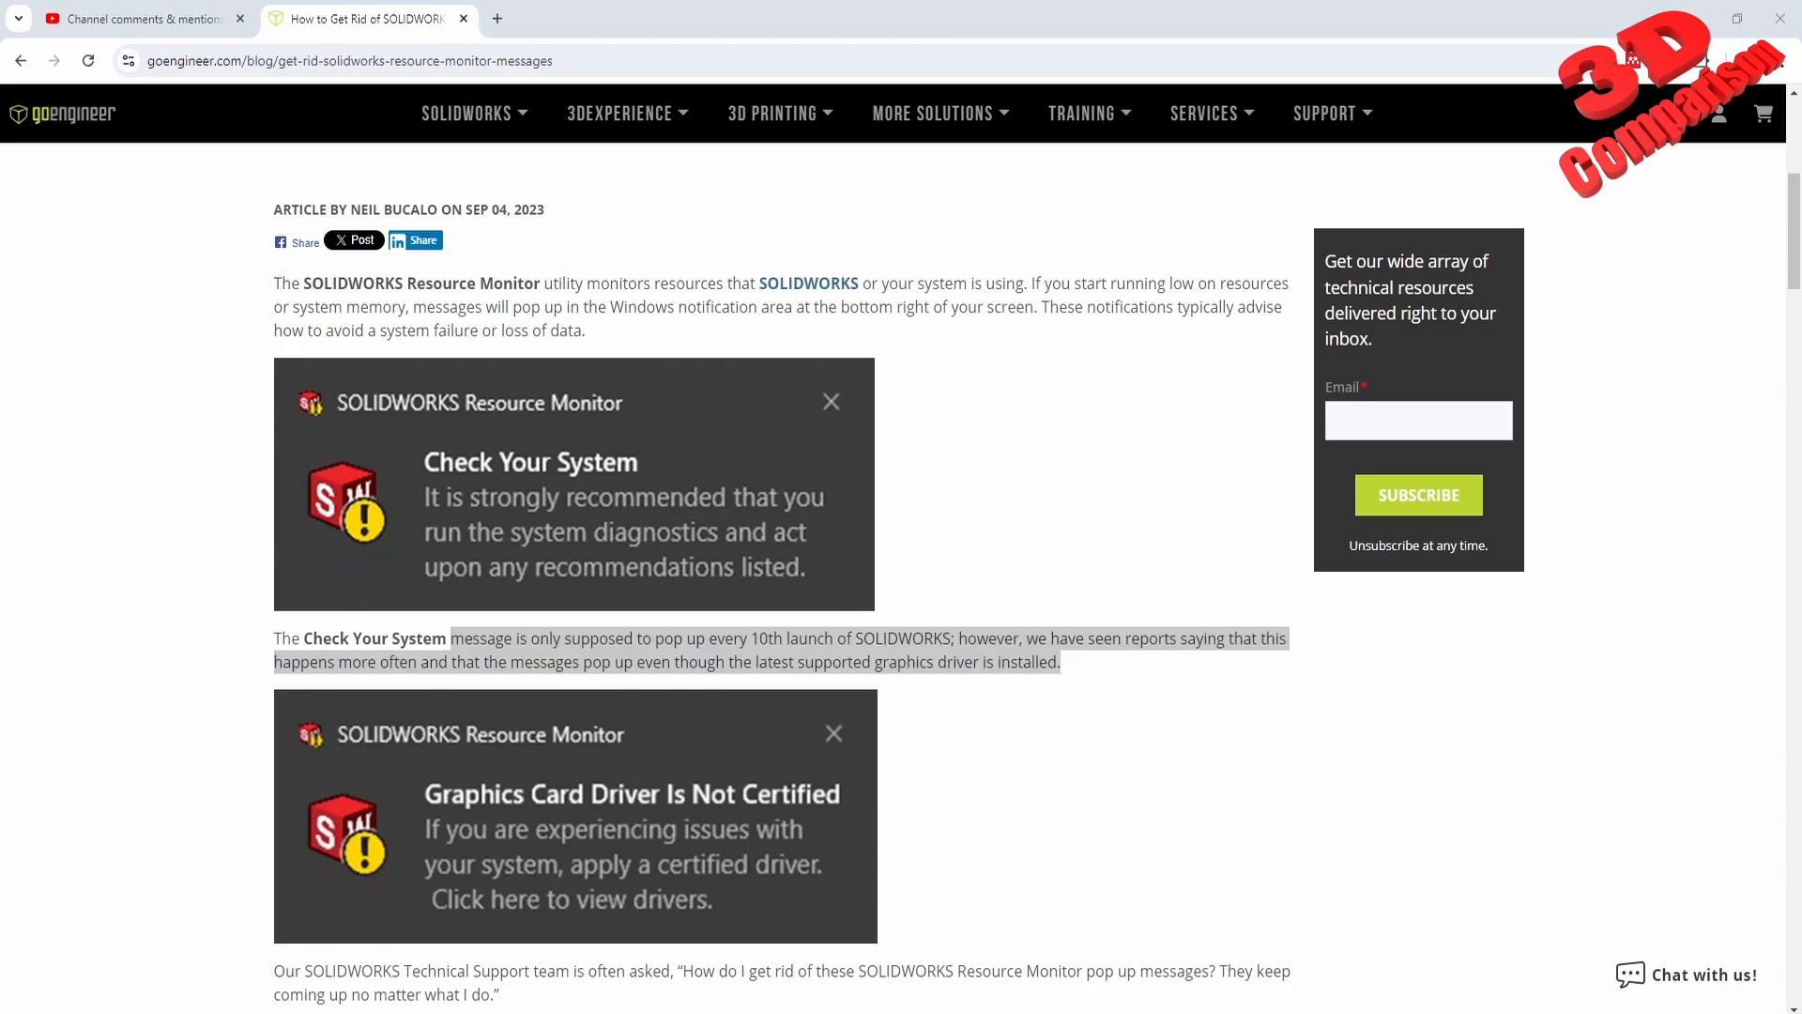
click(609, 19)
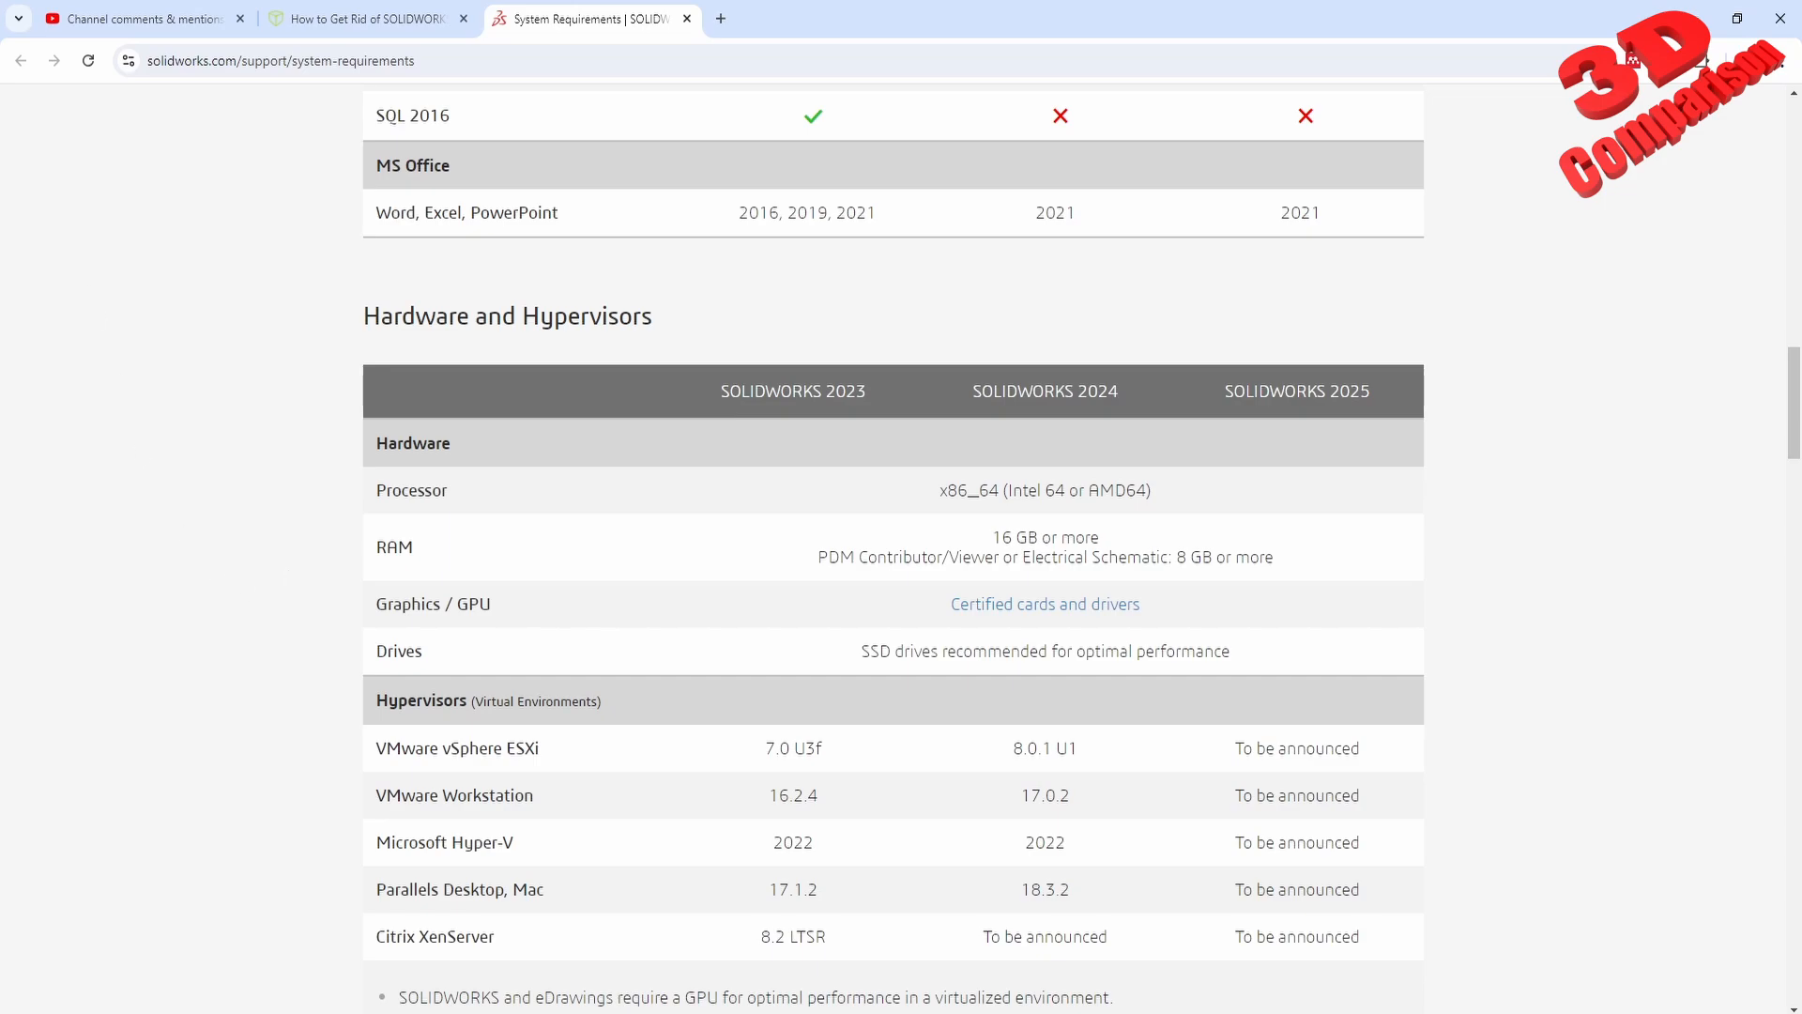
Go to Certified cards and drivers, then the list of older supported graphics cards in a new tab
click(1044, 602)
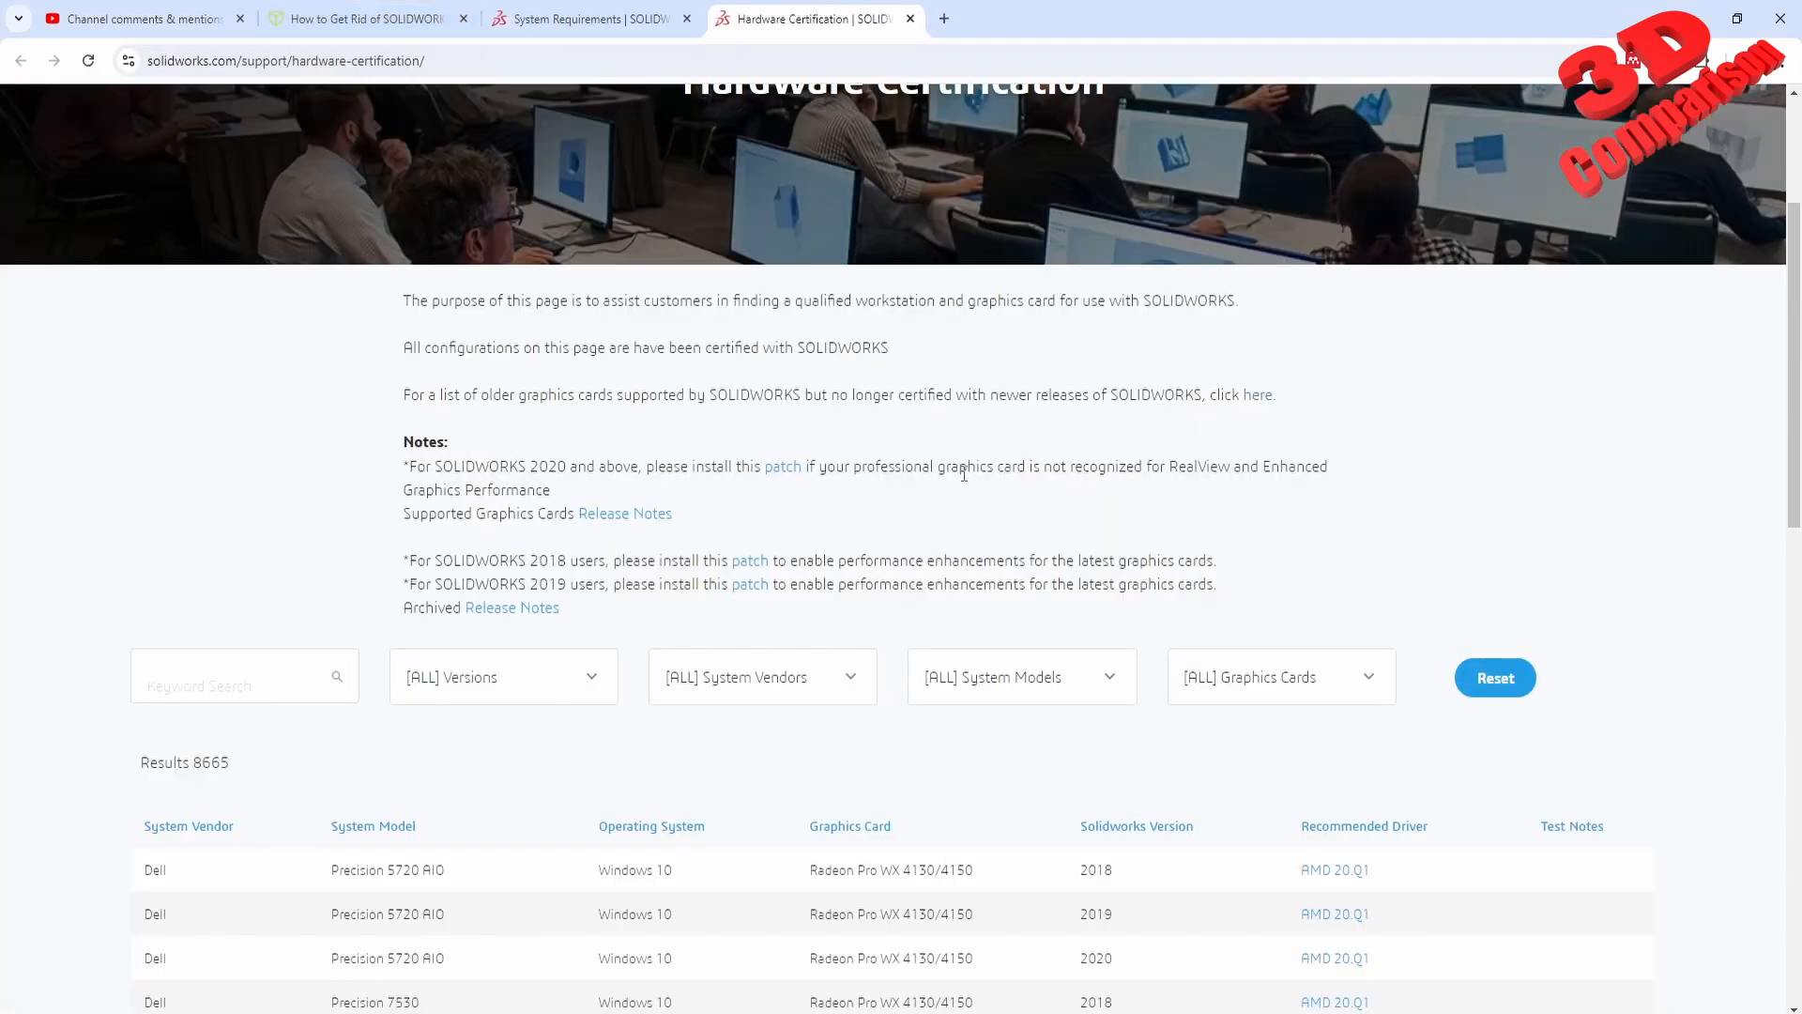
mouse_move(1144, 555)
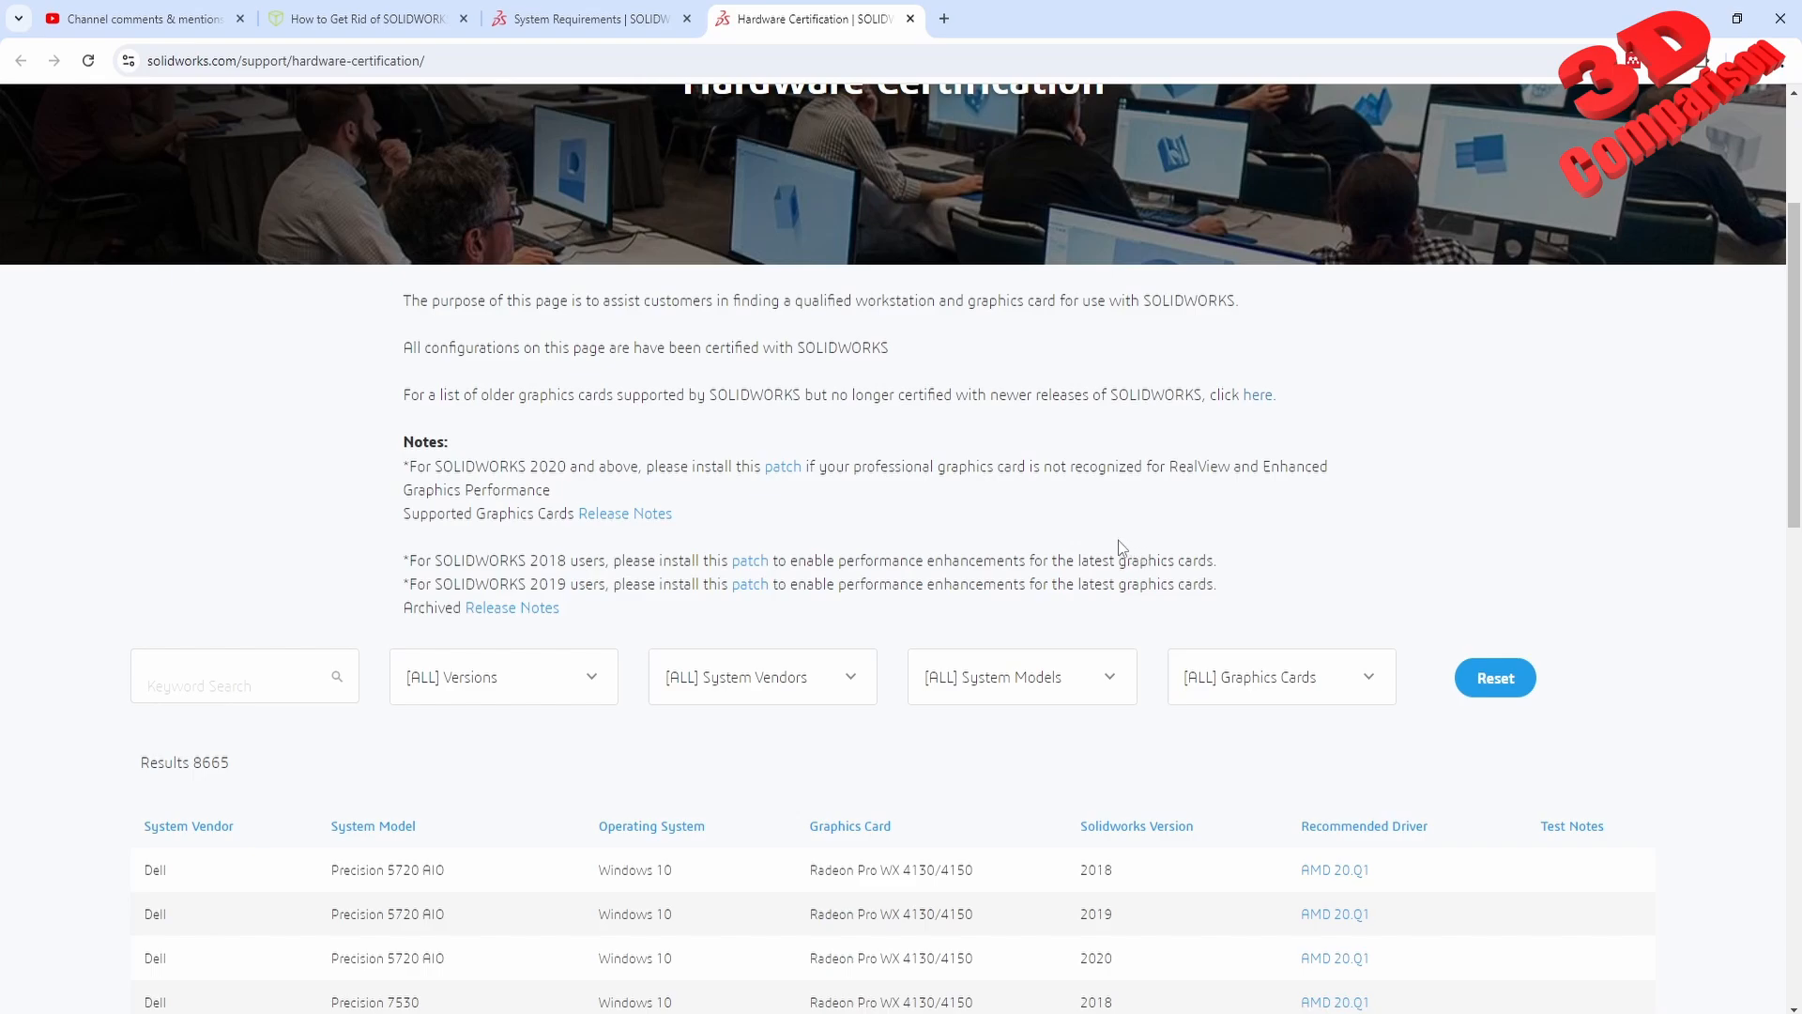
mouse_move(1042, 541)
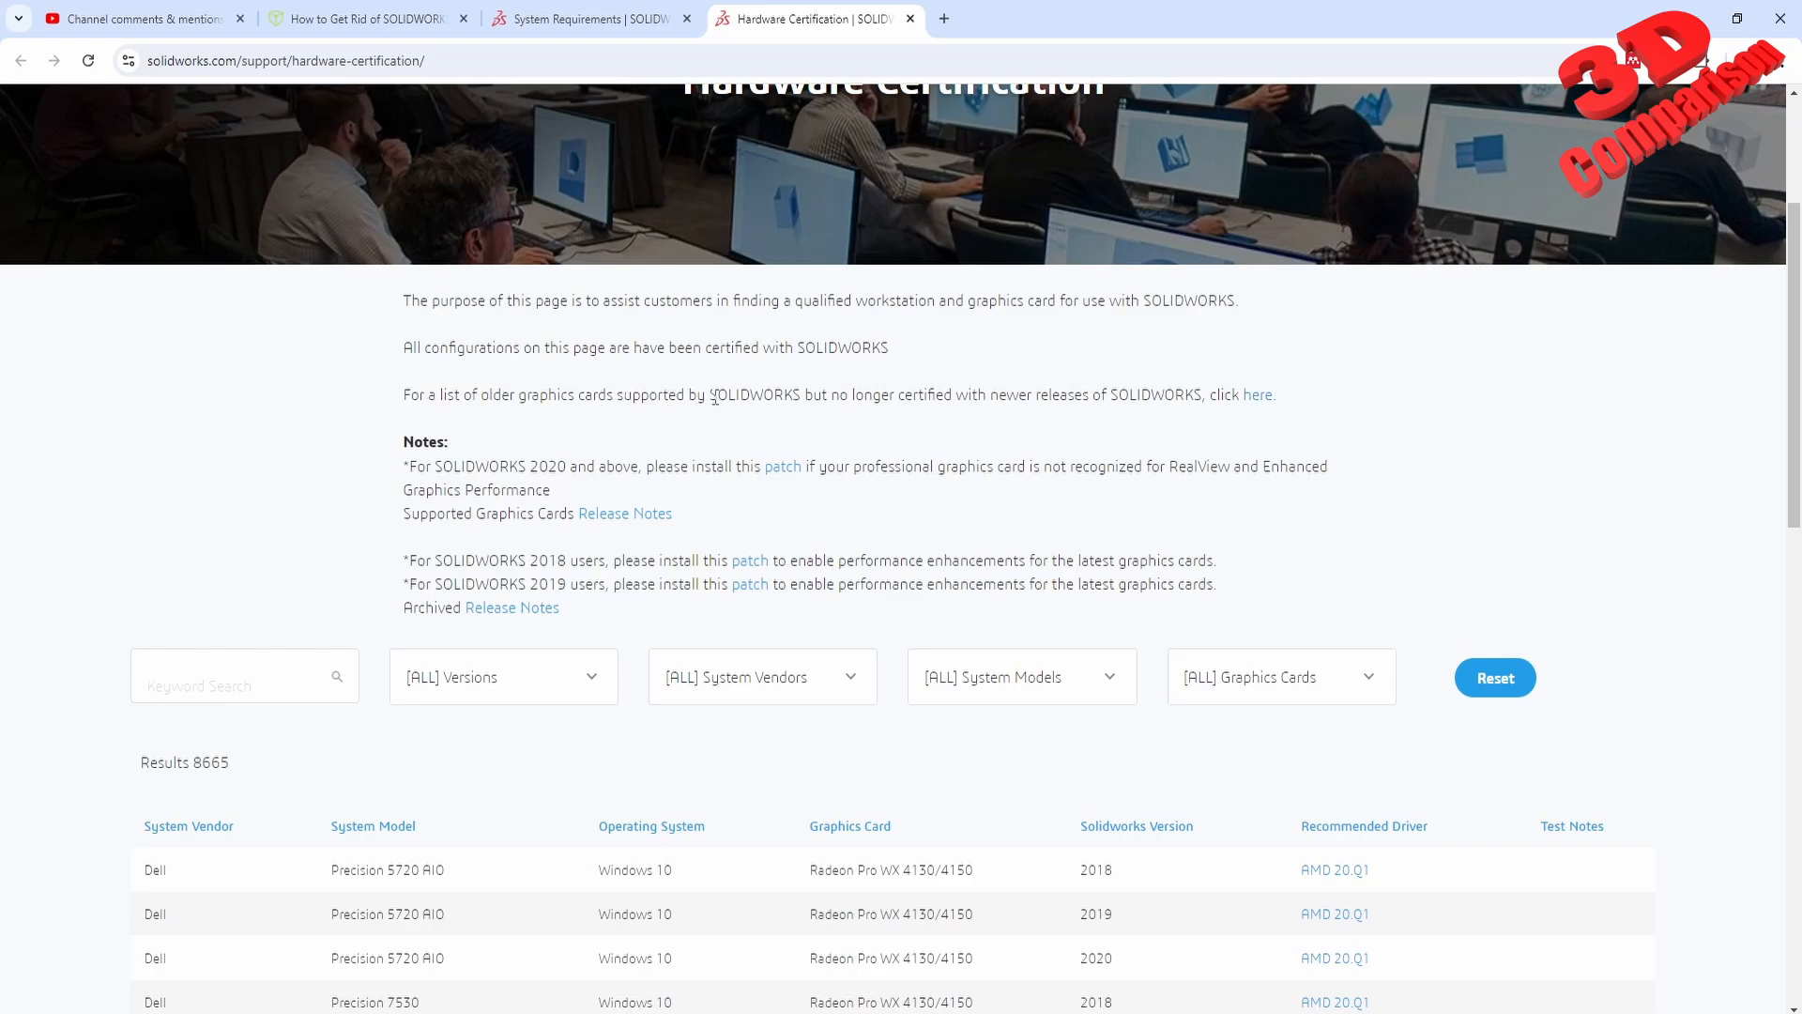
mouse_move(920, 398)
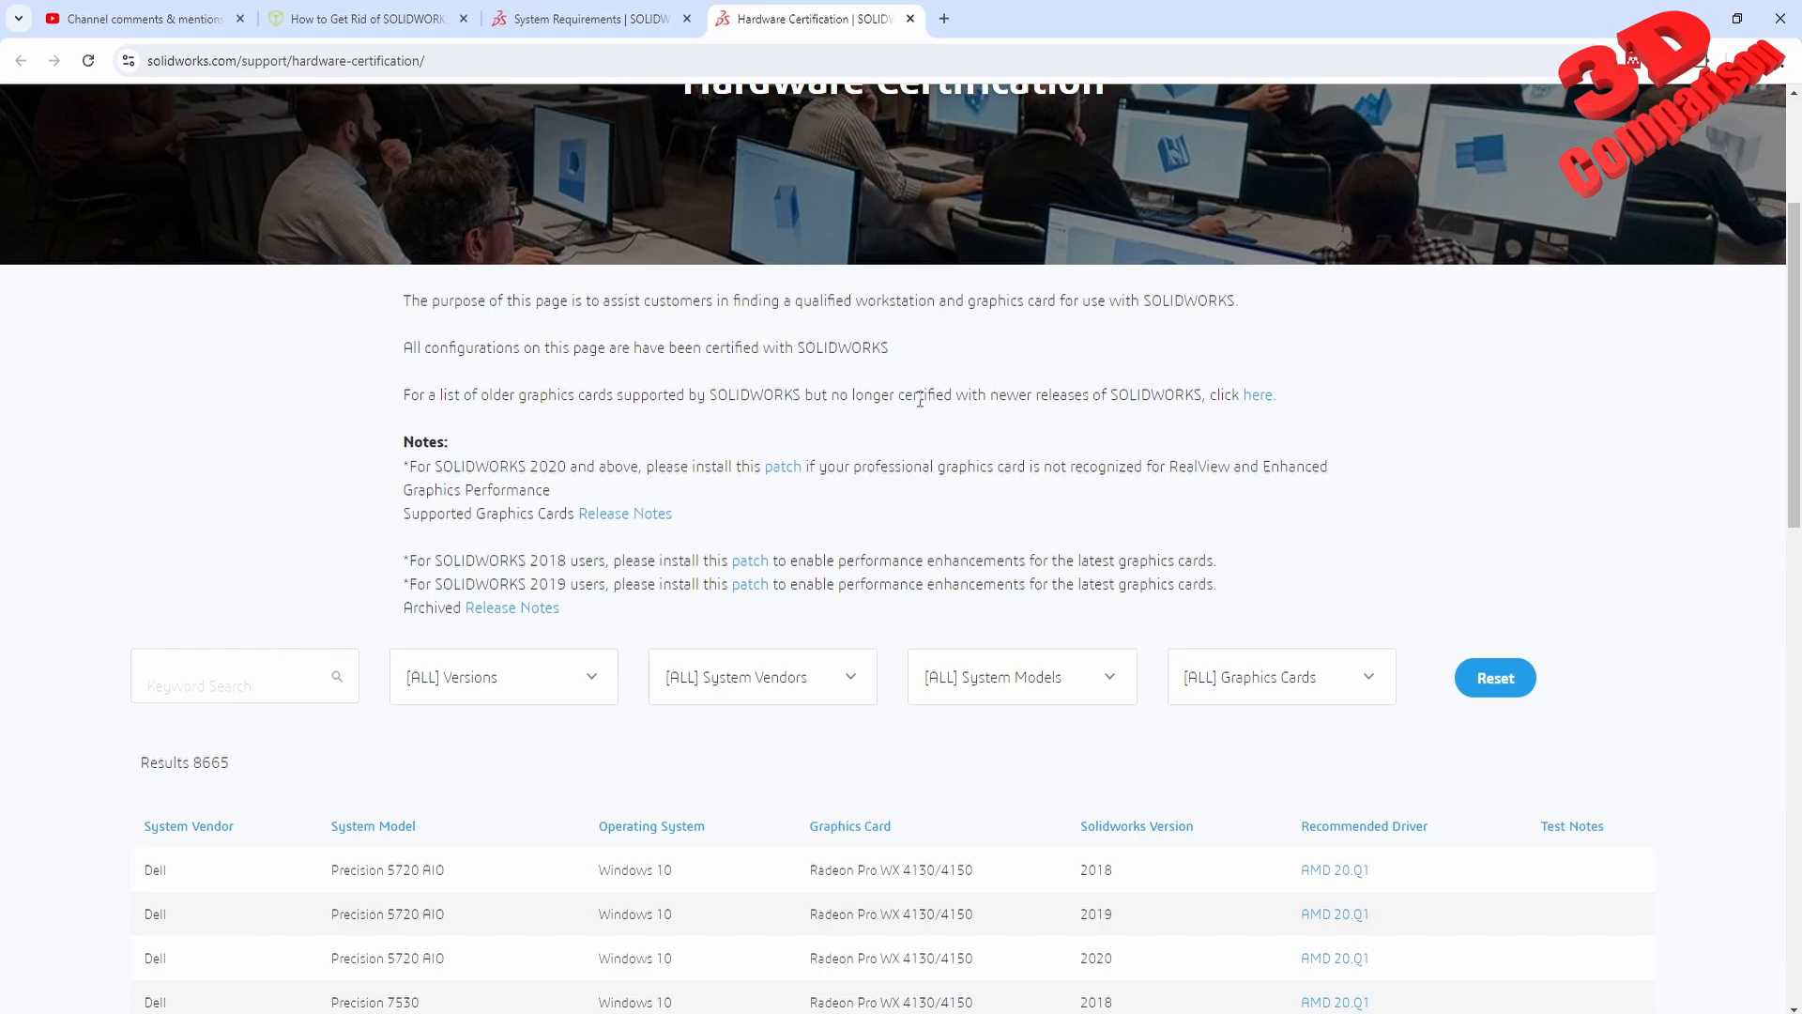
mouse_move(1235, 398)
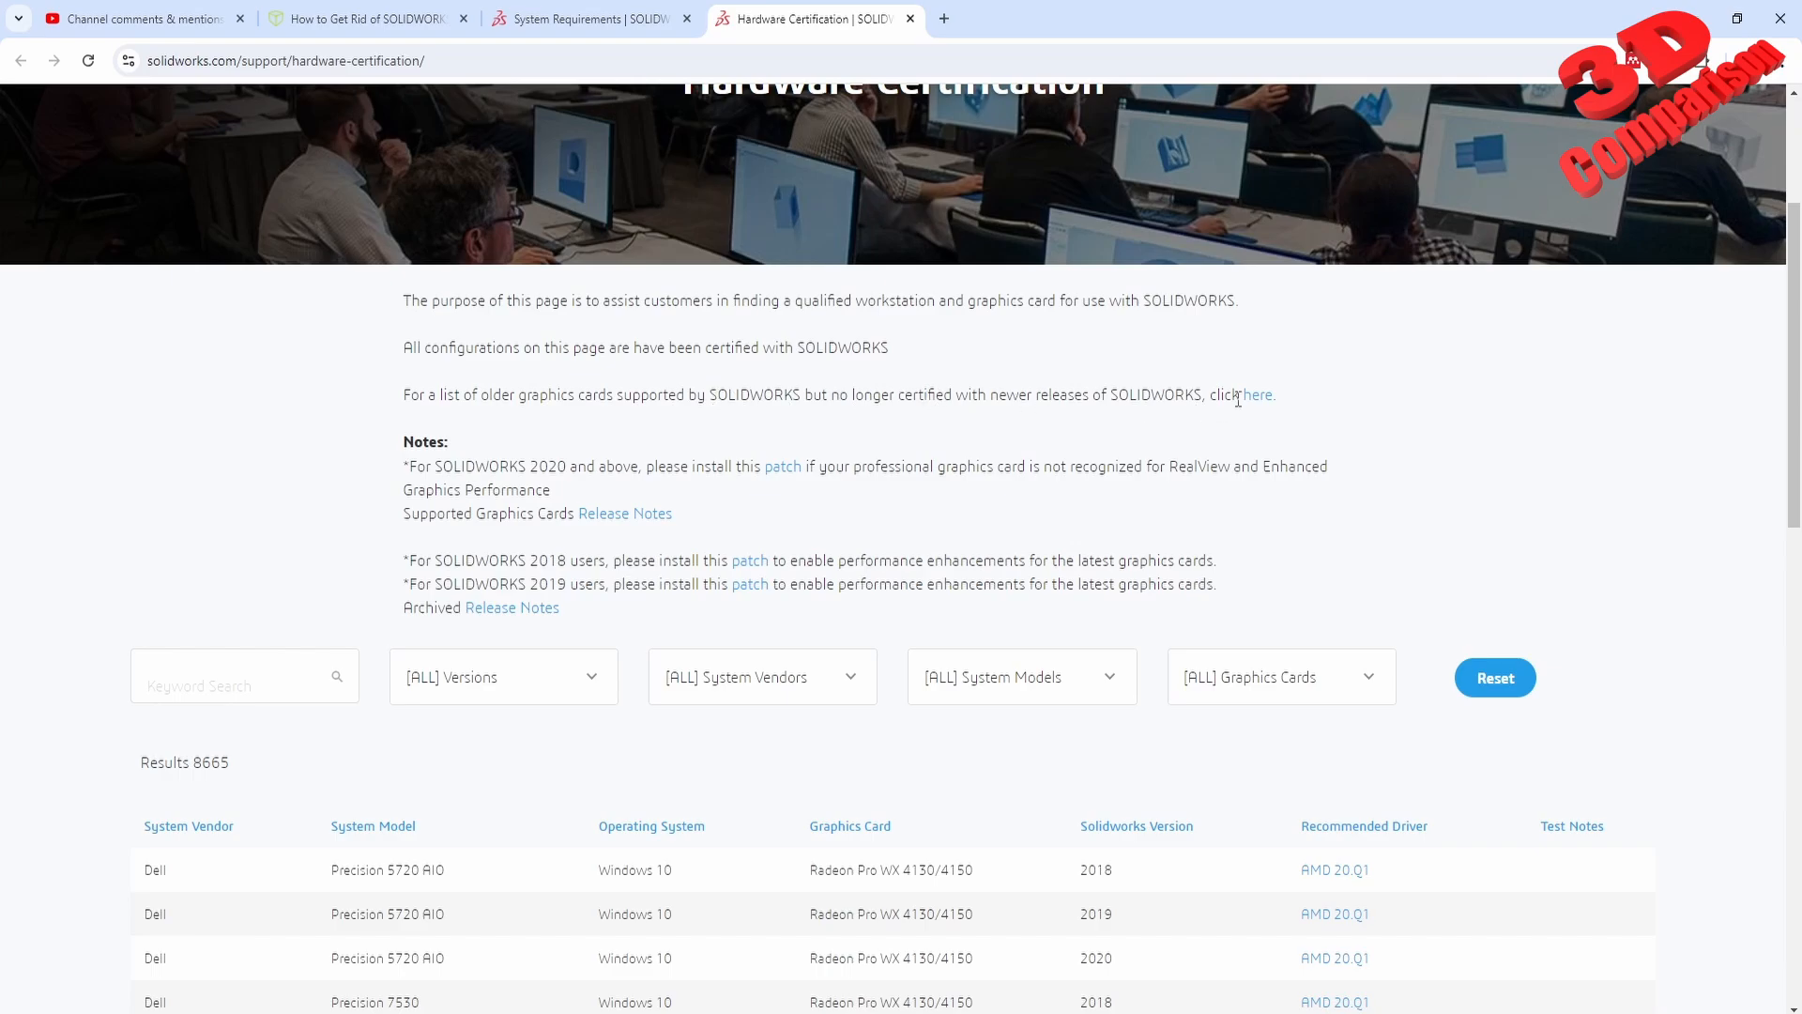
click(1258, 394)
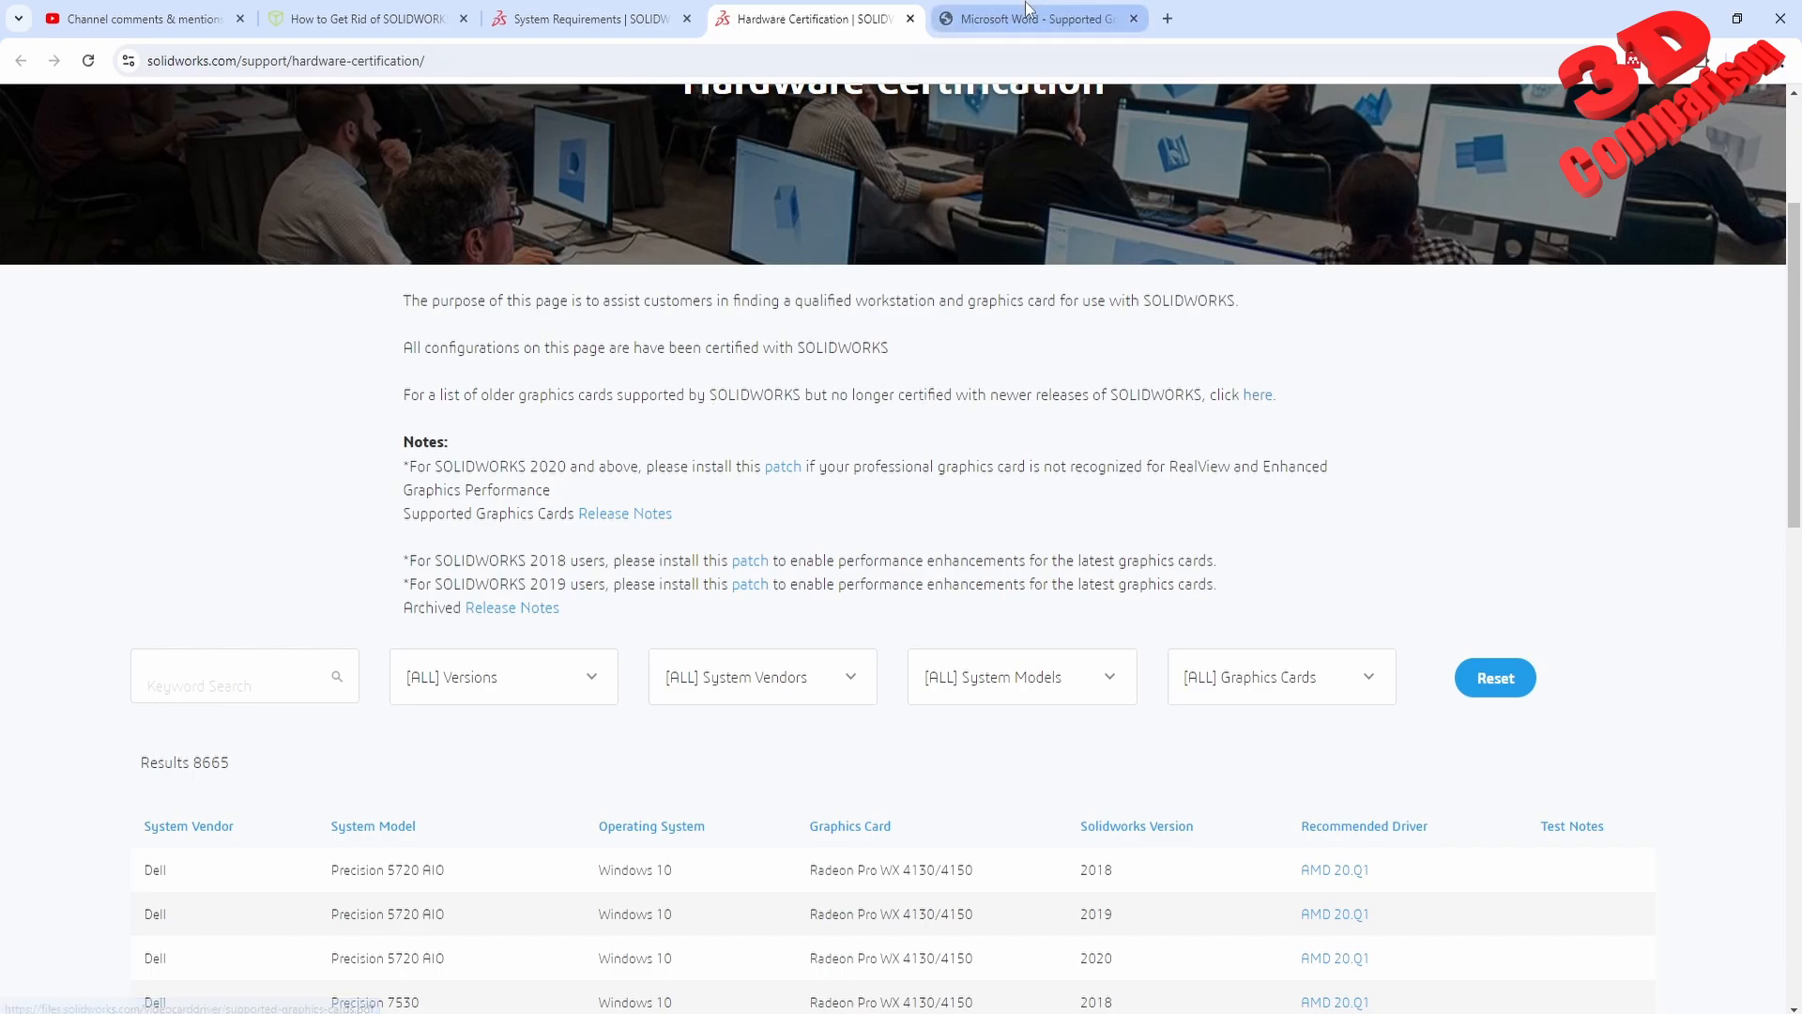
click(1034, 19)
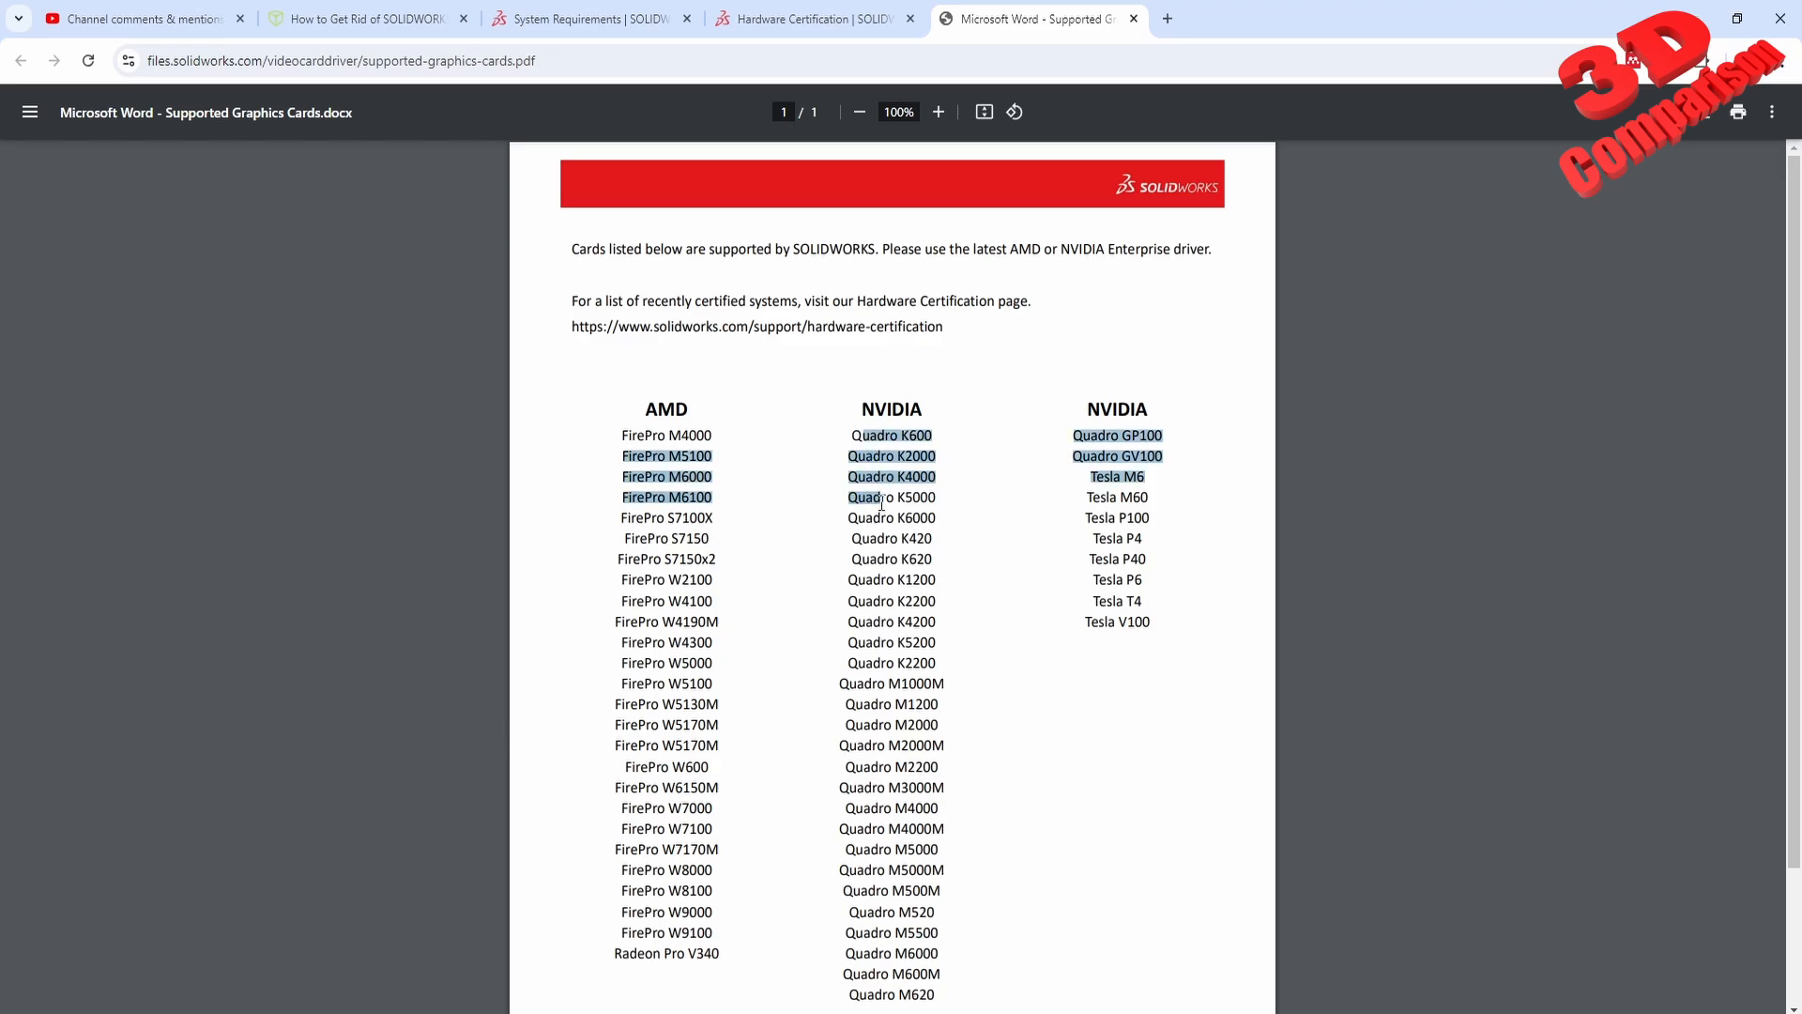
click(914, 709)
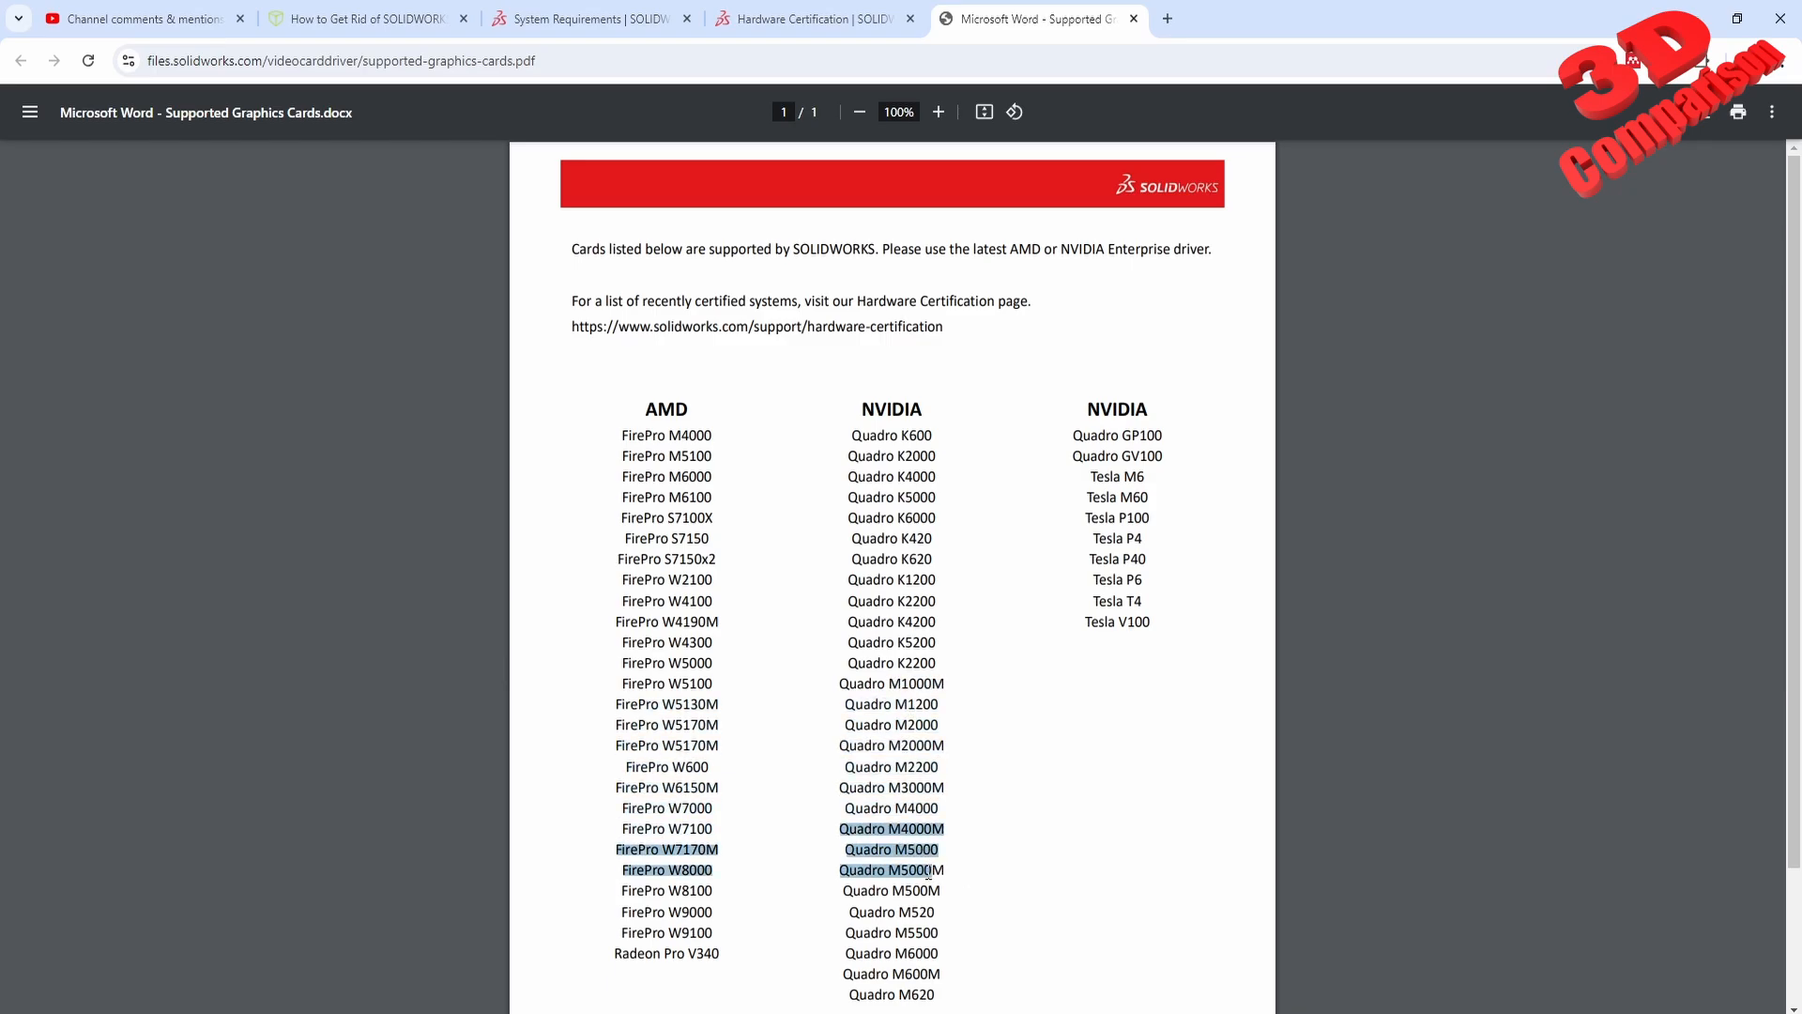
click(965, 878)
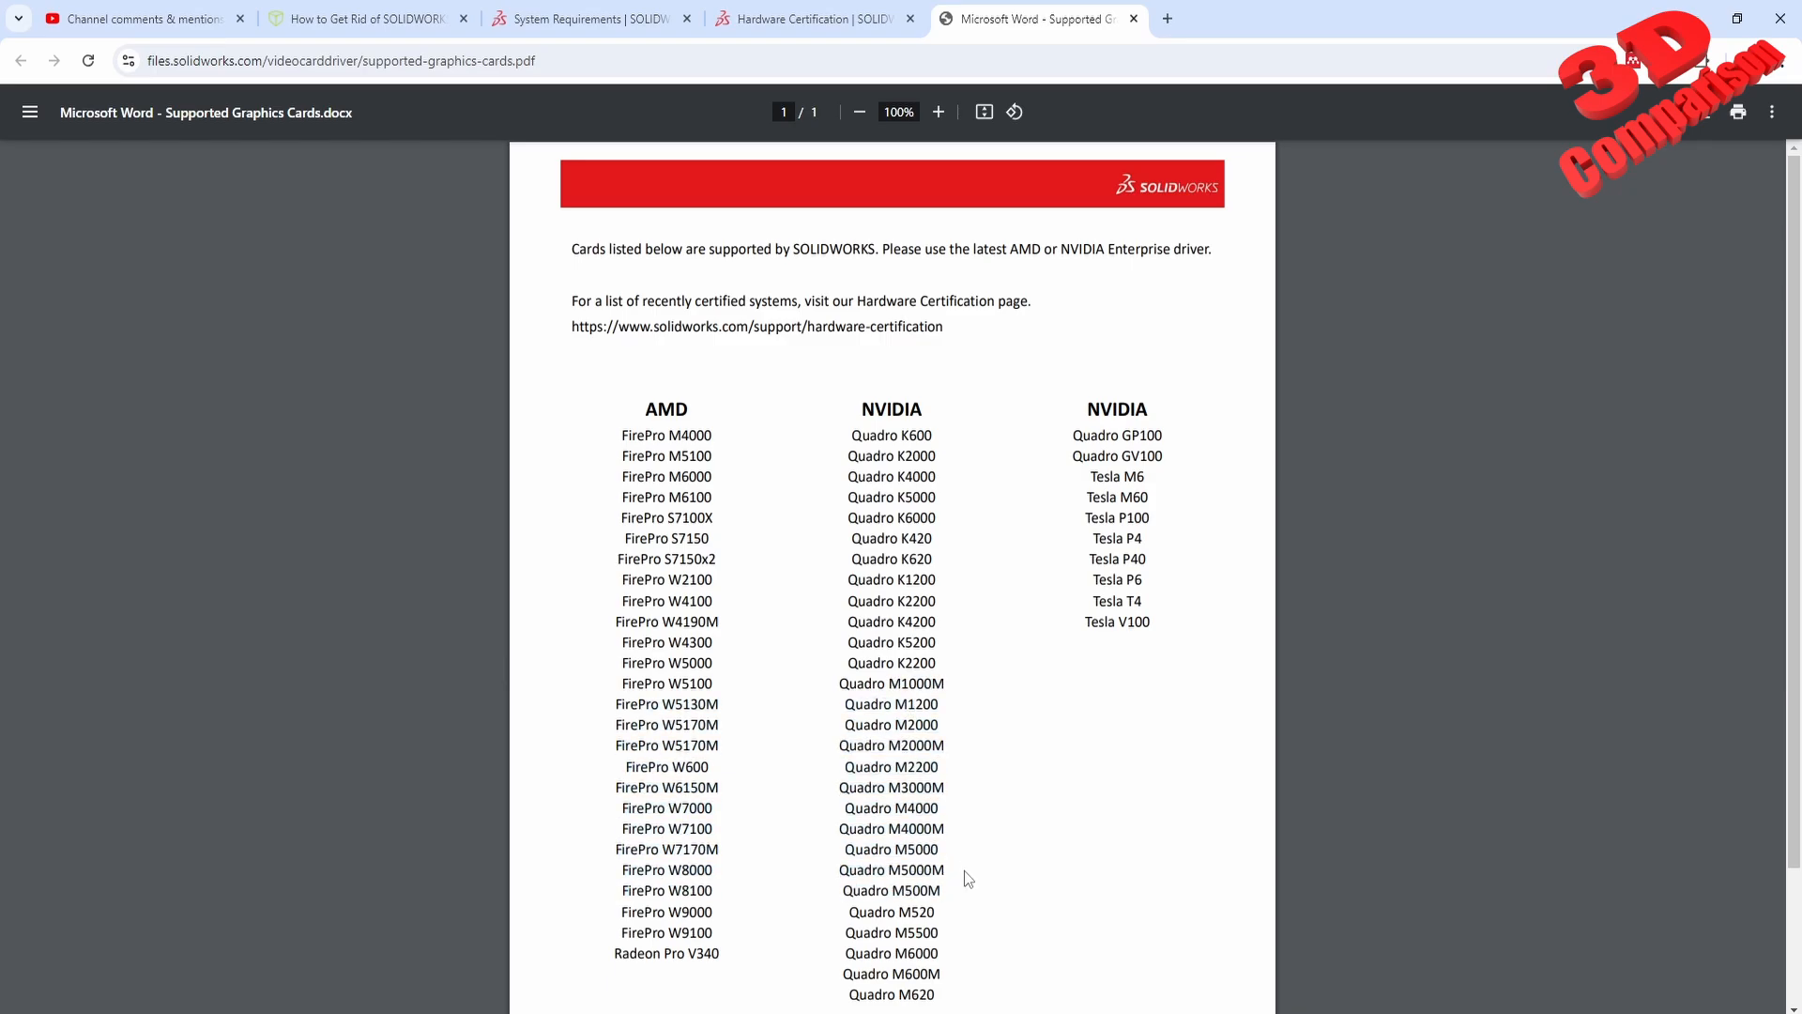
scroll(down, 3)
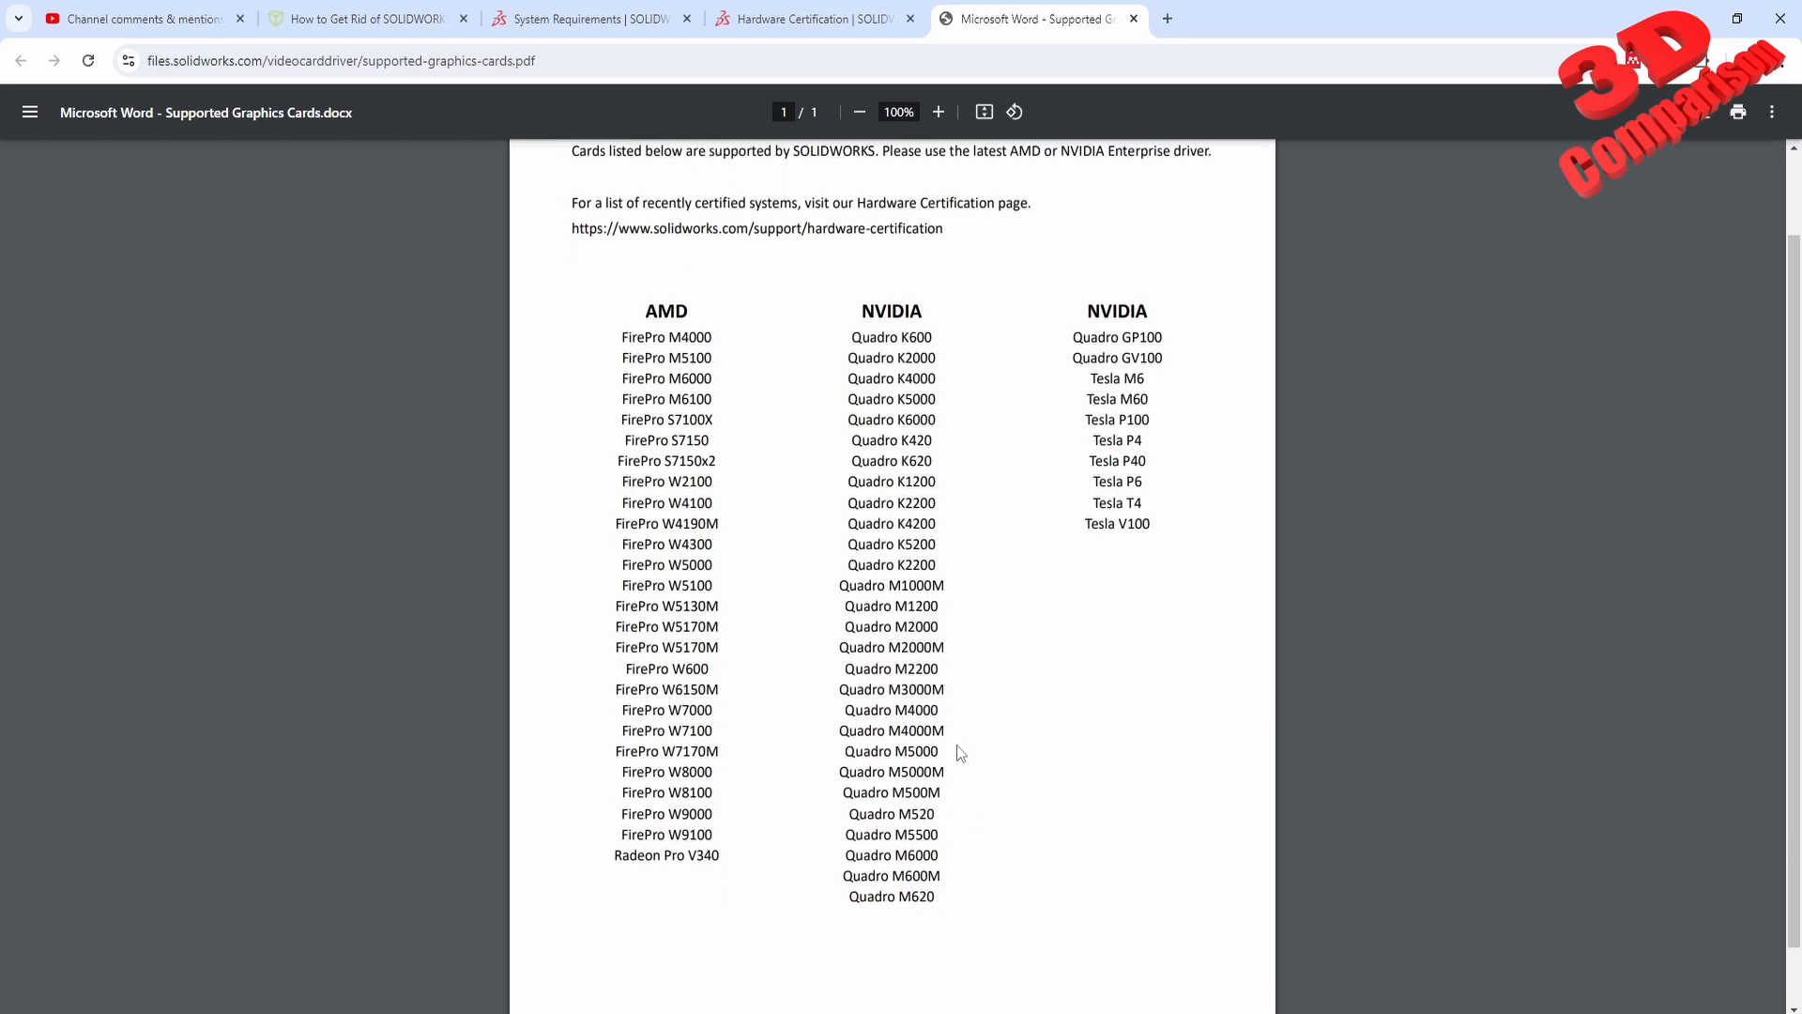
scroll(down, 3)
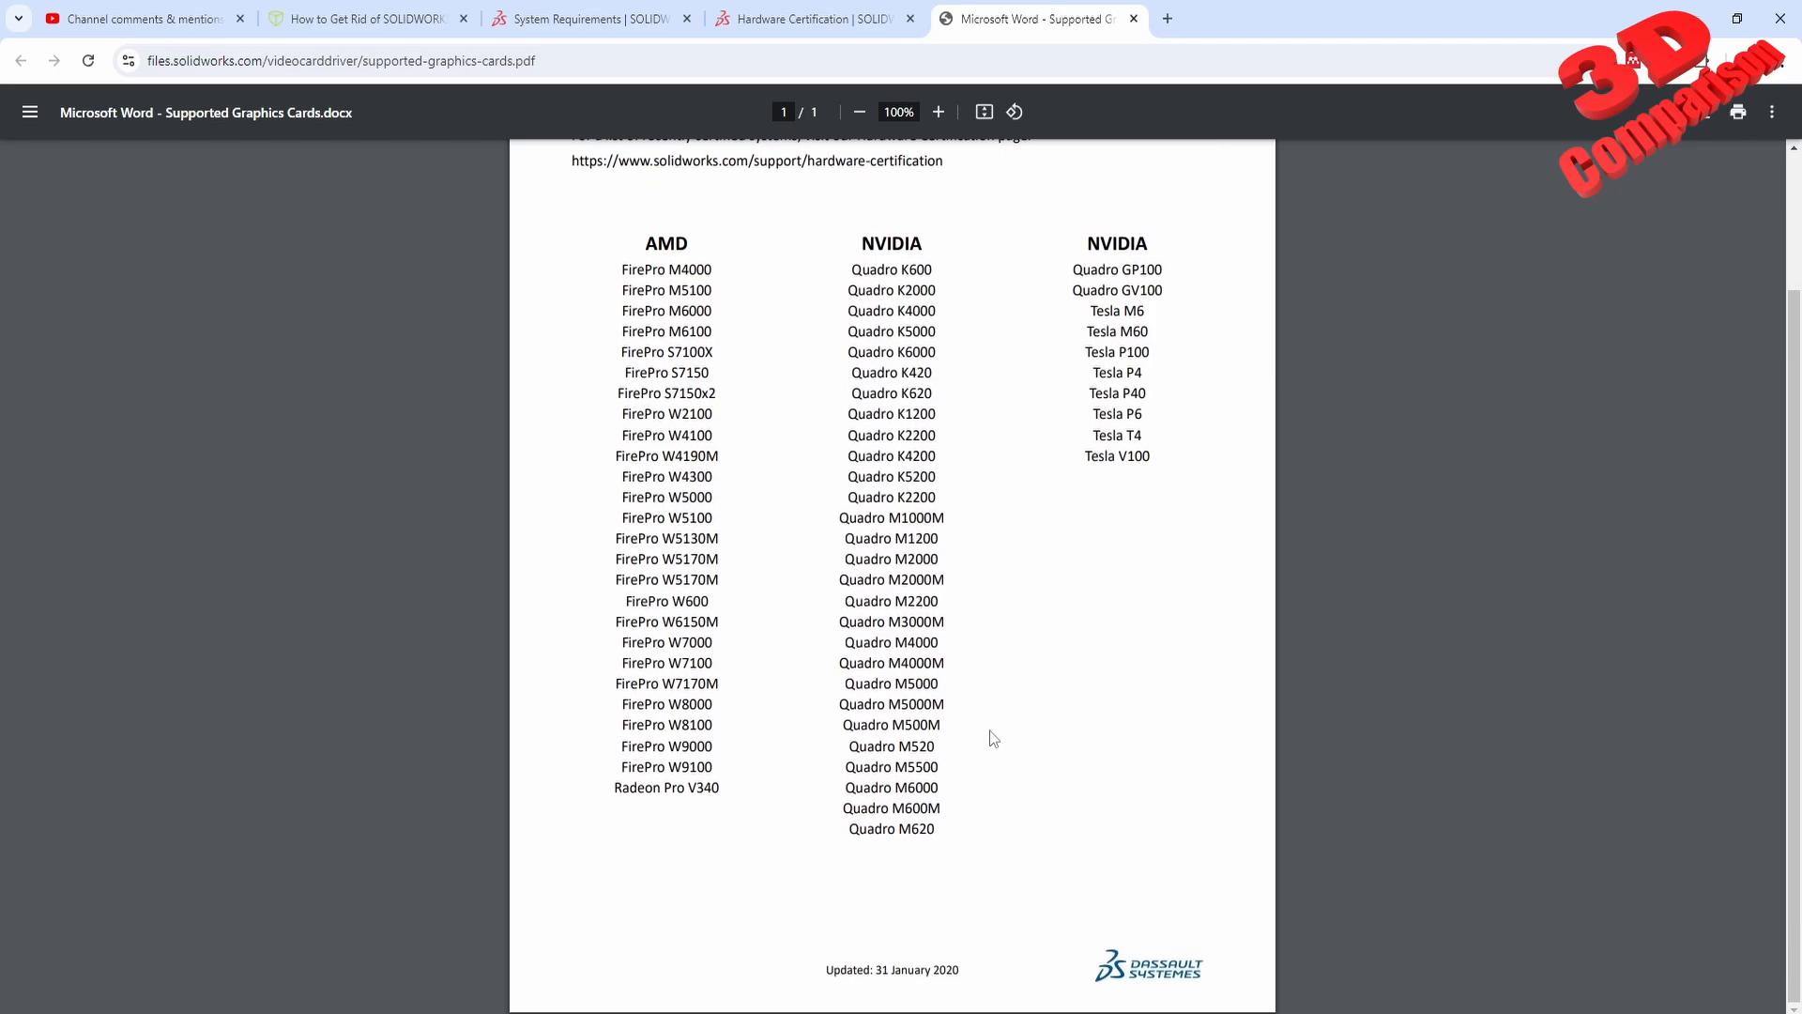
scroll(up, 3)
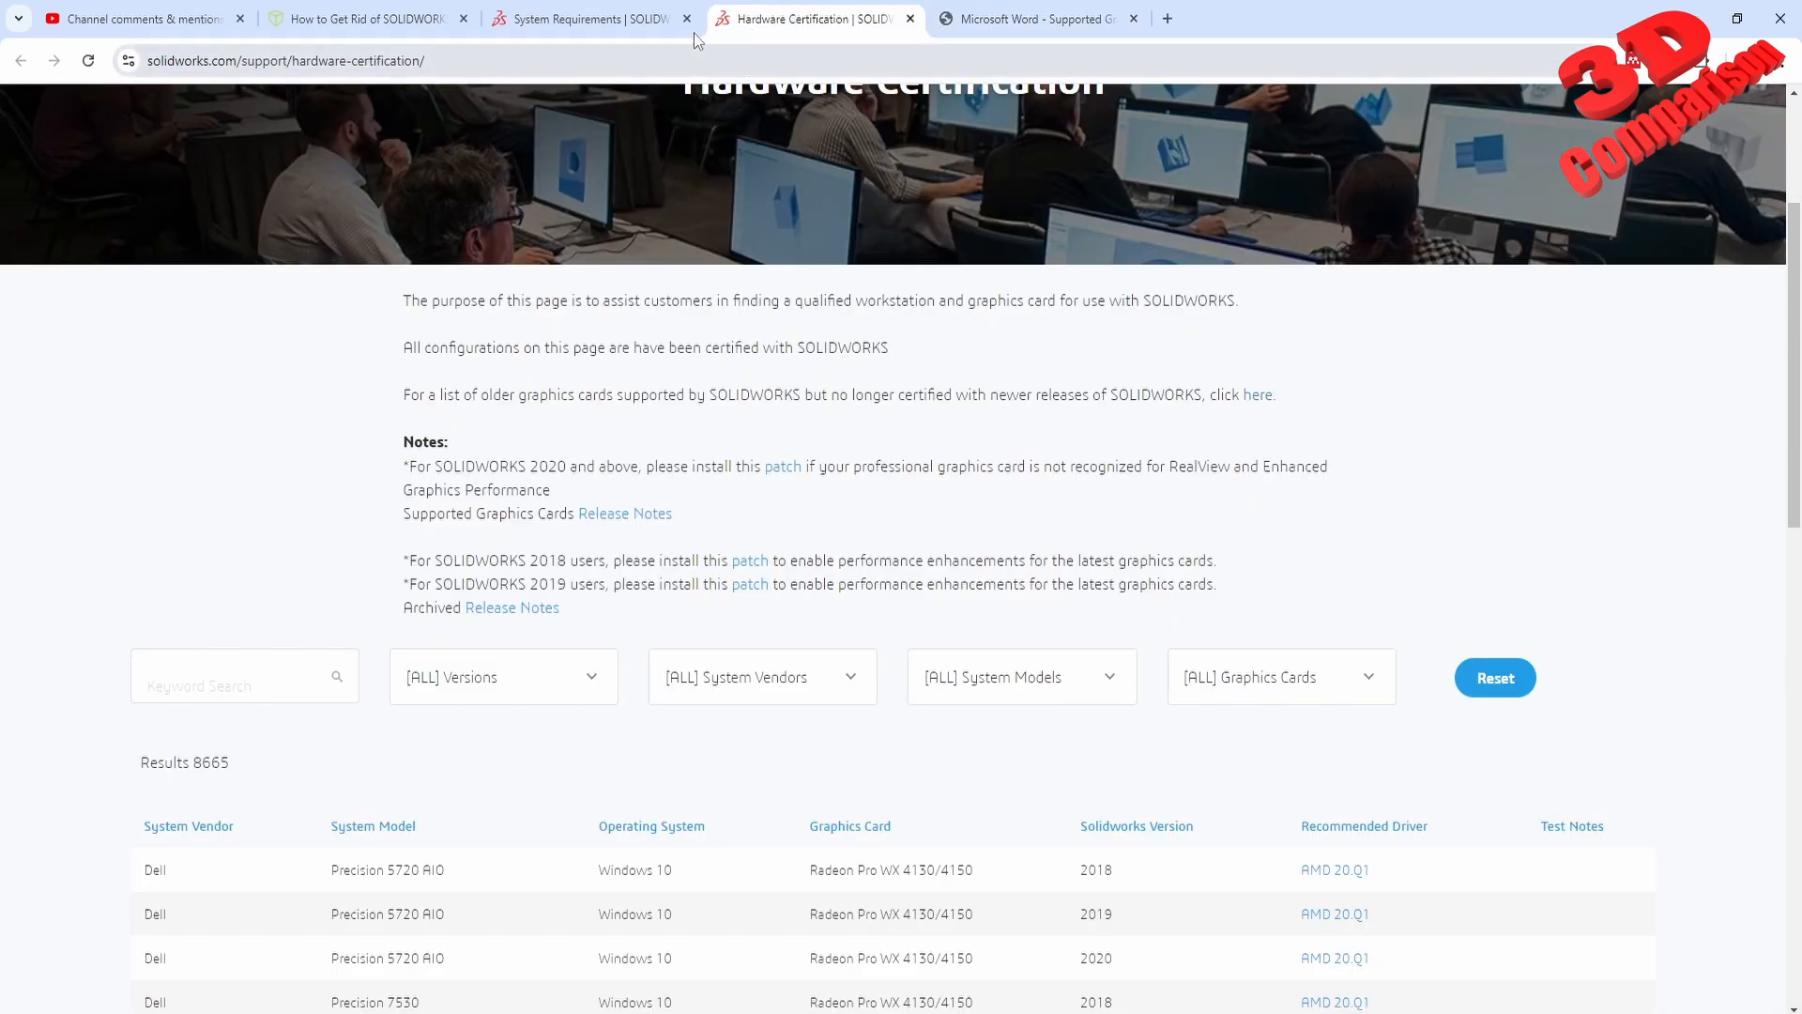
click(586, 19)
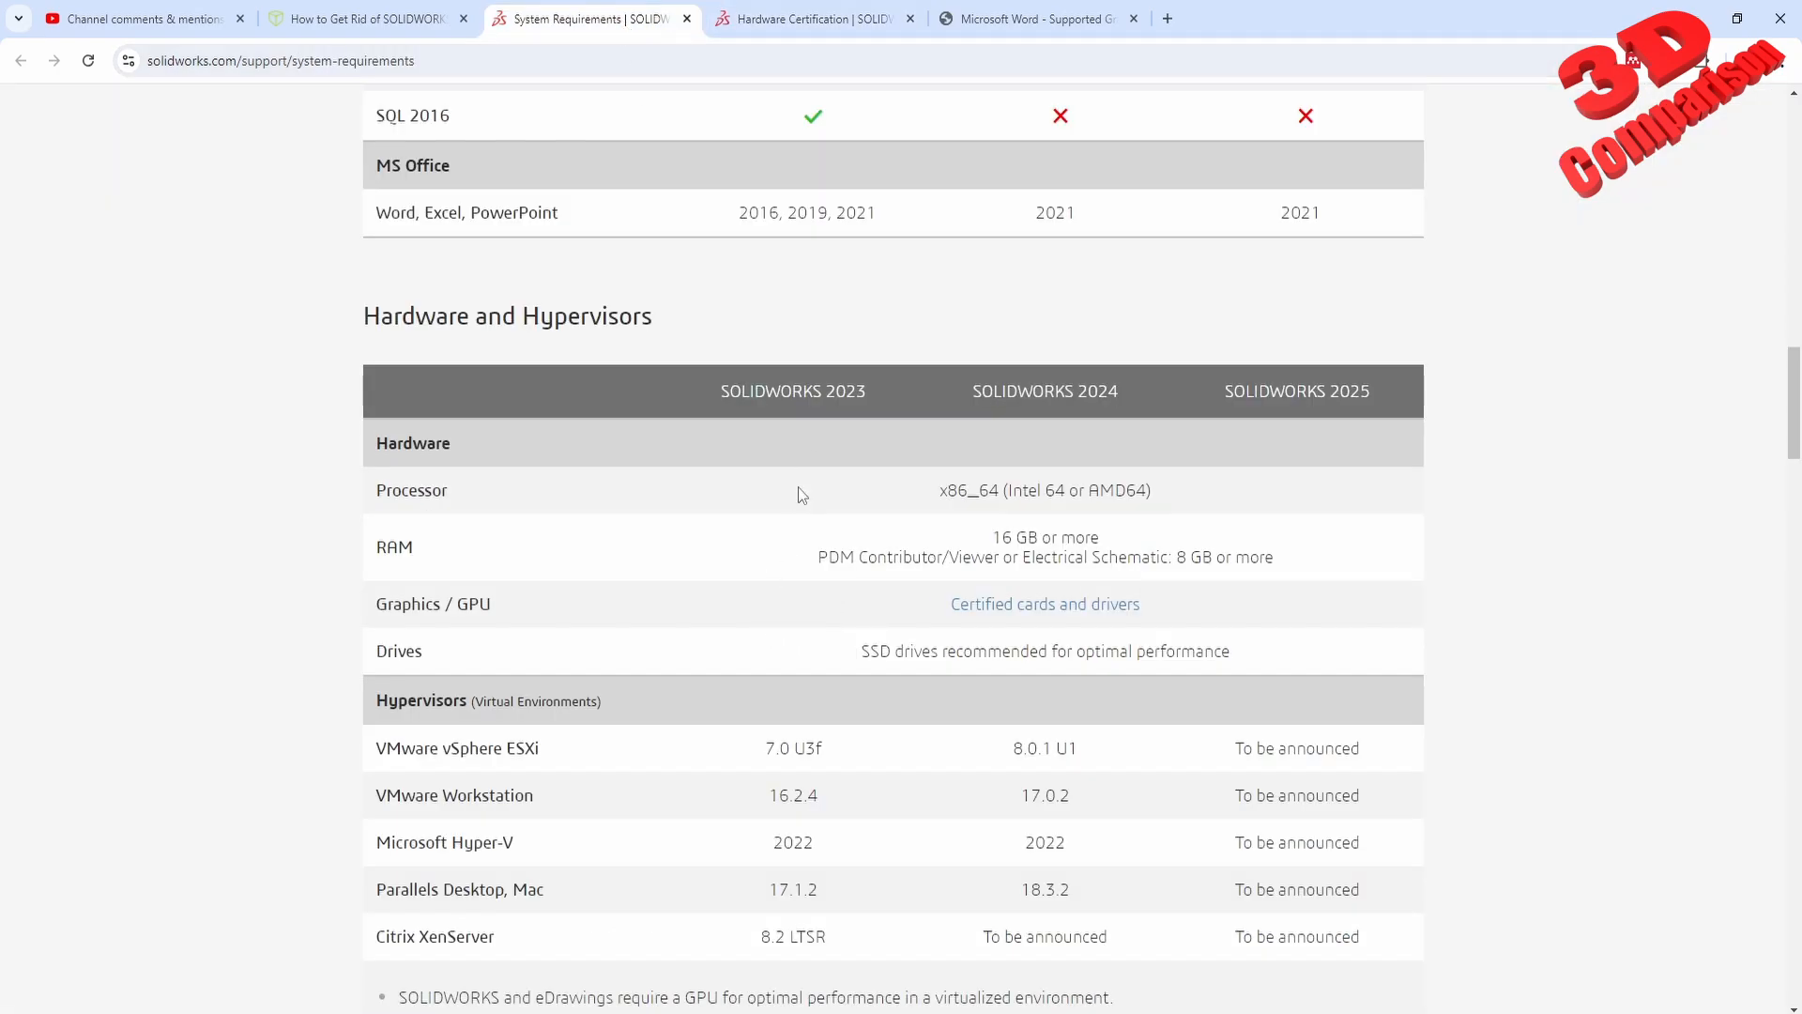
double_click(793, 390)
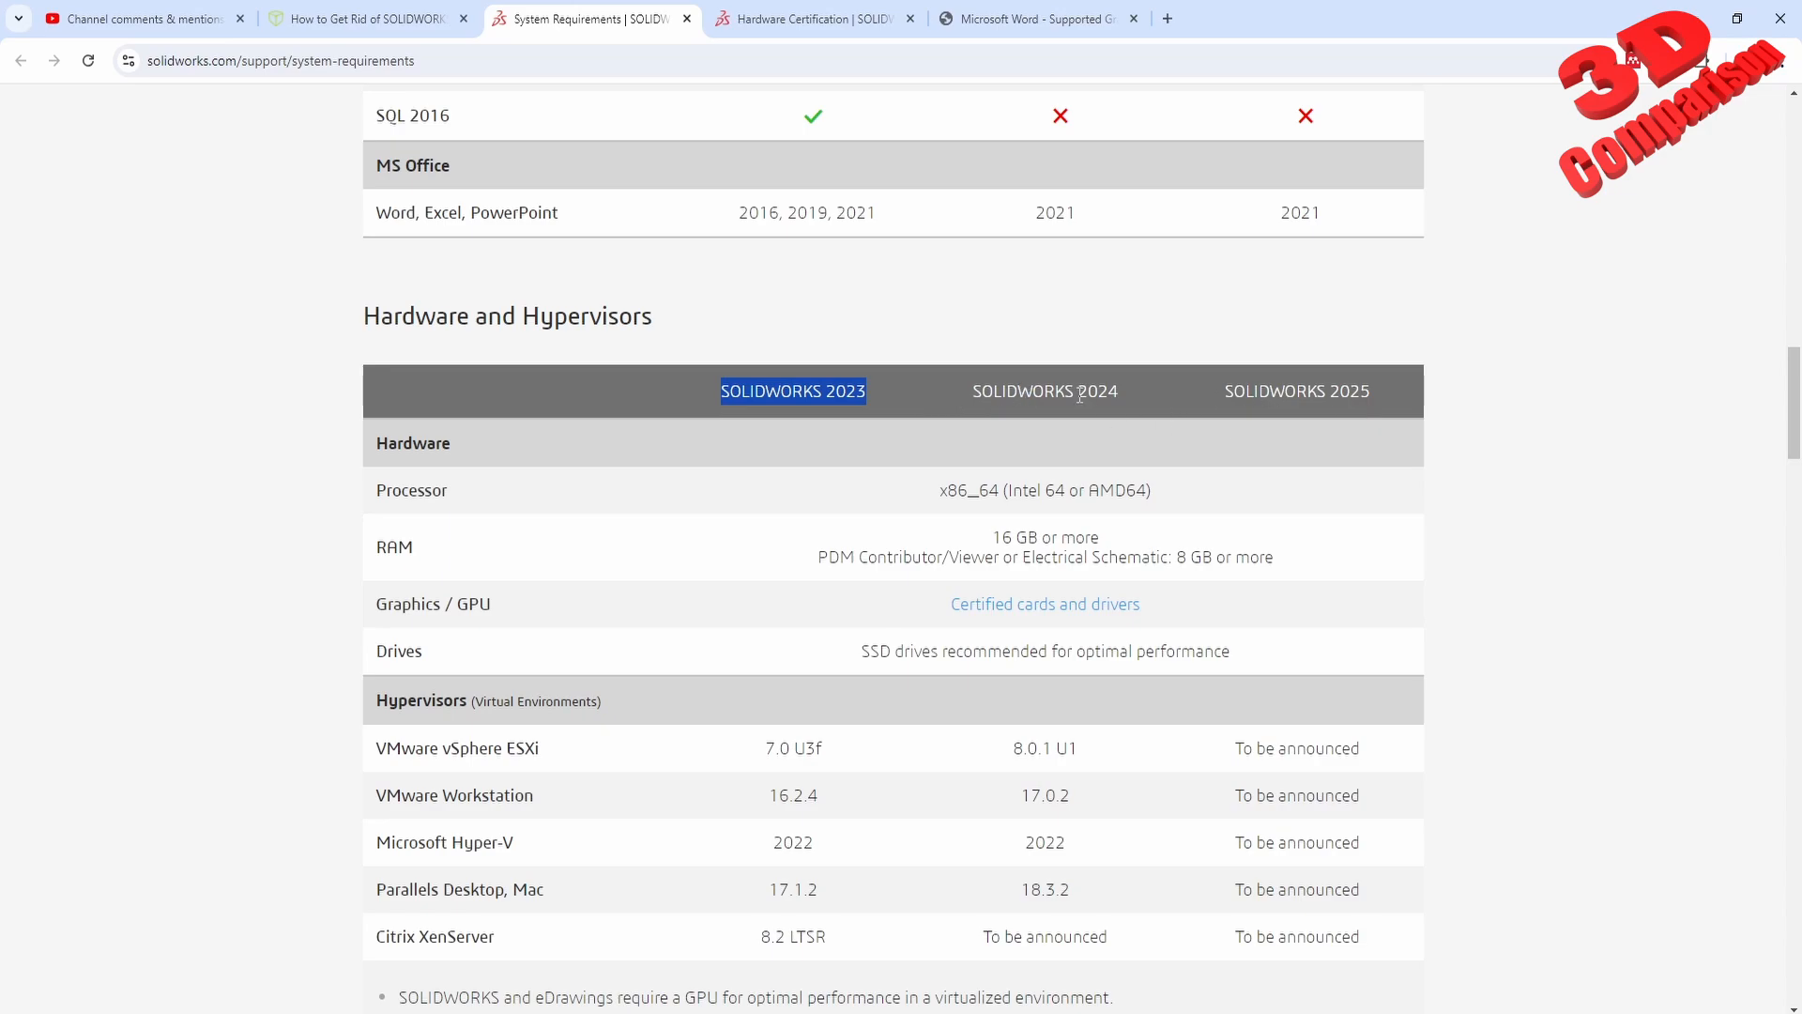
mouse_move(856, 396)
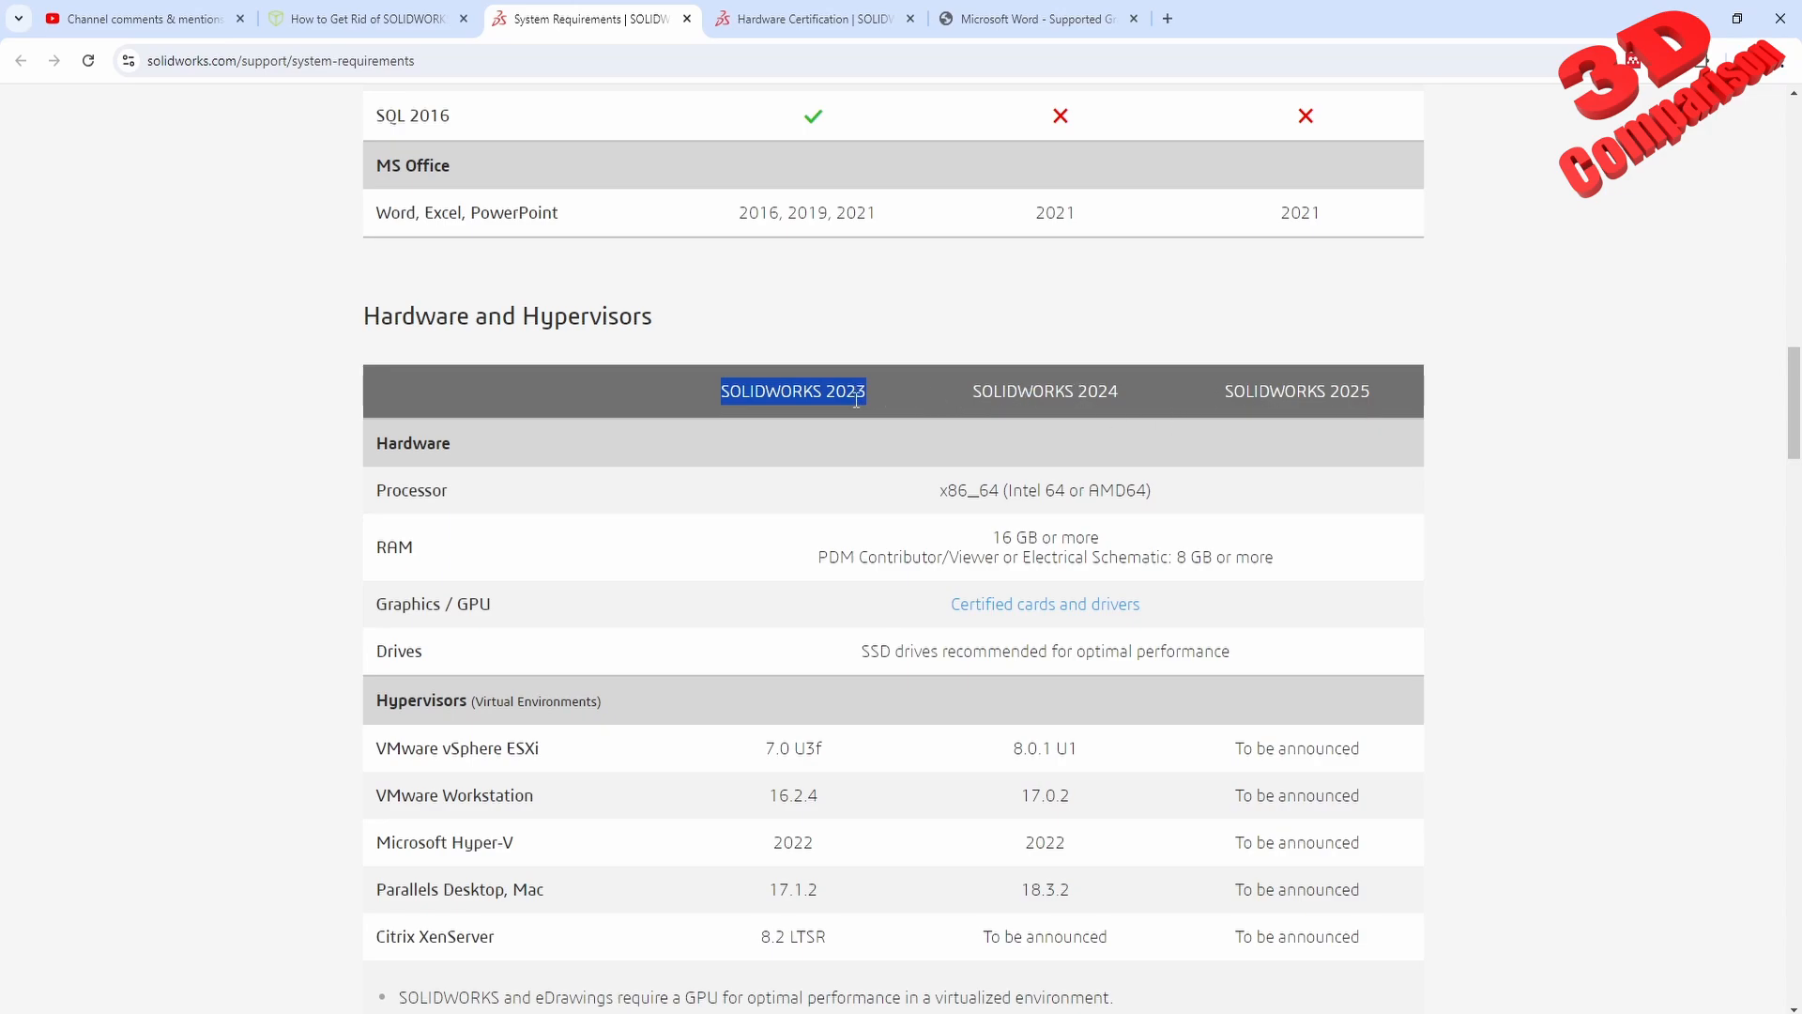
mouse_move(796, 417)
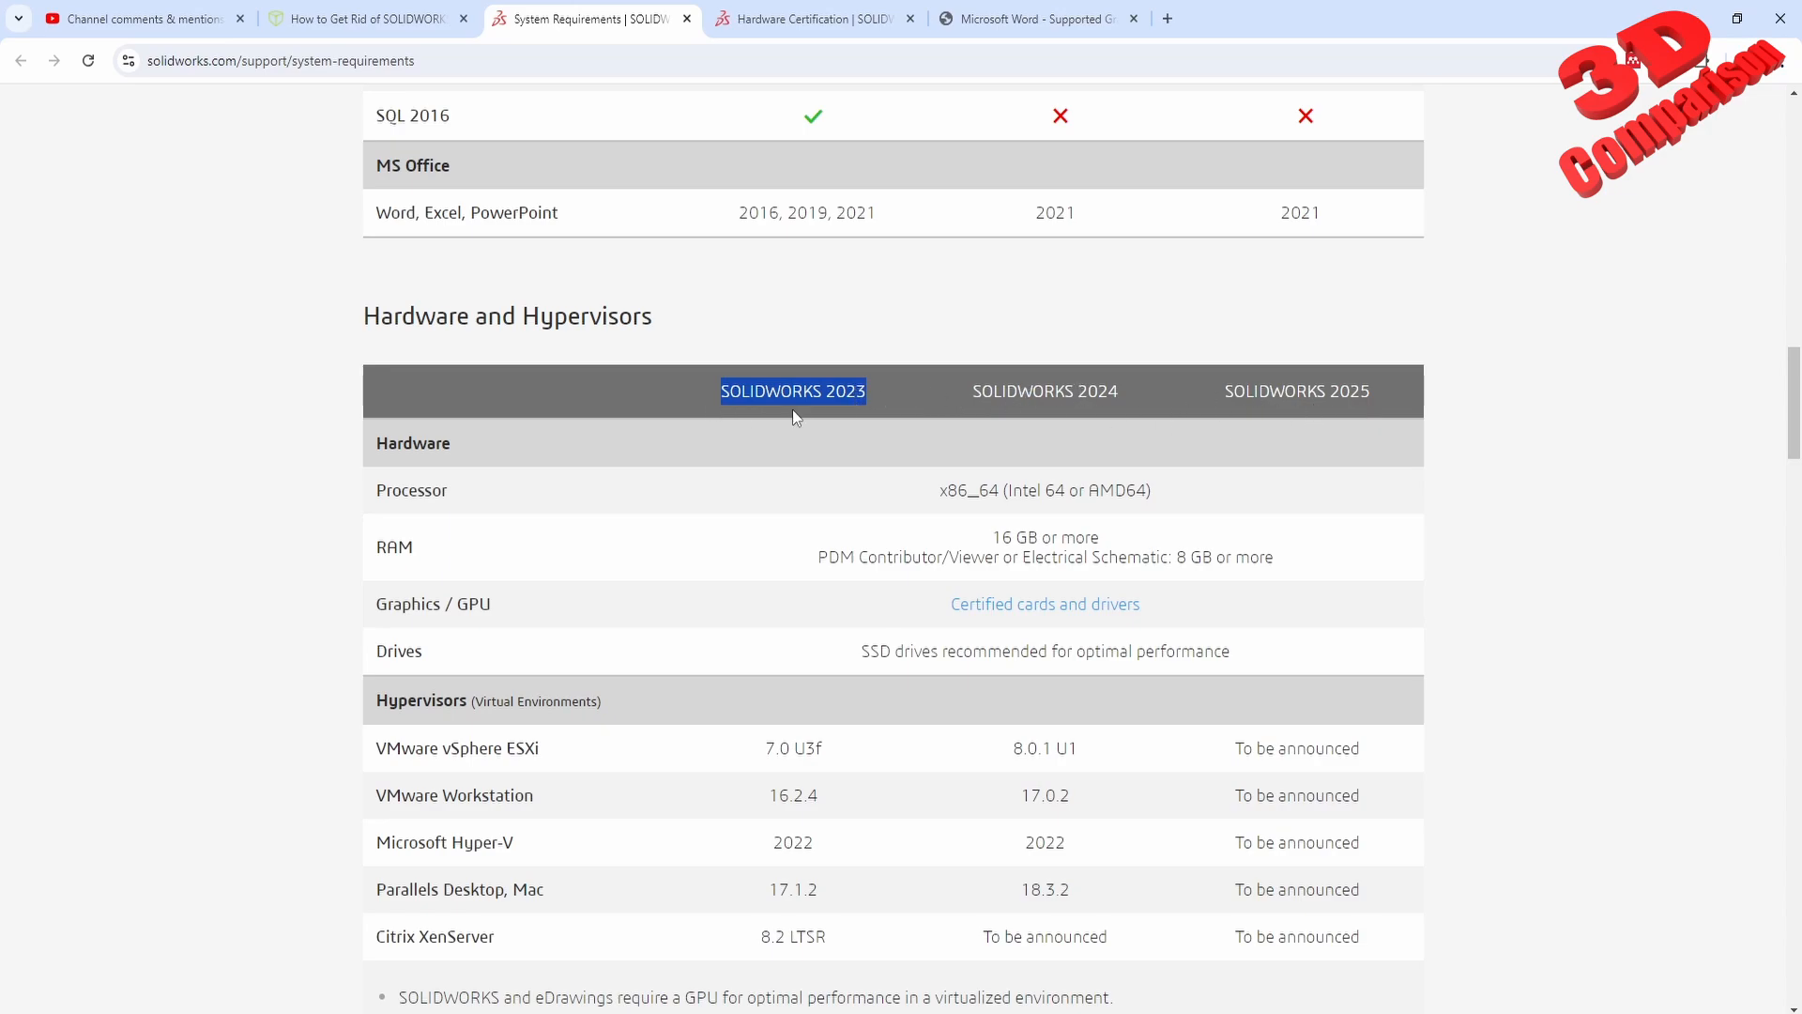
mouse_move(437, 321)
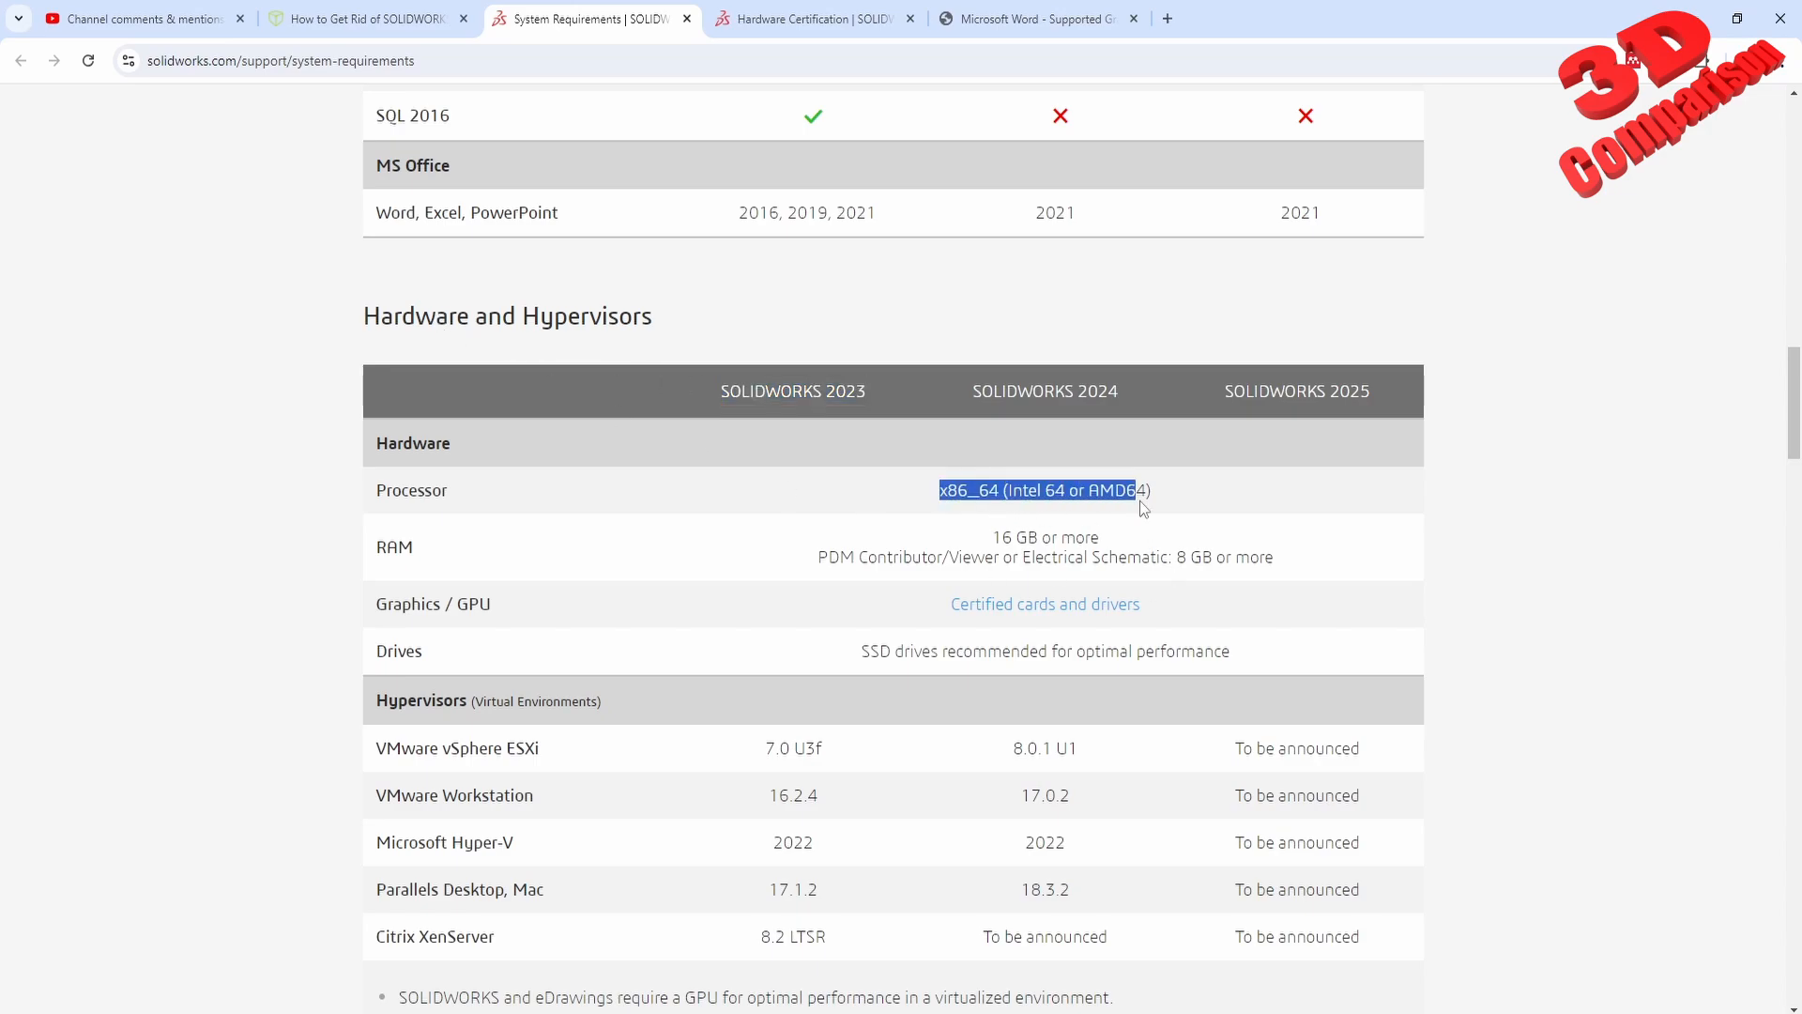
mouse_move(1154, 518)
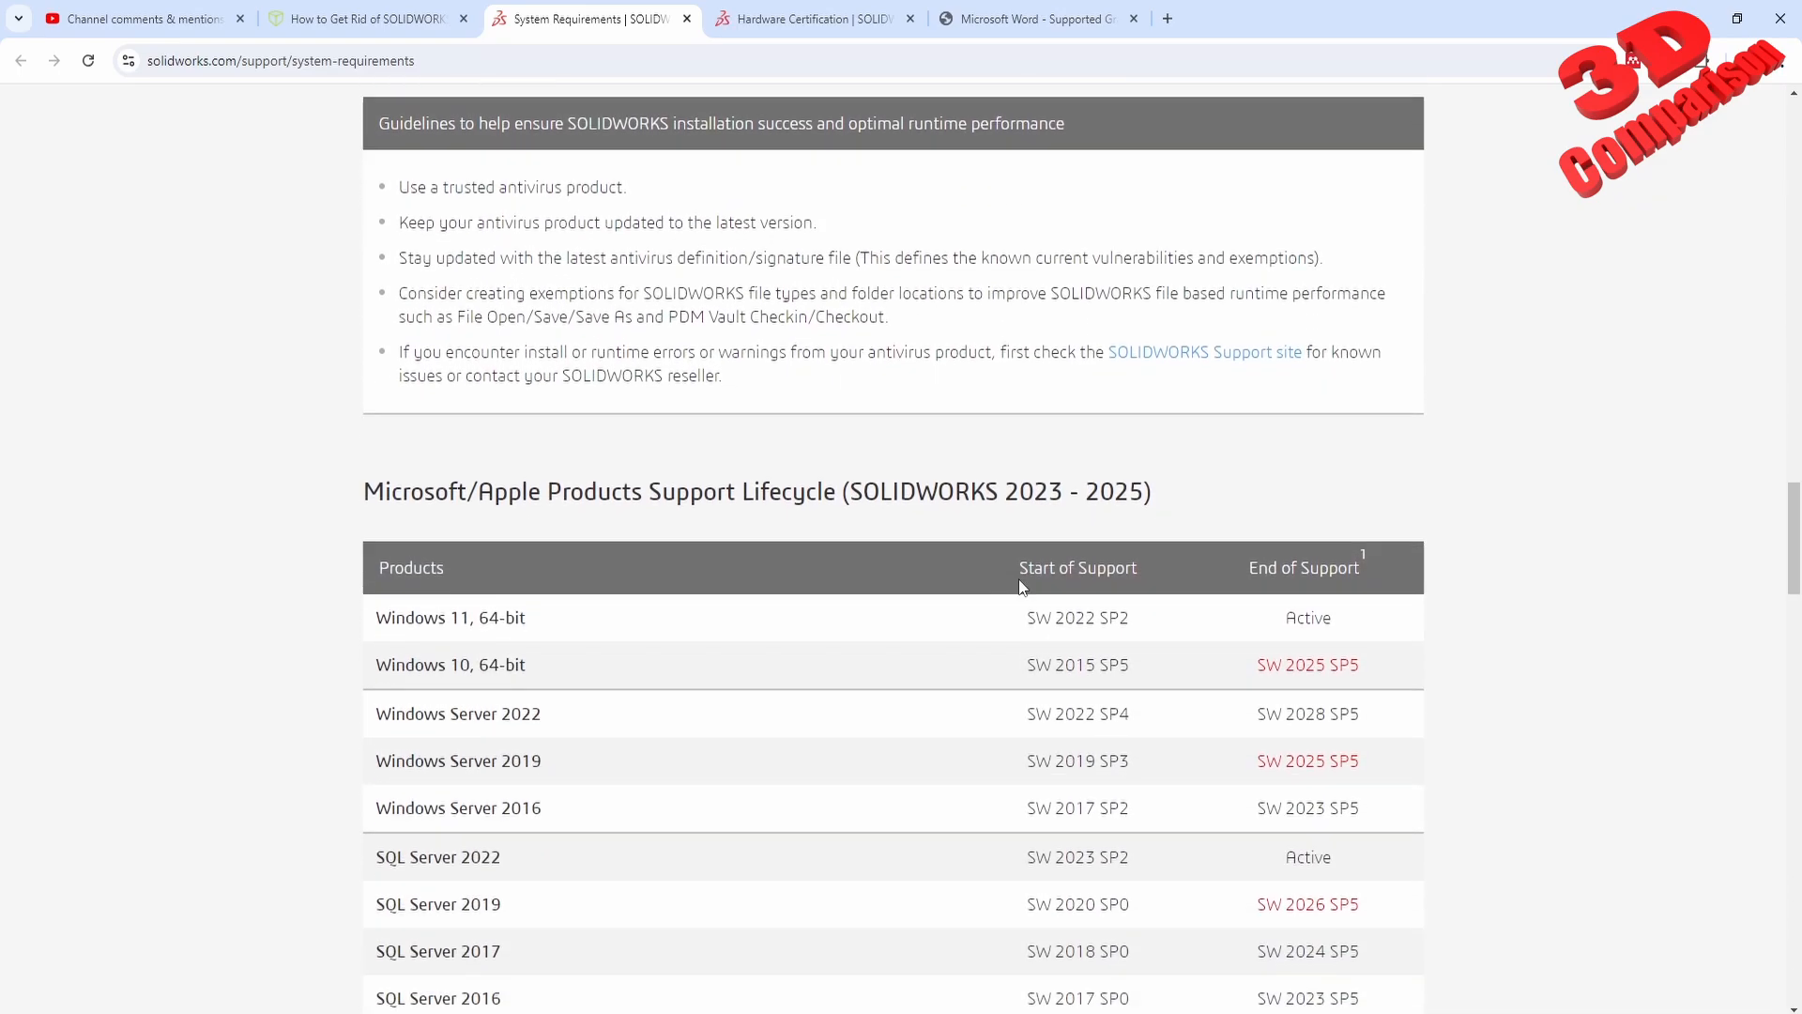
scroll(down, 3)
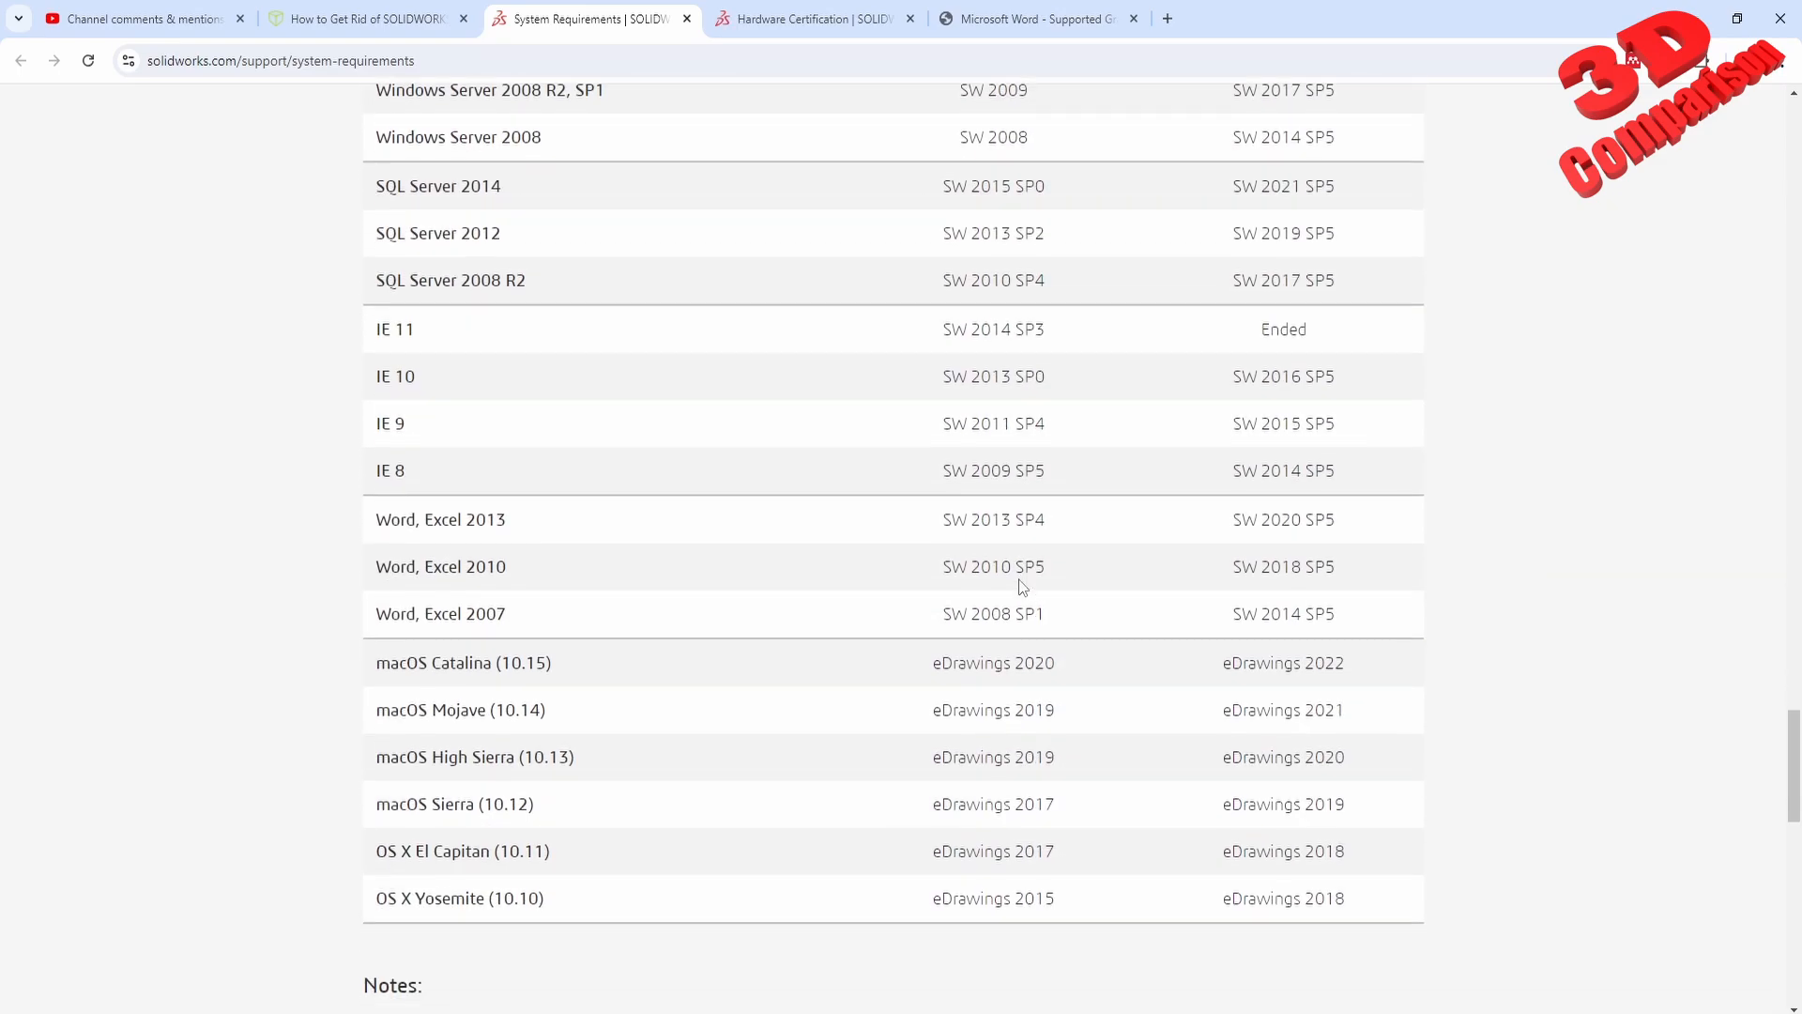
scroll(up, 3)
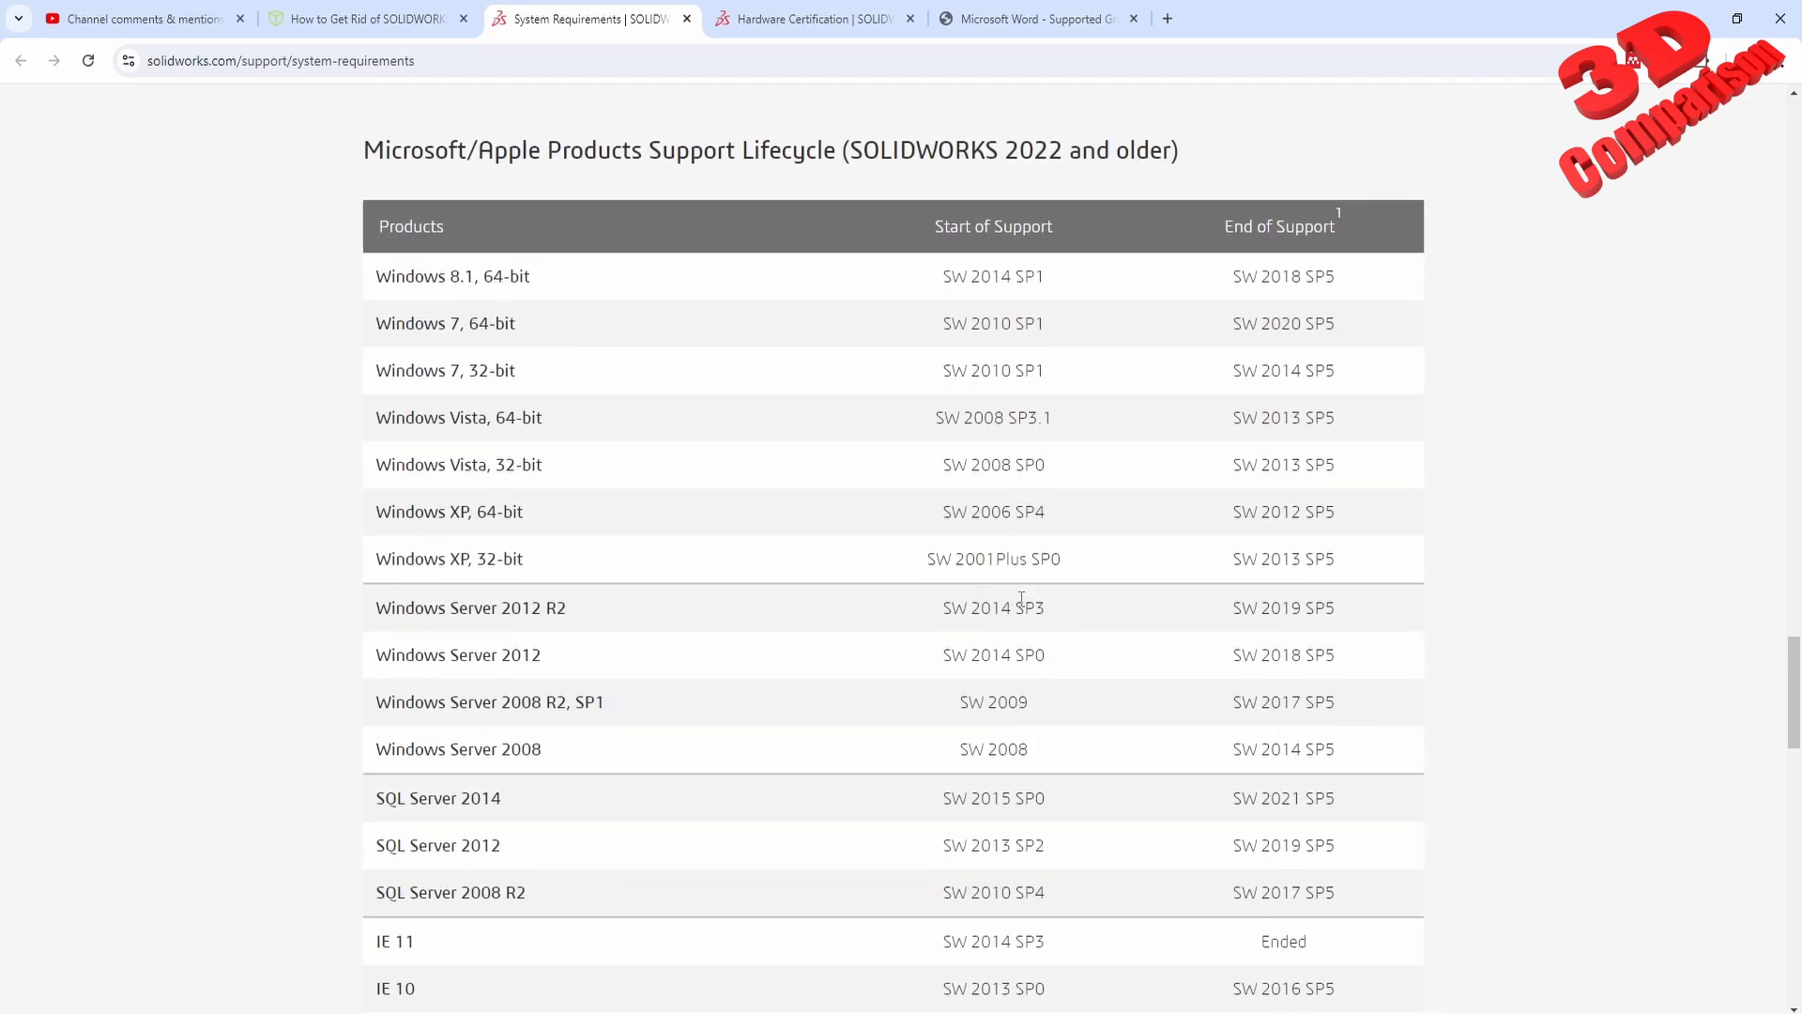
scroll(down, 3)
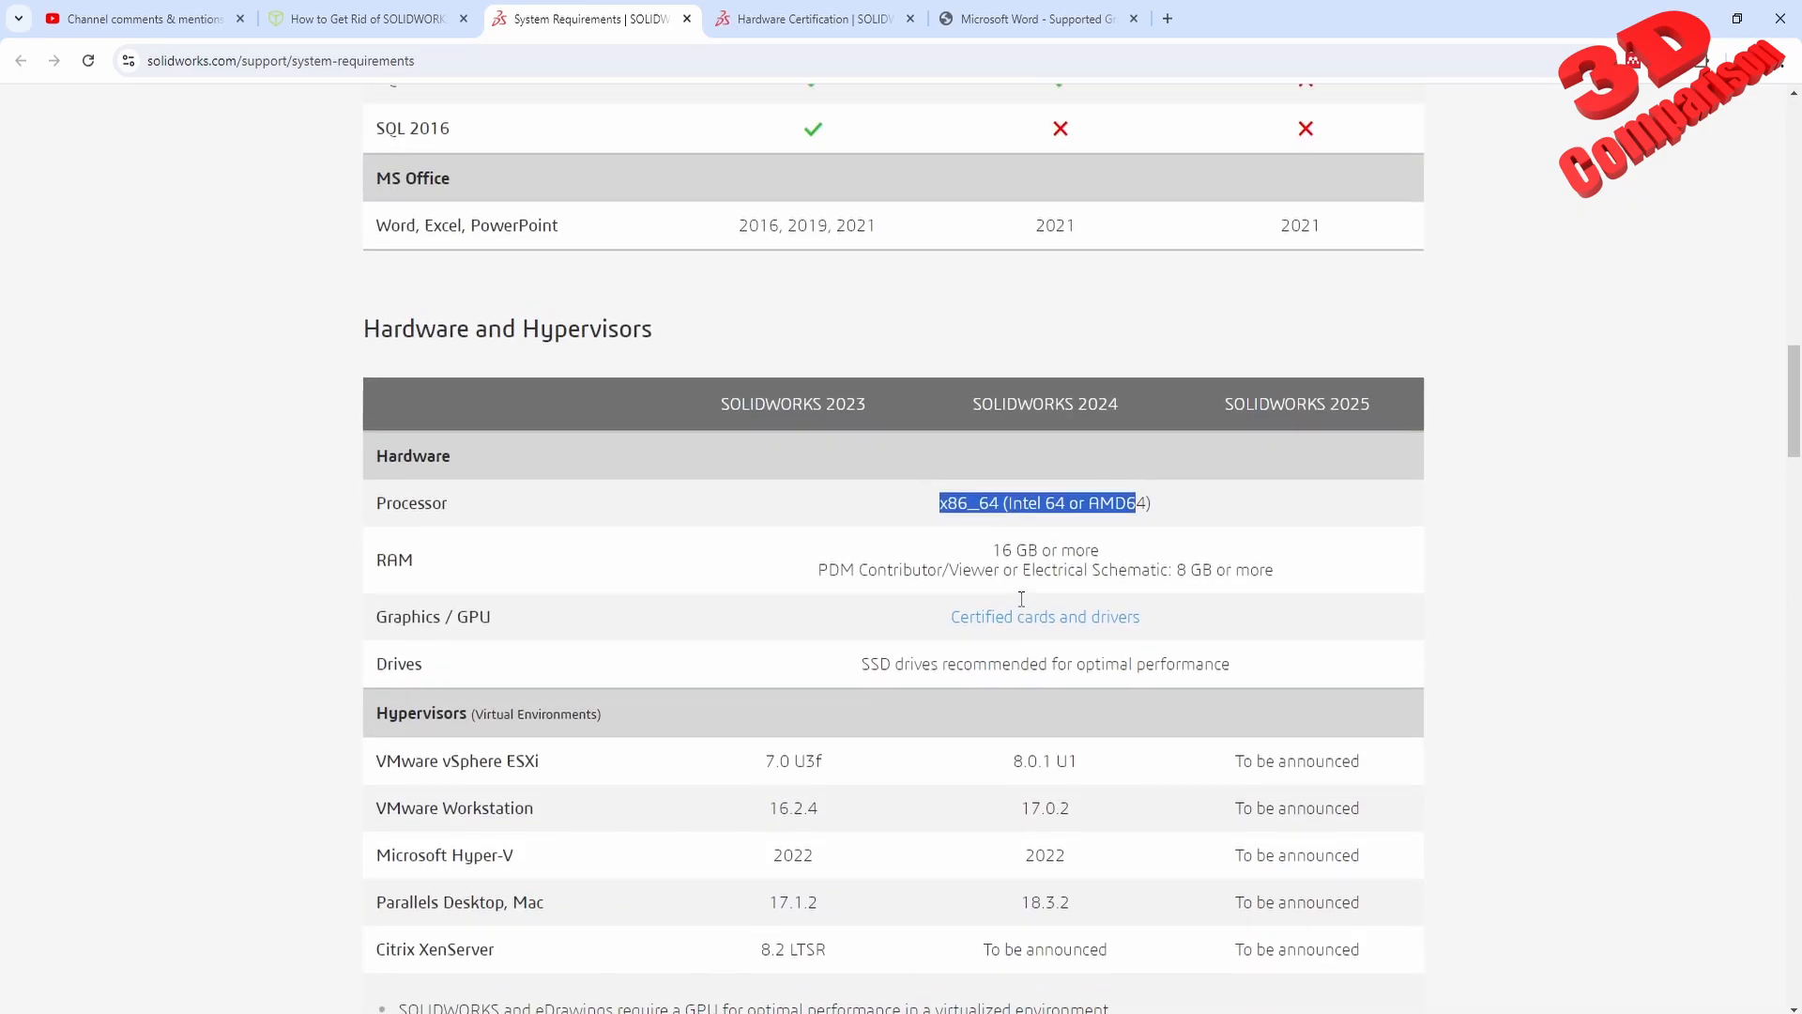
scroll(up, 3)
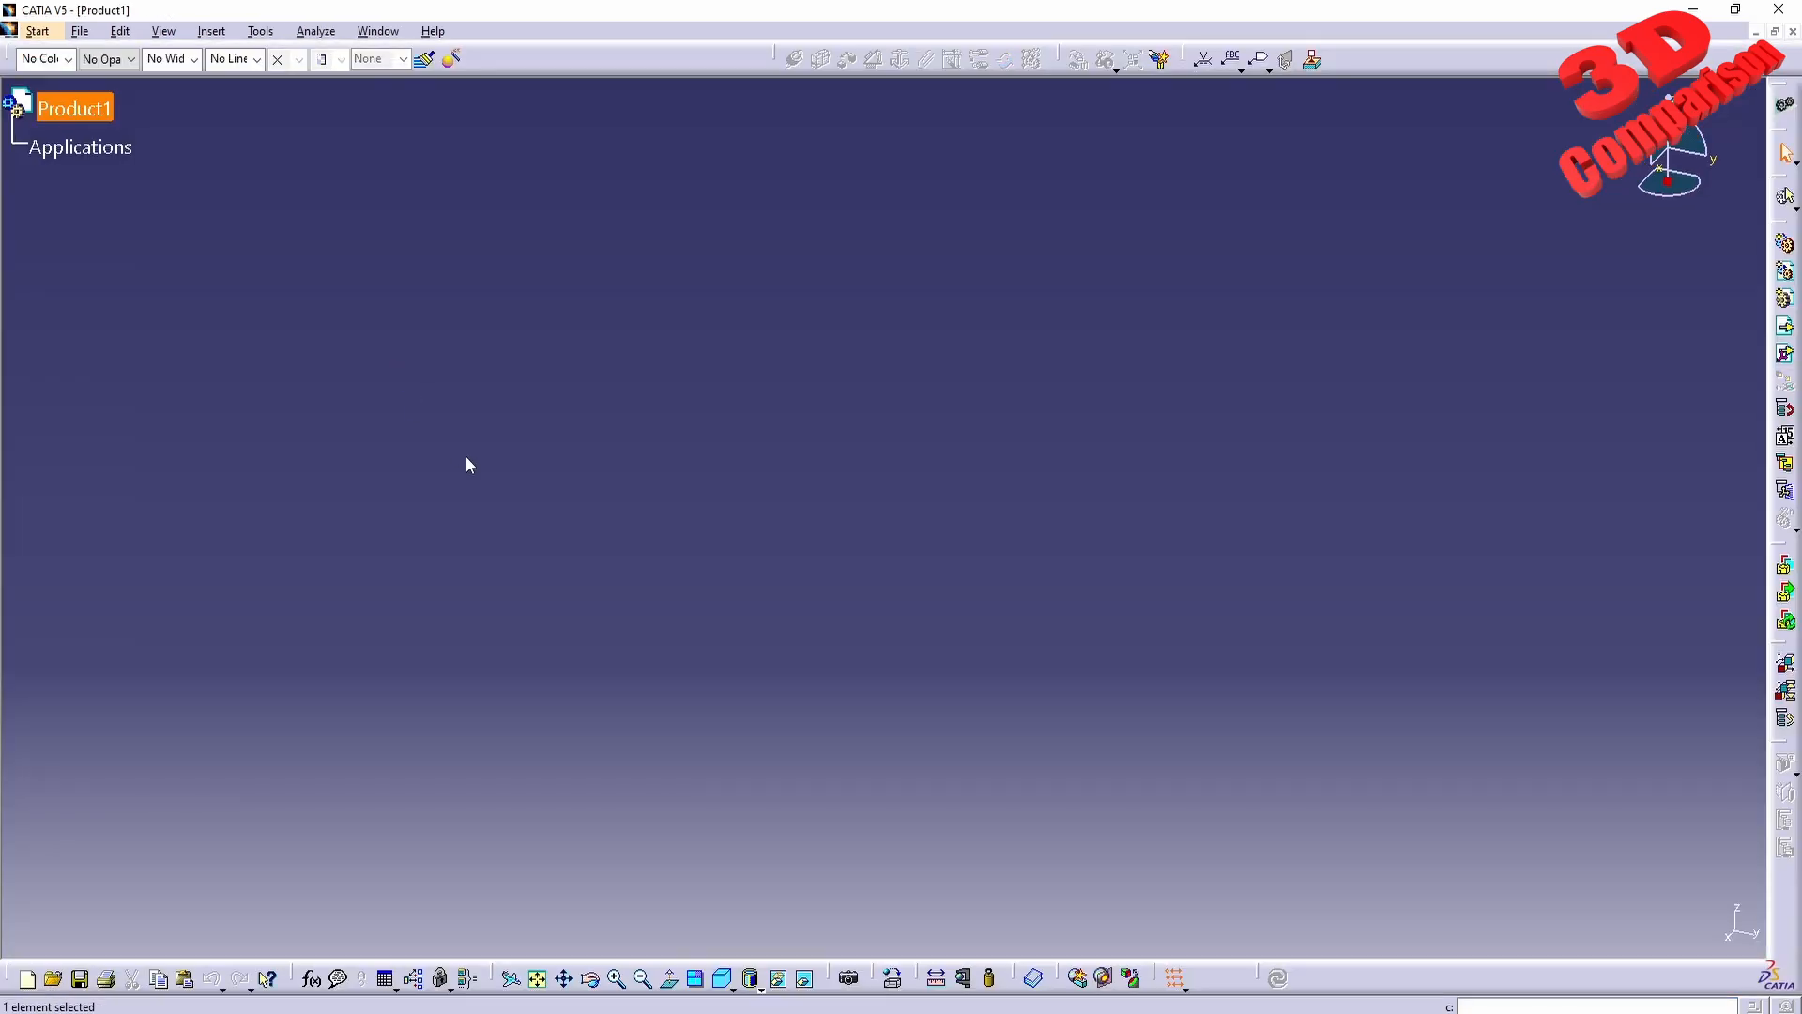
mouse_move(591, 736)
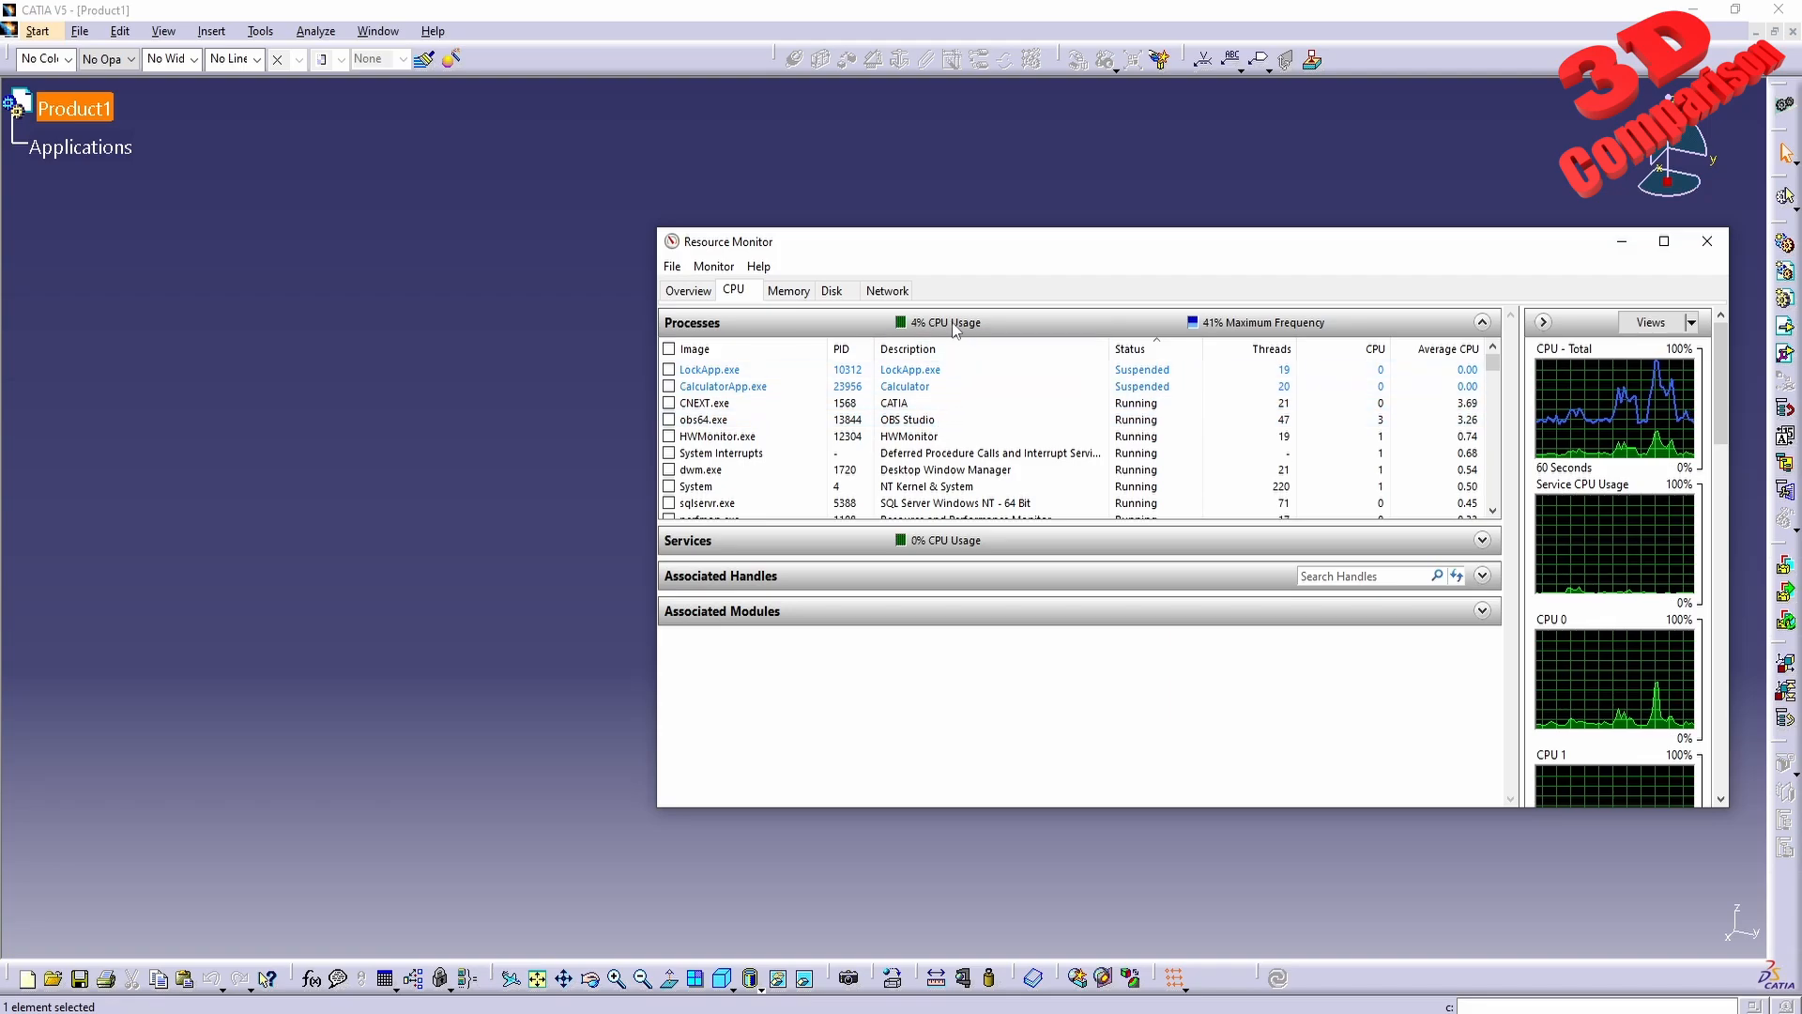
Show Resource Monitor's Memory processes list sorted with largest Commit (KB) first
click(787, 291)
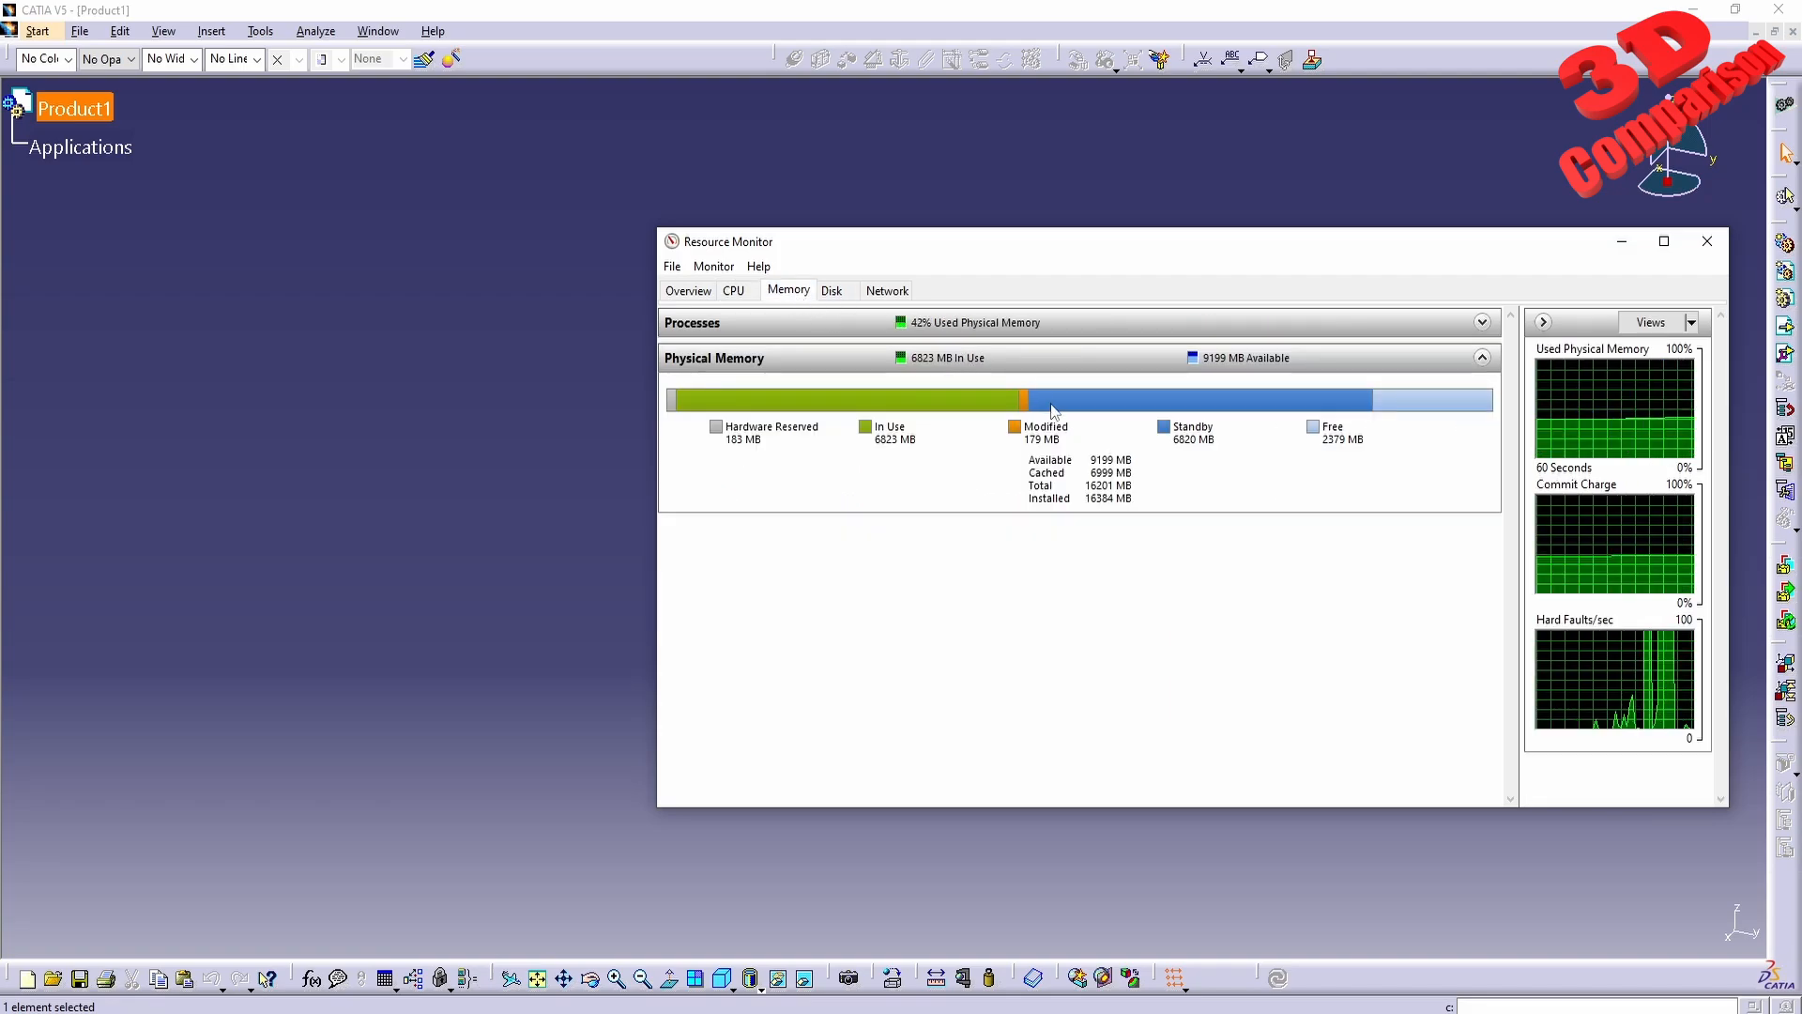
click(1481, 321)
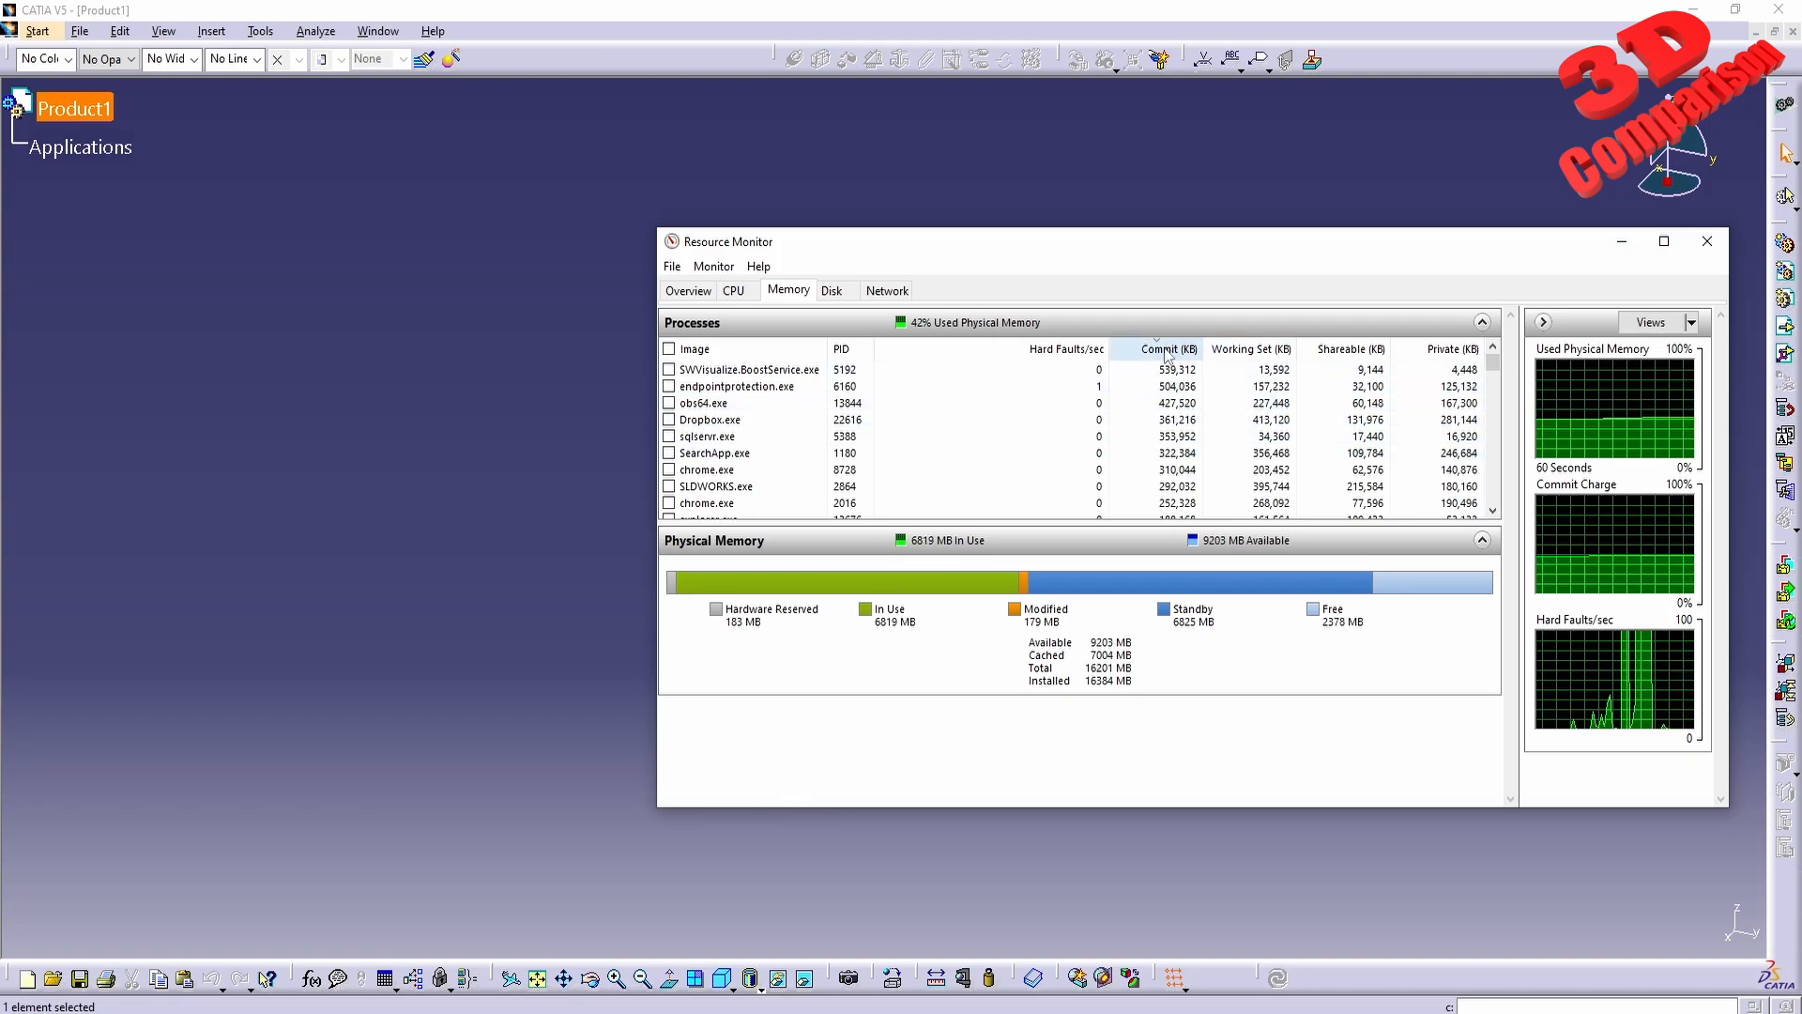
click(1164, 349)
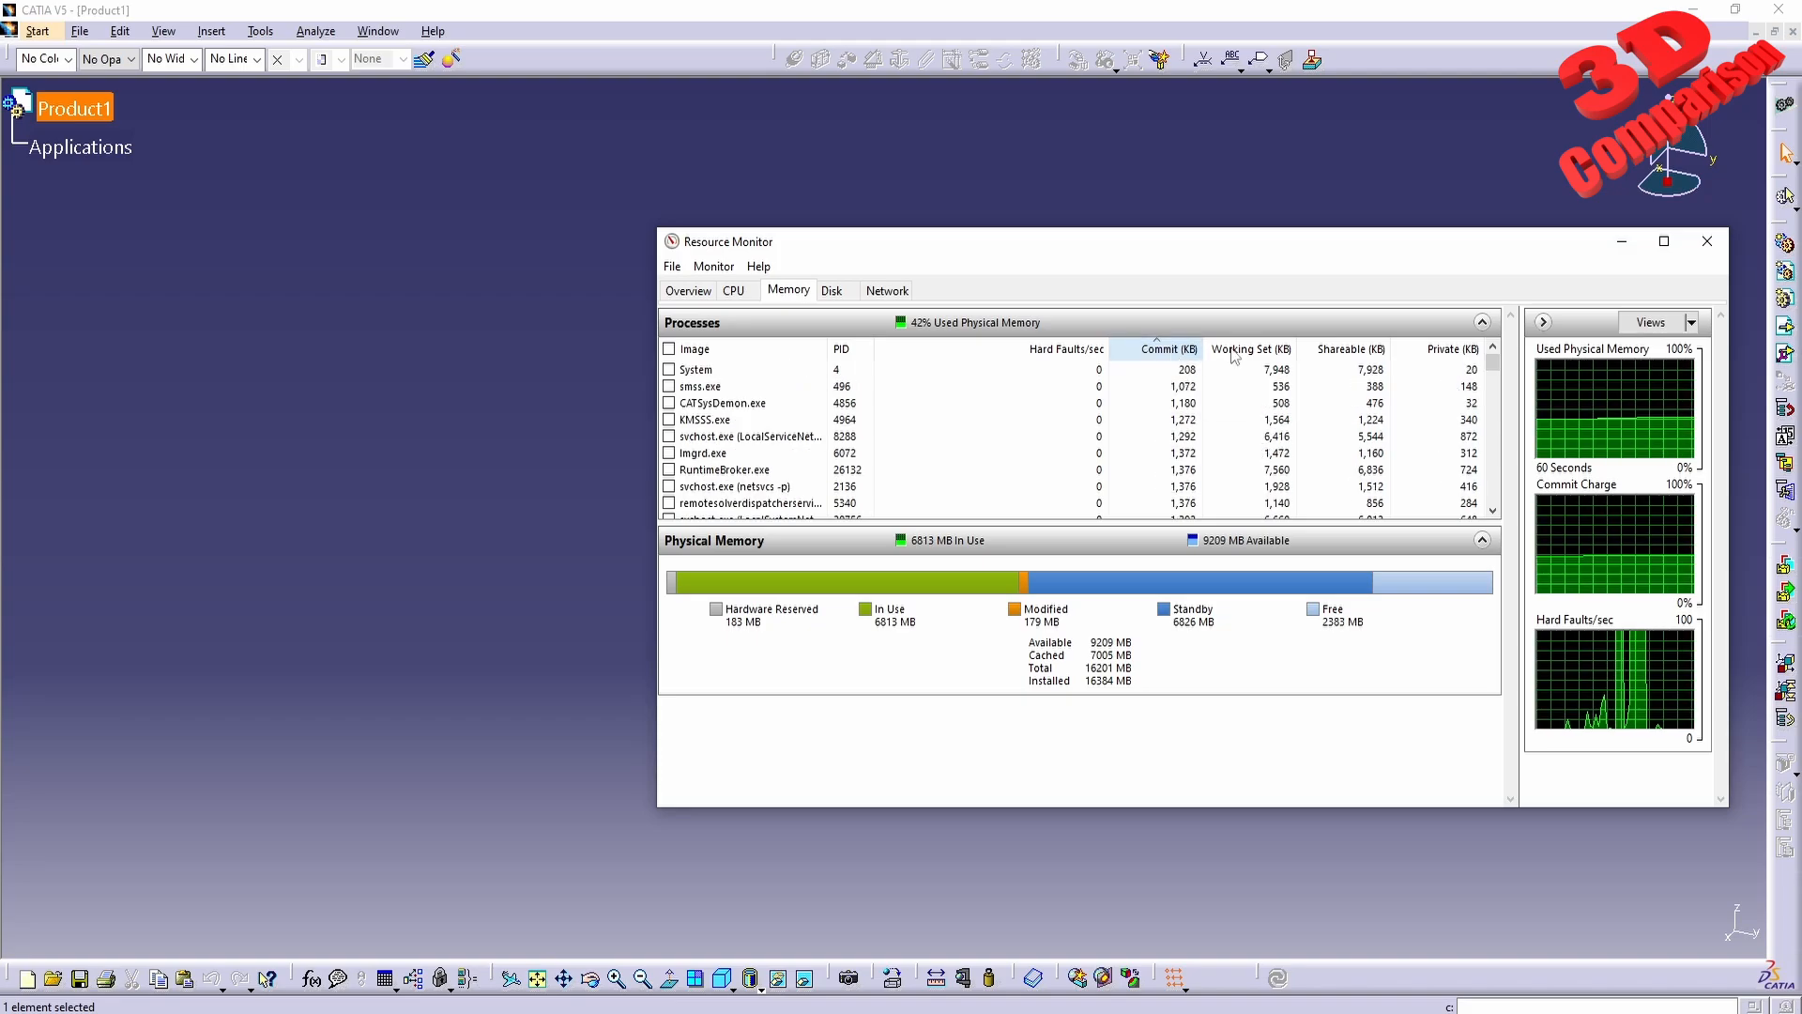
click(1164, 349)
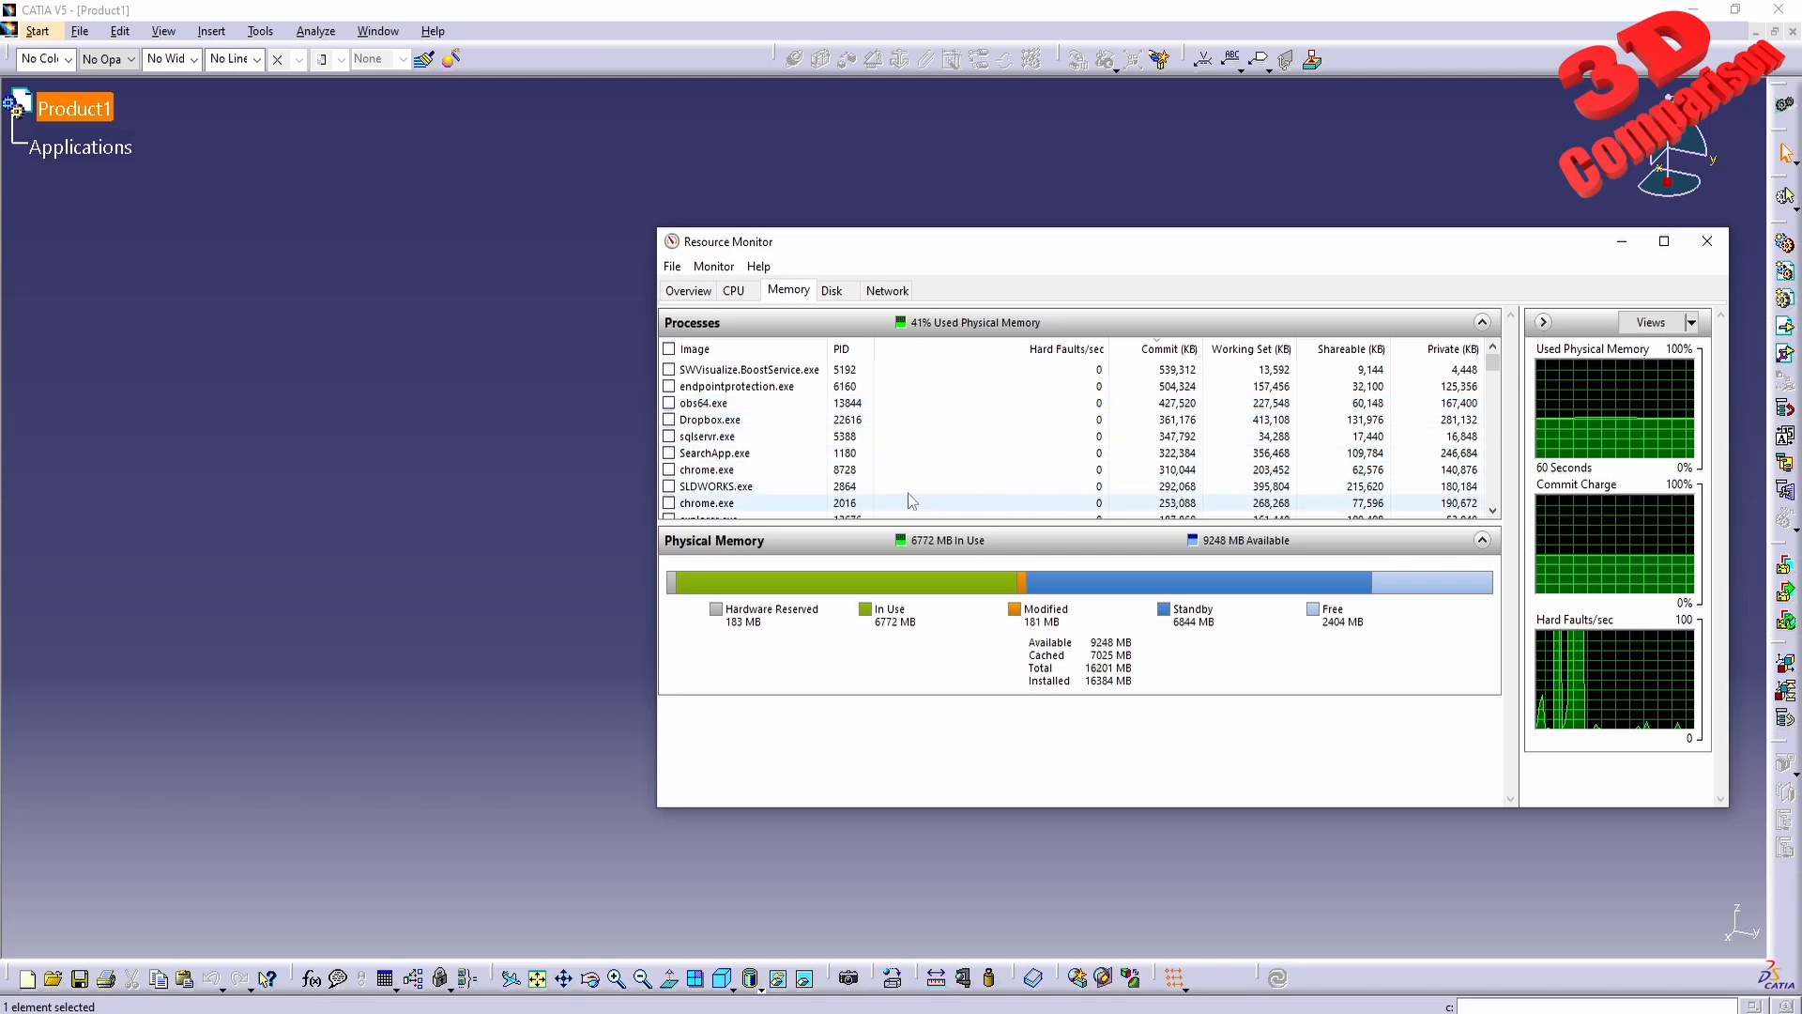
scroll(down, 3)
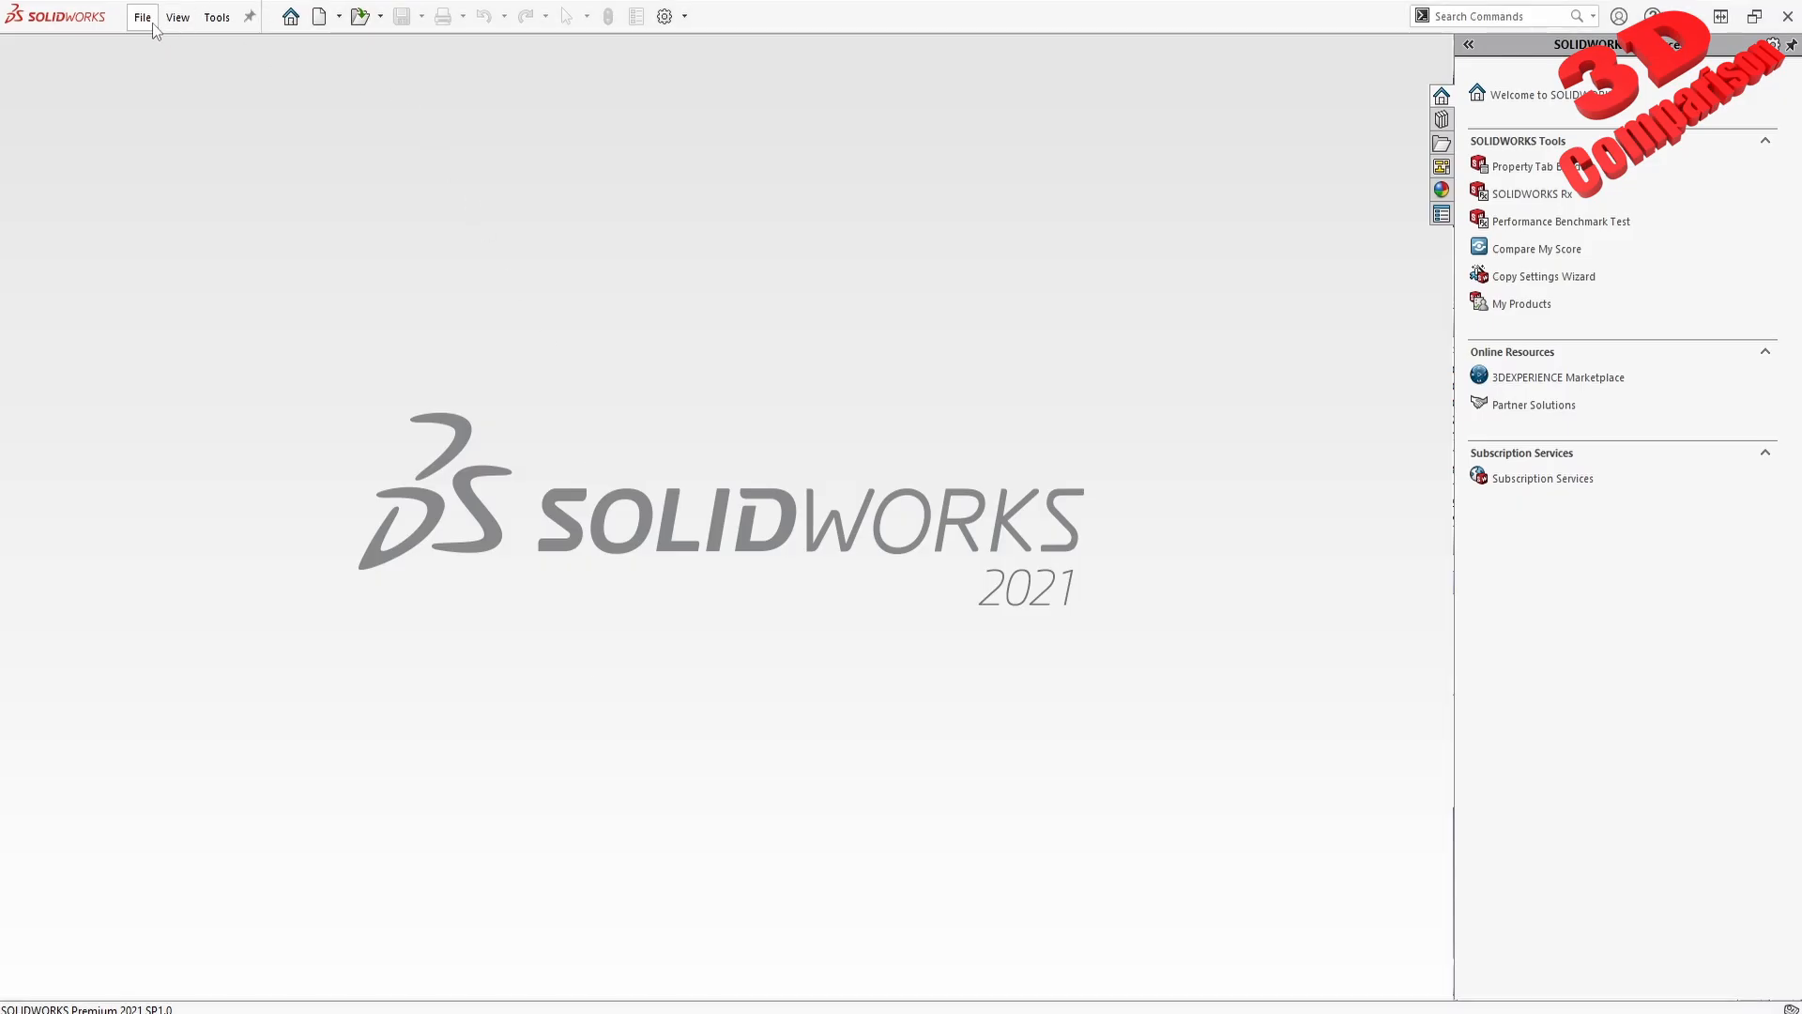
mouse_move(894, 435)
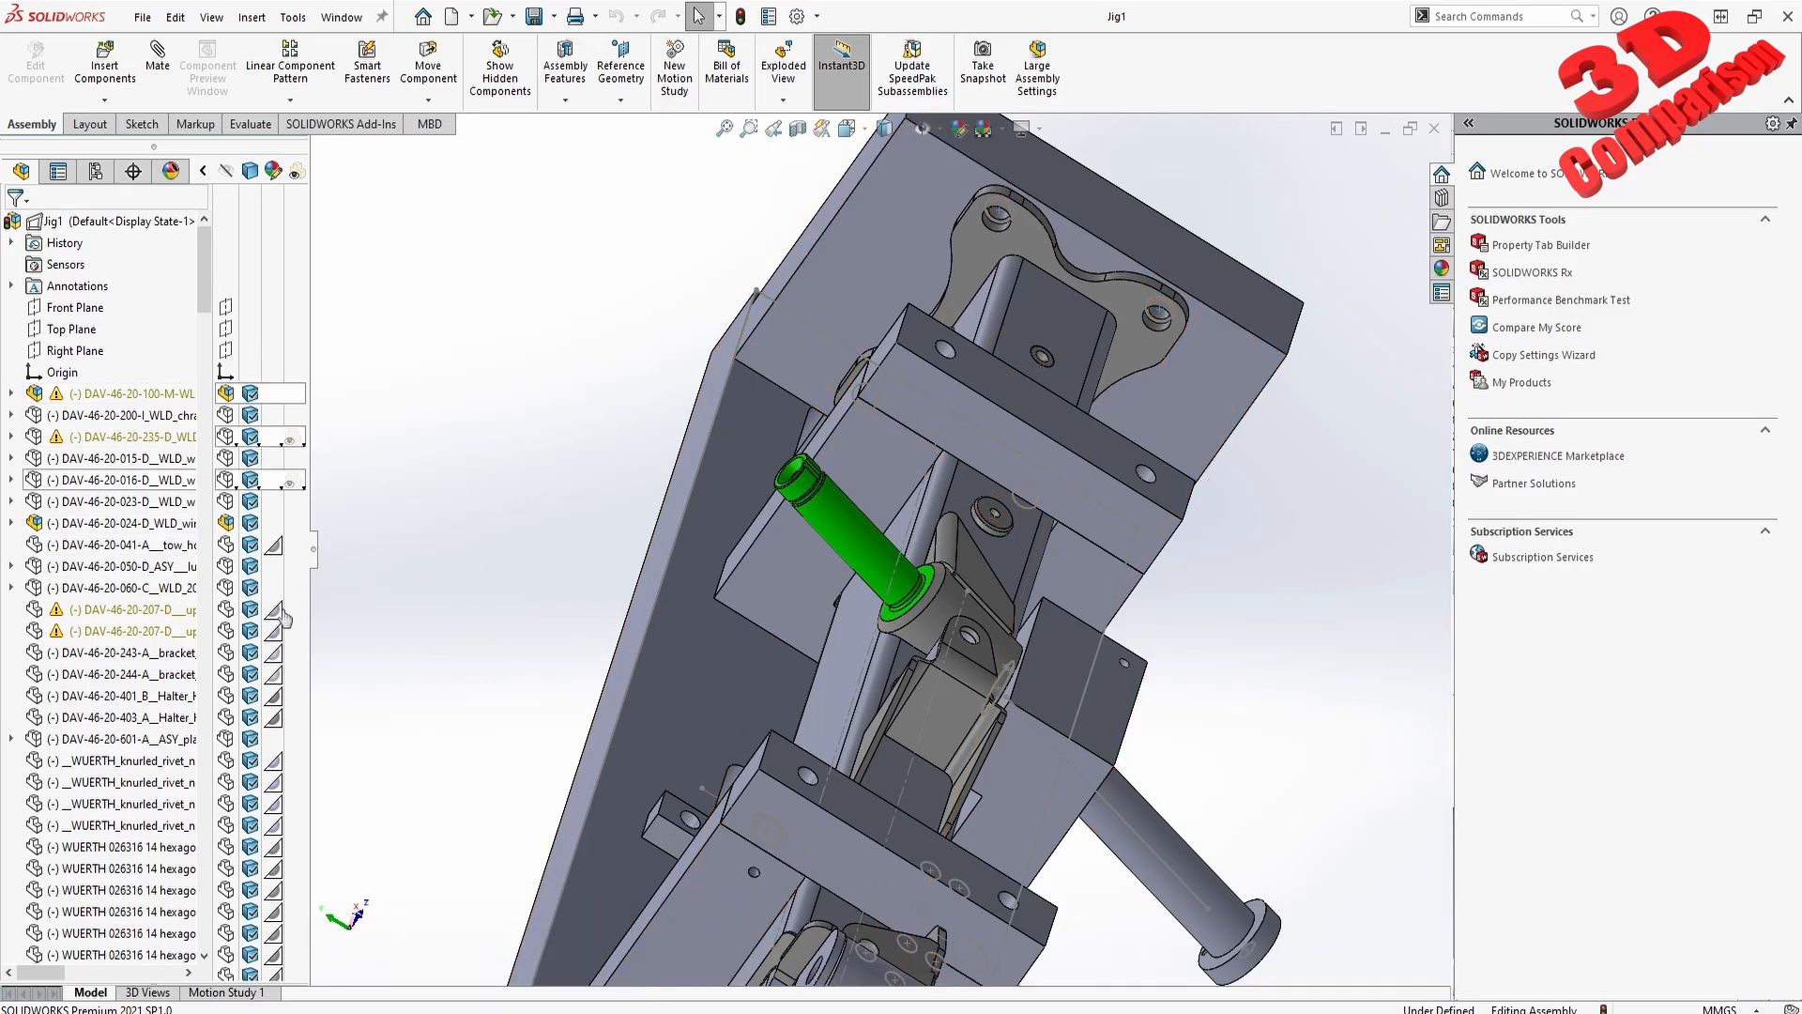
Check SOLIDWORKS memory usage with Jig1 loaded, then dismiss Resource Monitor back to the assembly
scroll(down, 3)
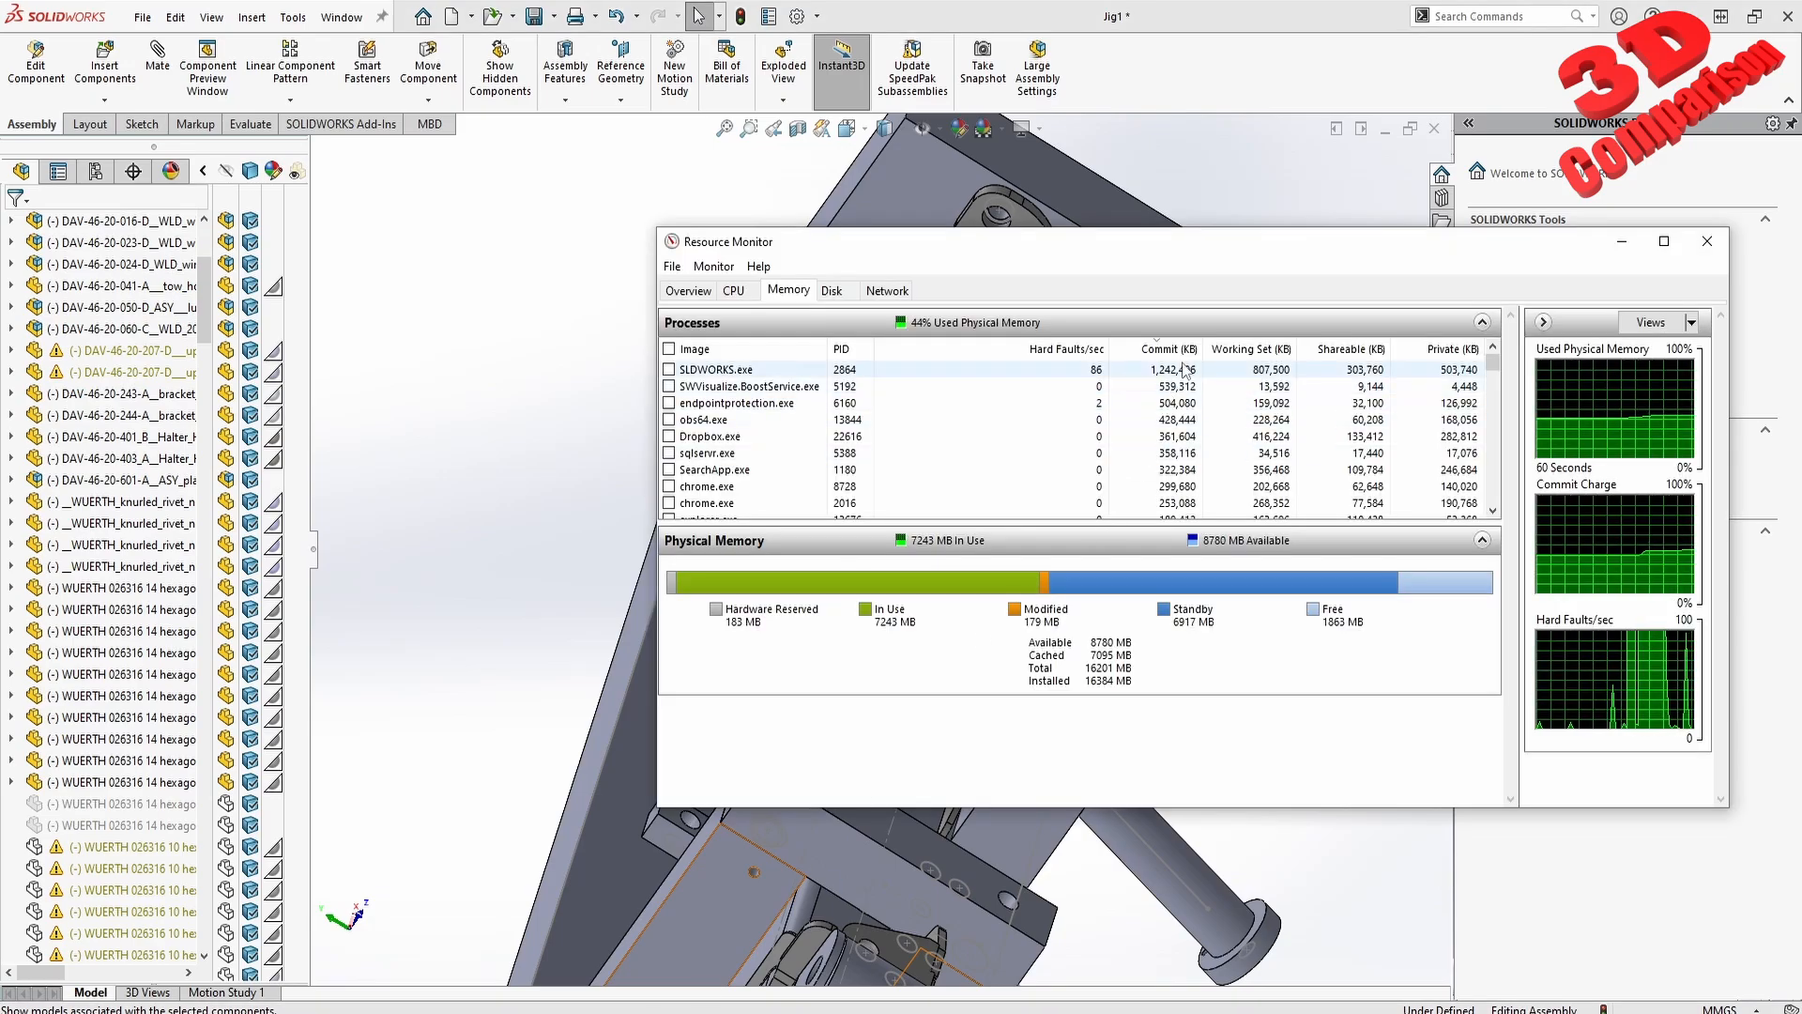
mouse_move(1170, 349)
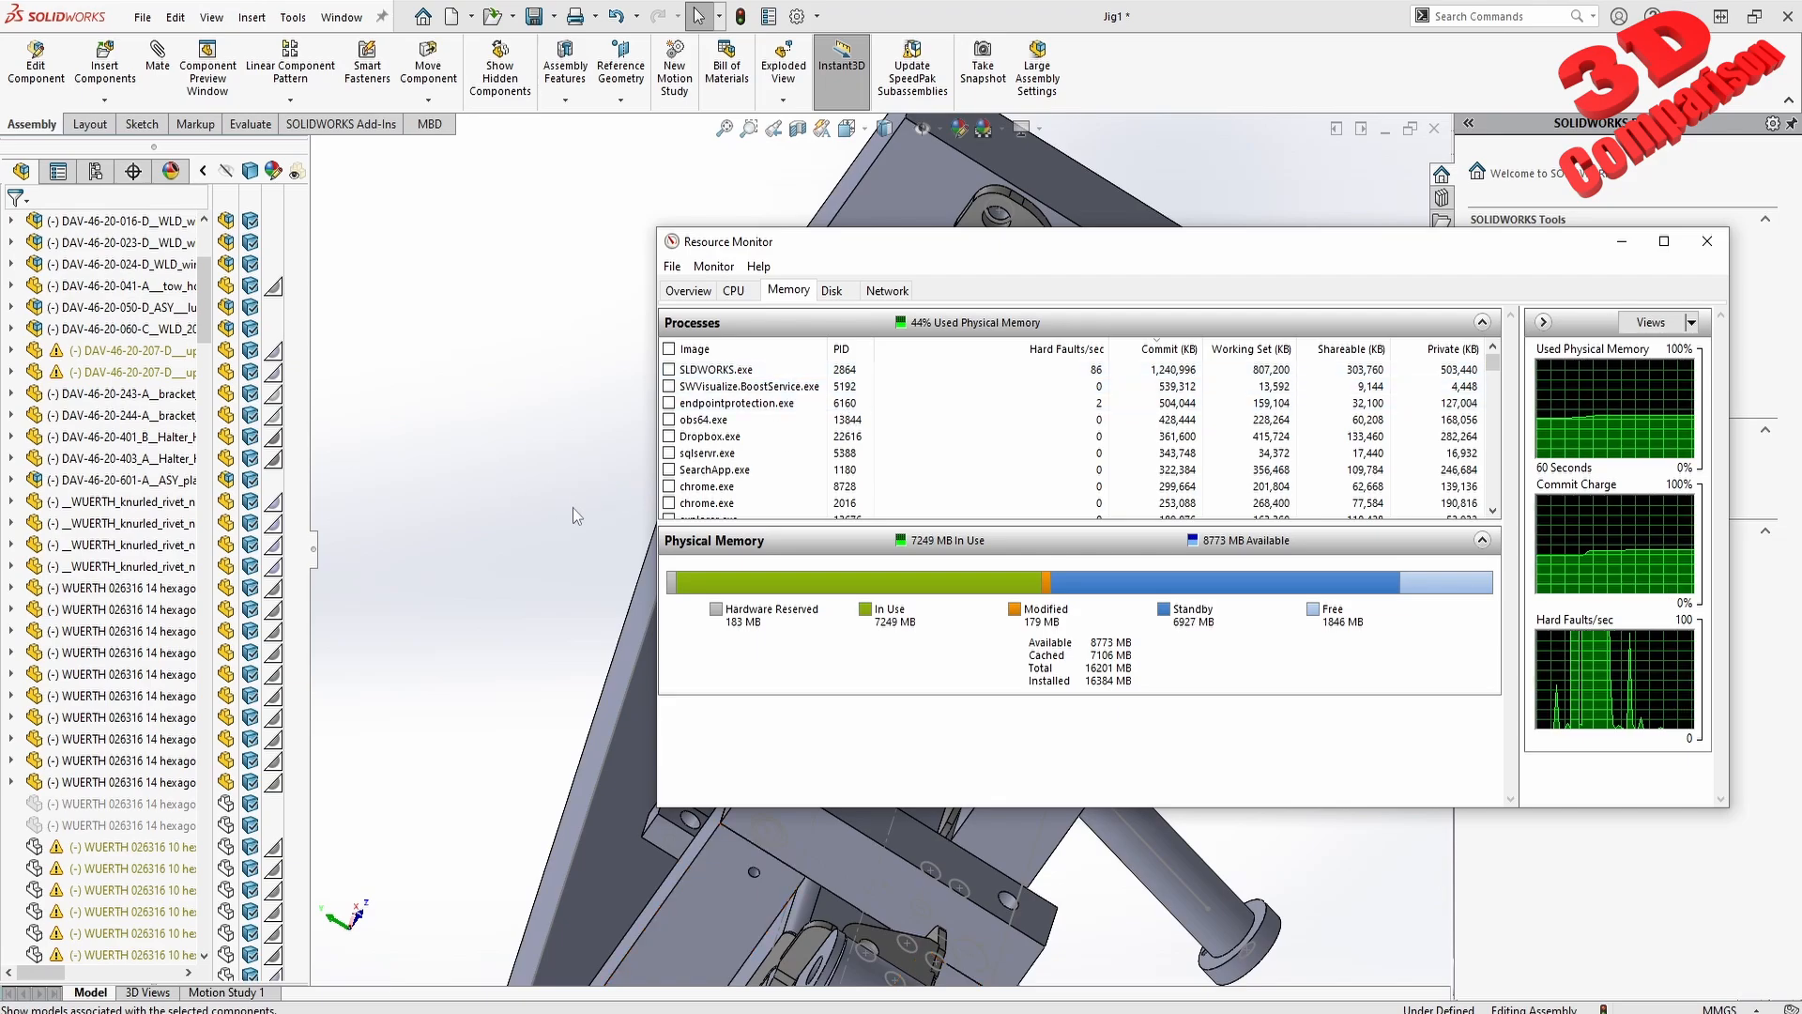
click(1707, 240)
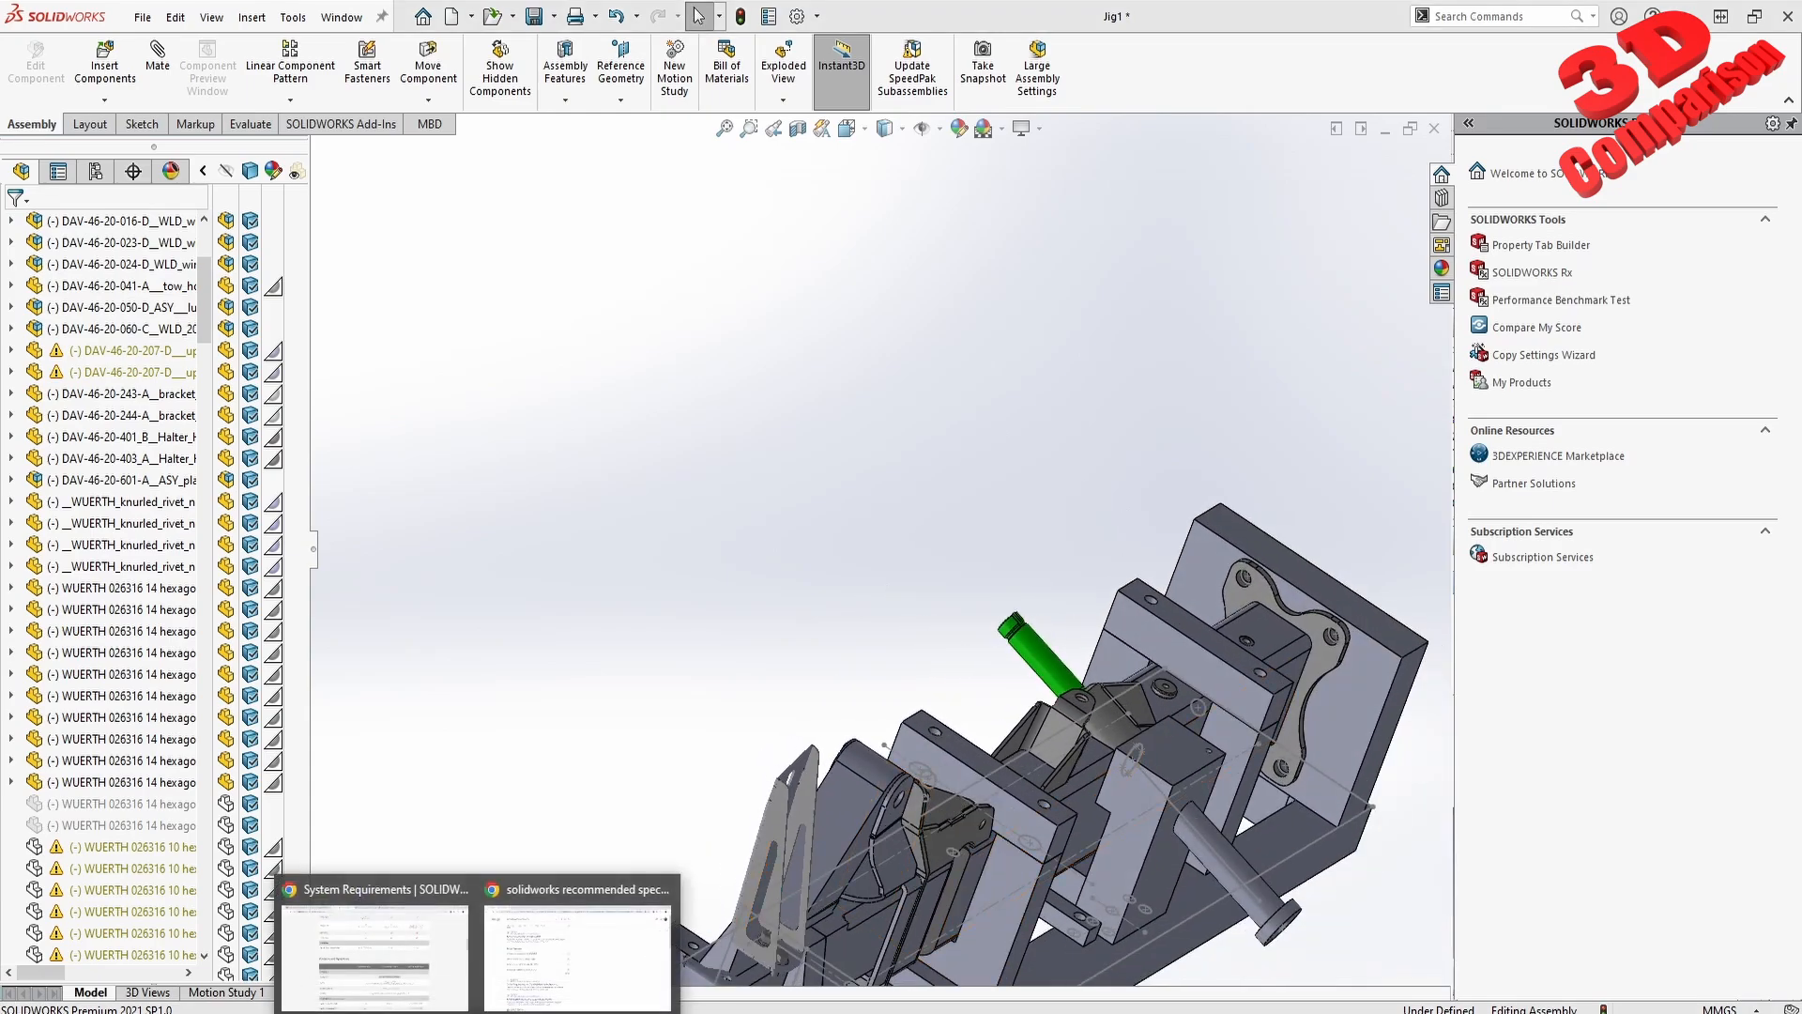
Bring Chrome back to the GoEngineer 'Get Rid of SOLIDWORKS Resource Monitor Messages' article
click(373, 954)
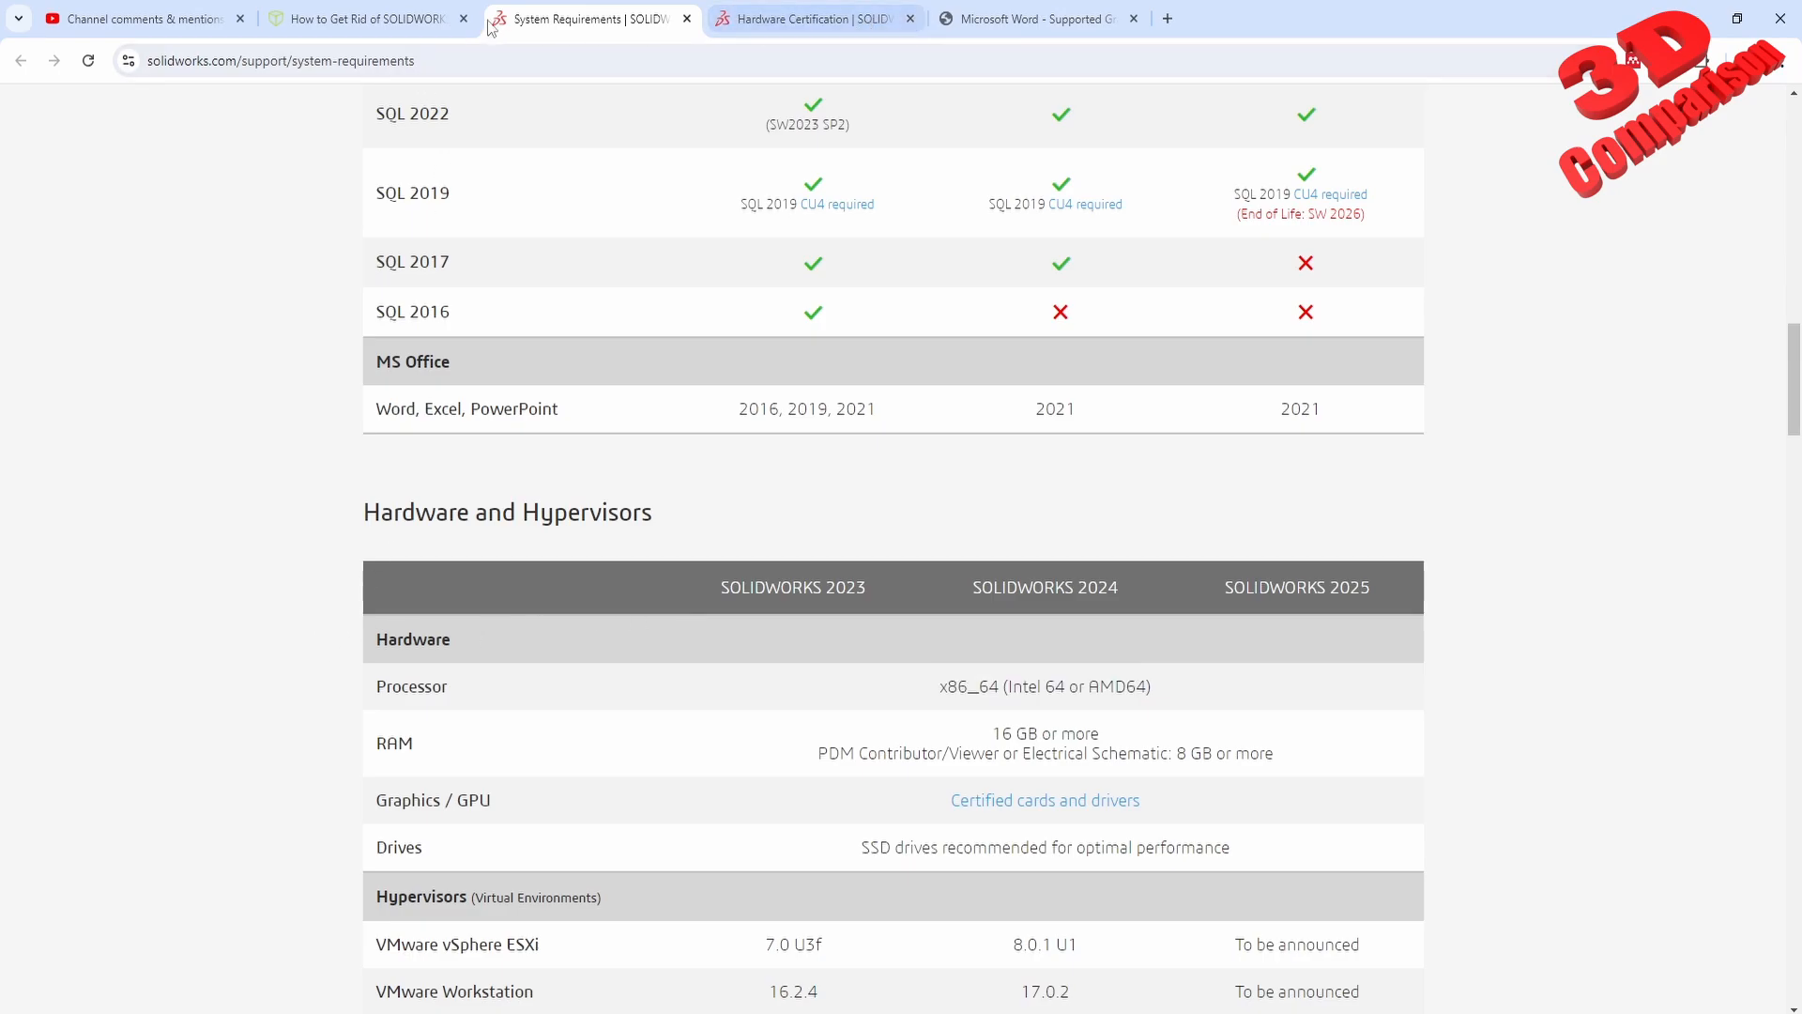
click(368, 19)
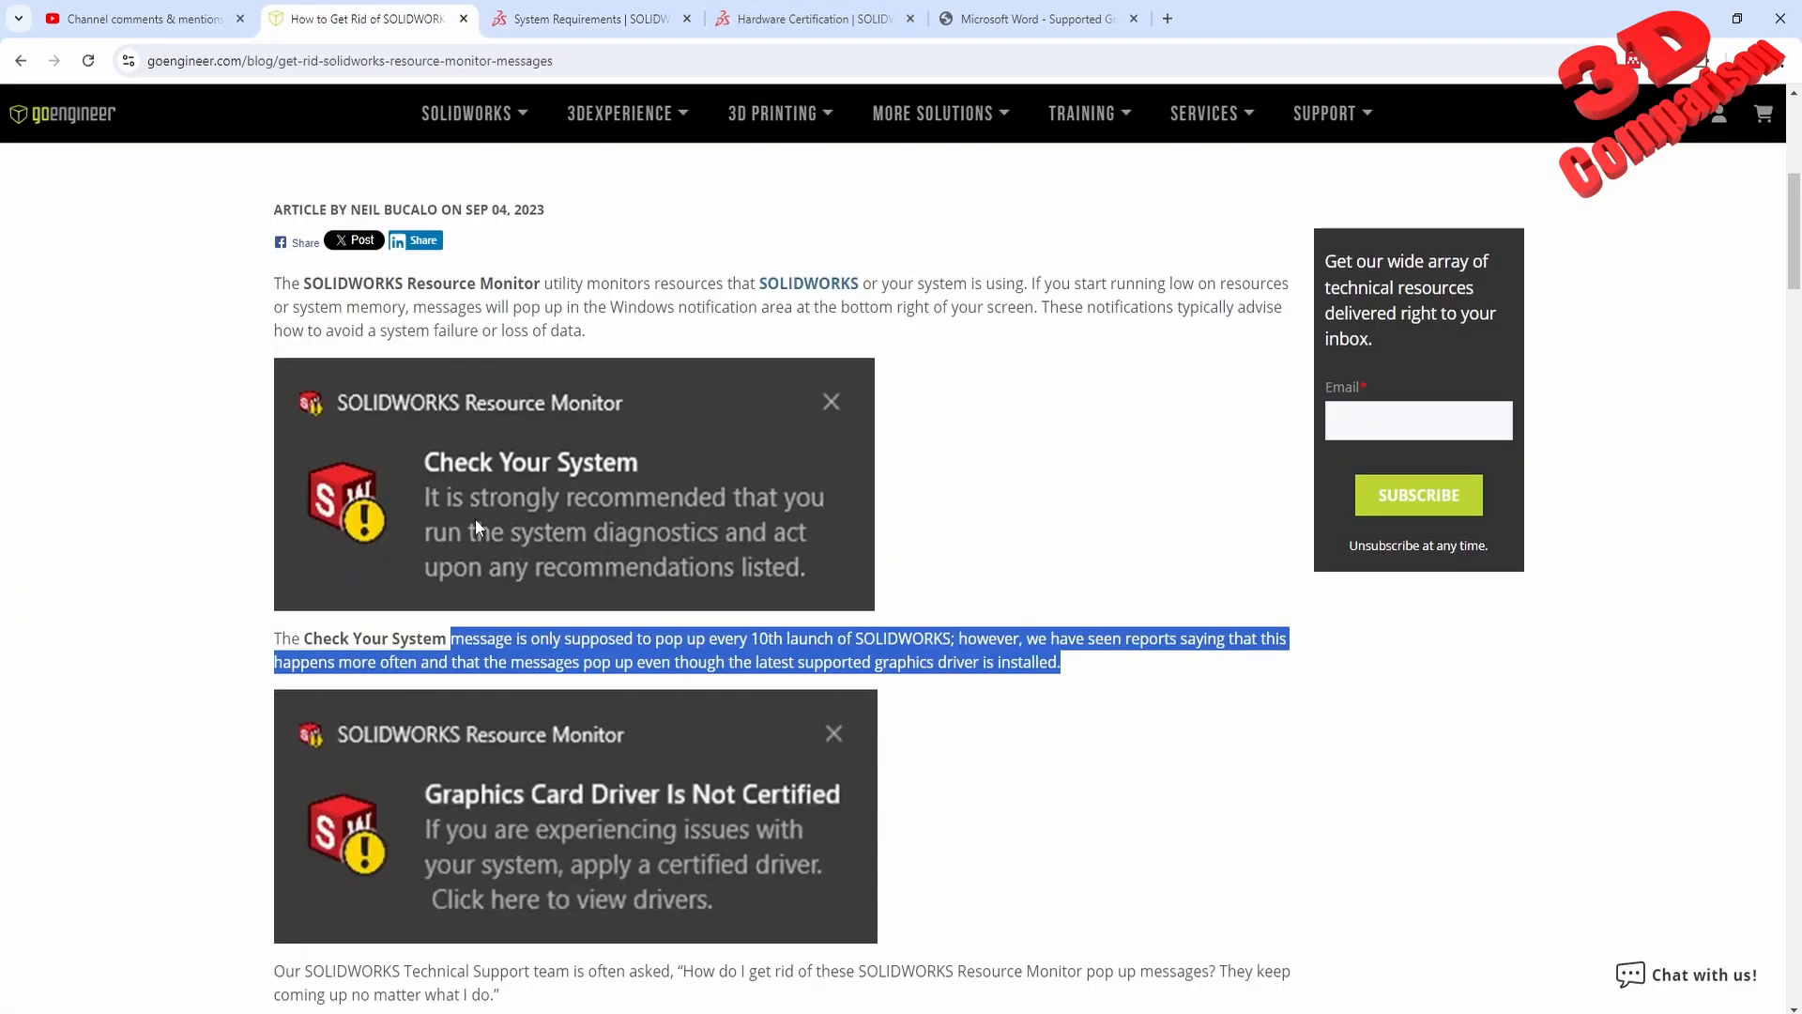
mouse_move(963, 584)
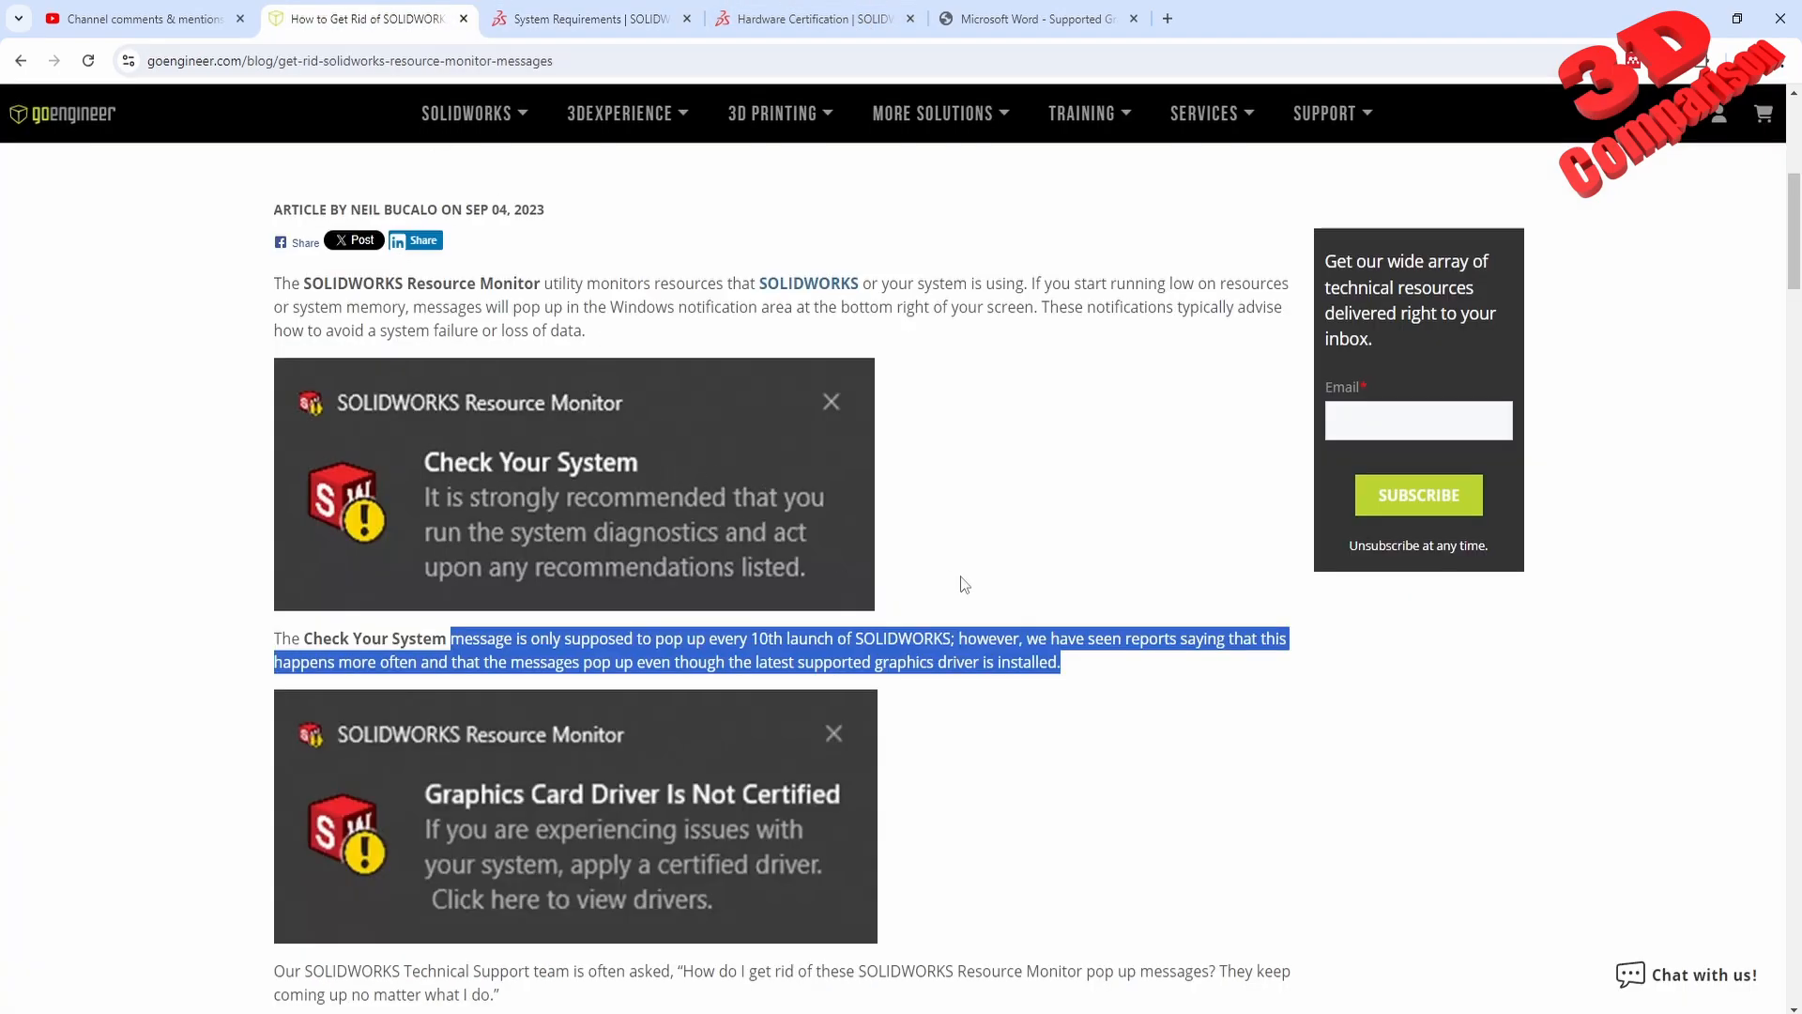
mouse_move(811, 573)
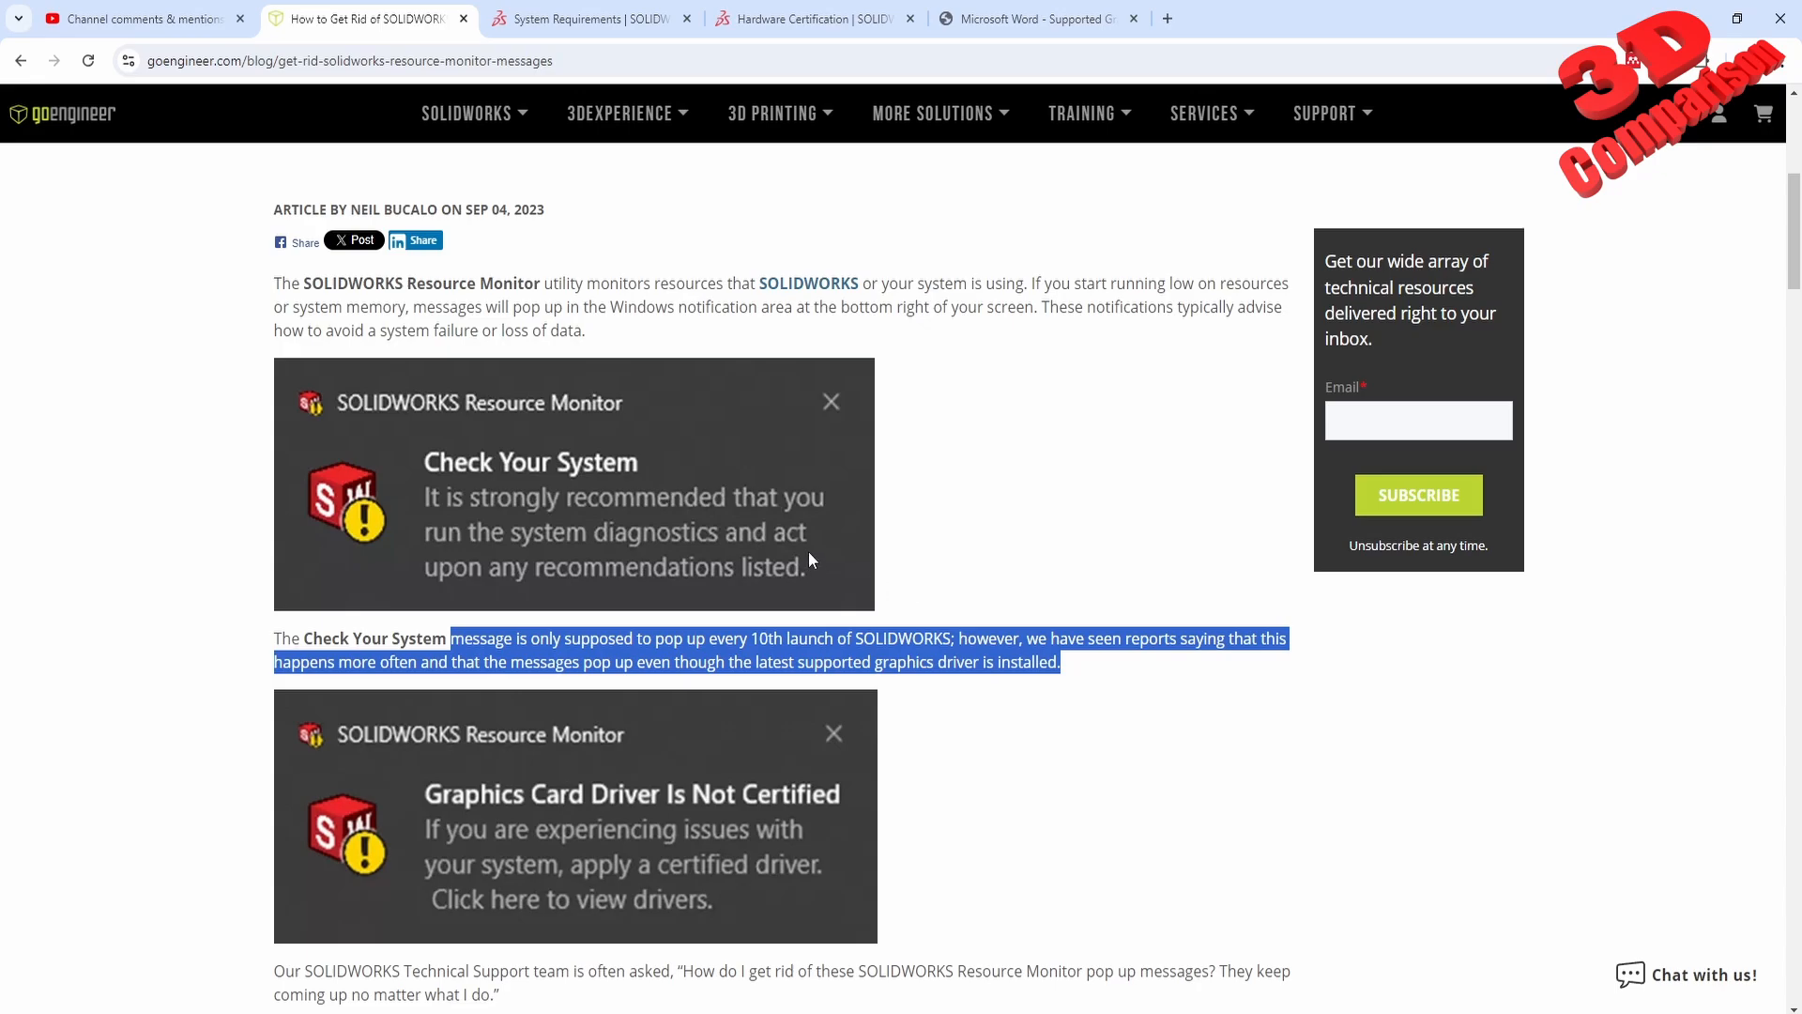
mouse_move(668, 622)
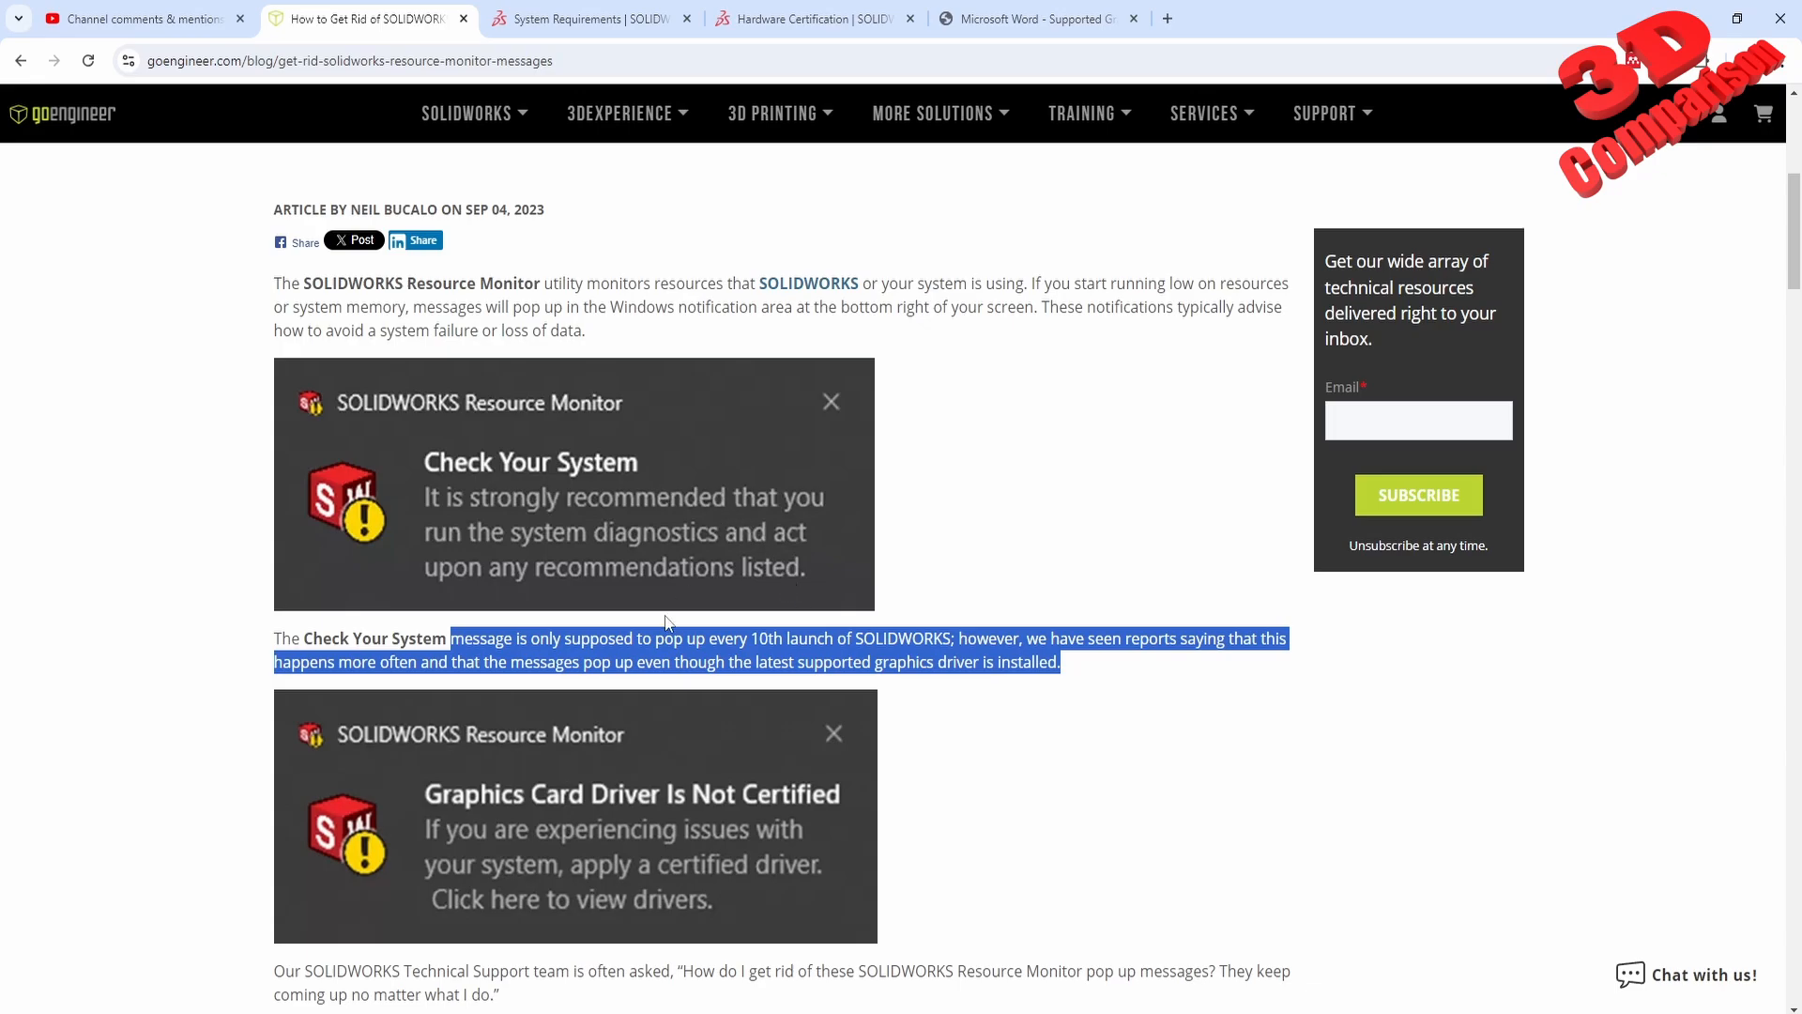
mouse_move(503, 531)
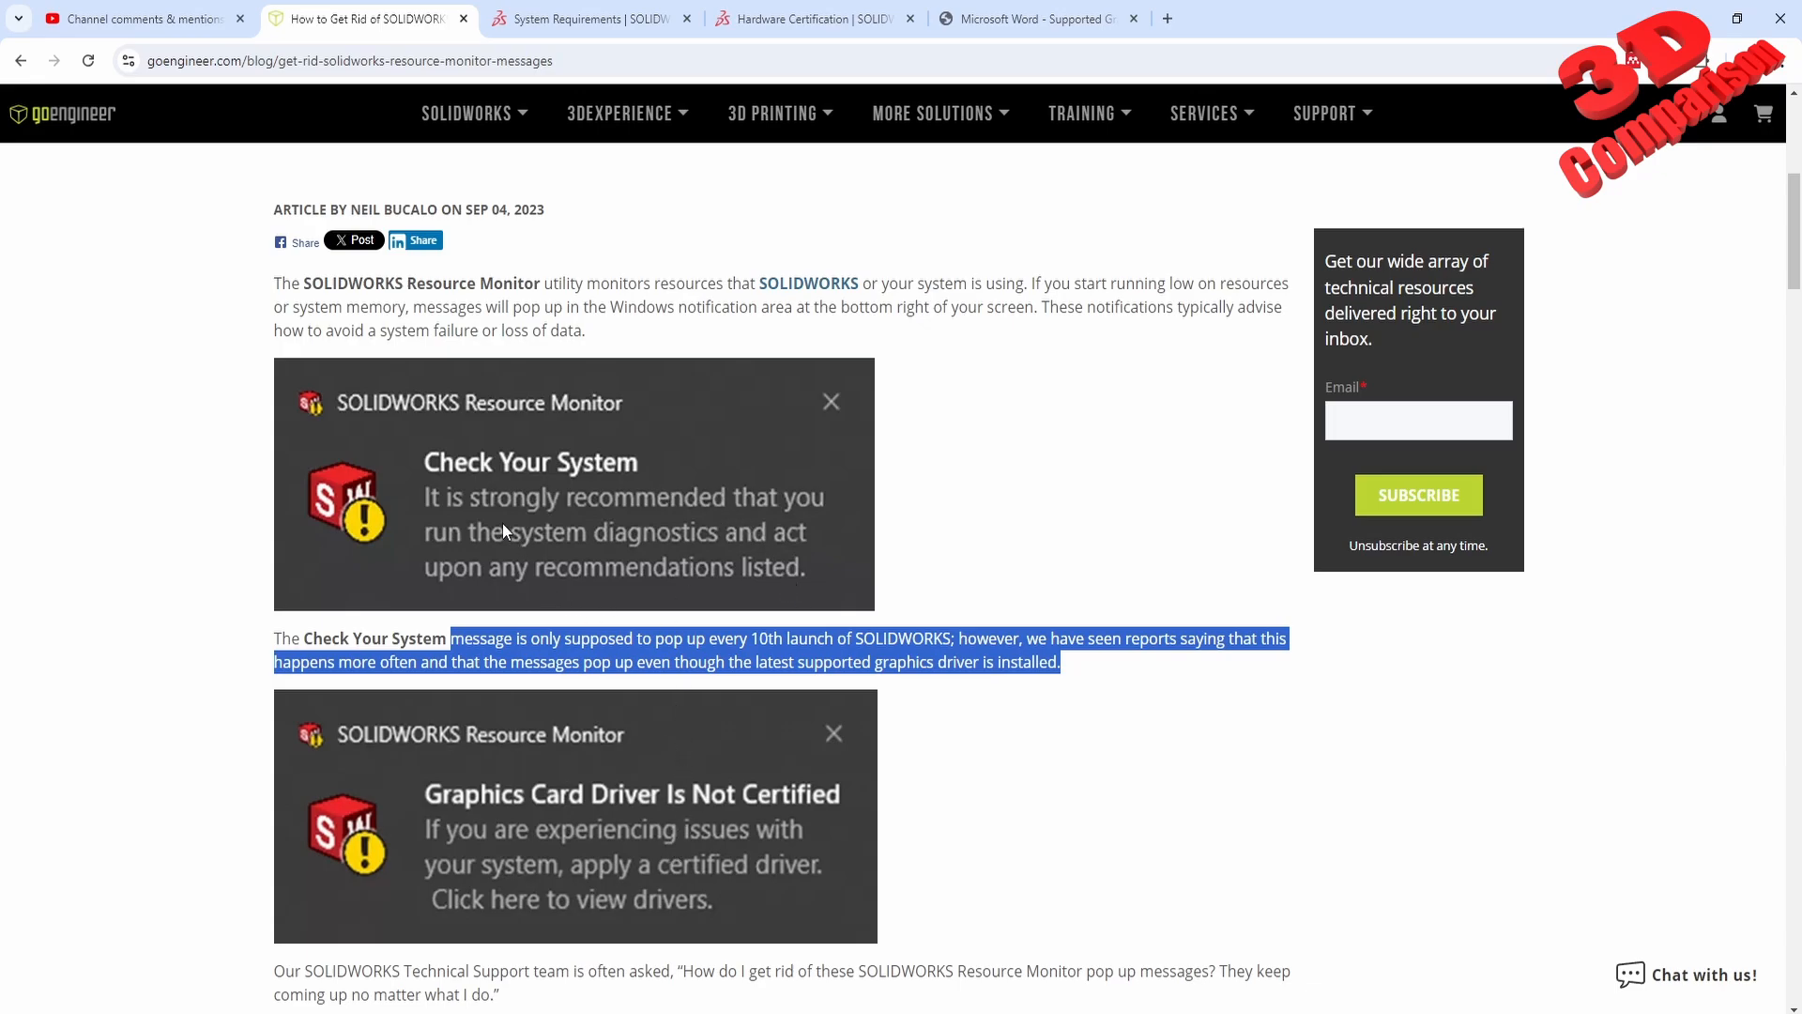
mouse_move(877, 389)
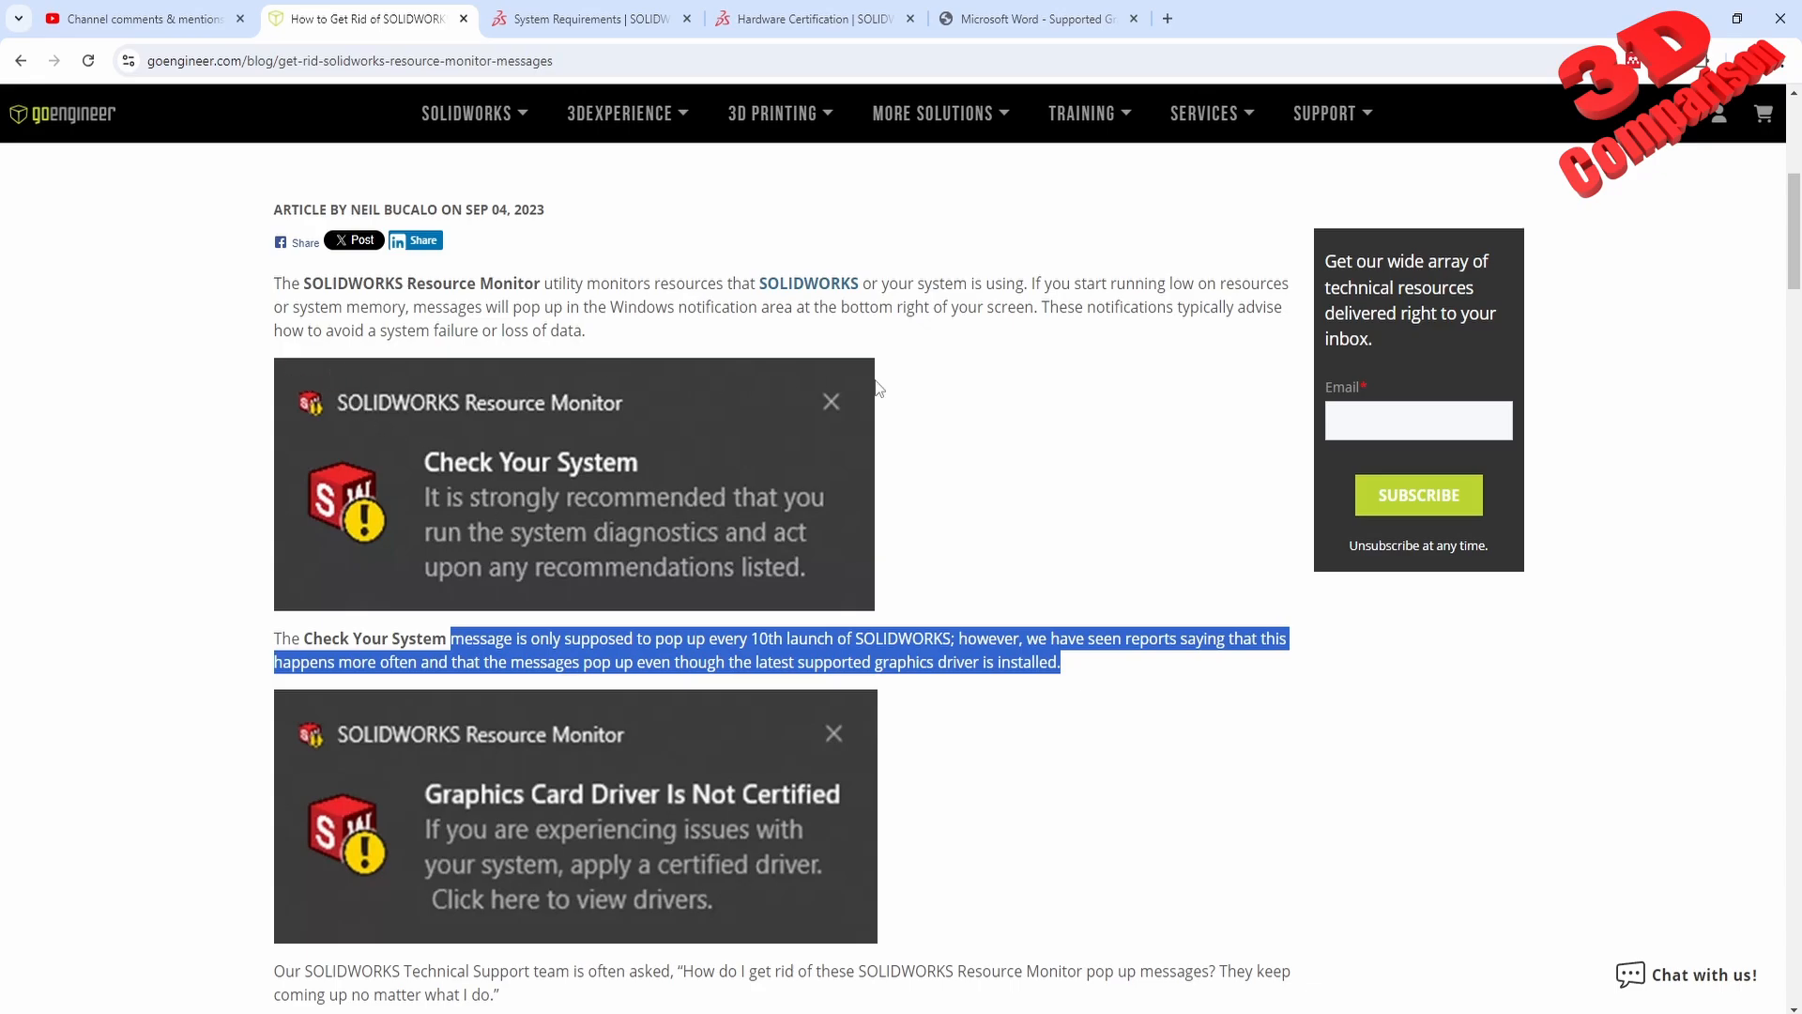
mouse_move(664, 402)
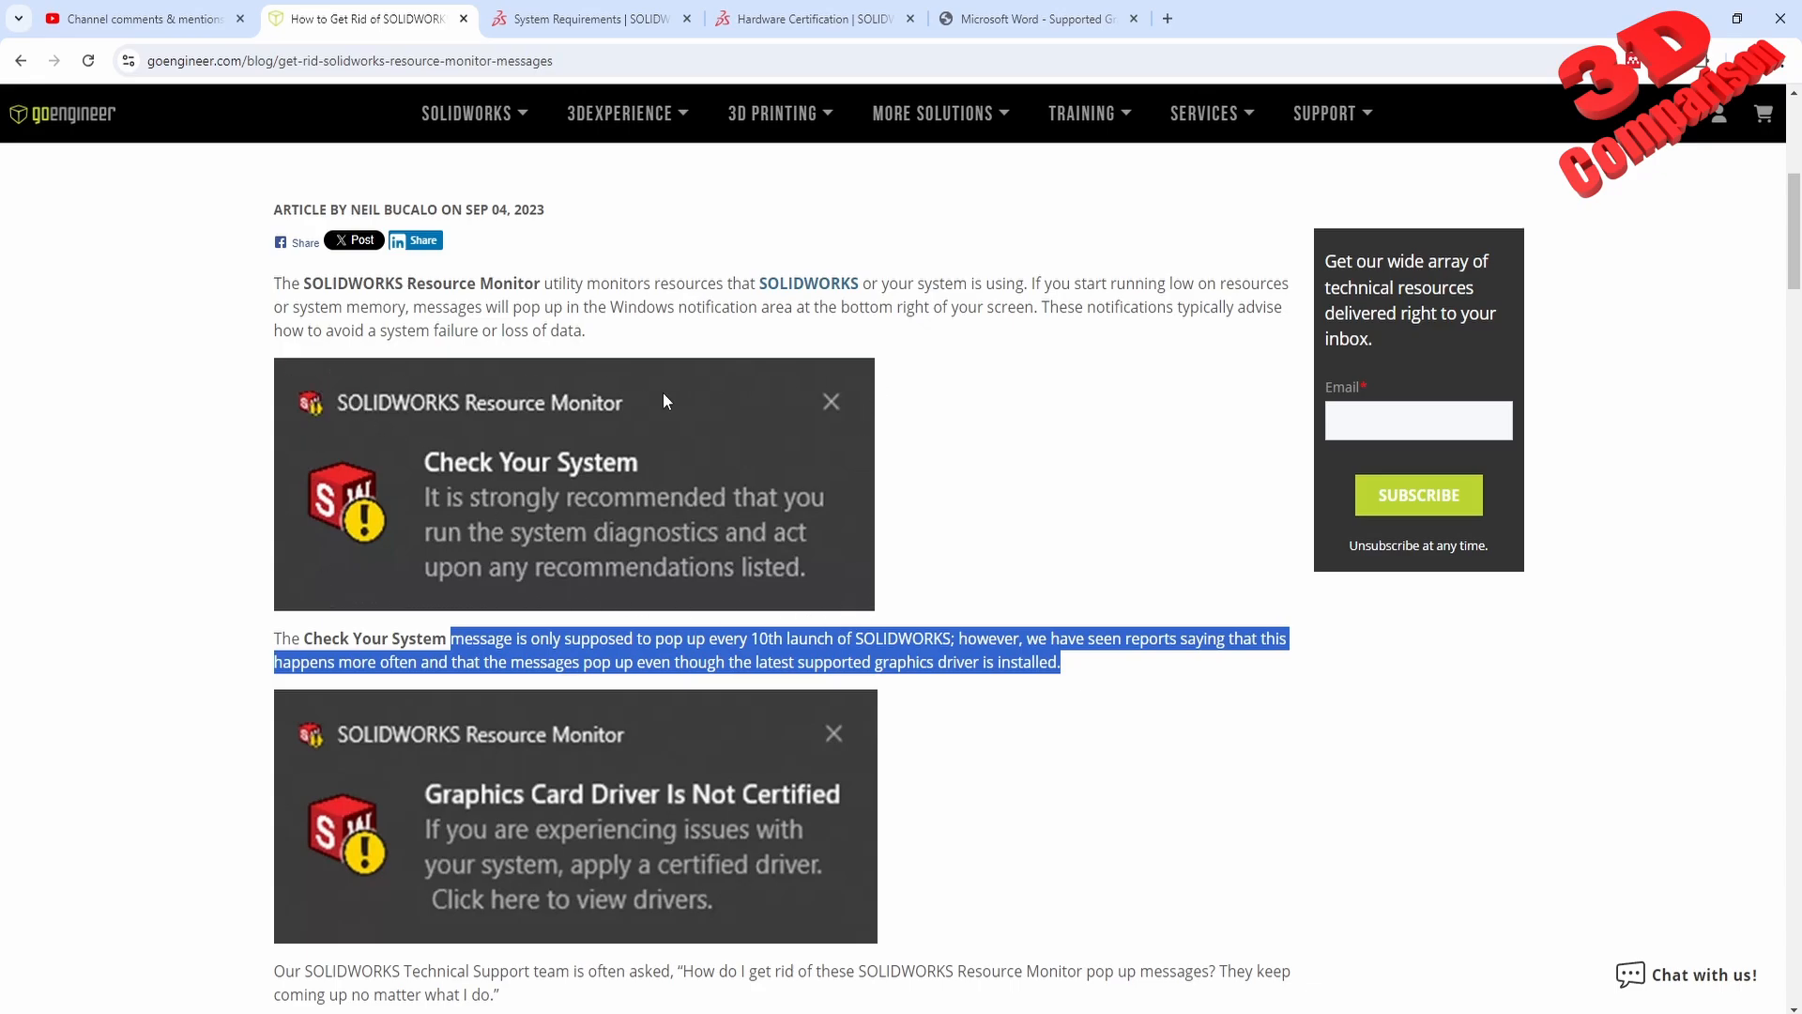
mouse_move(790, 601)
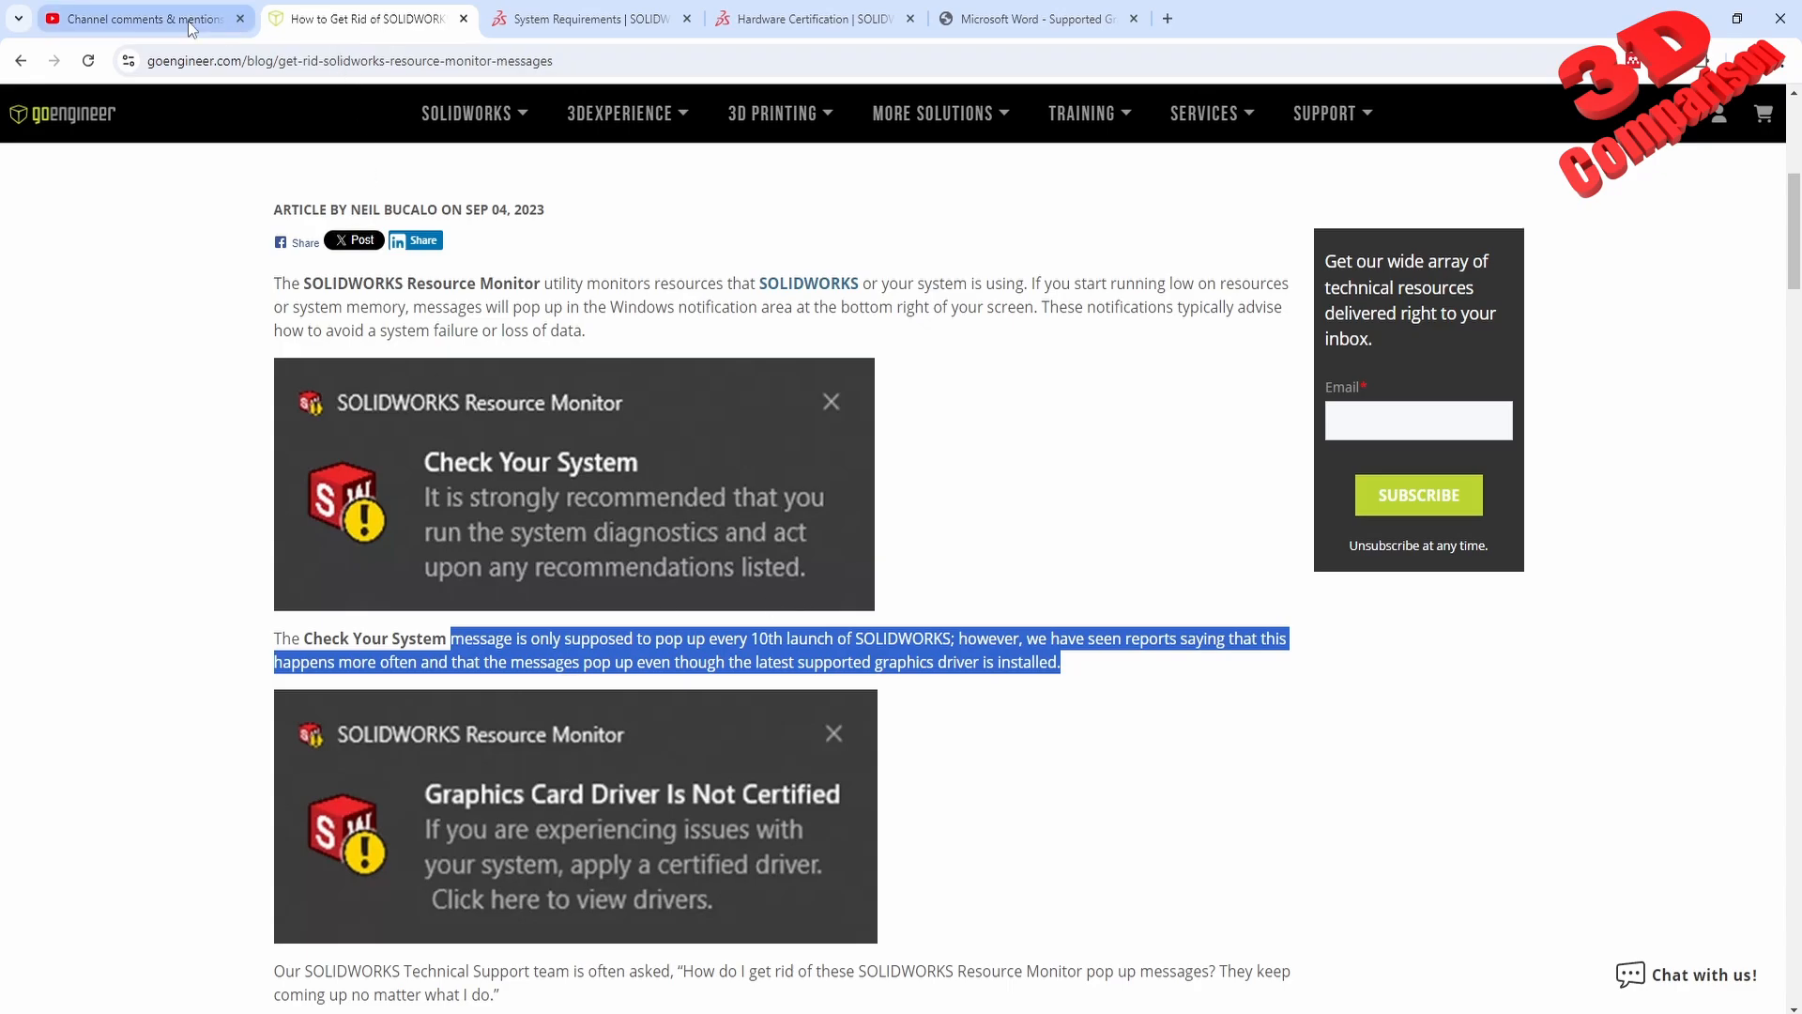
Switch to the YouTube Studio channel comments filtered to unanswered
click(137, 18)
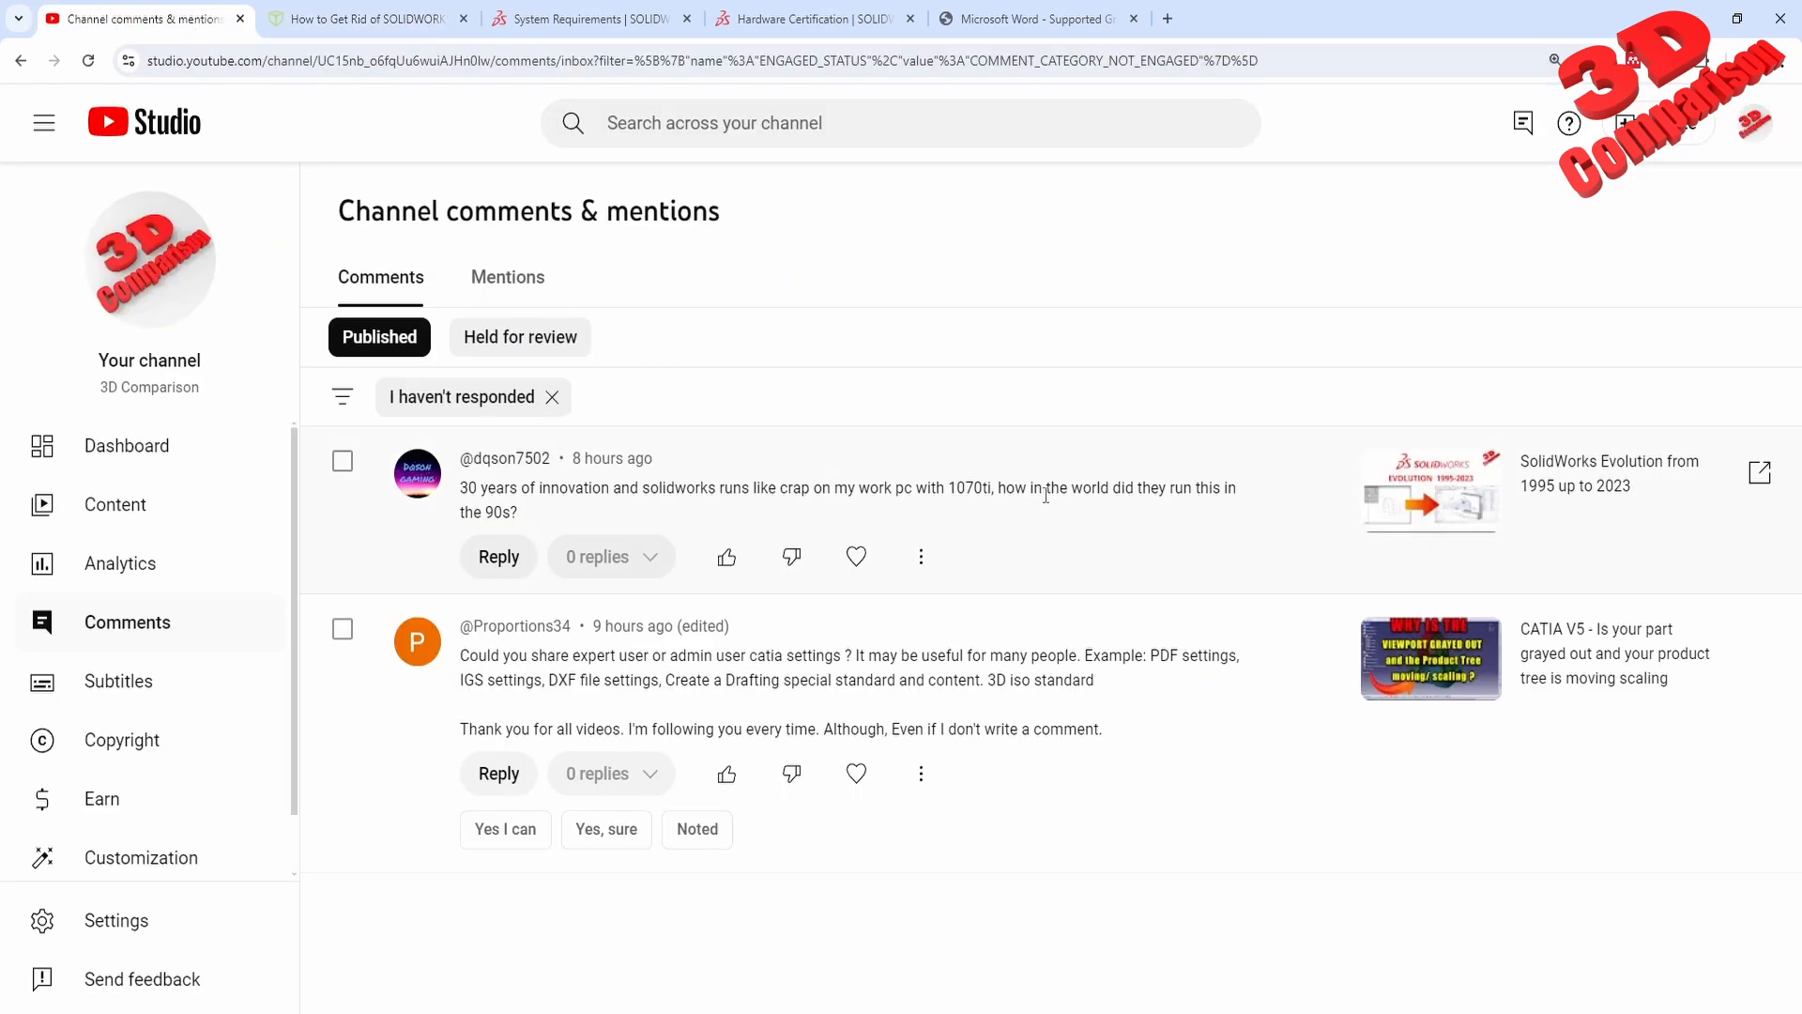
mouse_move(1100, 543)
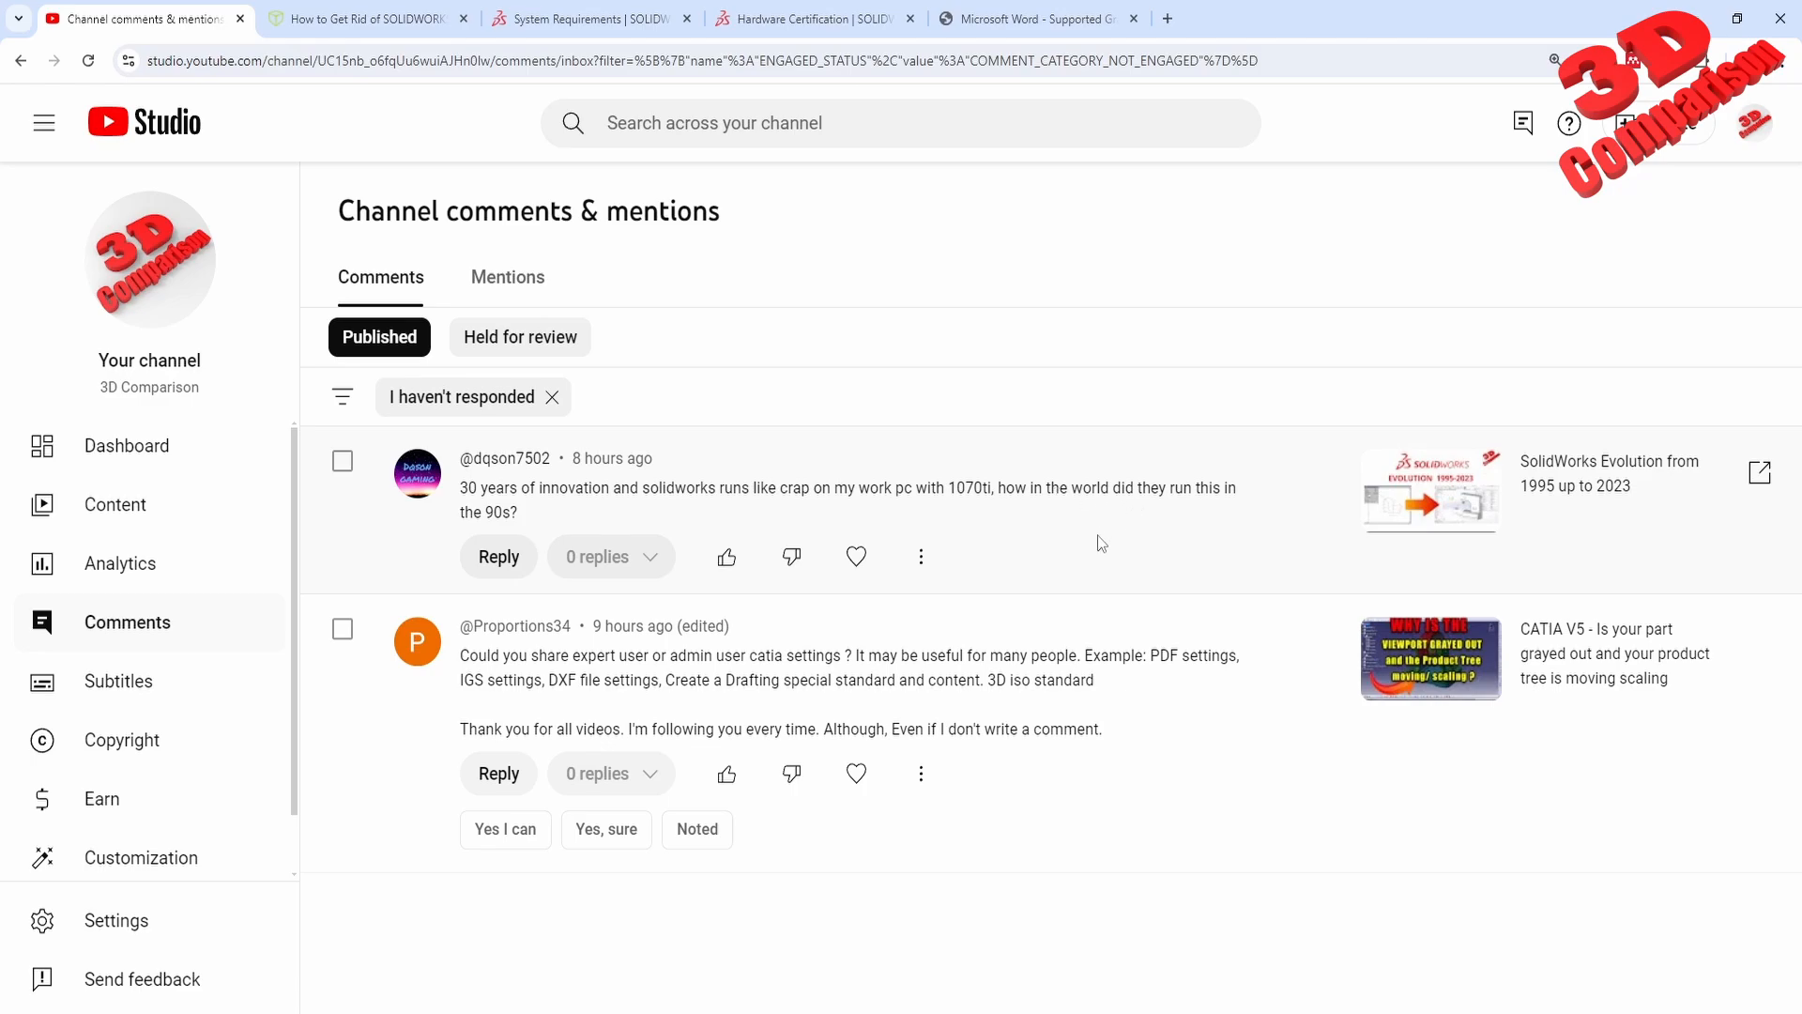
mouse_move(1077, 527)
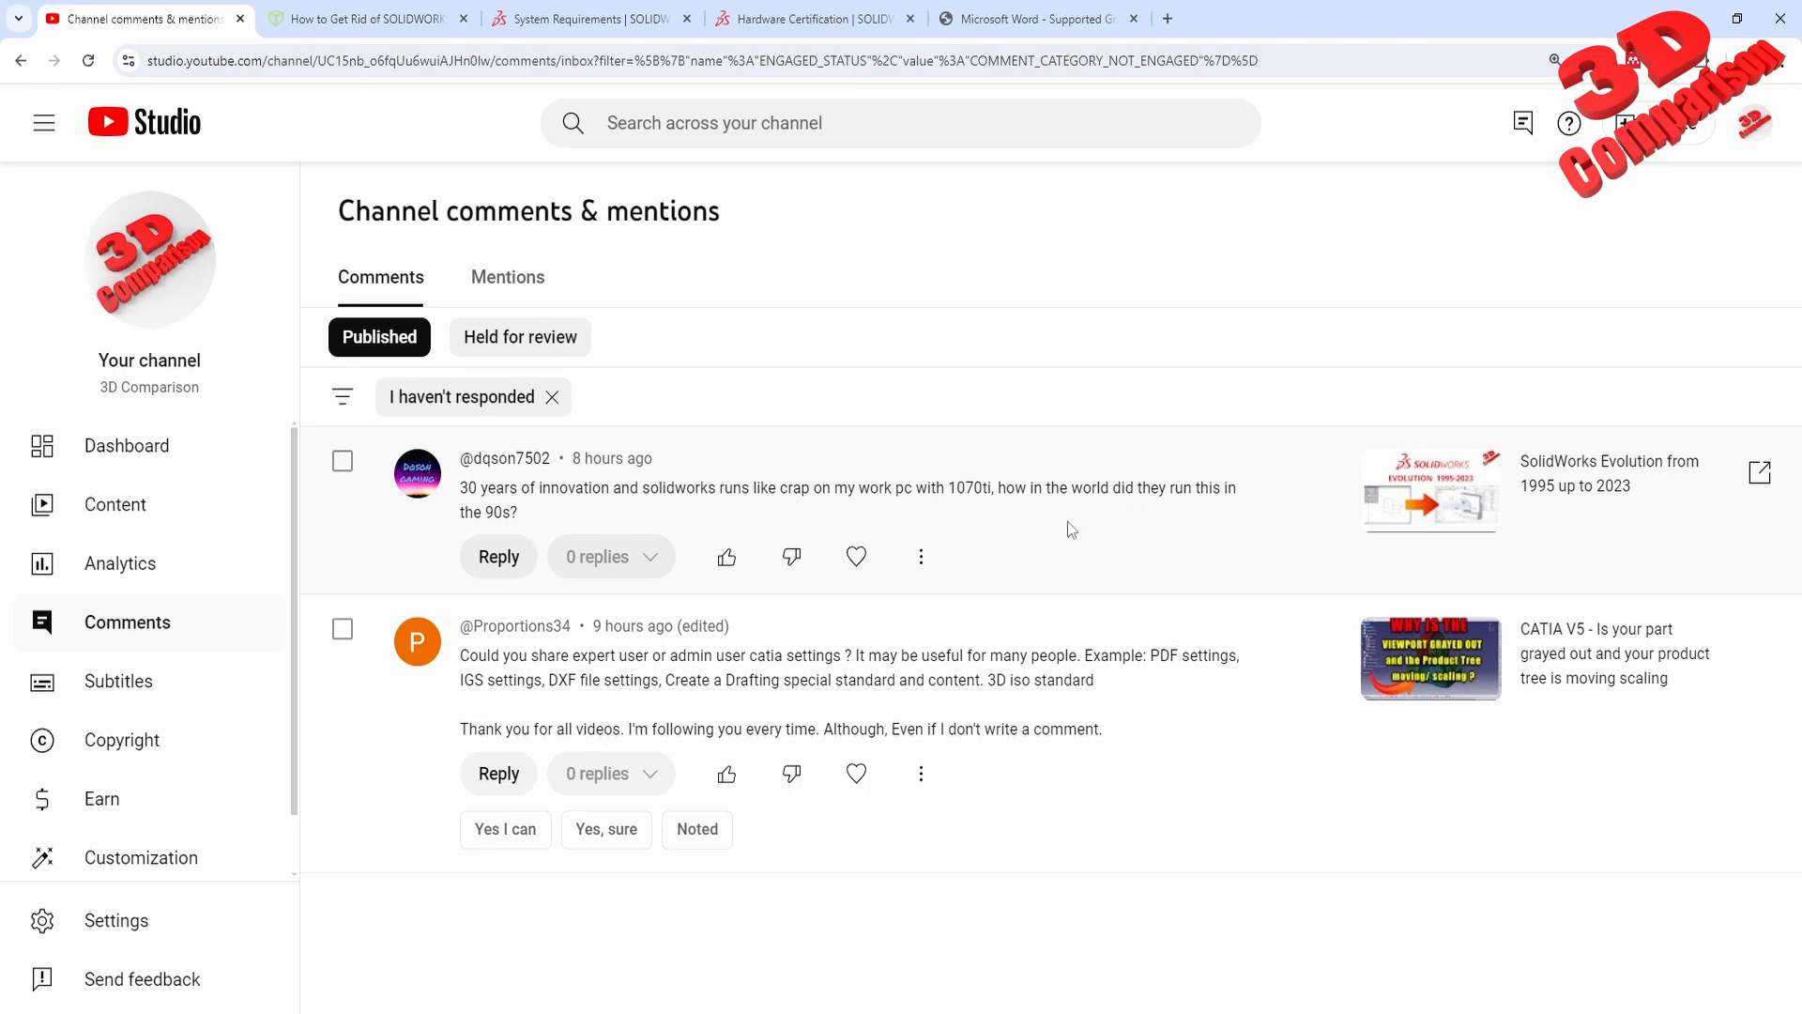
mouse_move(627, 539)
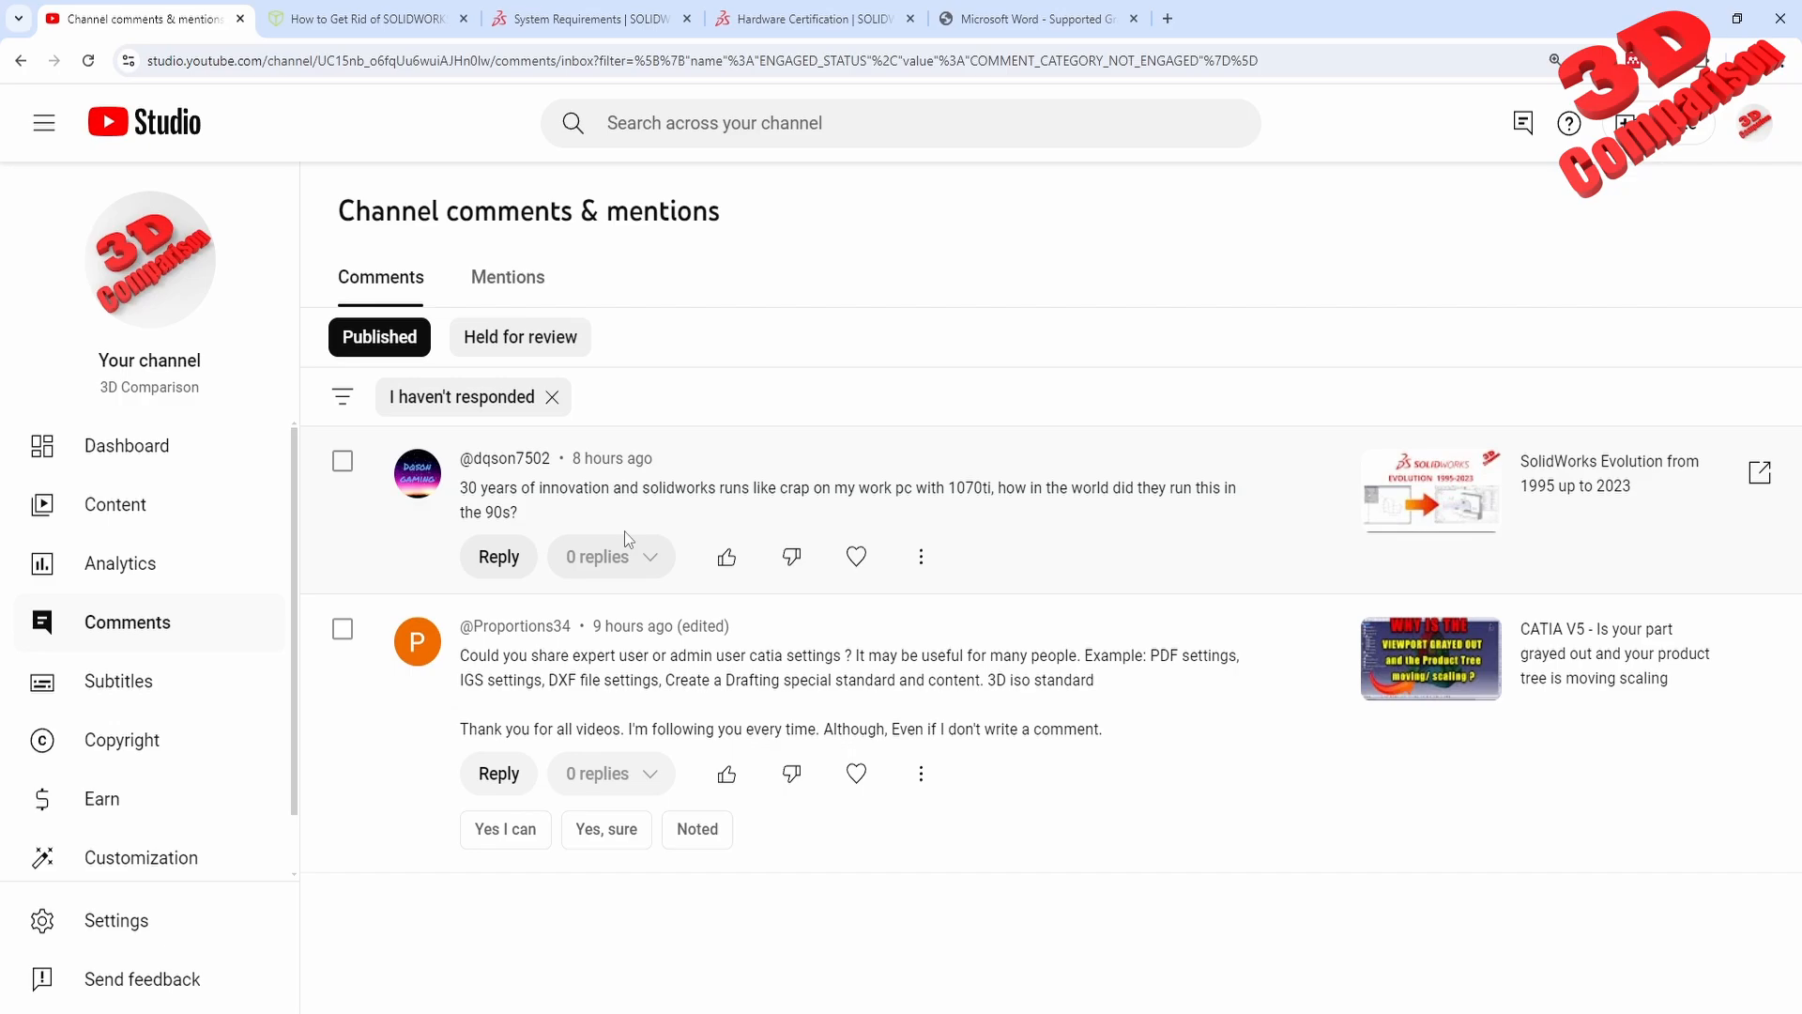
mouse_move(640, 509)
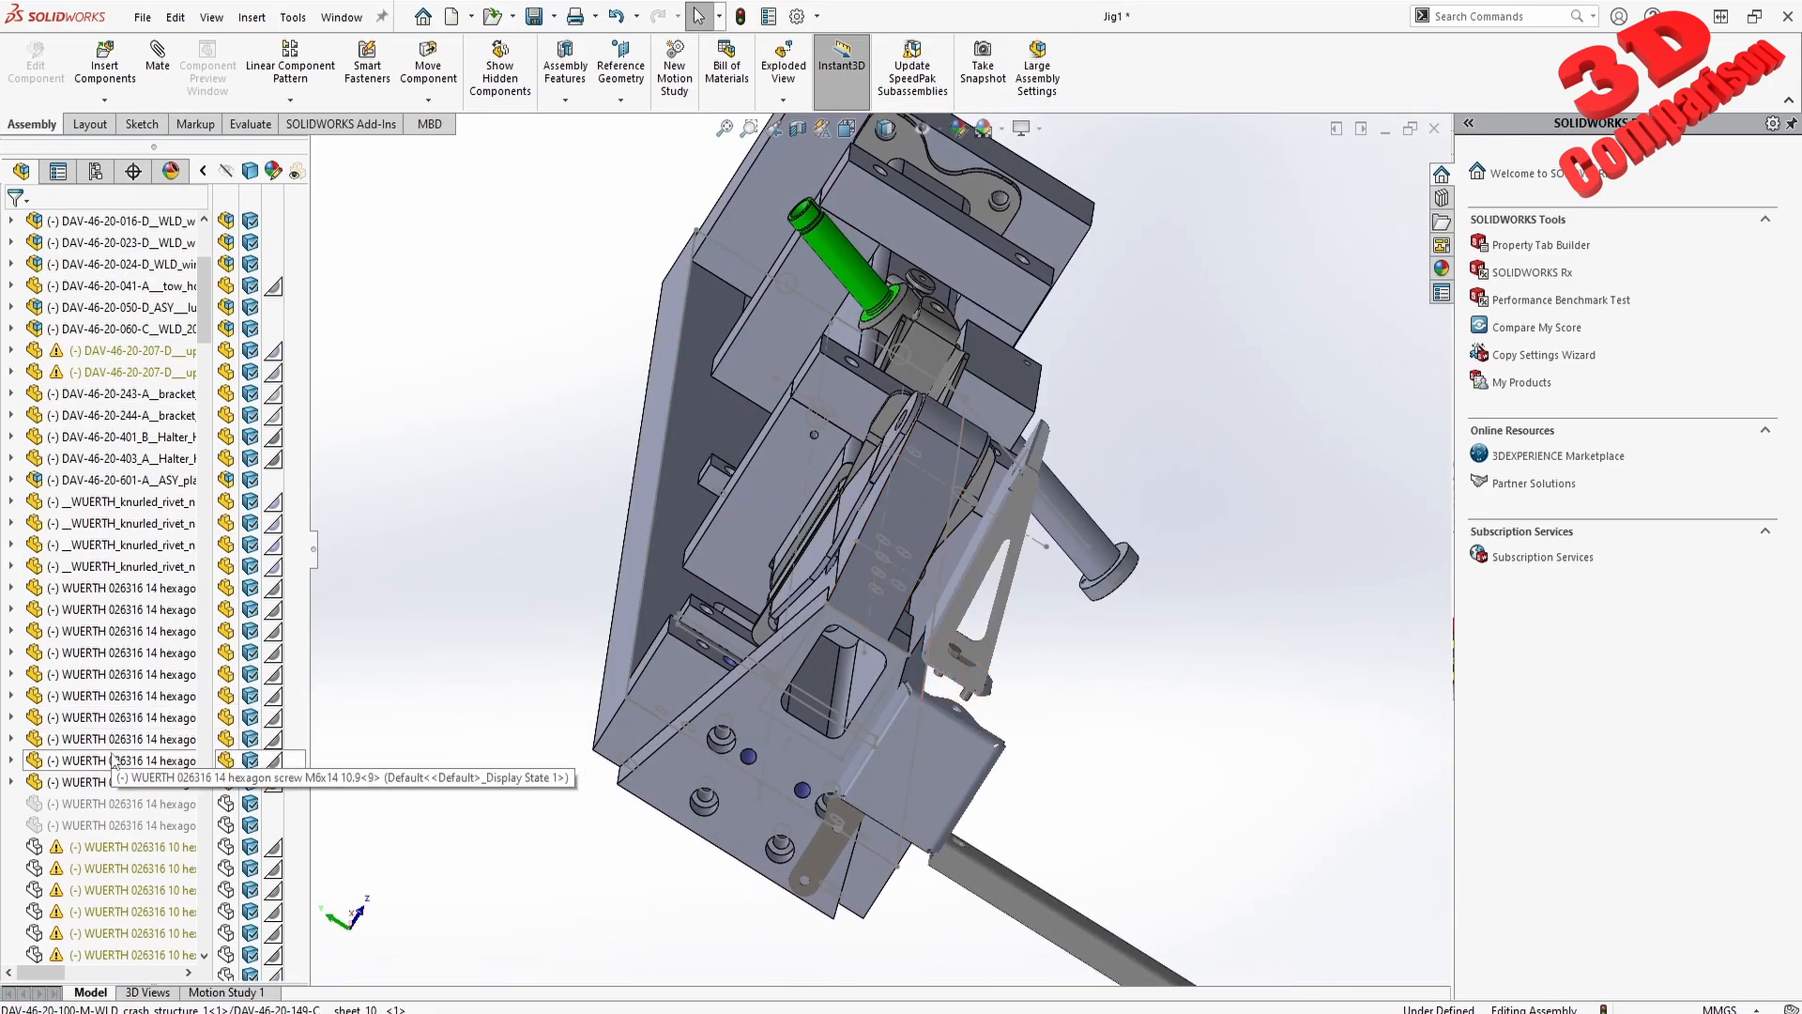
Look through the Jig1 FeatureManager tree and deselect the assembly components
scroll(down, 3)
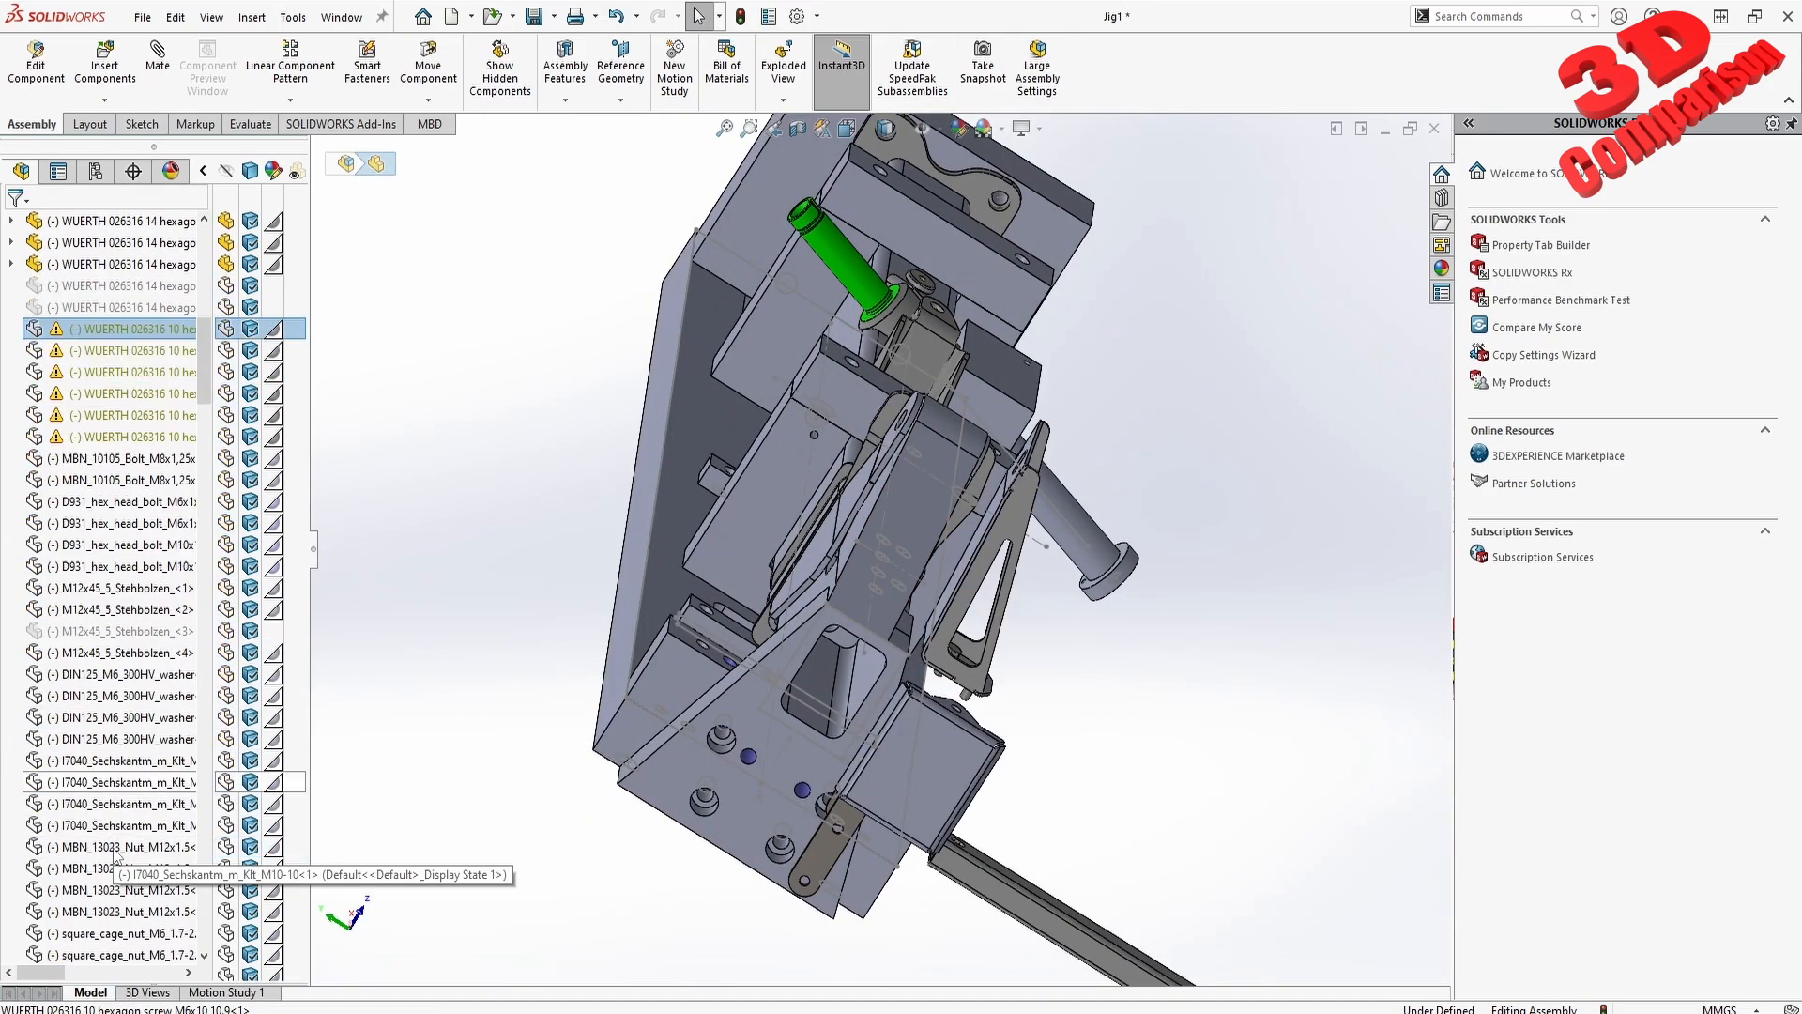
scroll(down, 3)
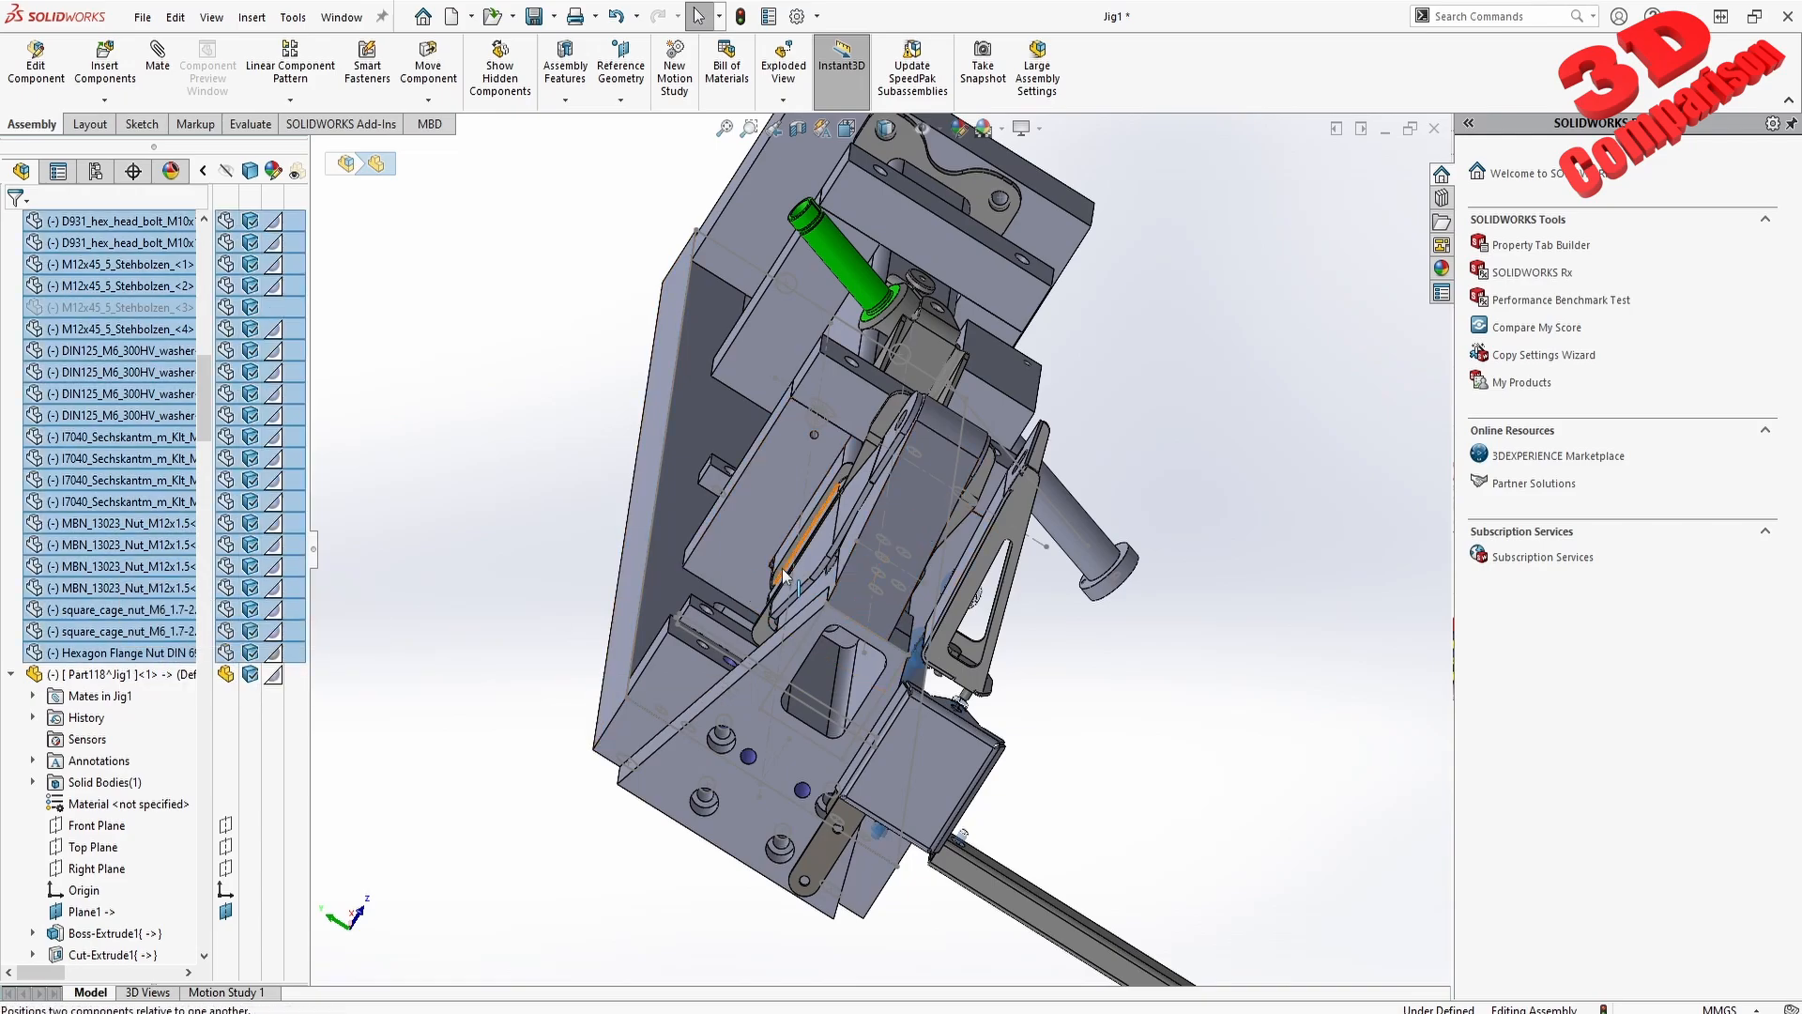
click(1352, 280)
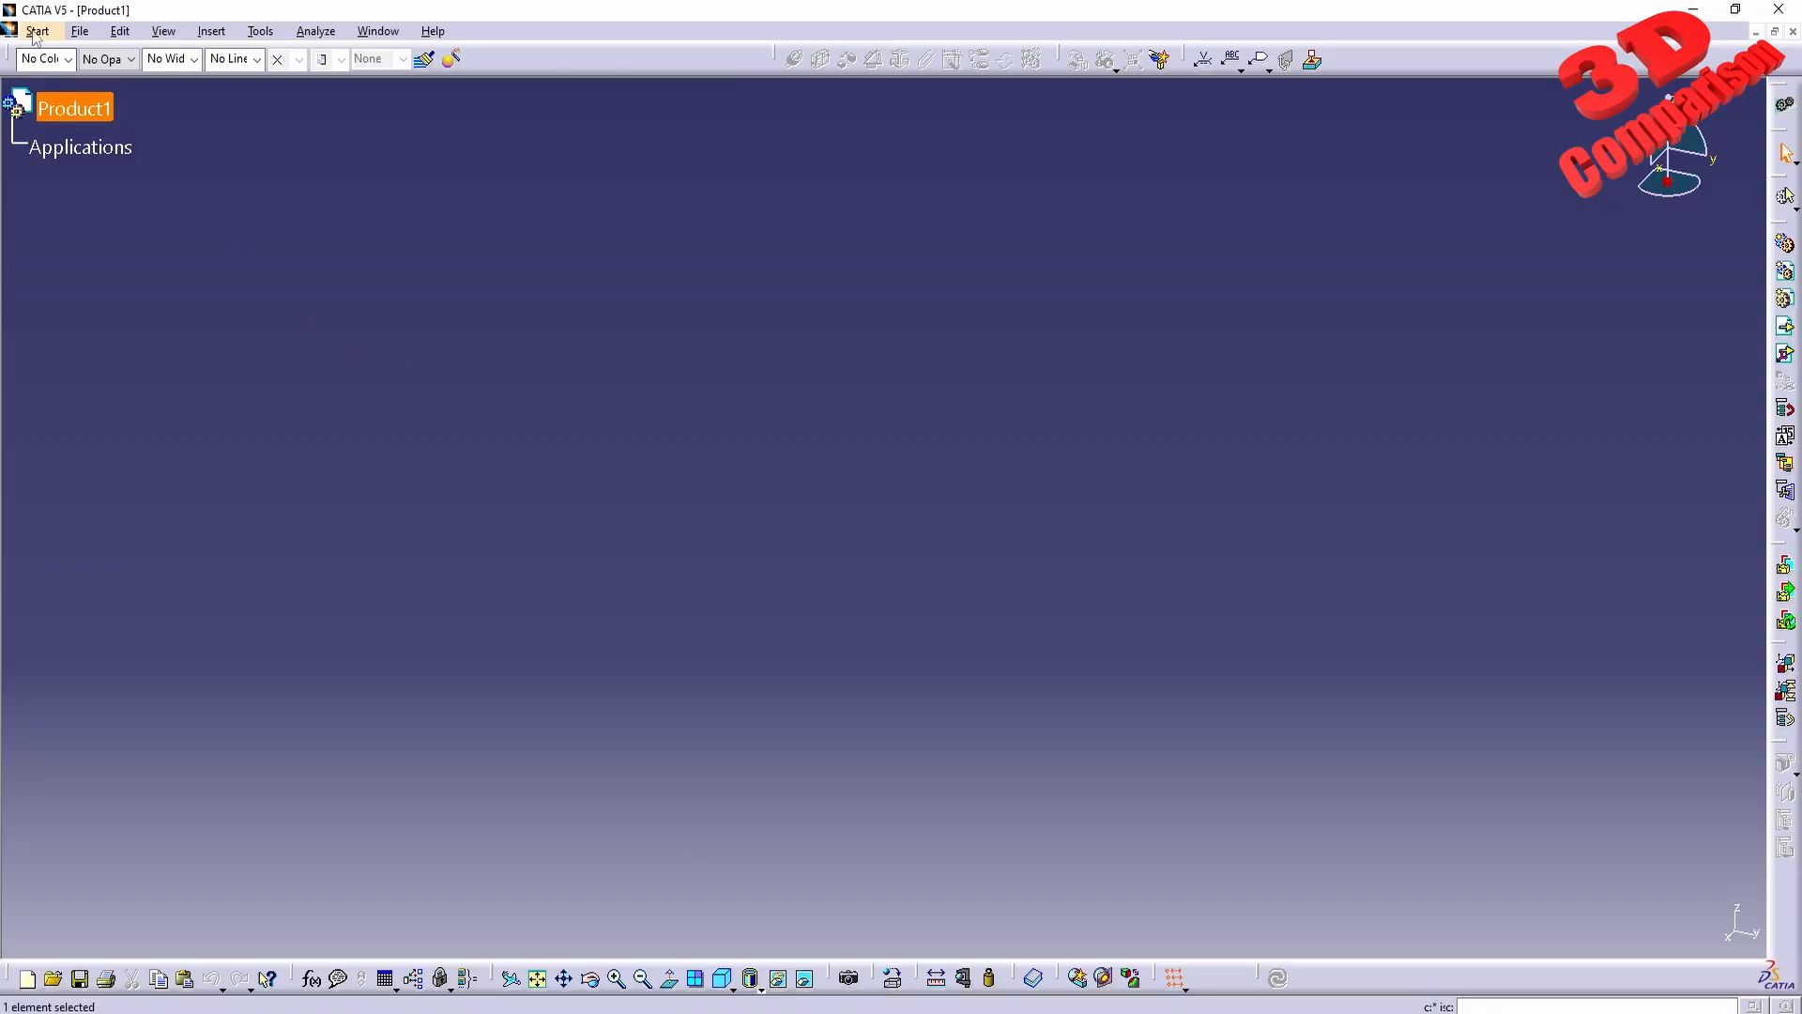
Glance at CATIA's Start menu over the empty product, then return to the YouTube comments in Chrome
click(38, 30)
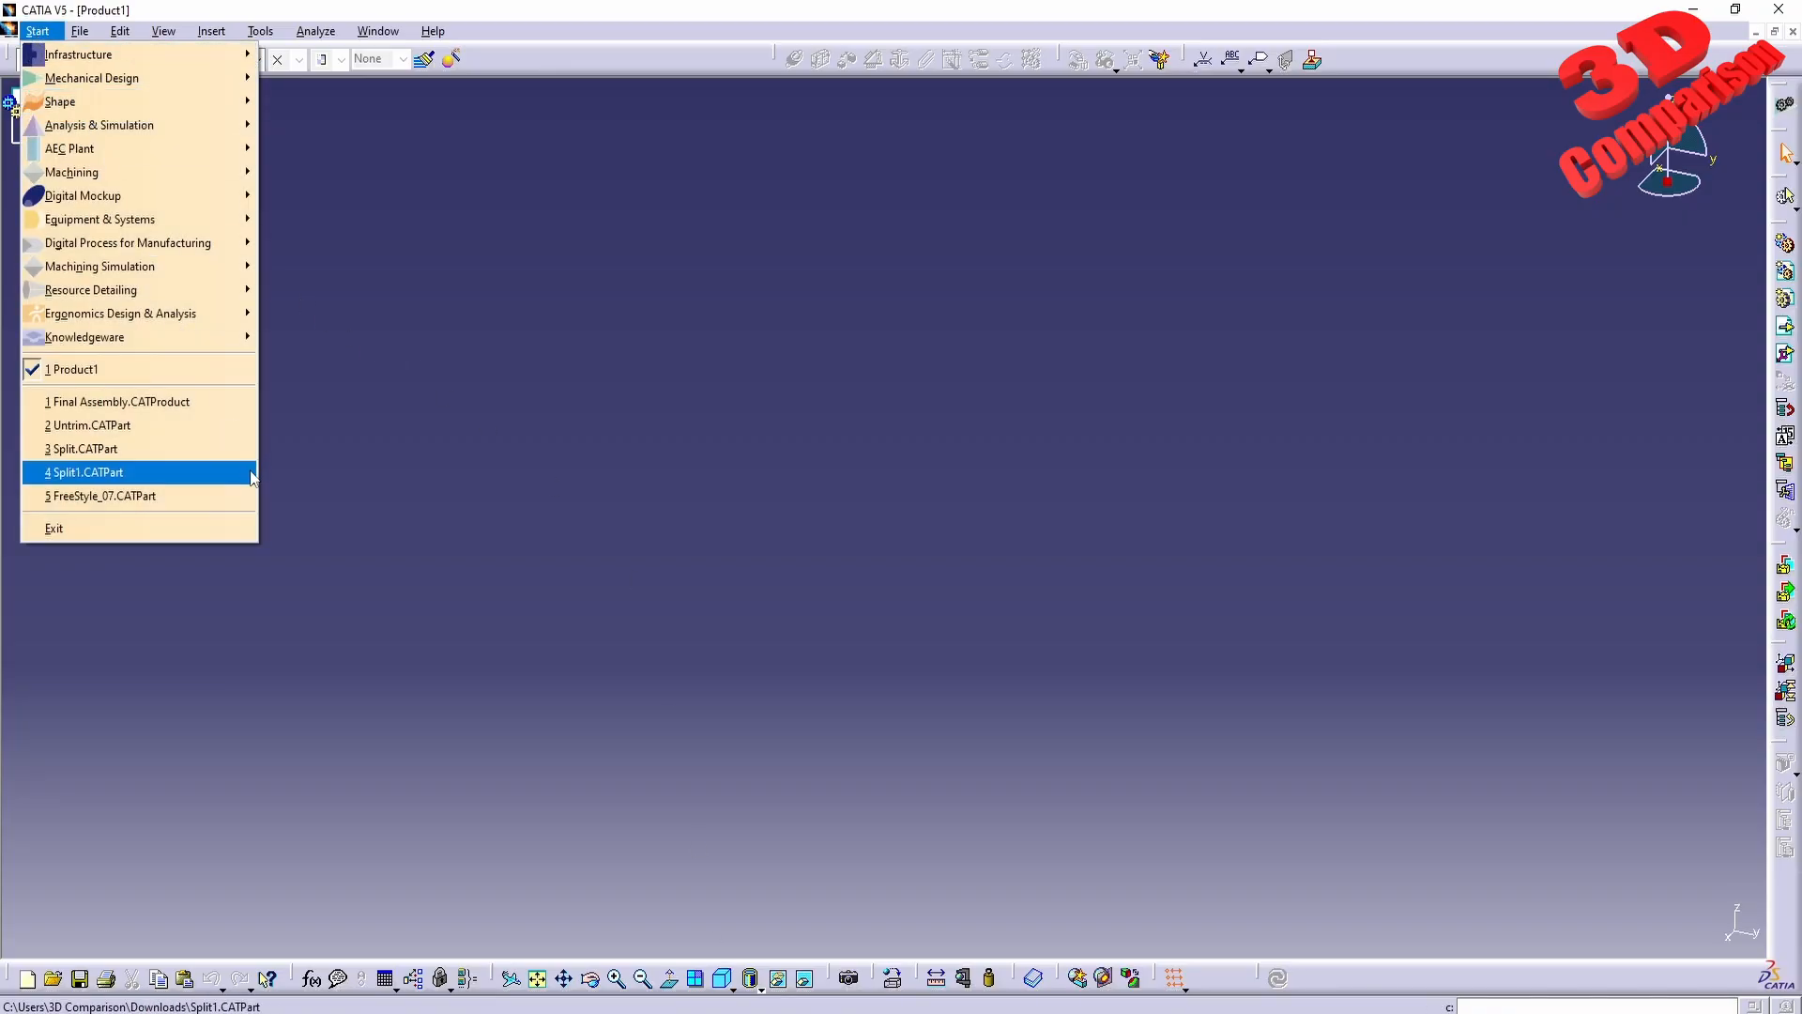
click(82, 473)
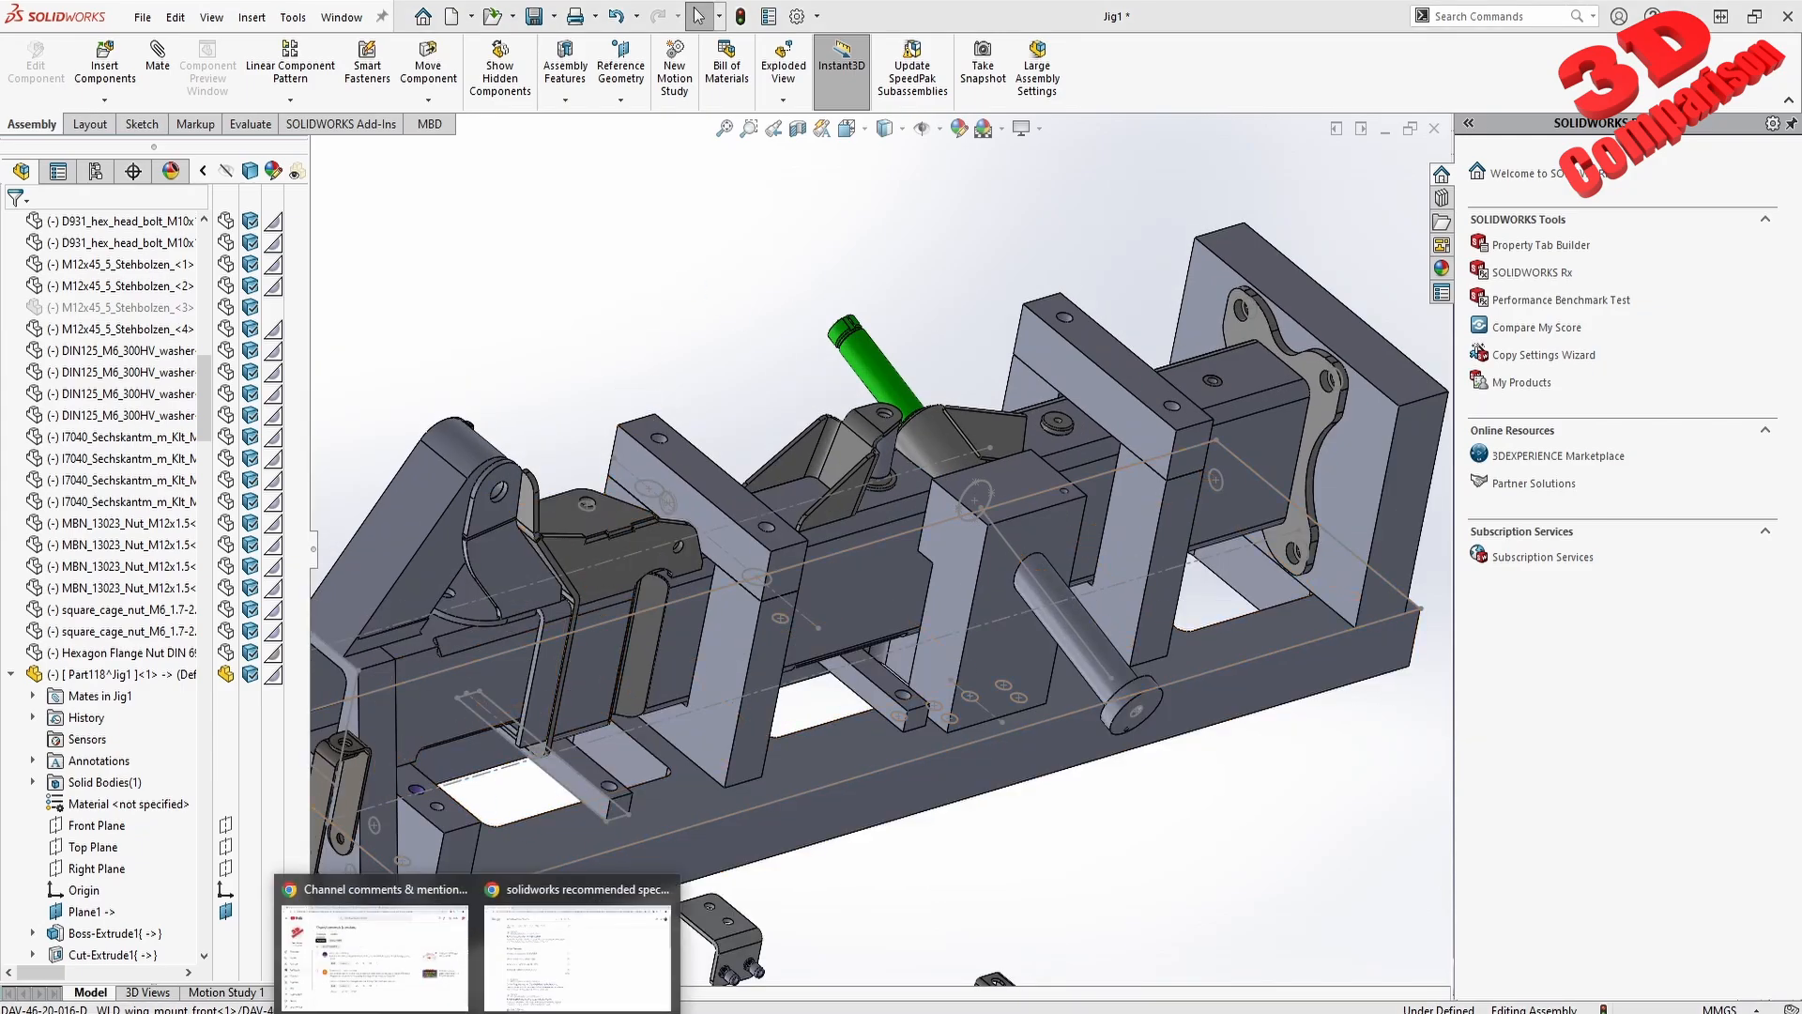
click(373, 954)
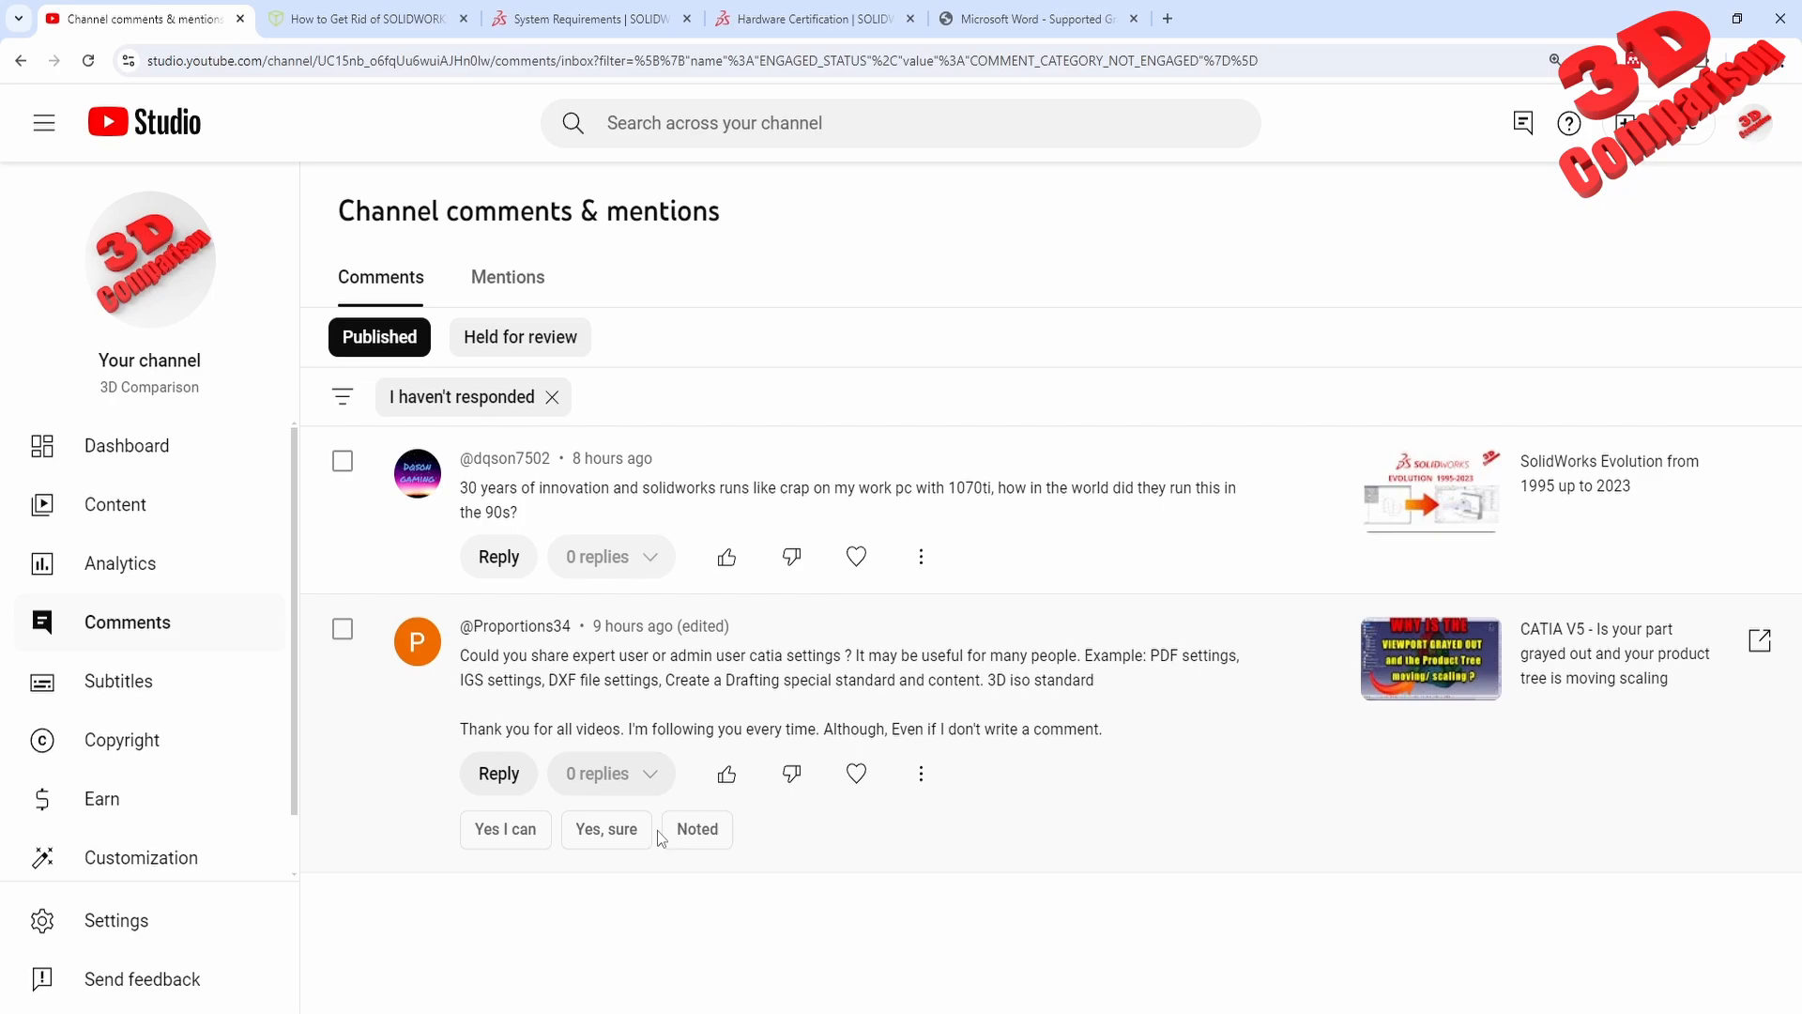
mouse_move(621, 264)
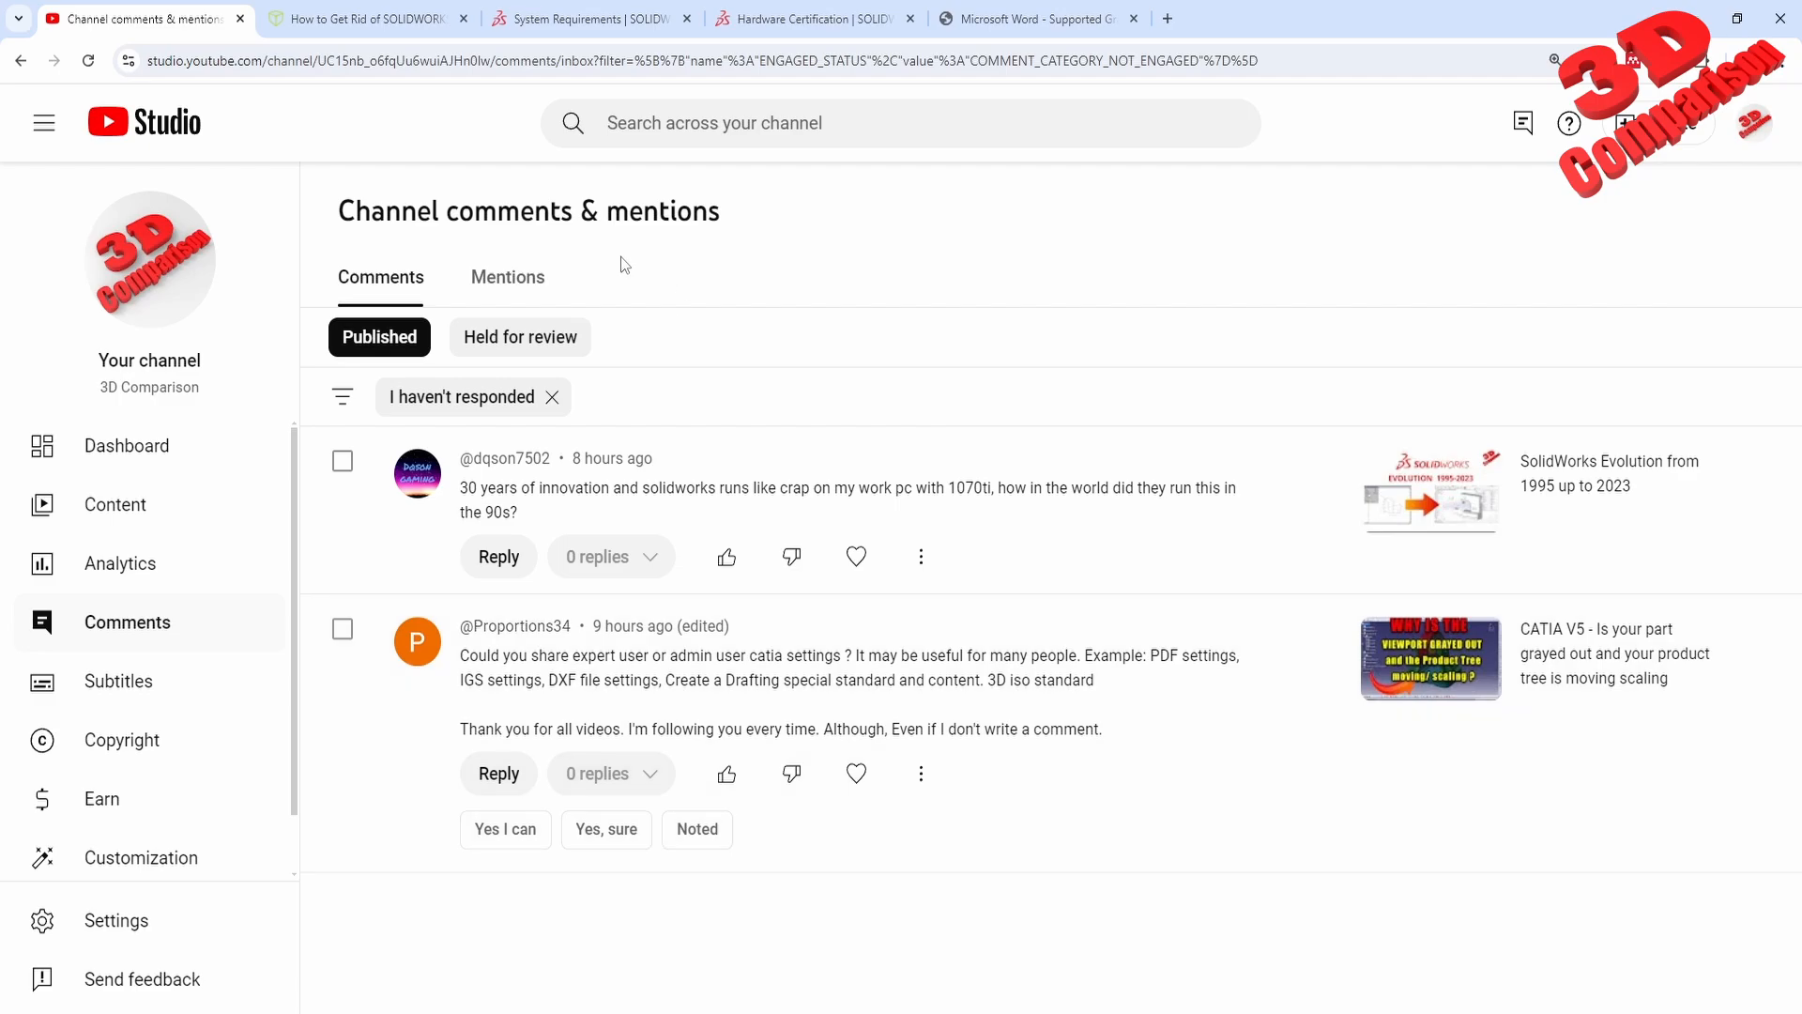
Return to the GoEngineer Resource Monitor pop-ups article at the Check Your System message
click(368, 19)
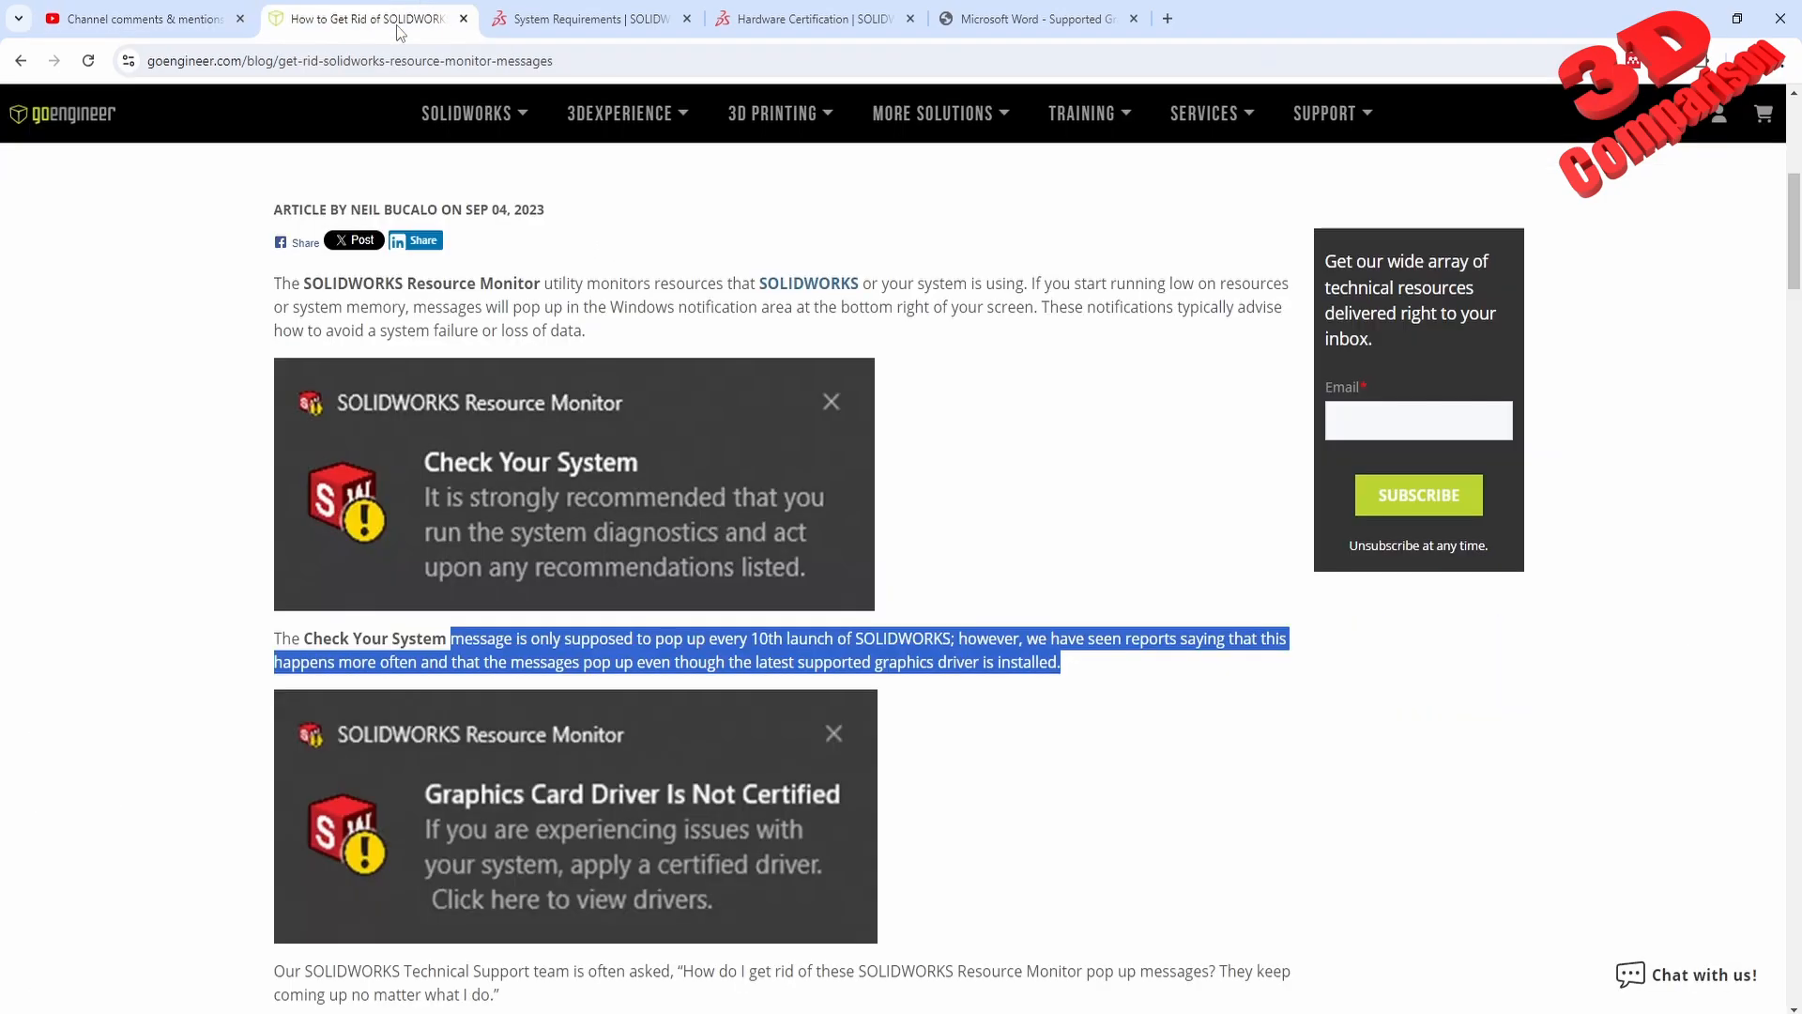
mouse_move(580, 466)
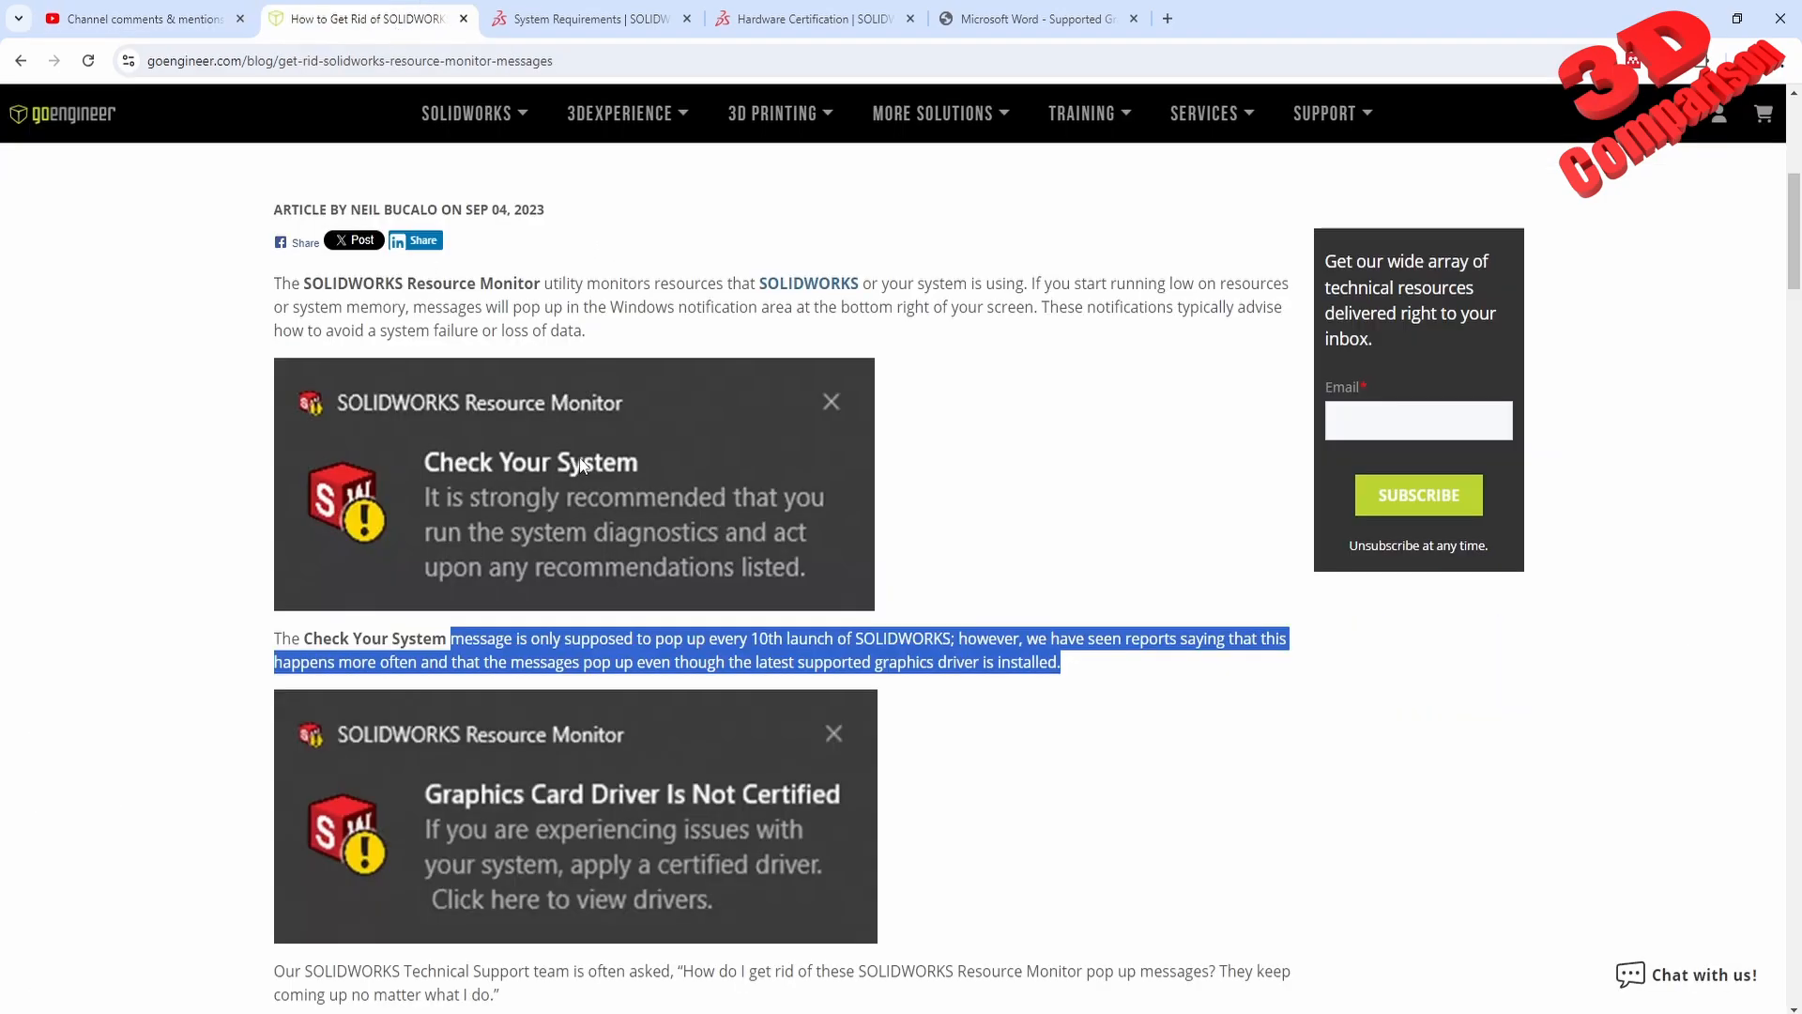
mouse_move(873, 362)
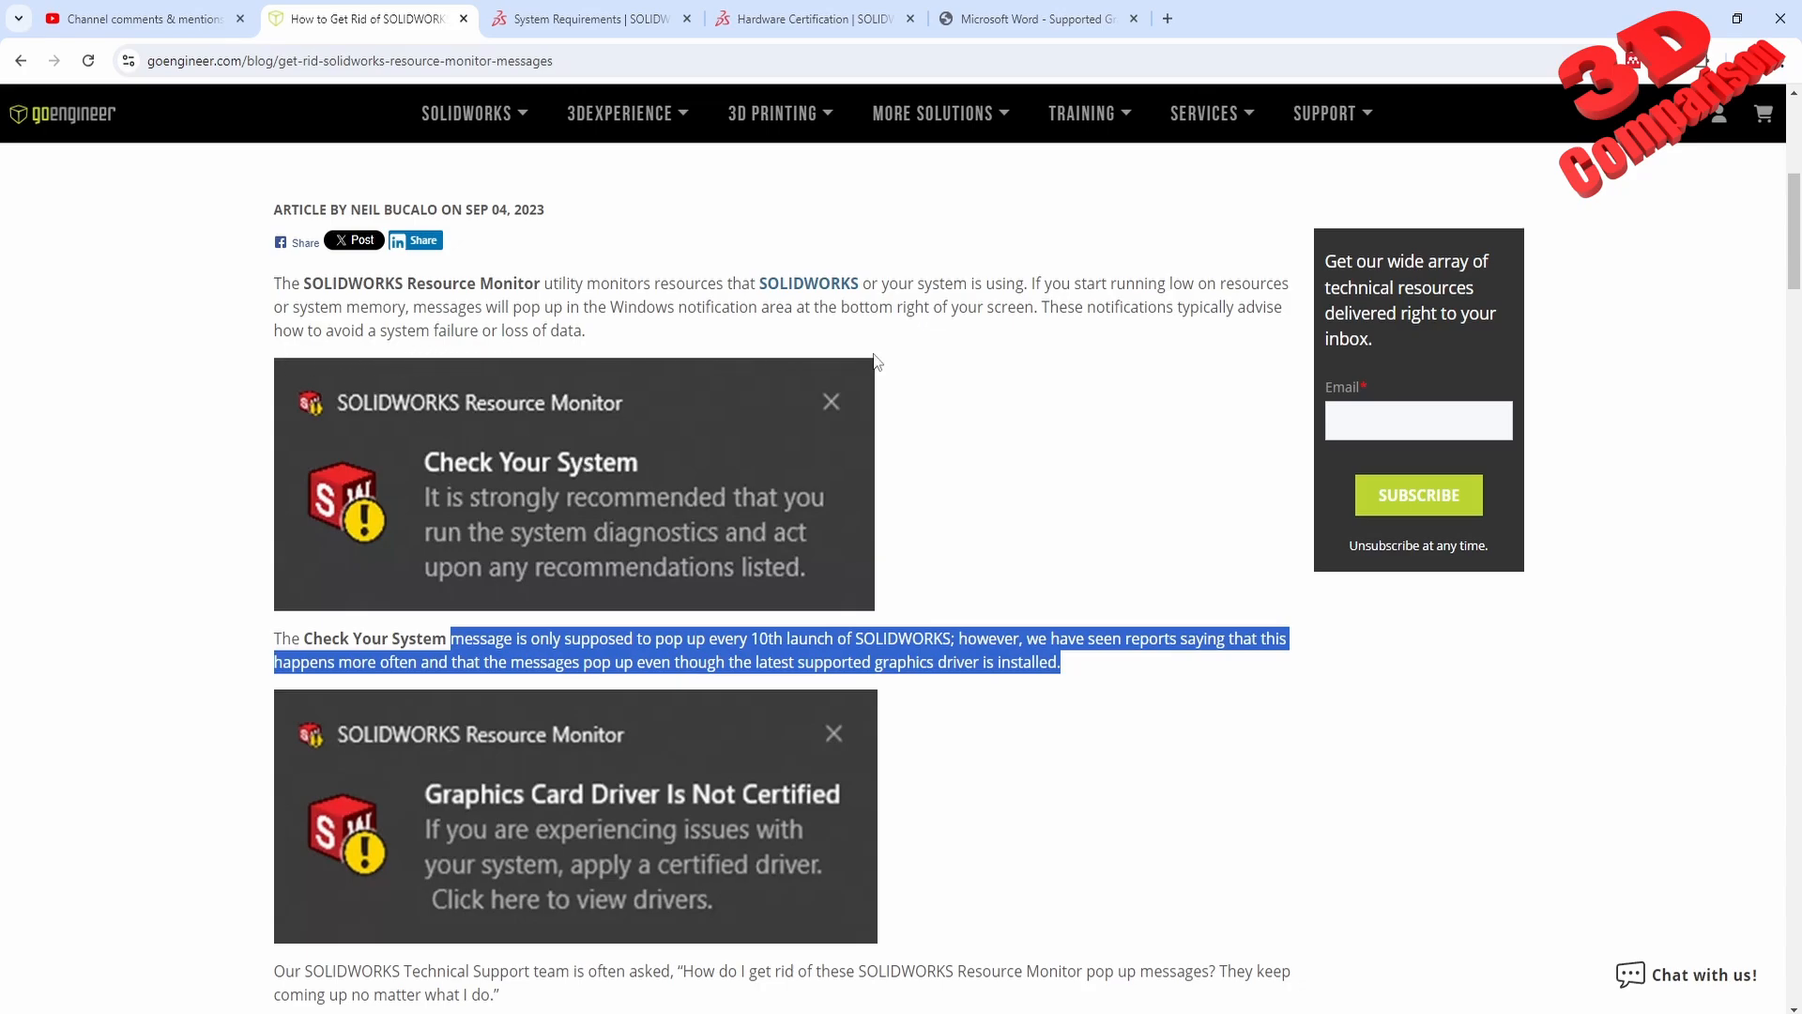
mouse_move(280, 615)
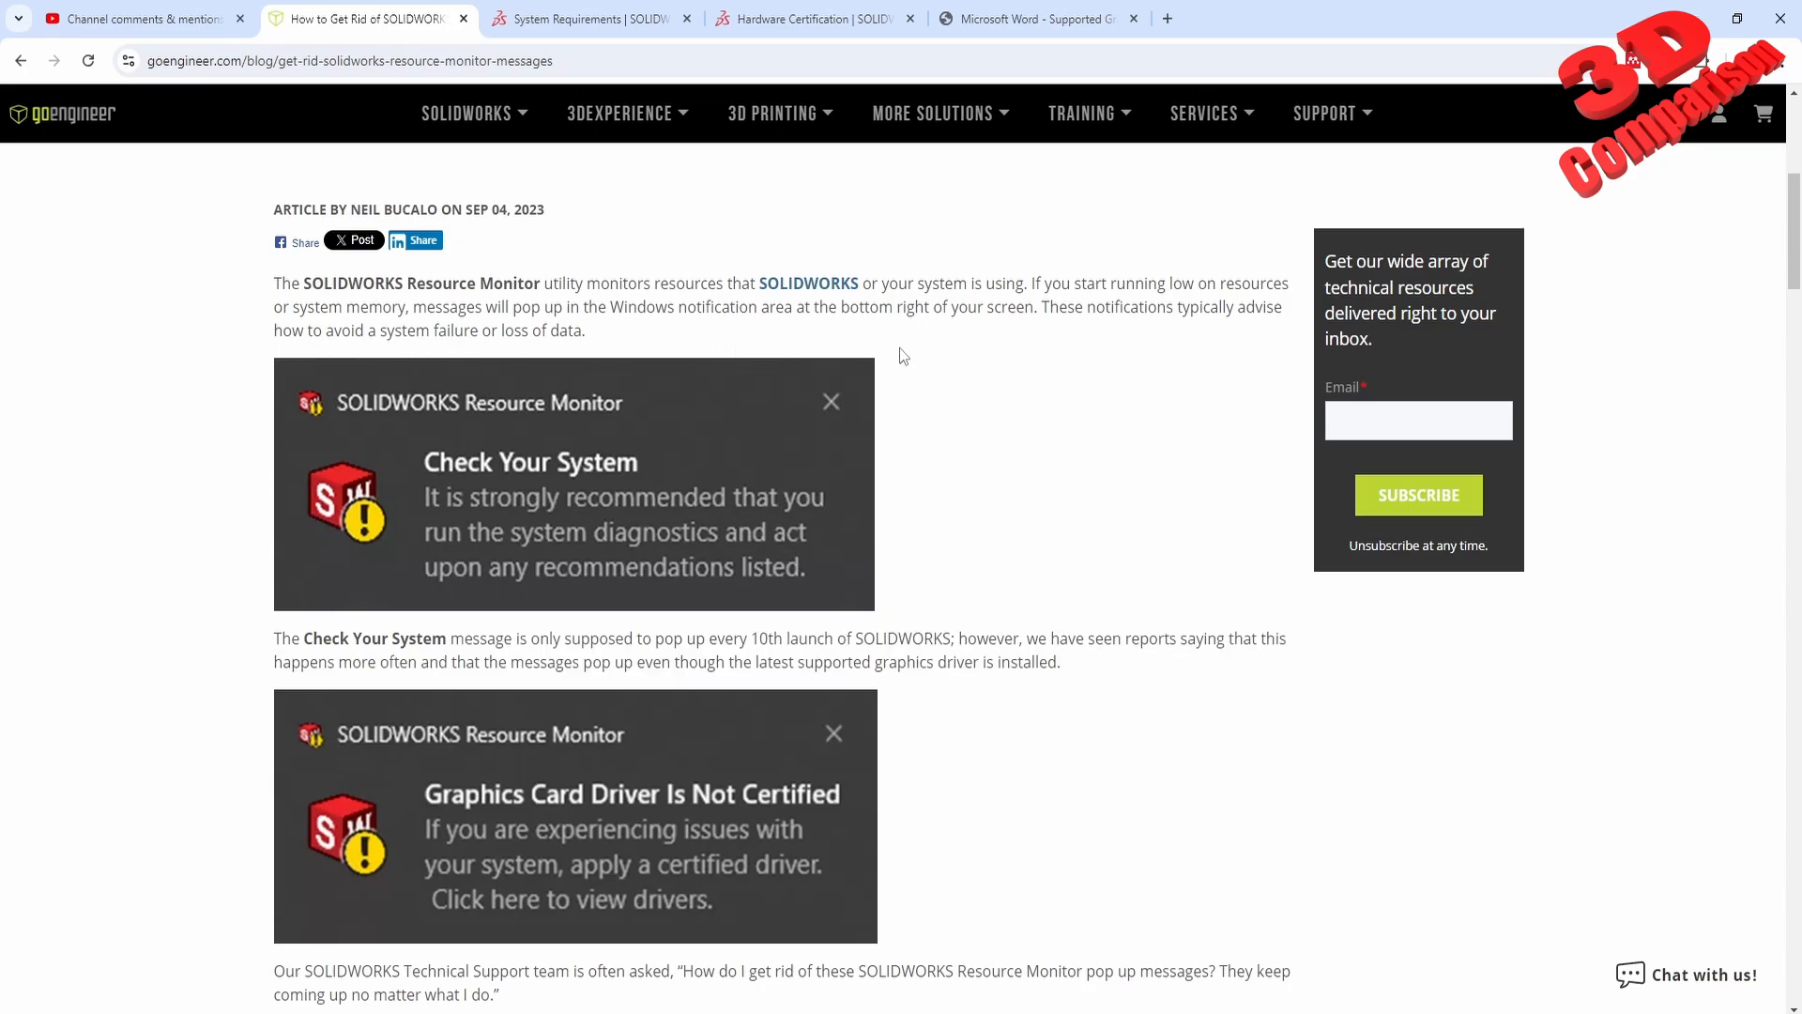
mouse_move(903, 548)
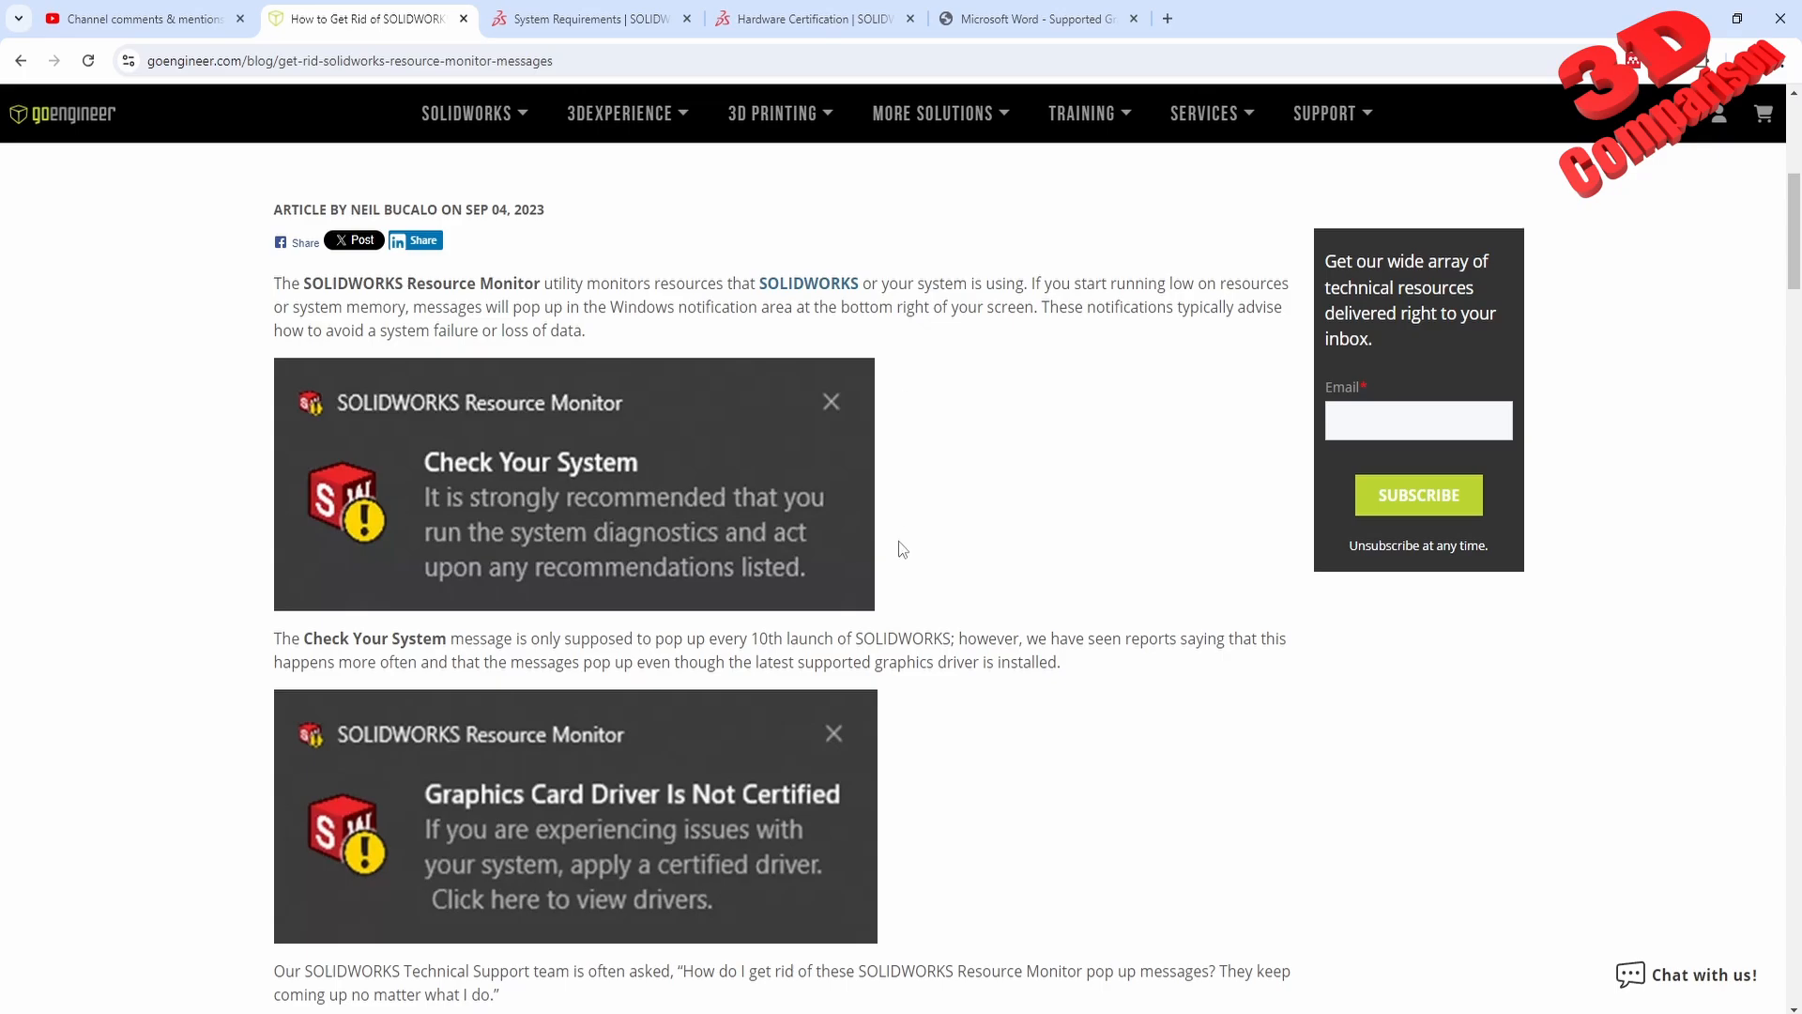
mouse_move(841, 469)
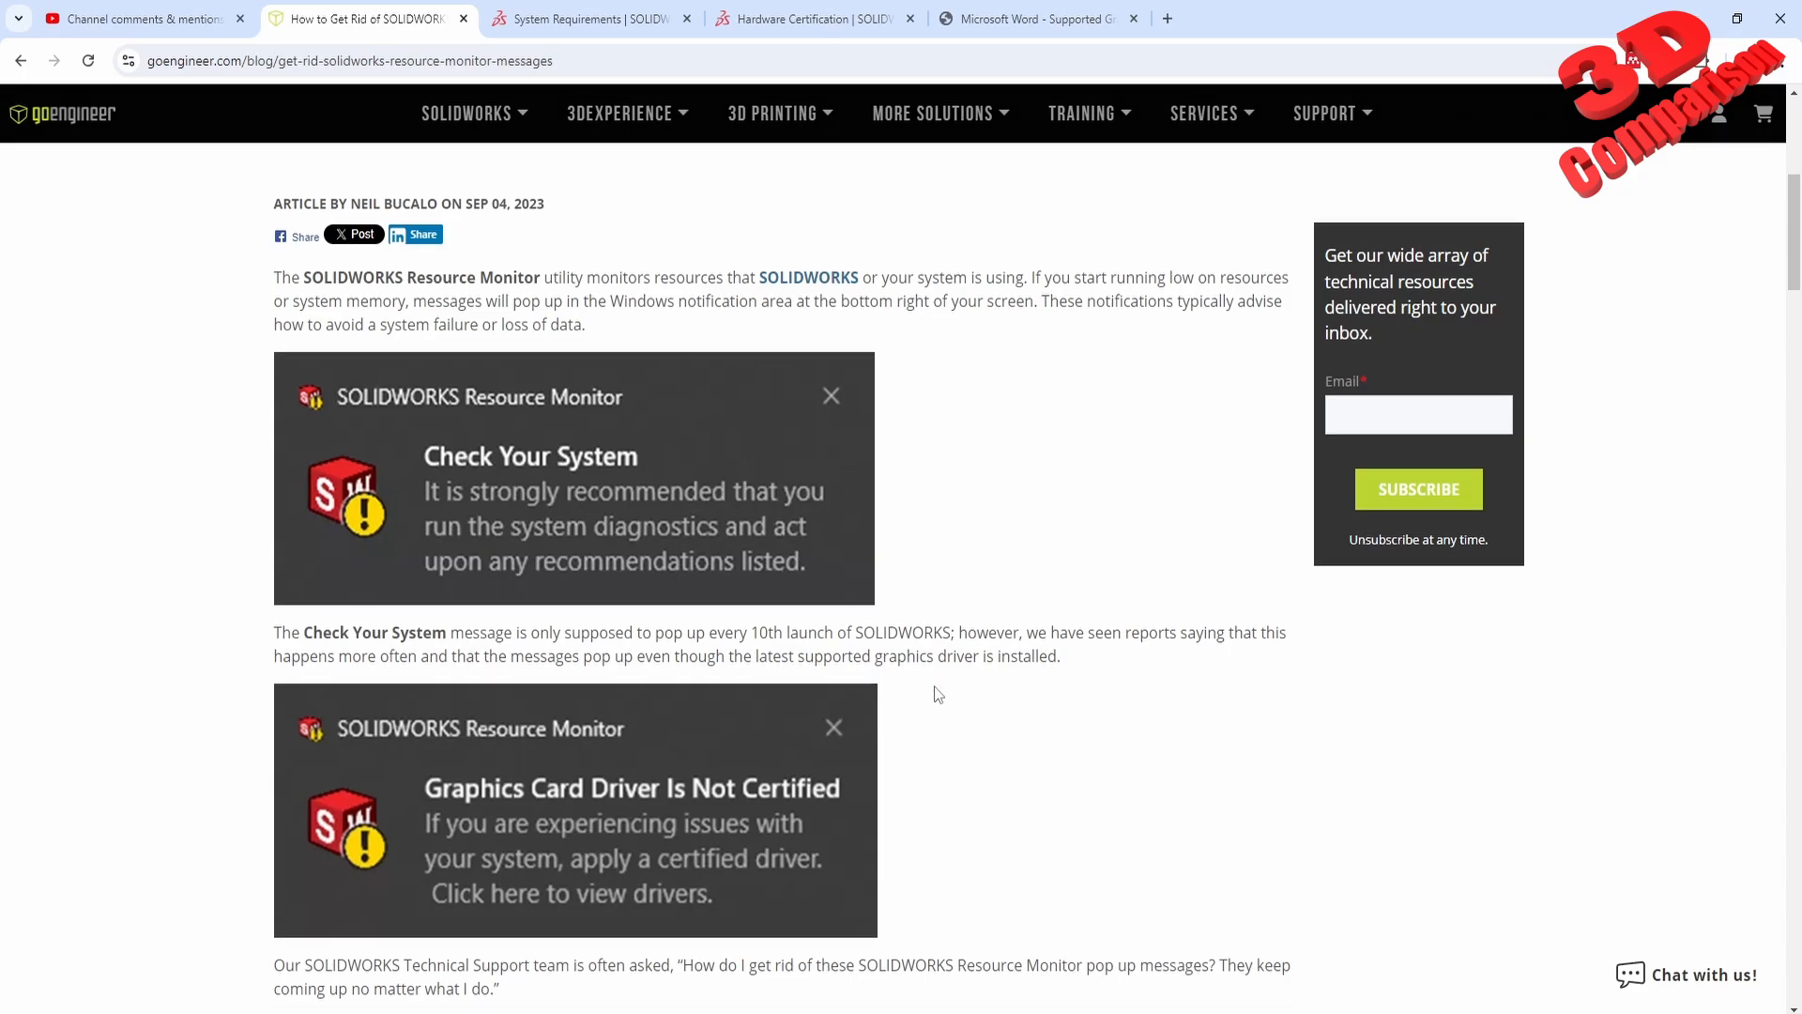
scroll(down, 3)
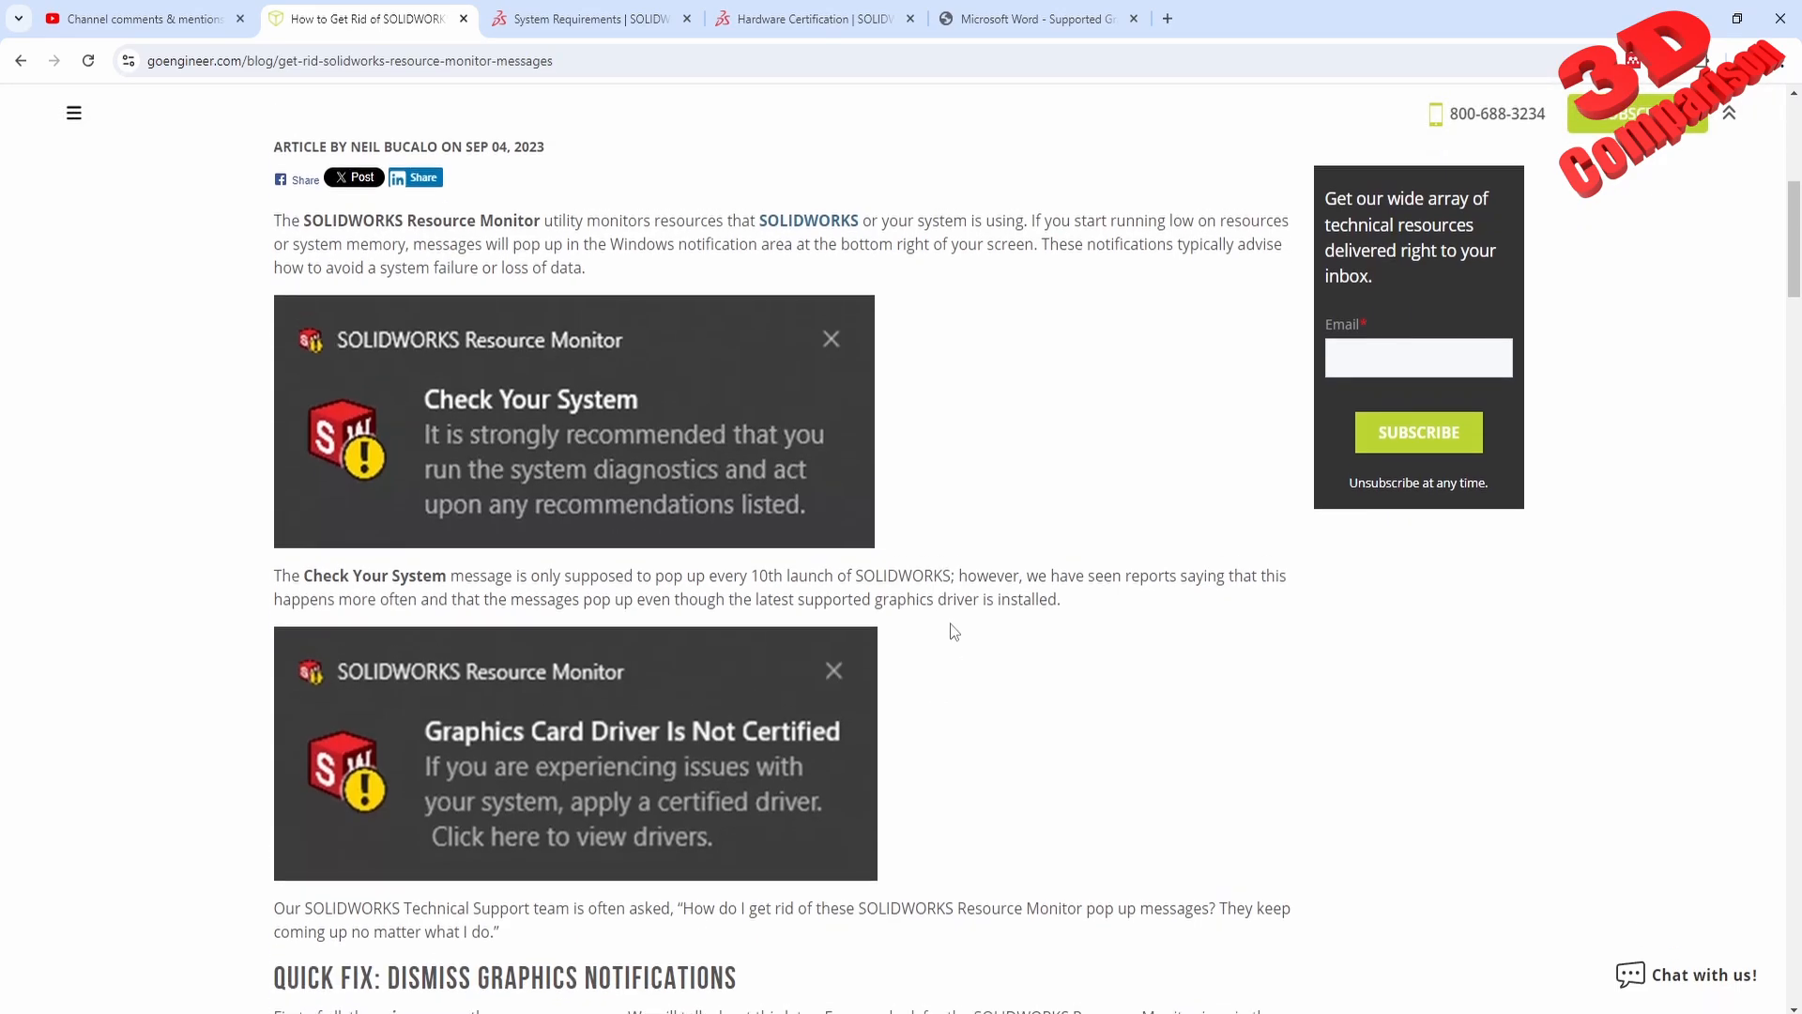
scroll(up, 3)
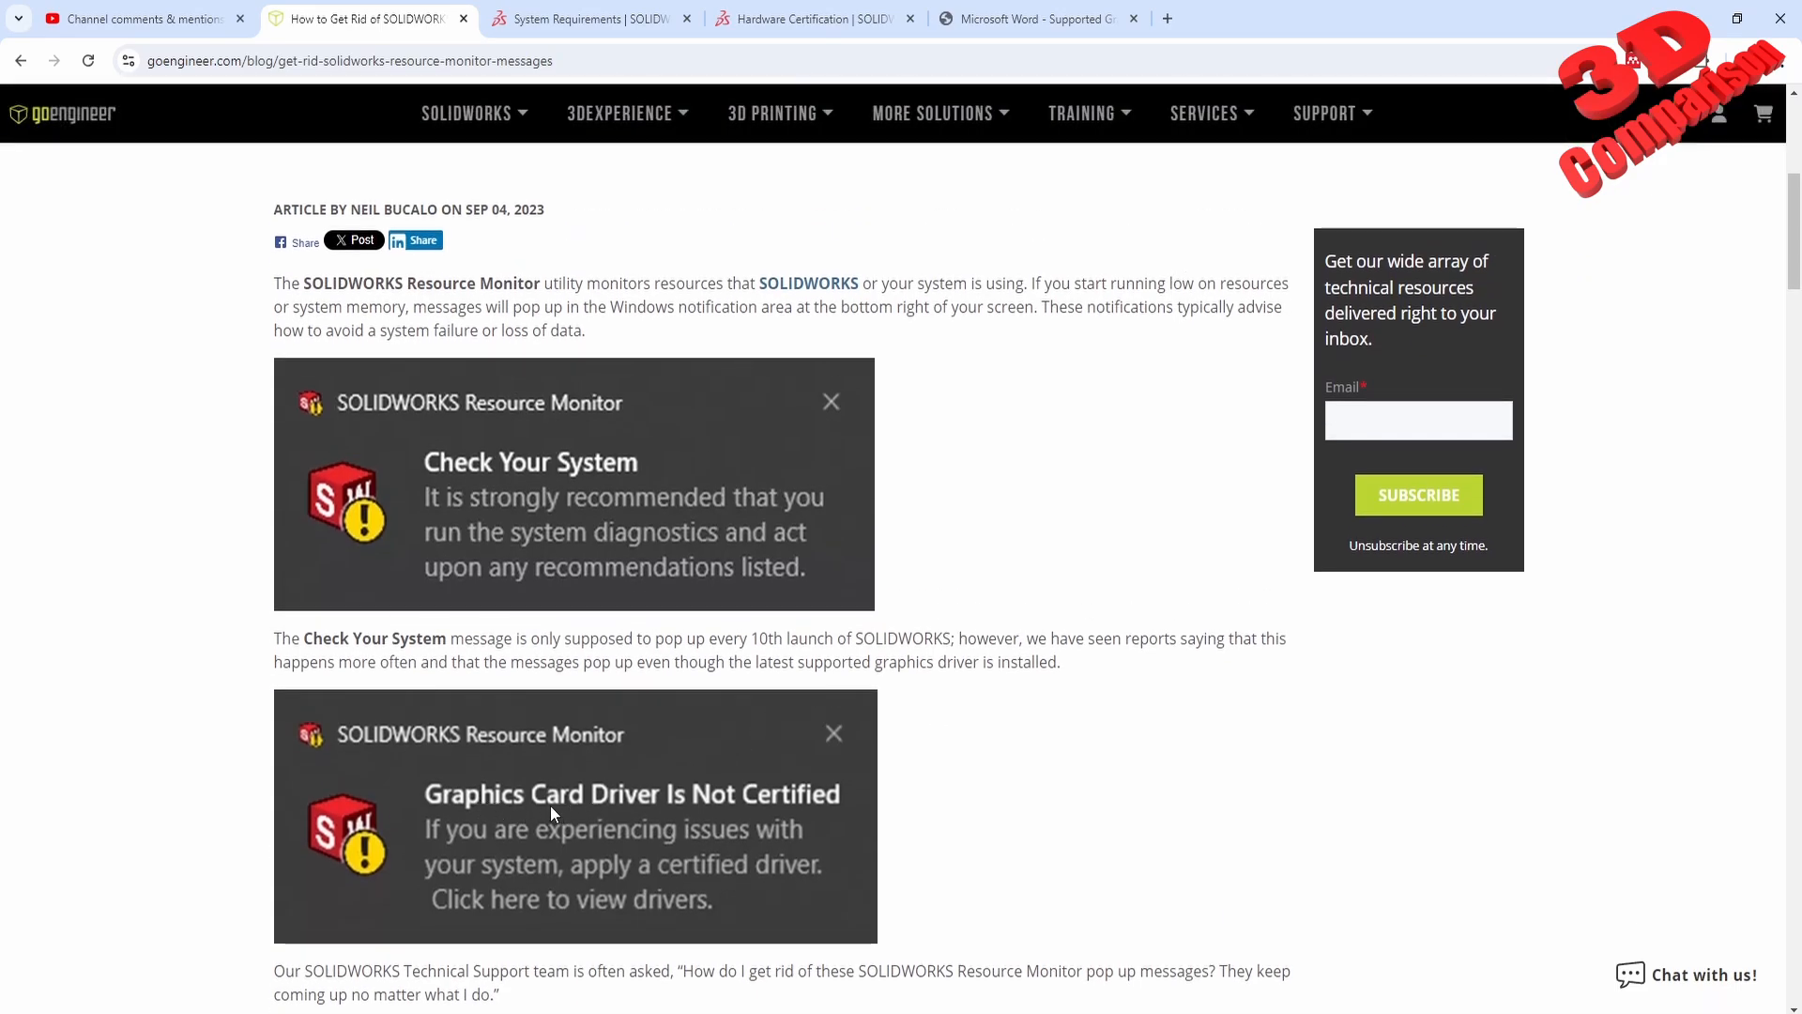
mouse_move(561, 469)
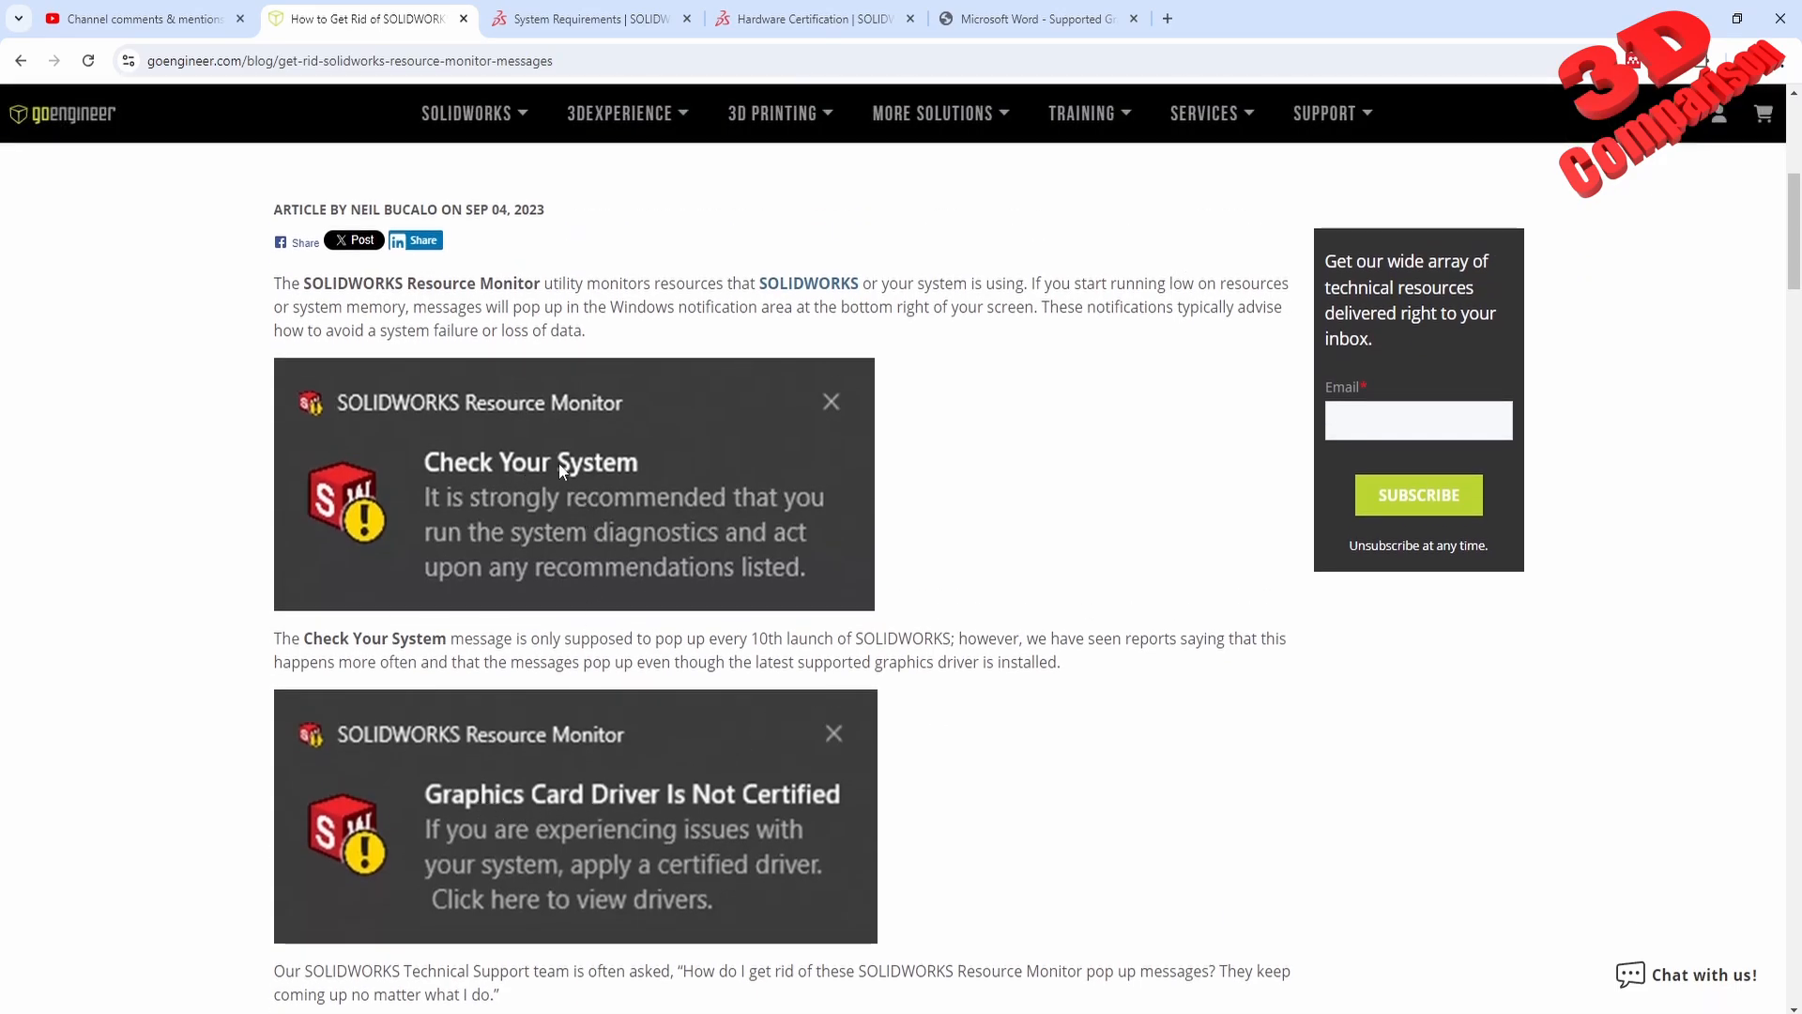
mouse_move(641, 857)
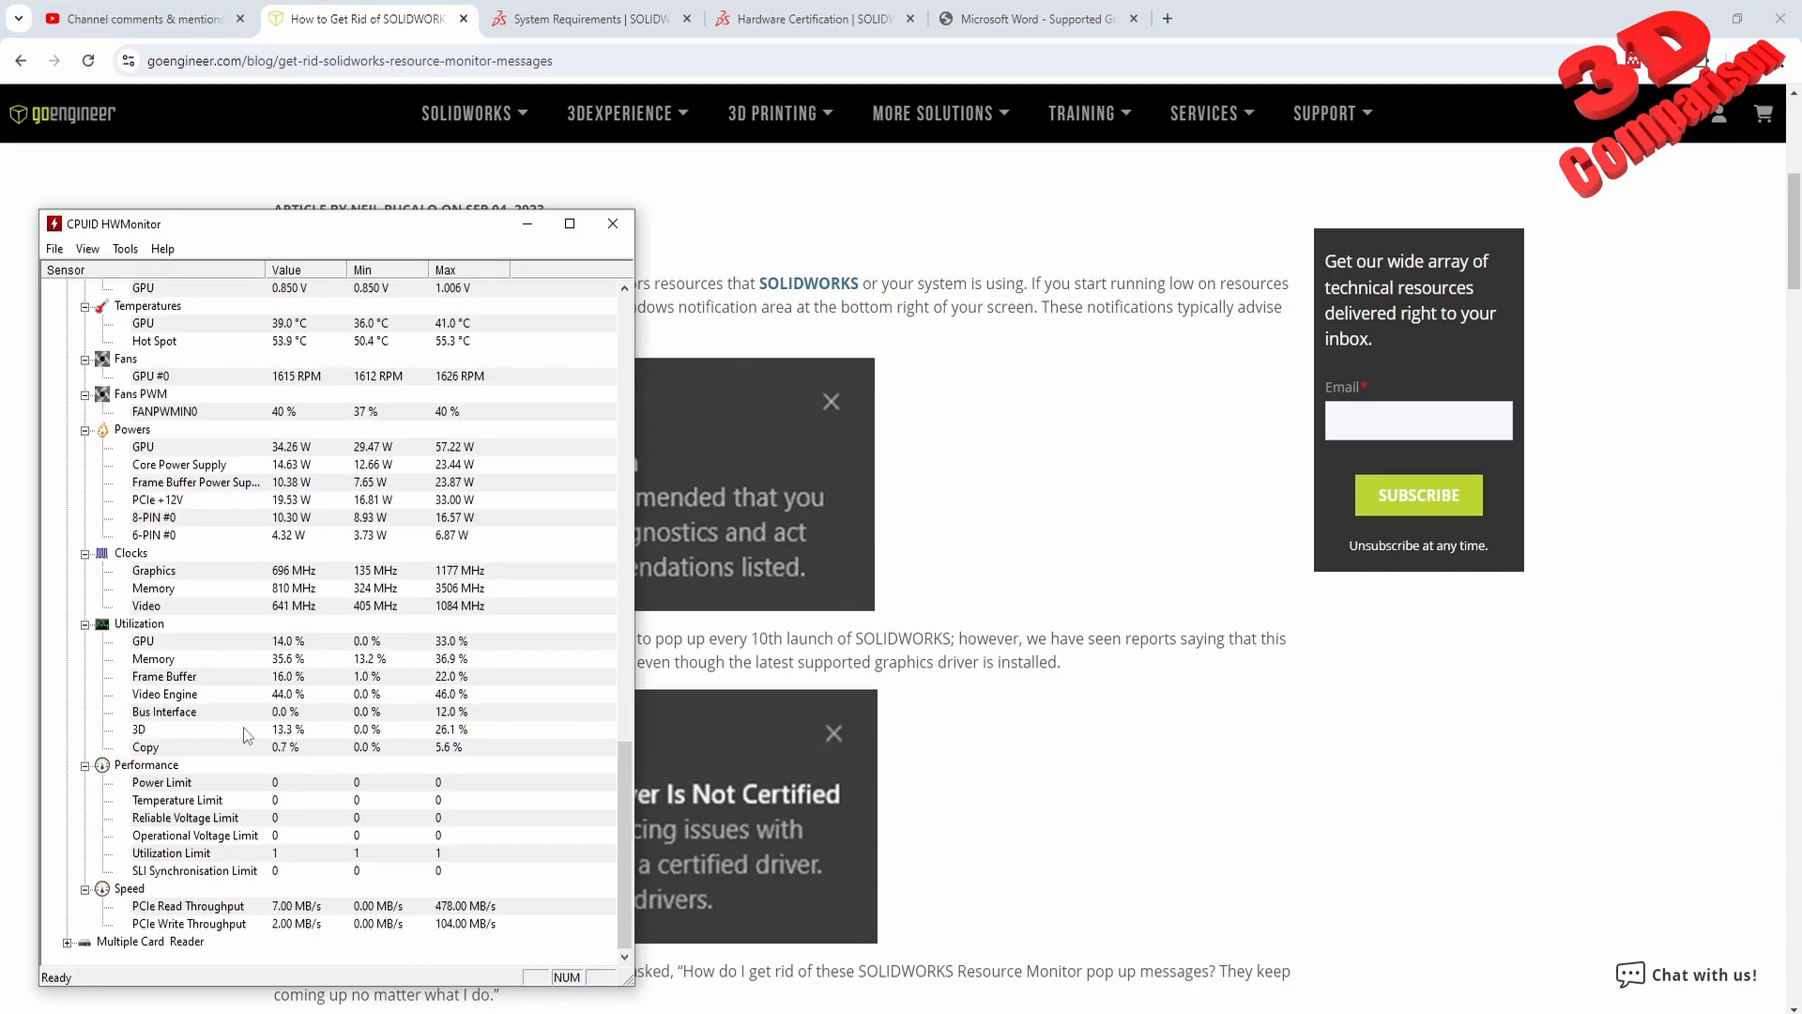
Scroll HWMonitor's sensor list to the GPU temperature, power and utilization readings
scroll(up, 3)
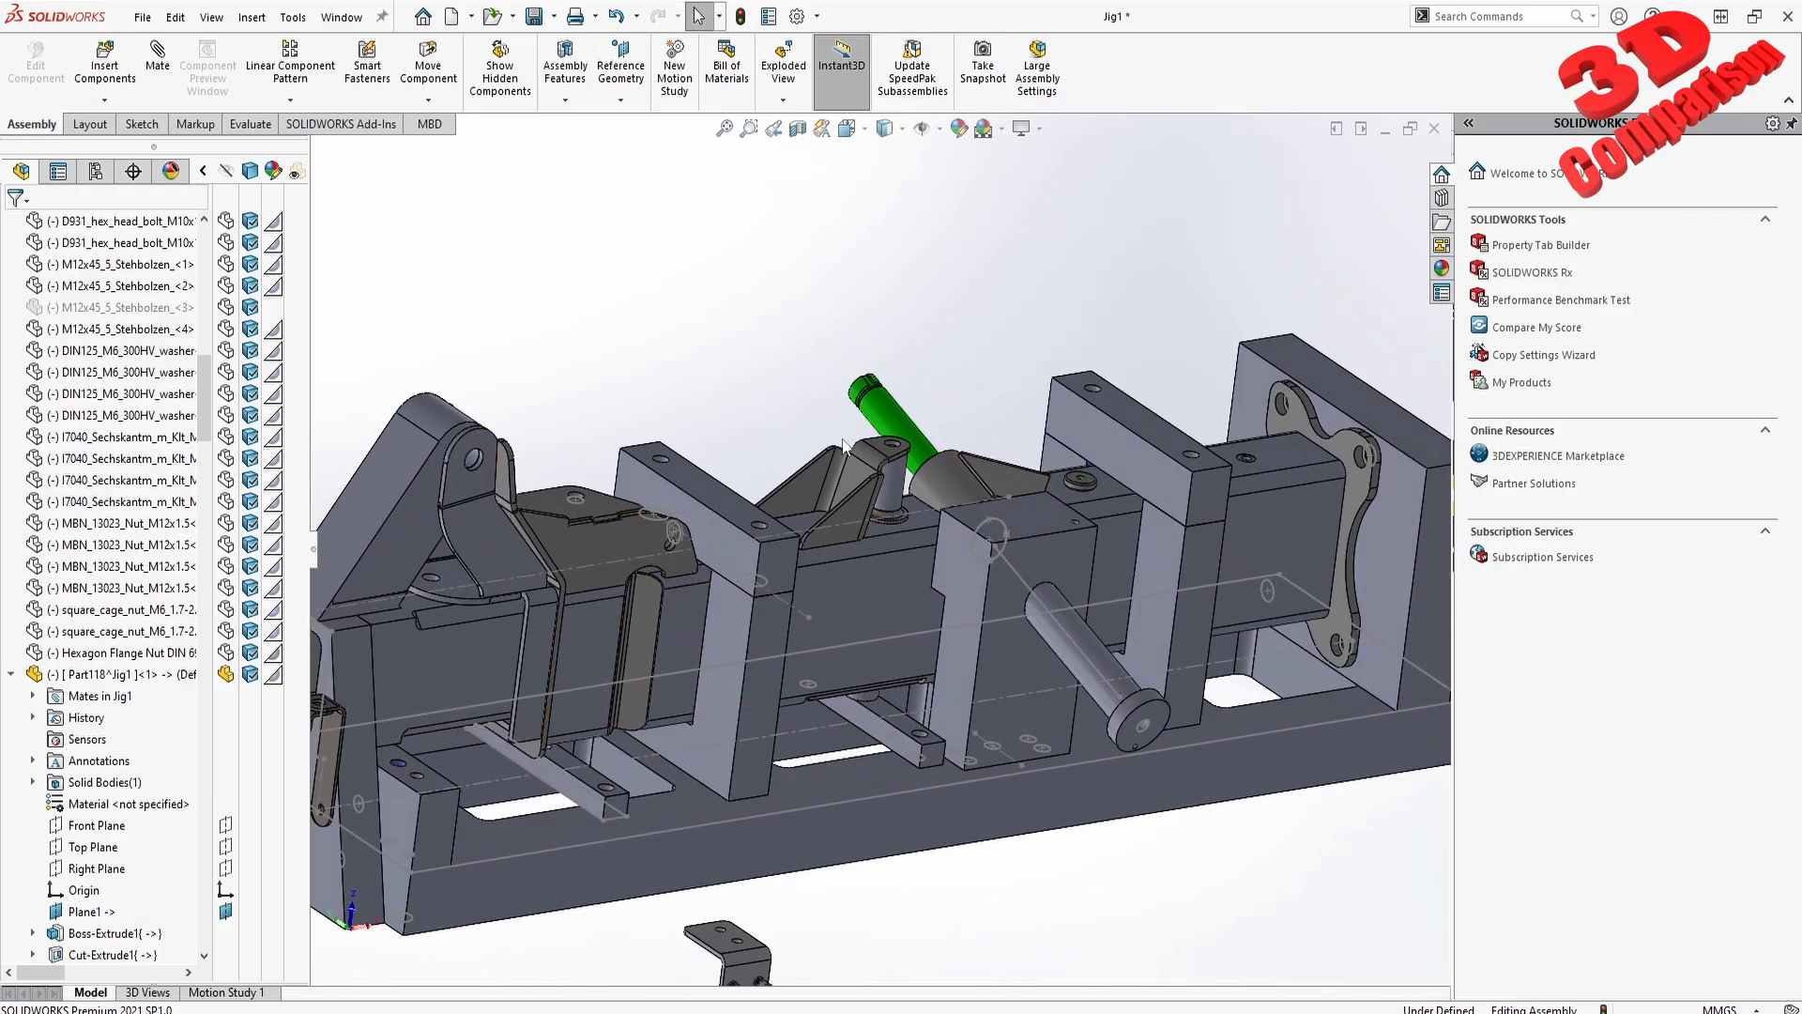
Browse the scene list and turn on Ambient Occlusion in View Settings
click(979, 127)
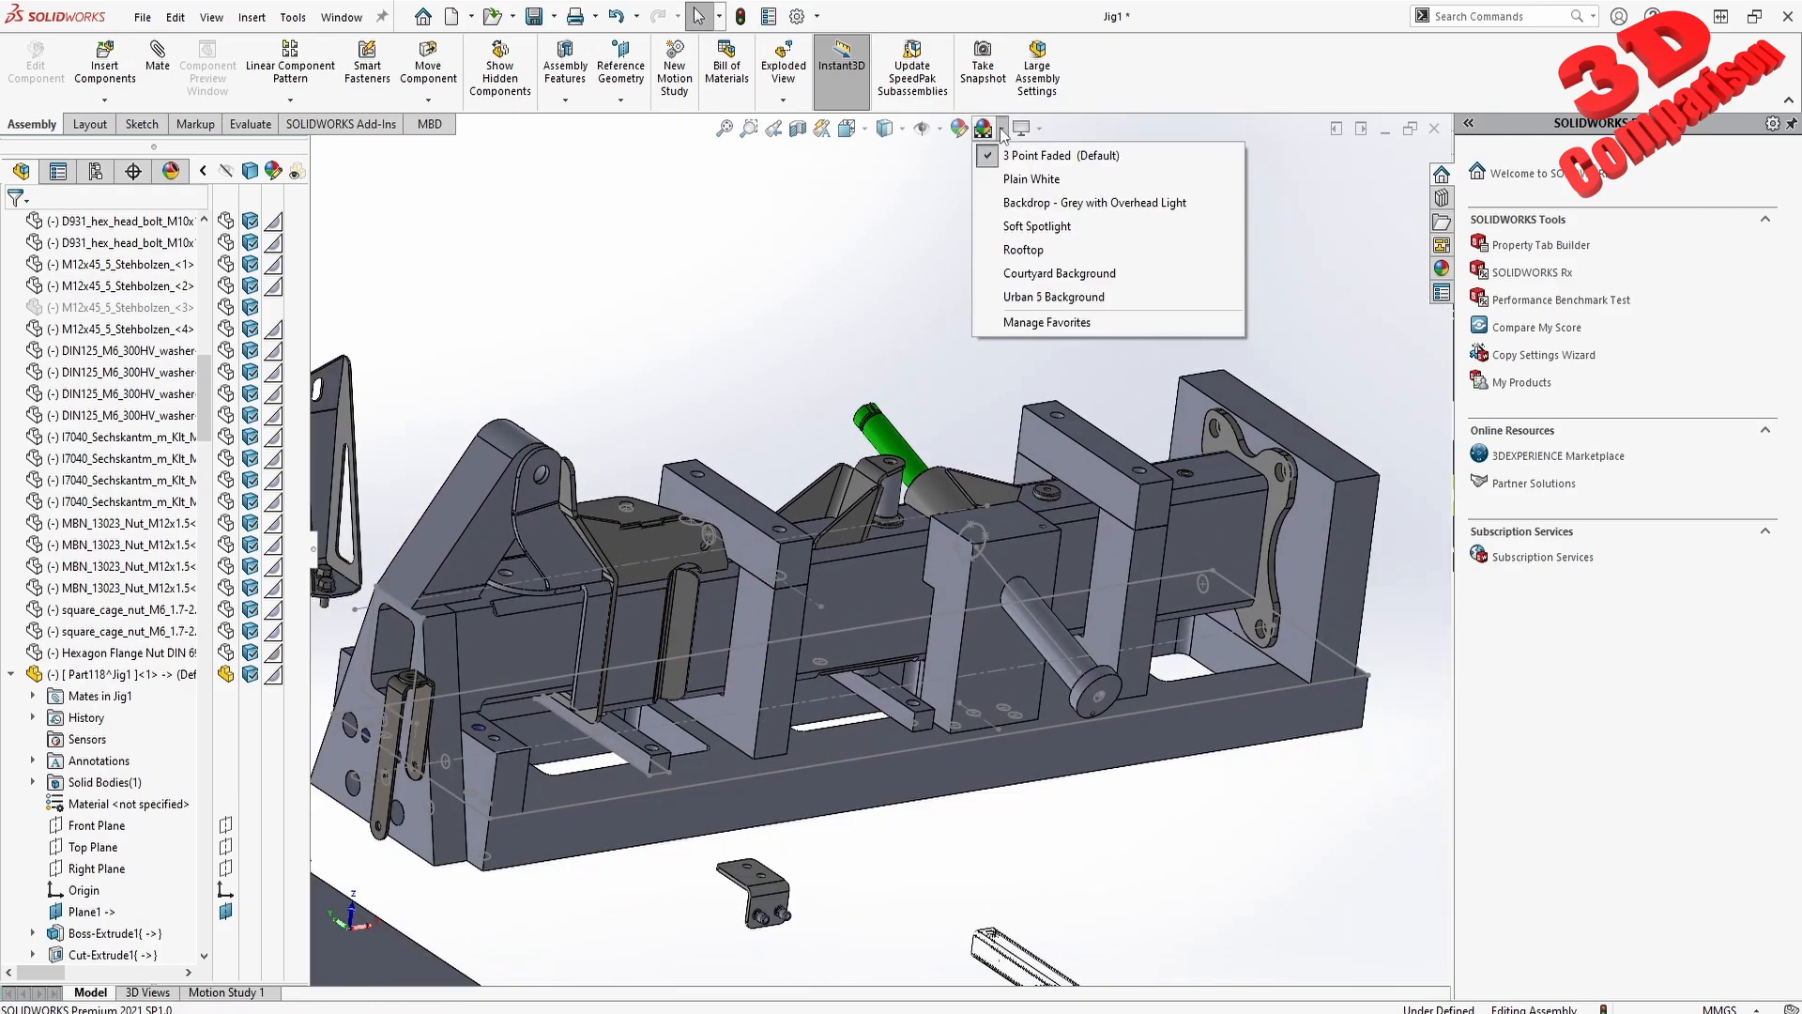
click(1031, 178)
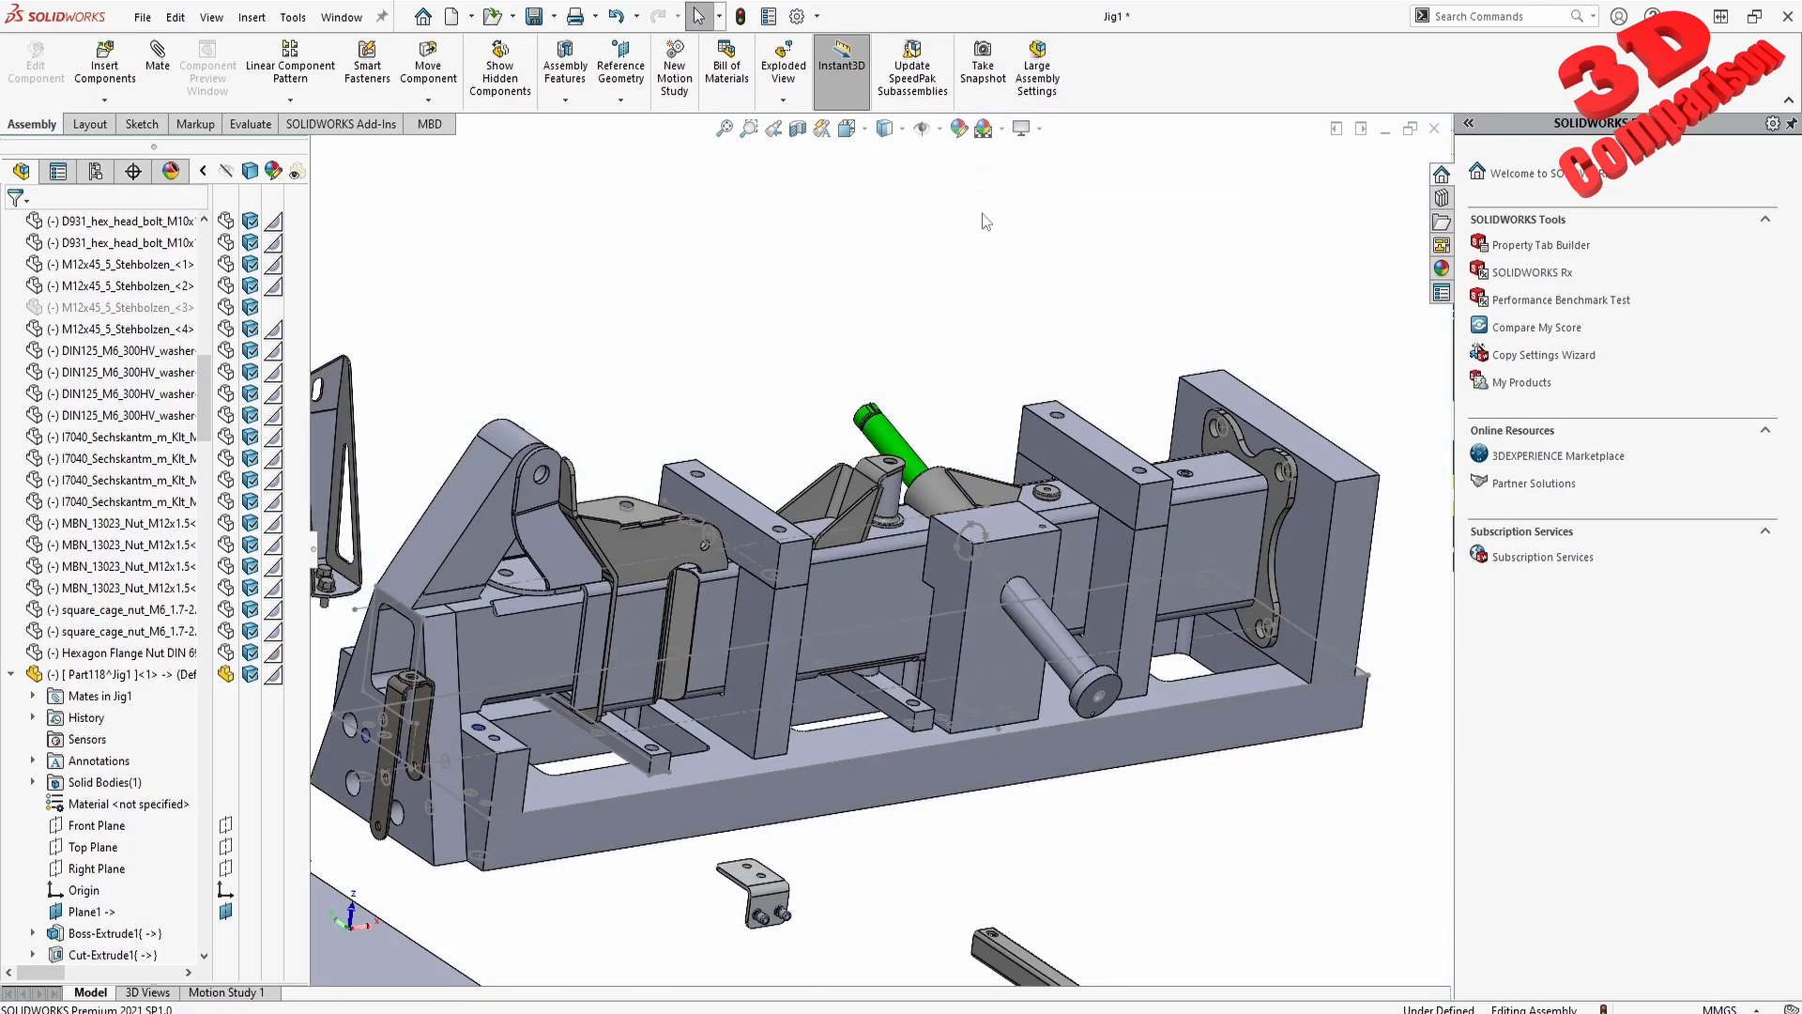
mouse_move(959, 127)
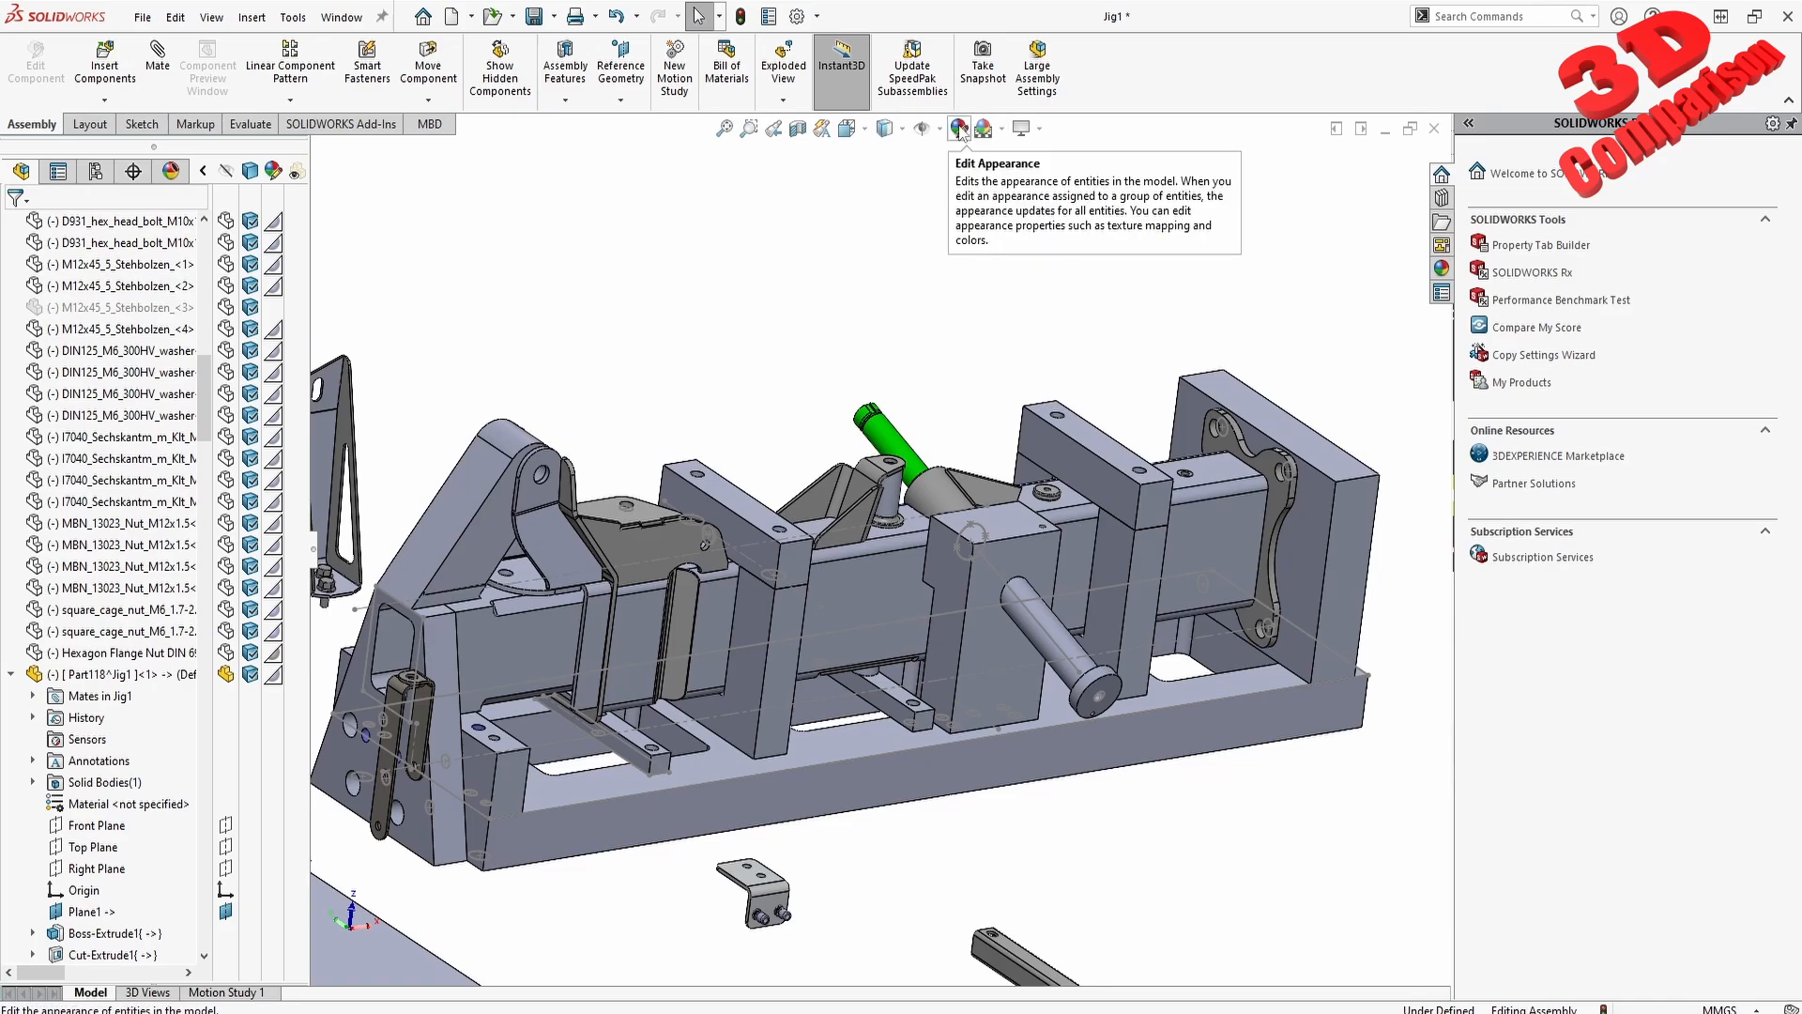
click(1001, 128)
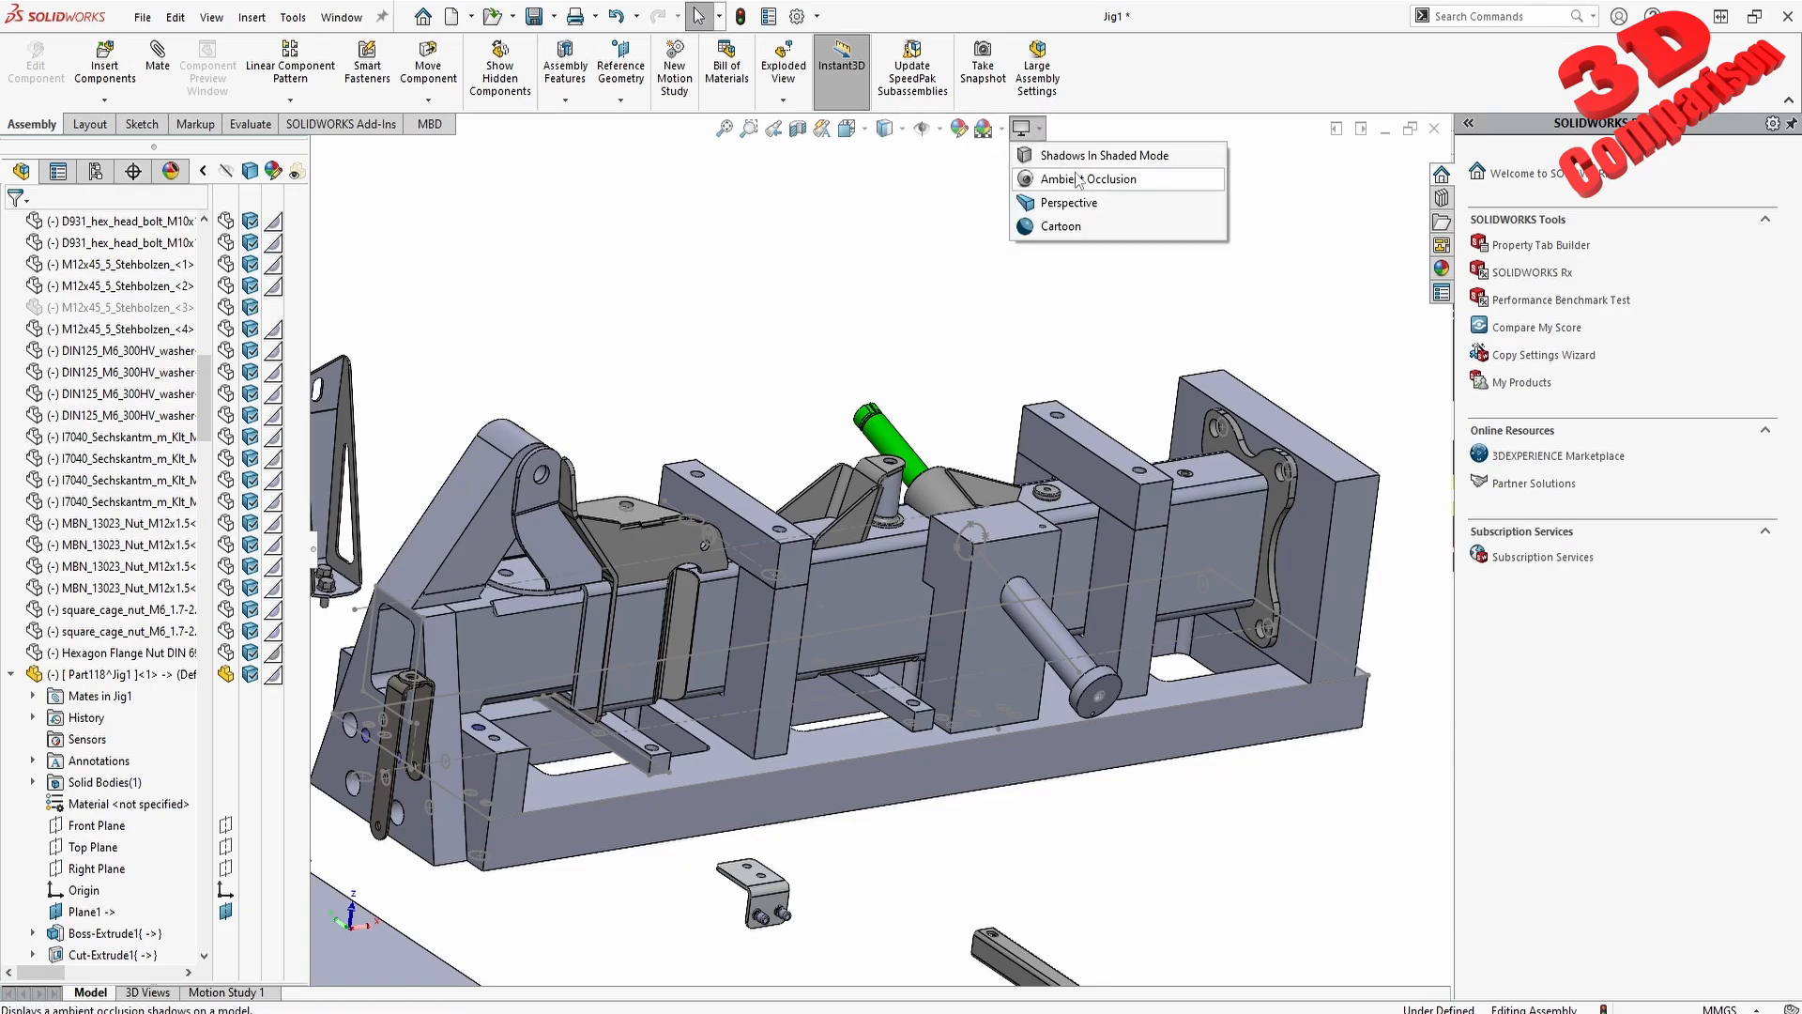
click(1085, 178)
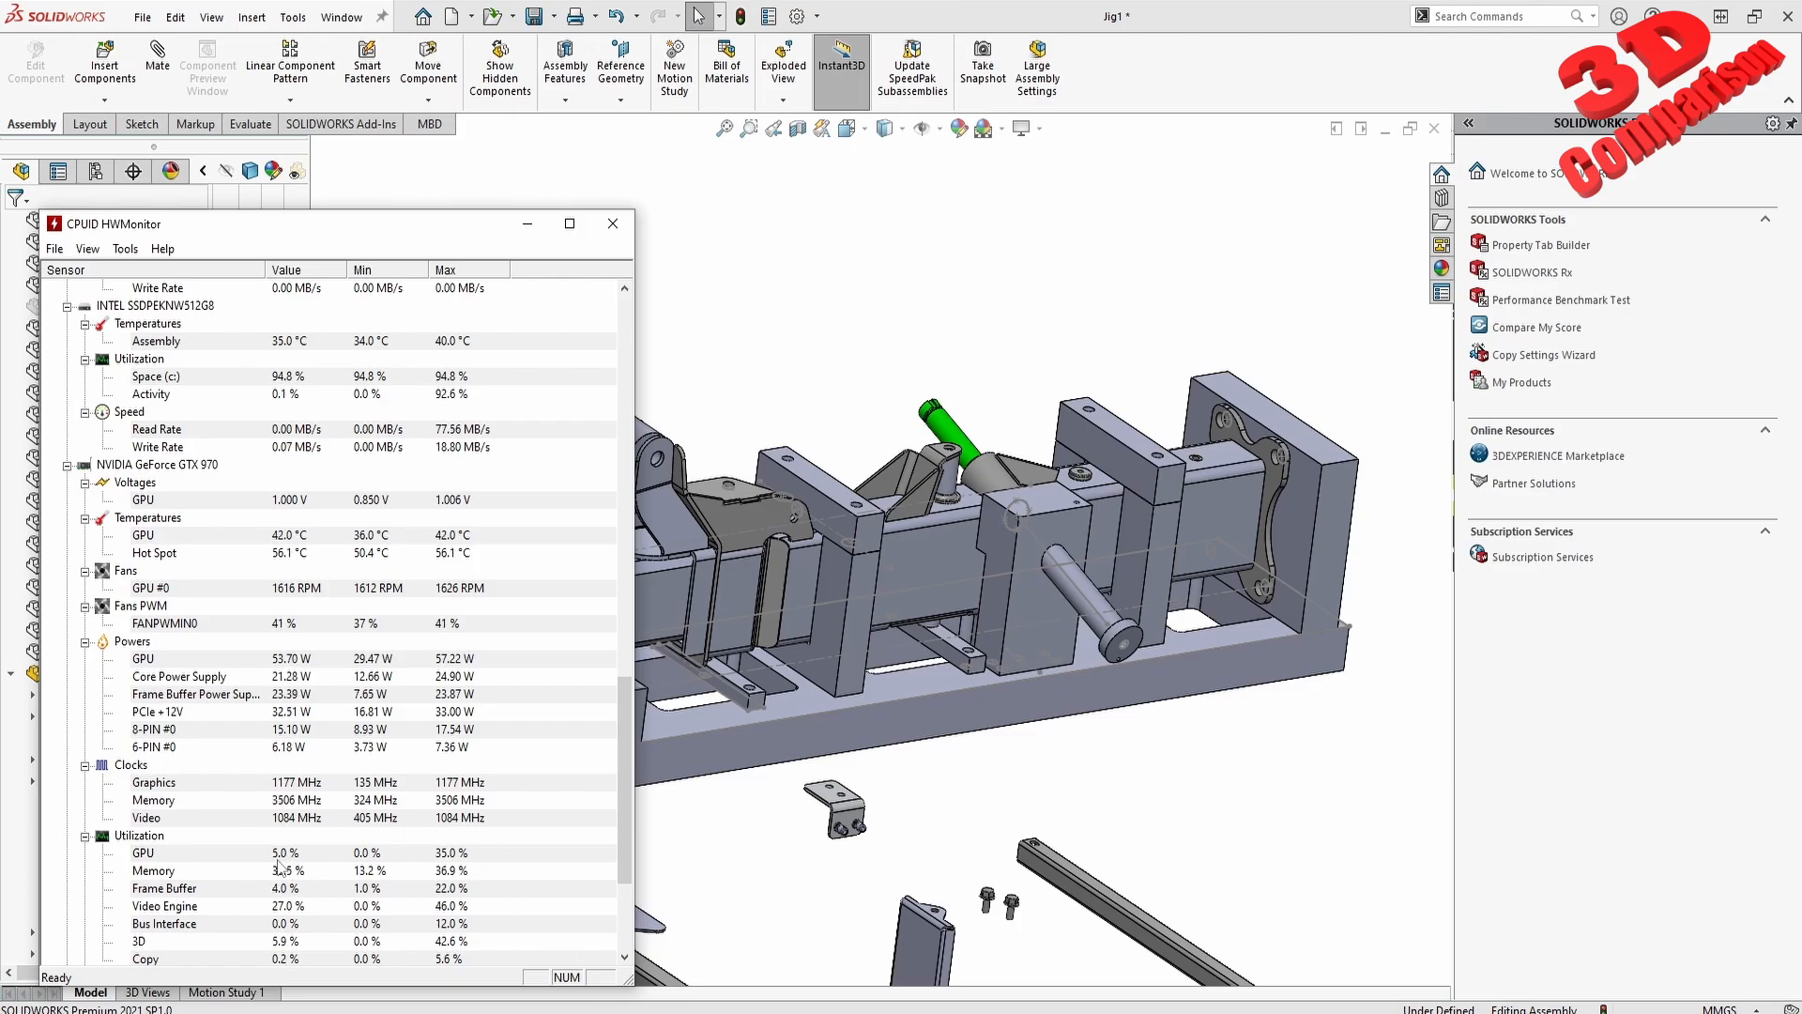
Bring the assembly back to front and apply the Urban 5 Background scene
click(612, 224)
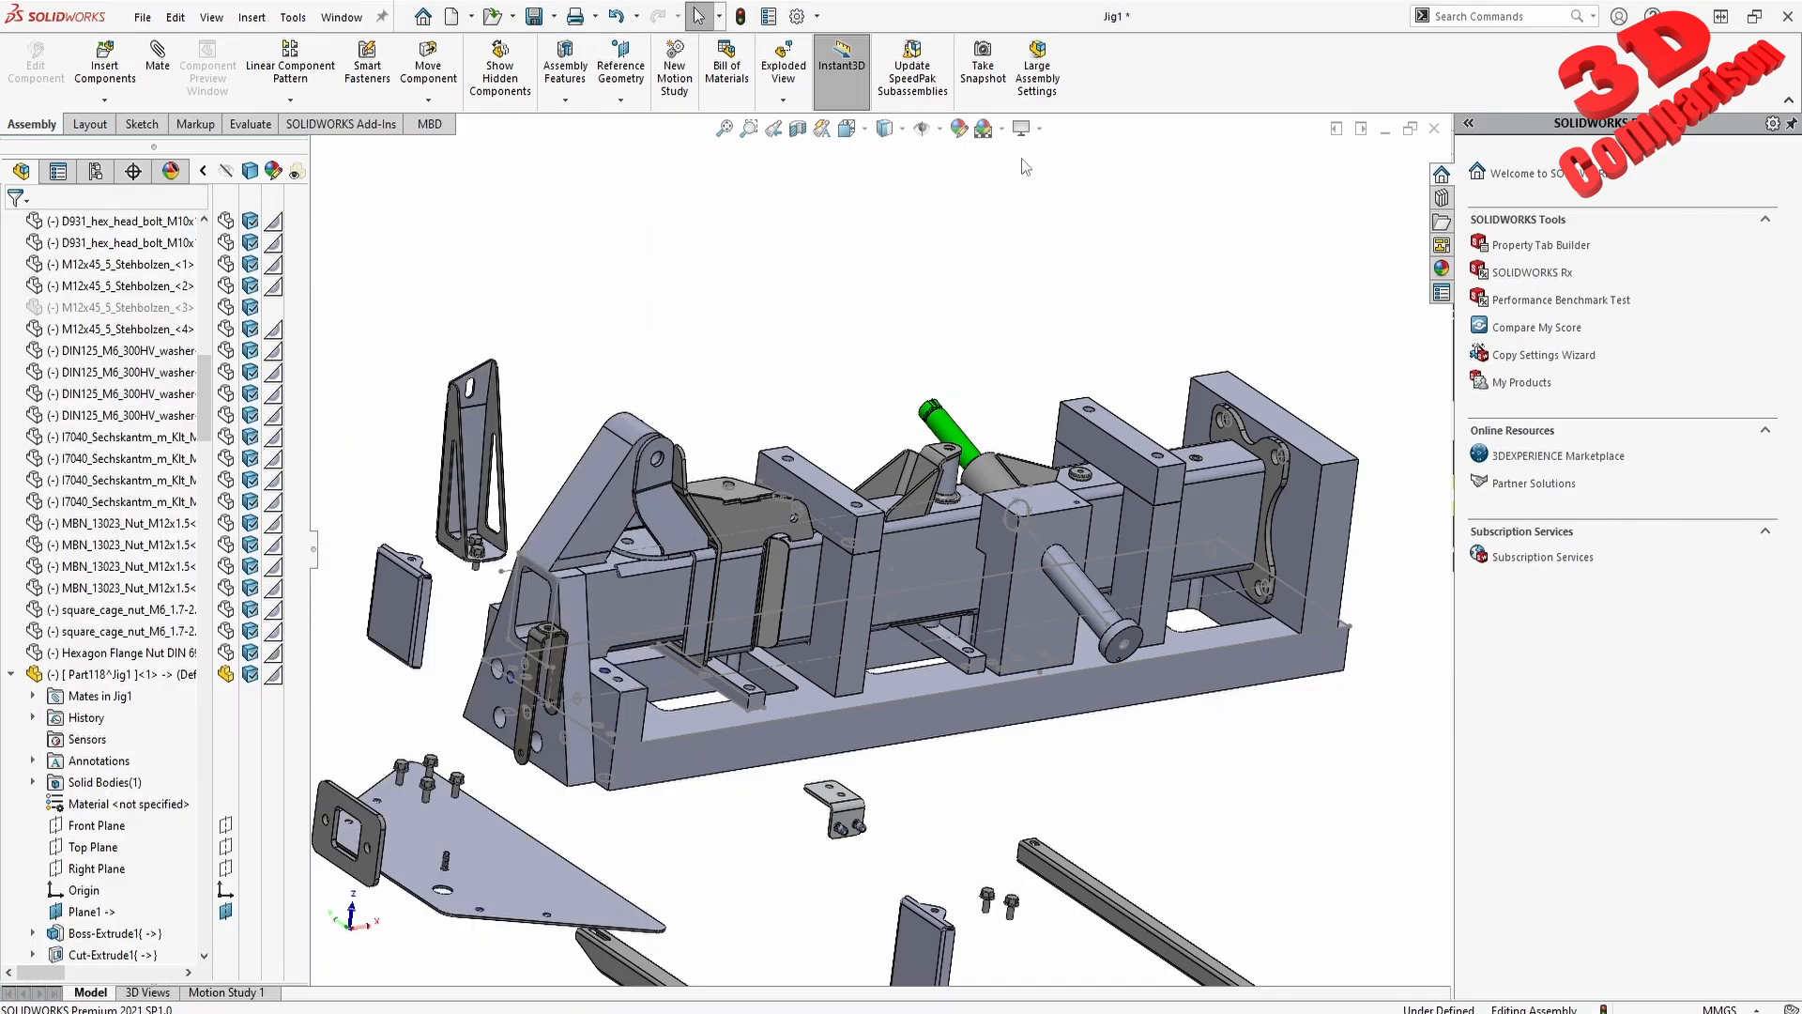
click(980, 128)
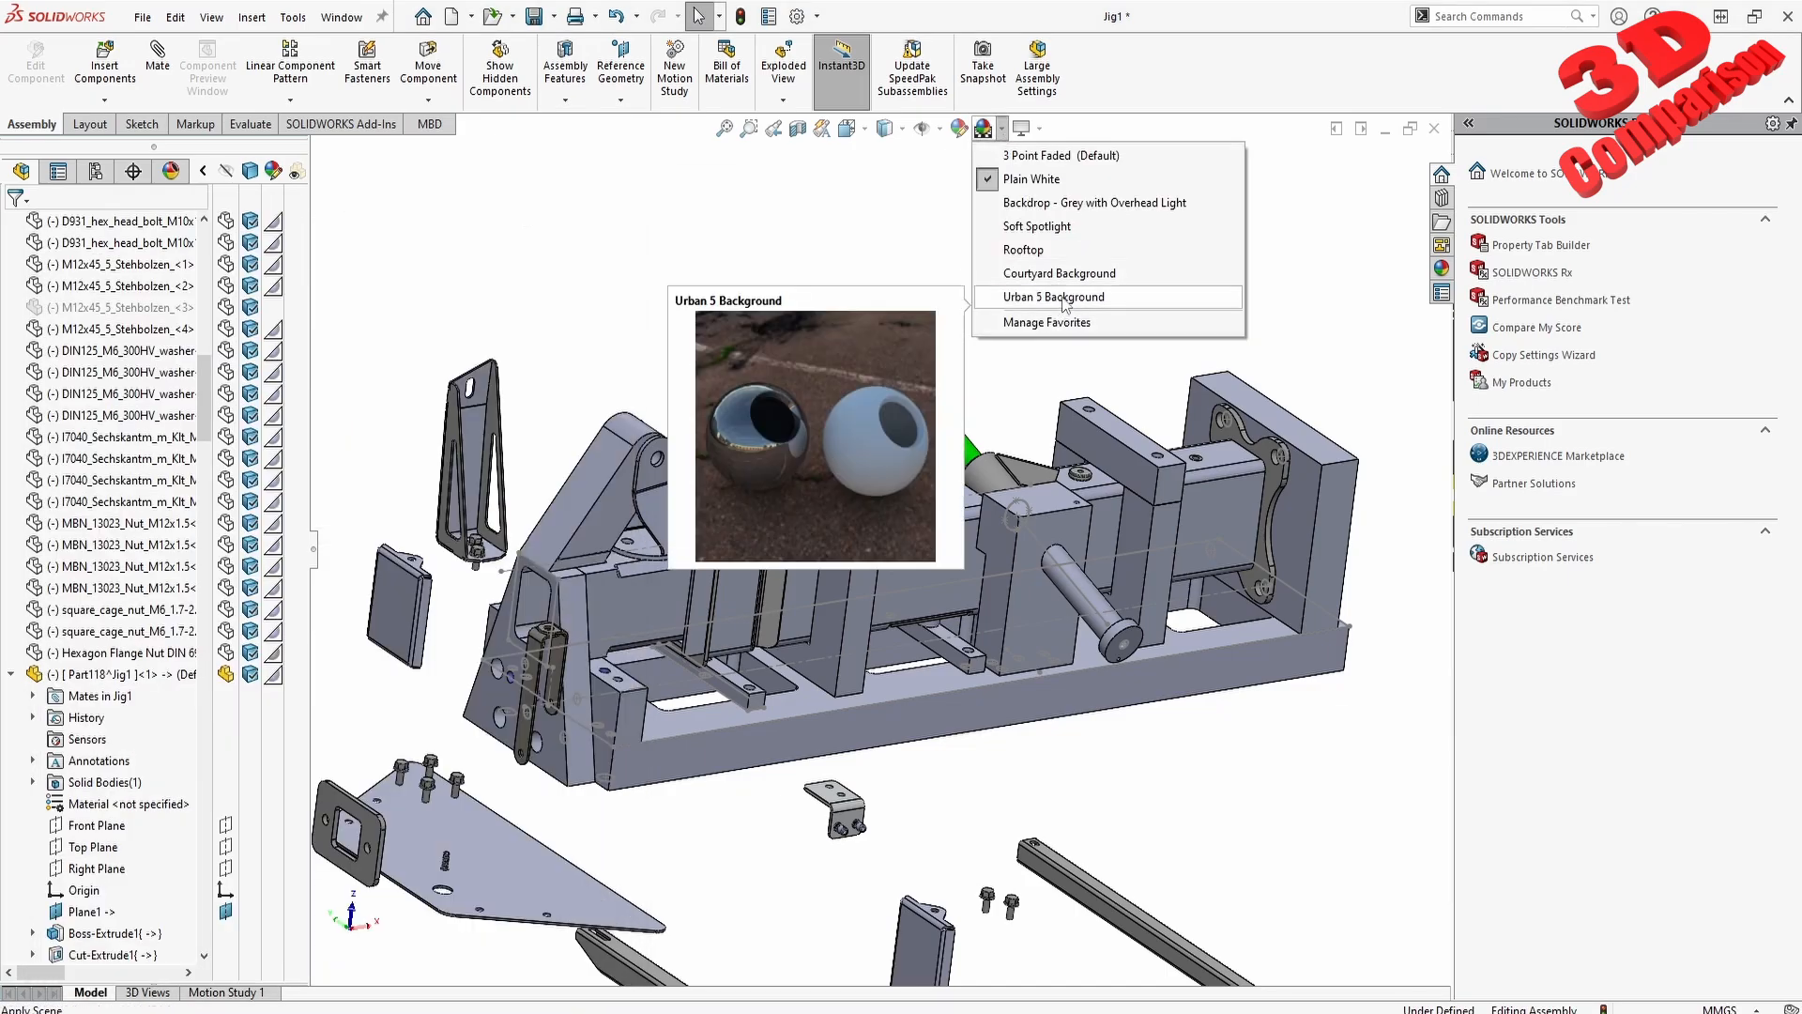
click(1051, 296)
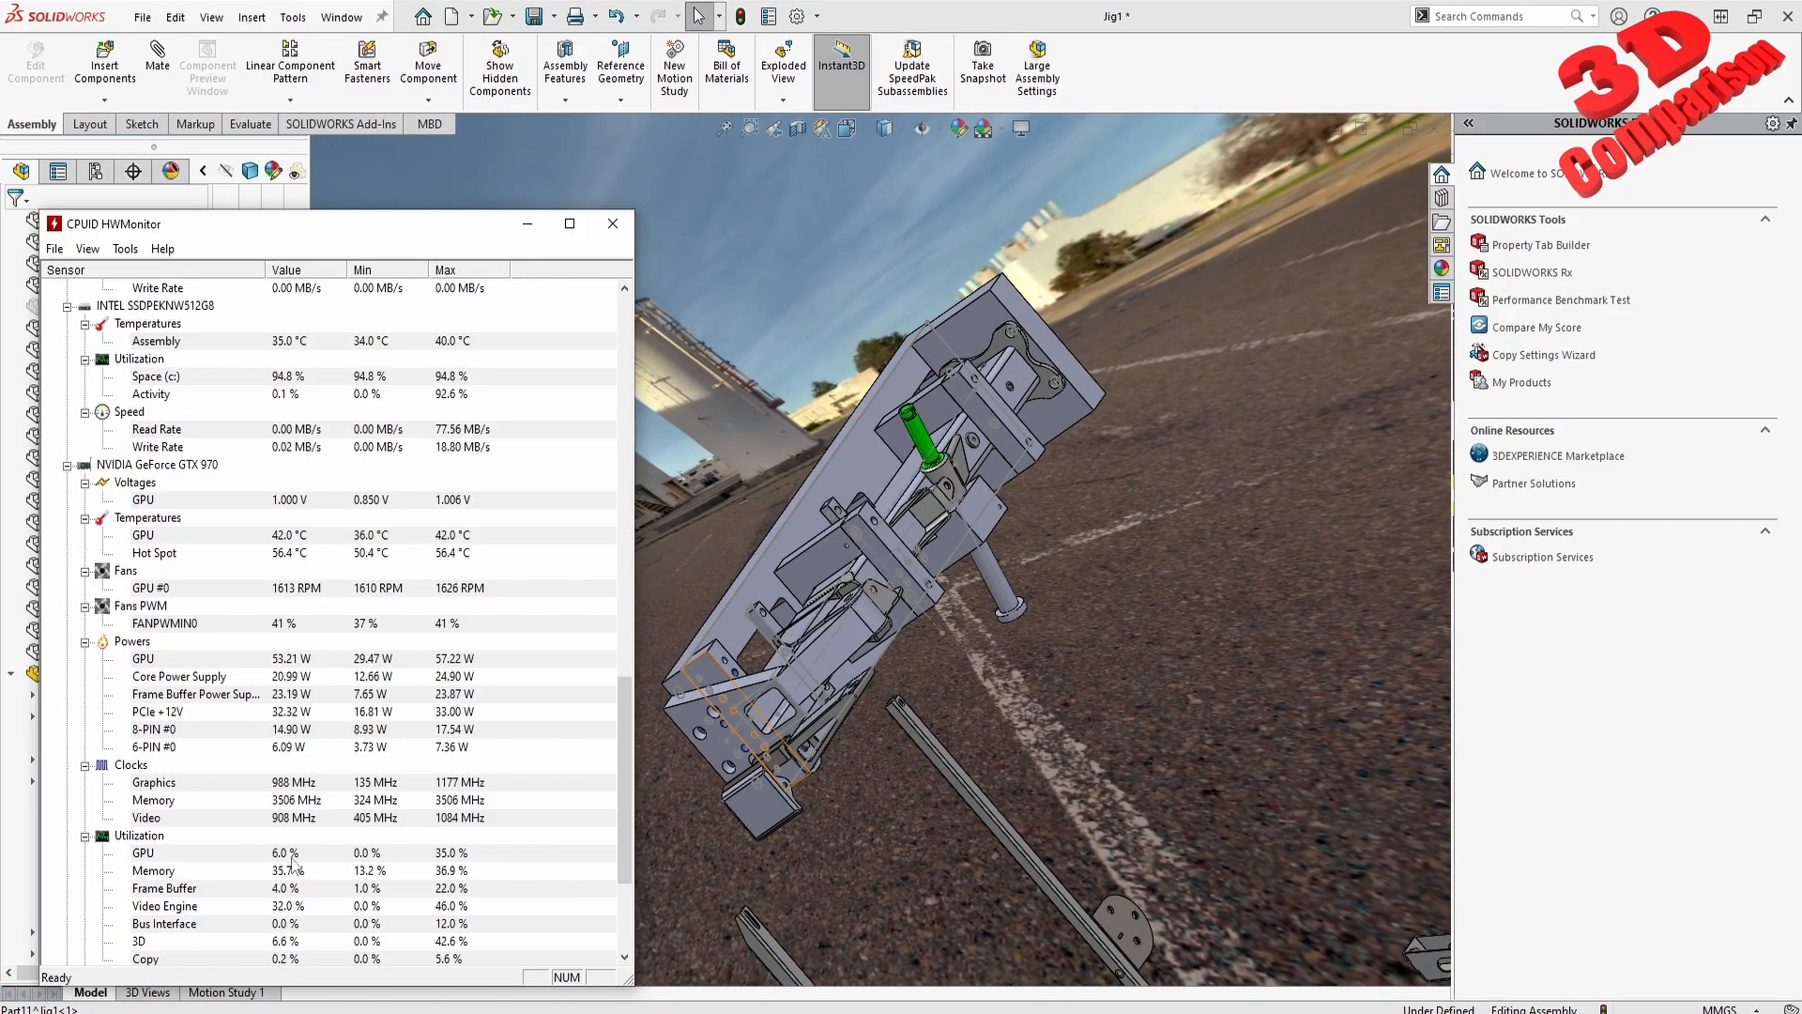
mouse_move(458, 327)
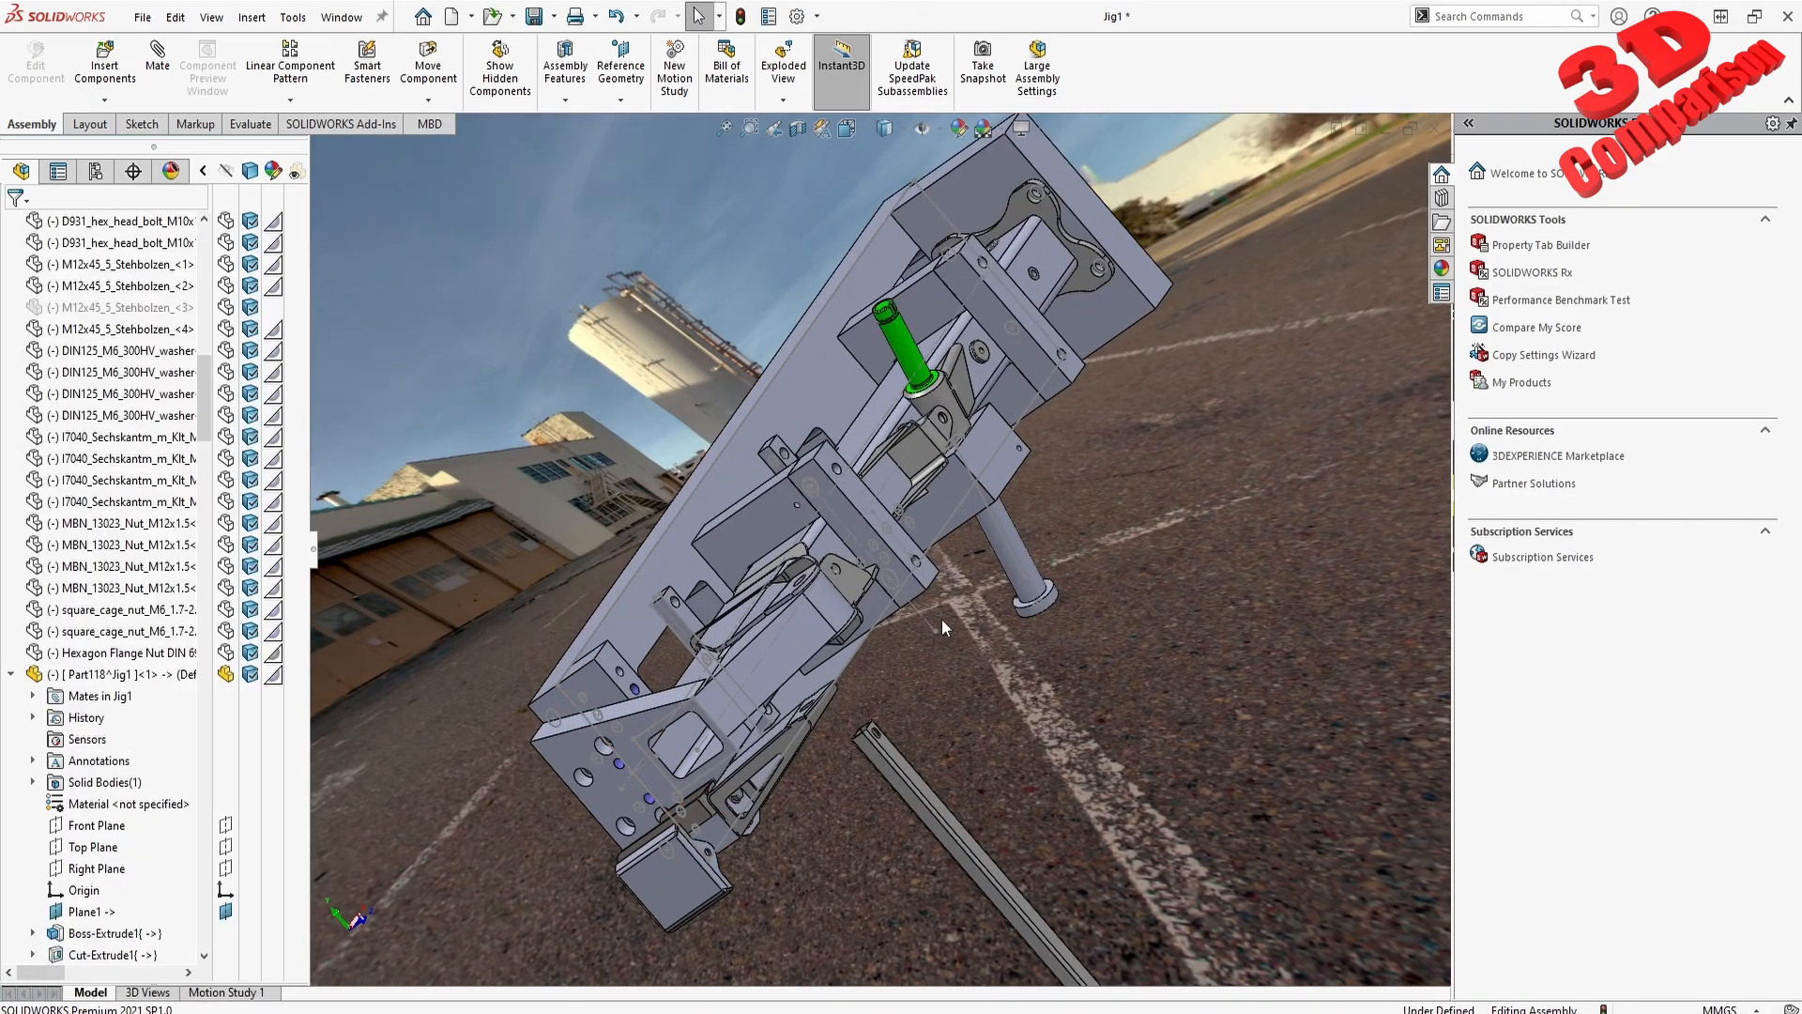
Zoom in on the Jig1 assembly and return it to the plain gradient background
scroll(up, 3)
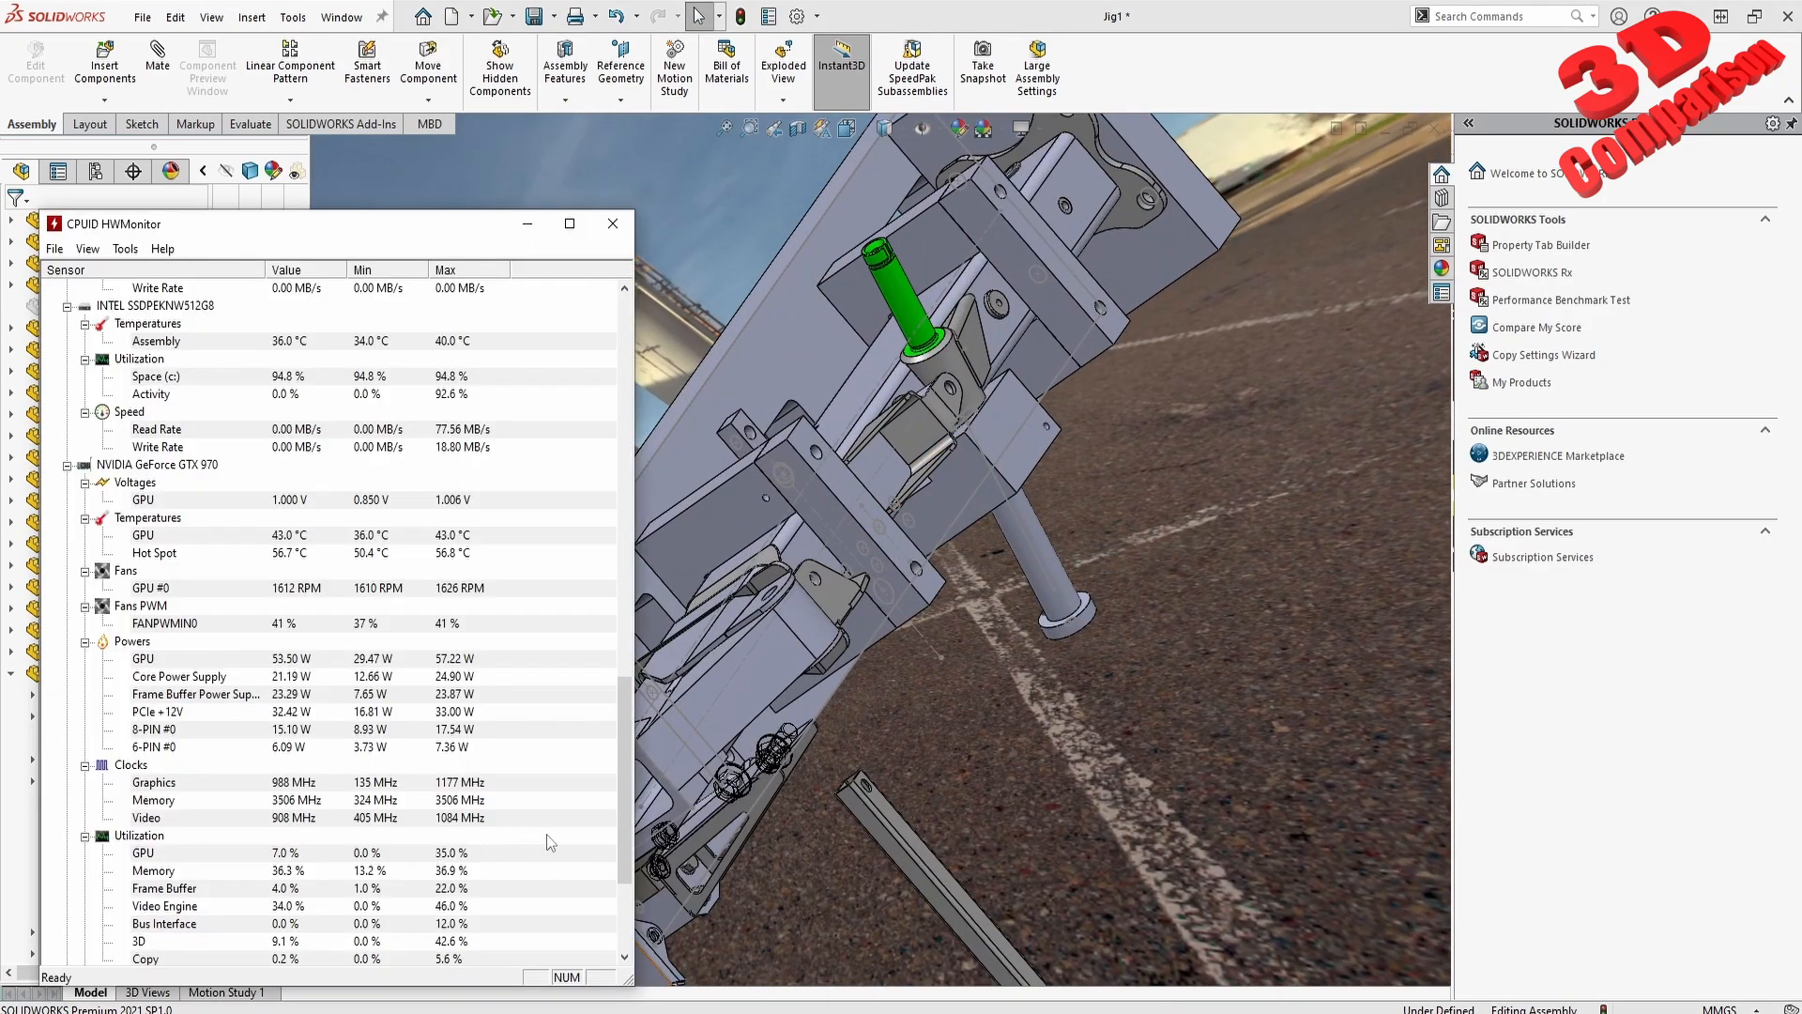
click(989, 128)
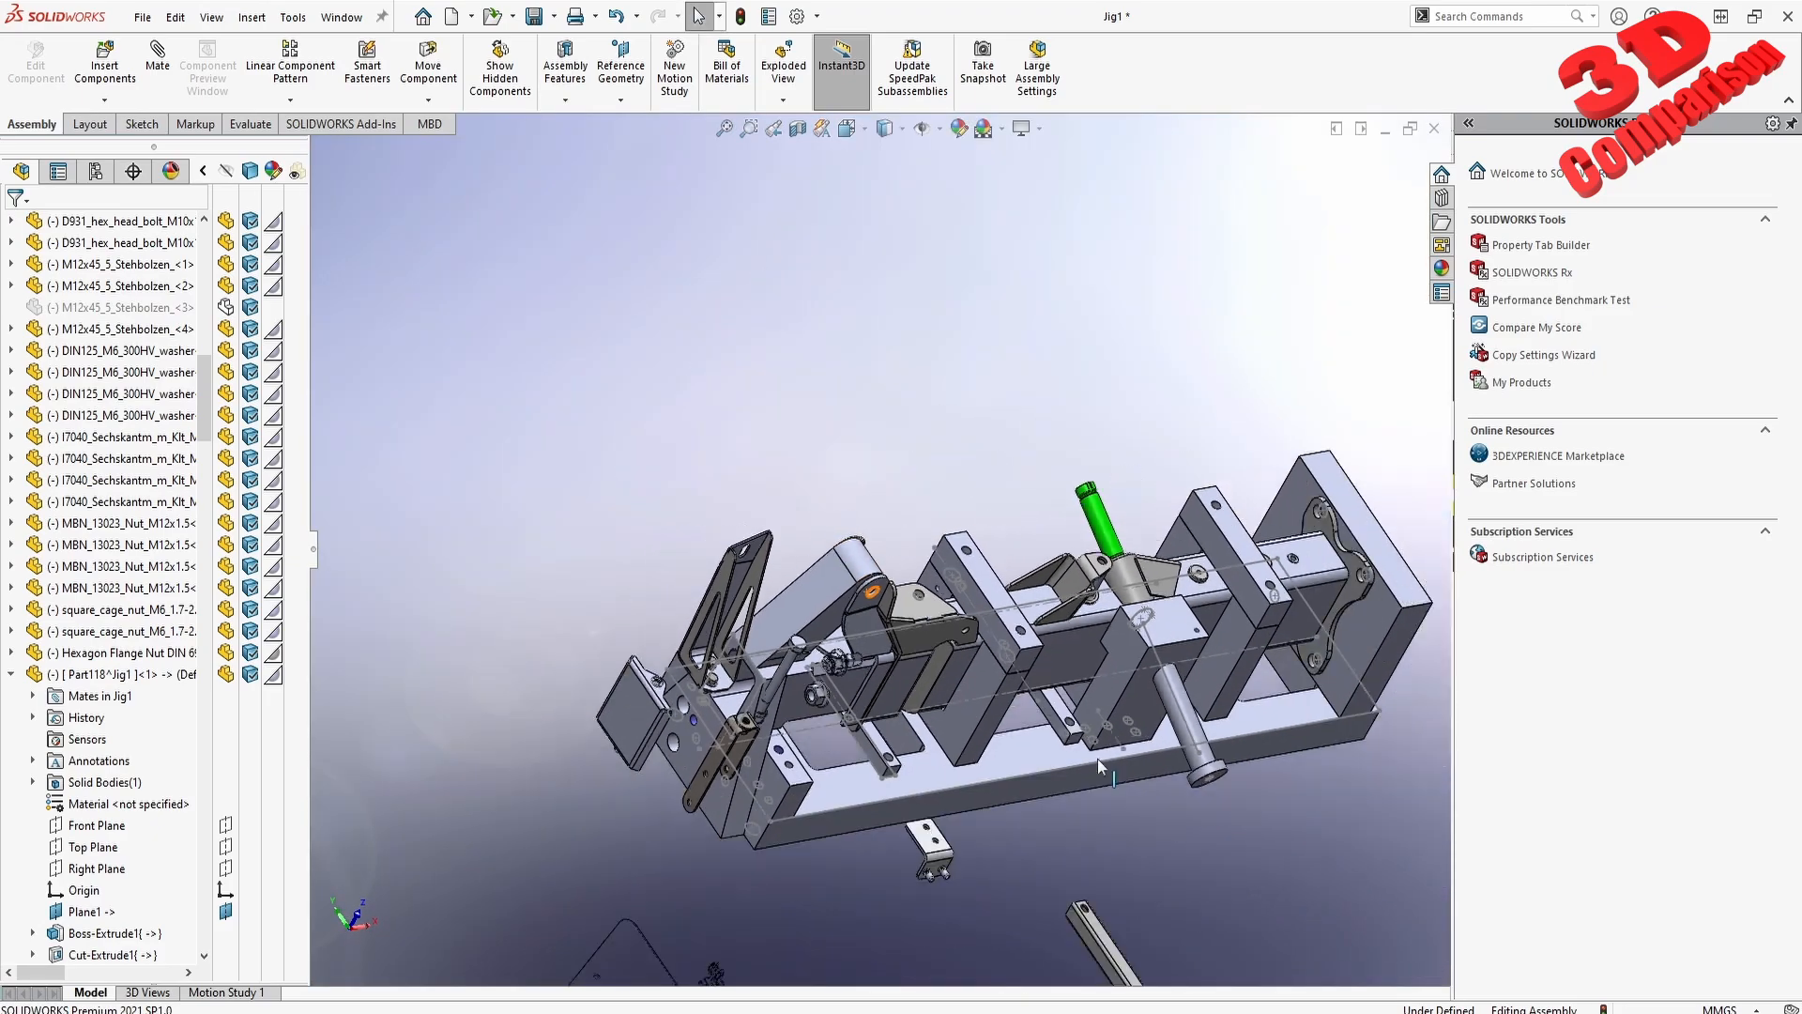
Apply the Urban 5 Background scene to the jig assembly from the Apply Scene dropdown
click(1038, 127)
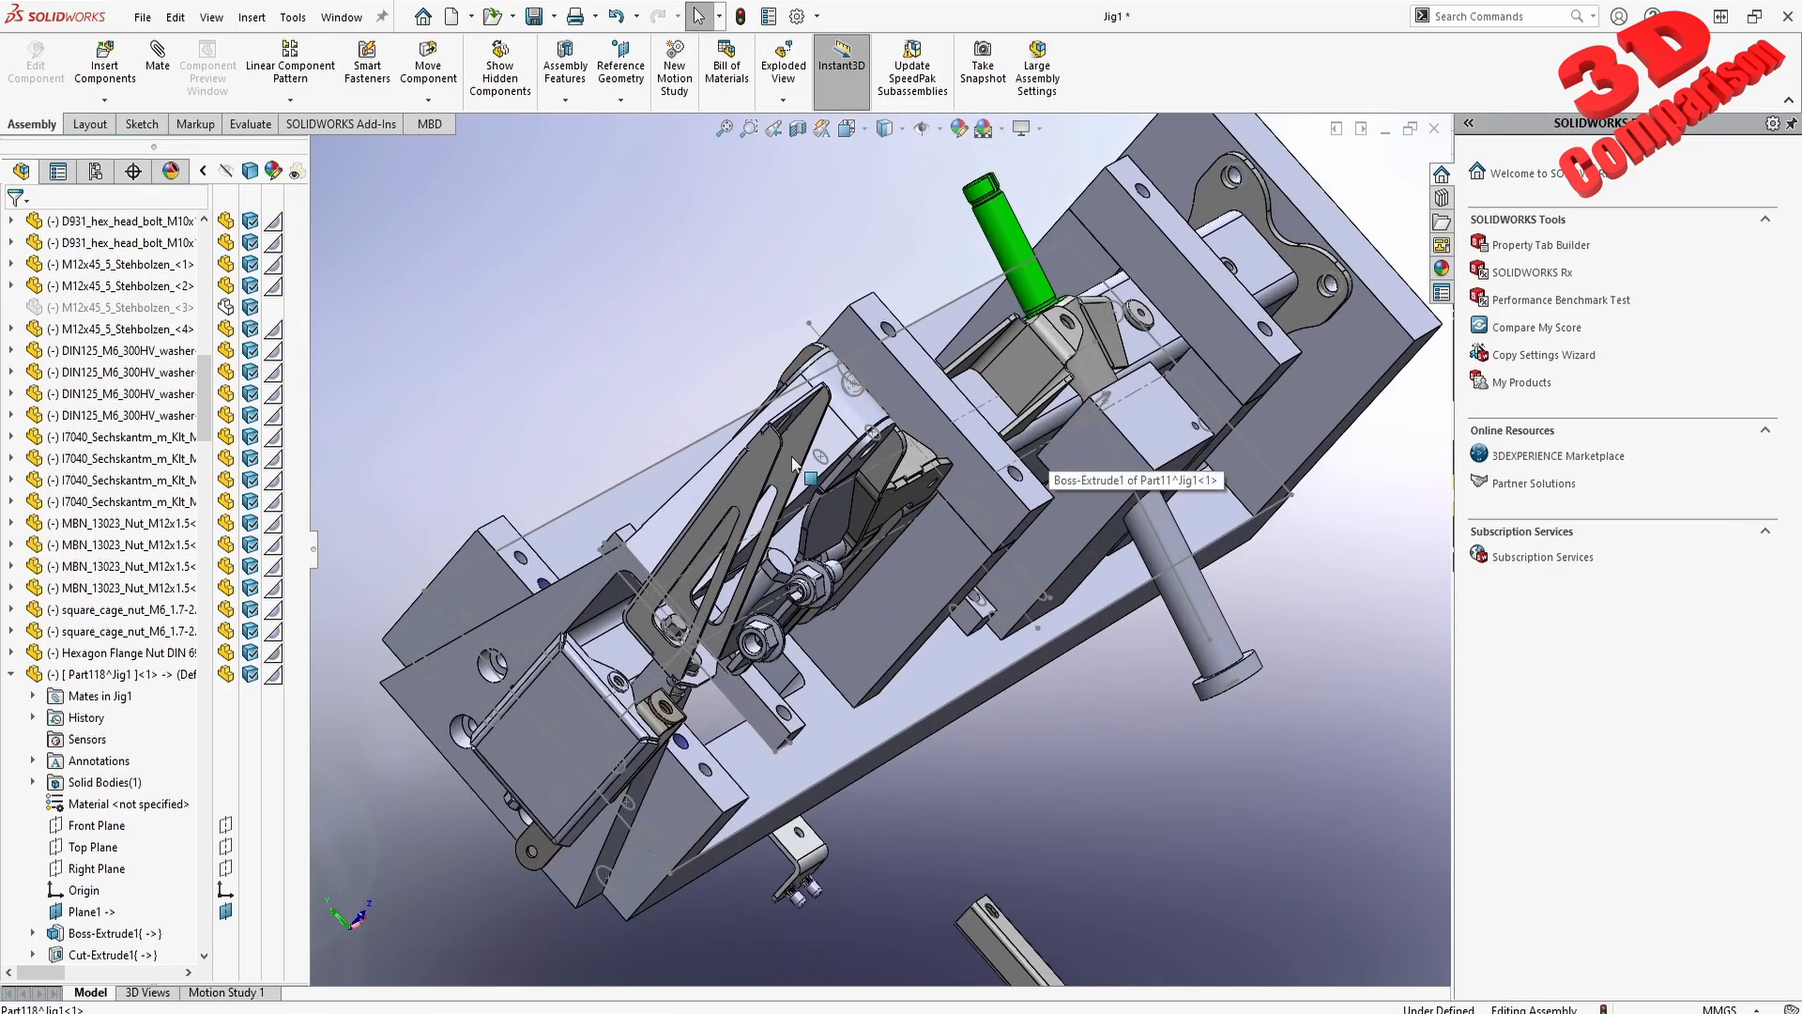
mouse_move(115, 306)
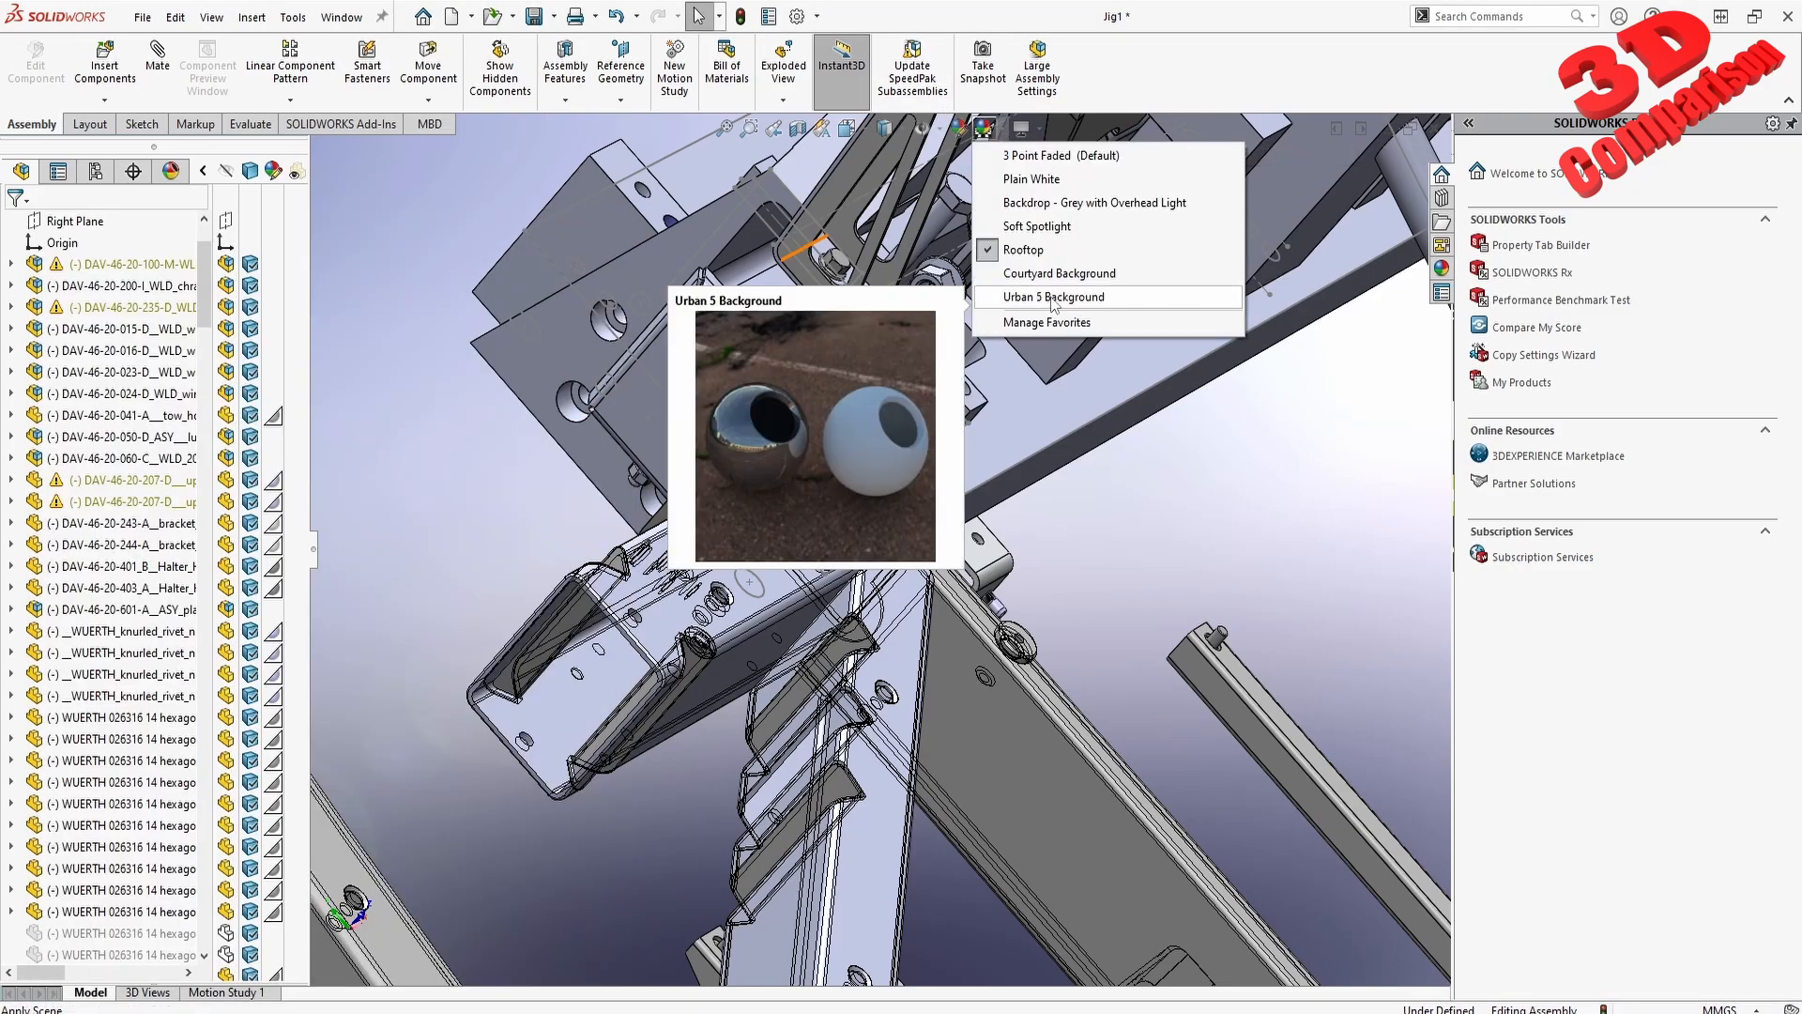
click(1053, 296)
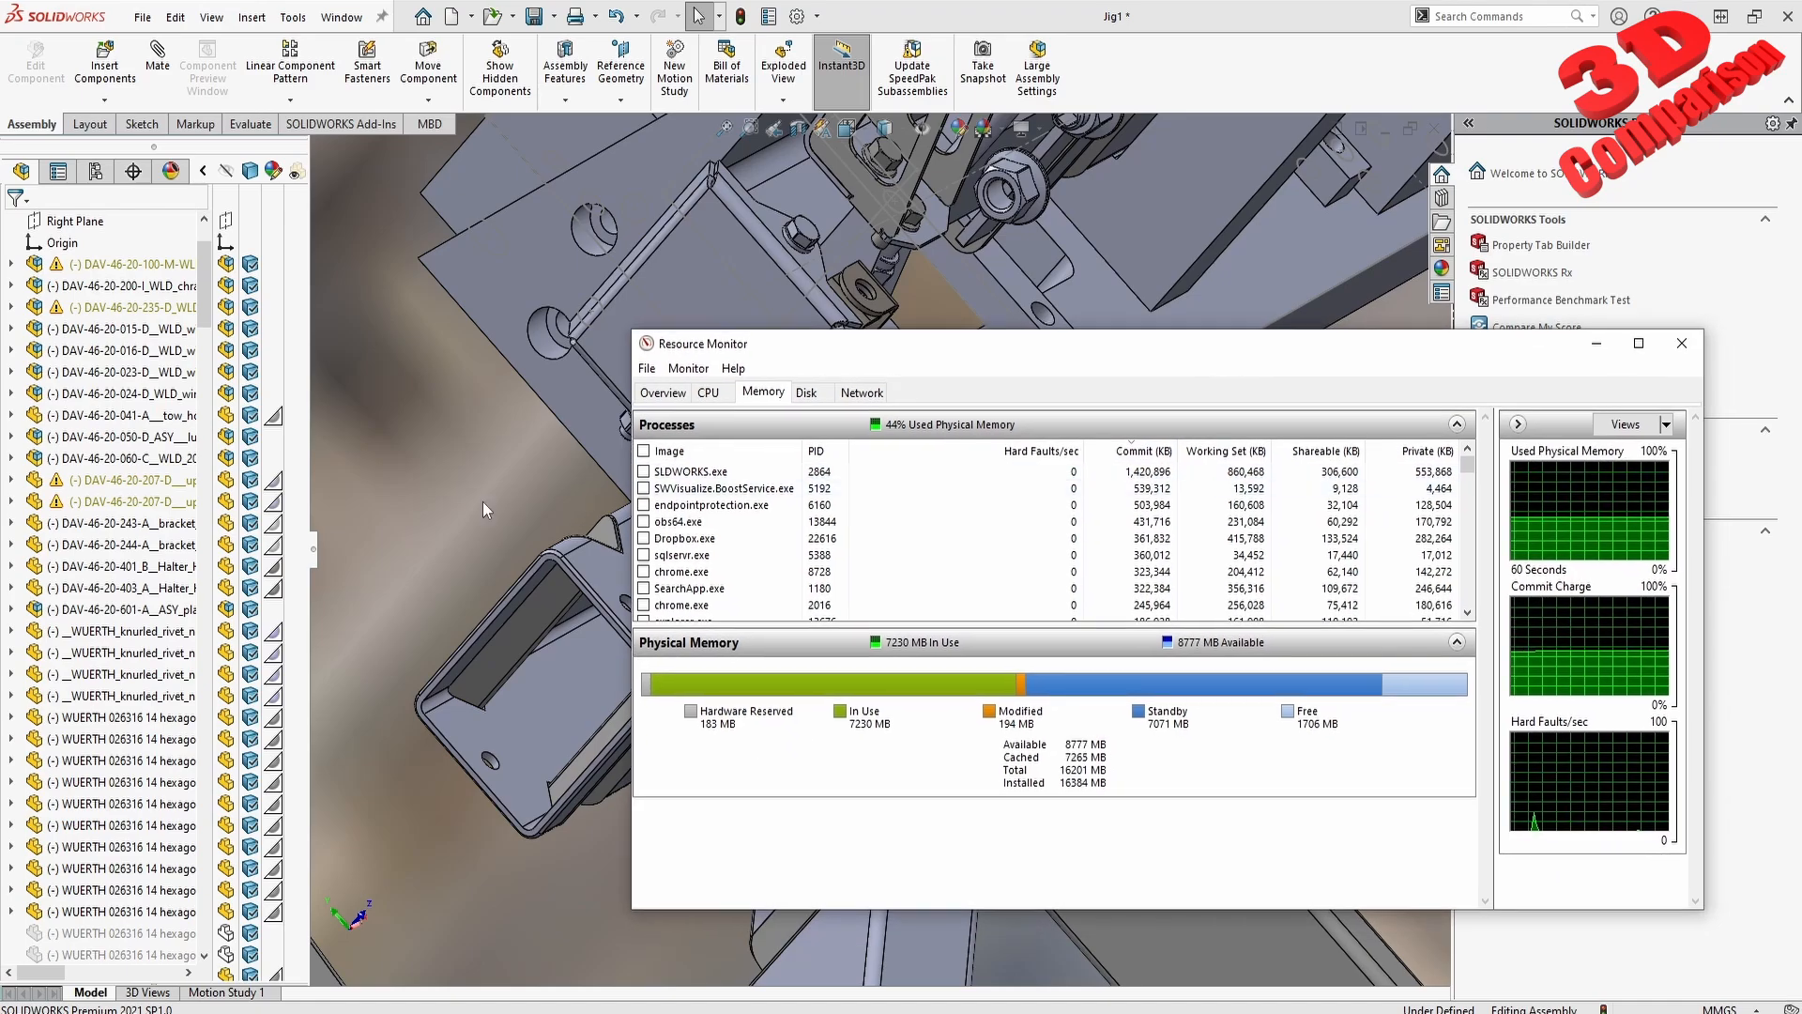
Review SLDWORKS.exe commit and working set on the Resource Monitor Memory tab
click(1680, 342)
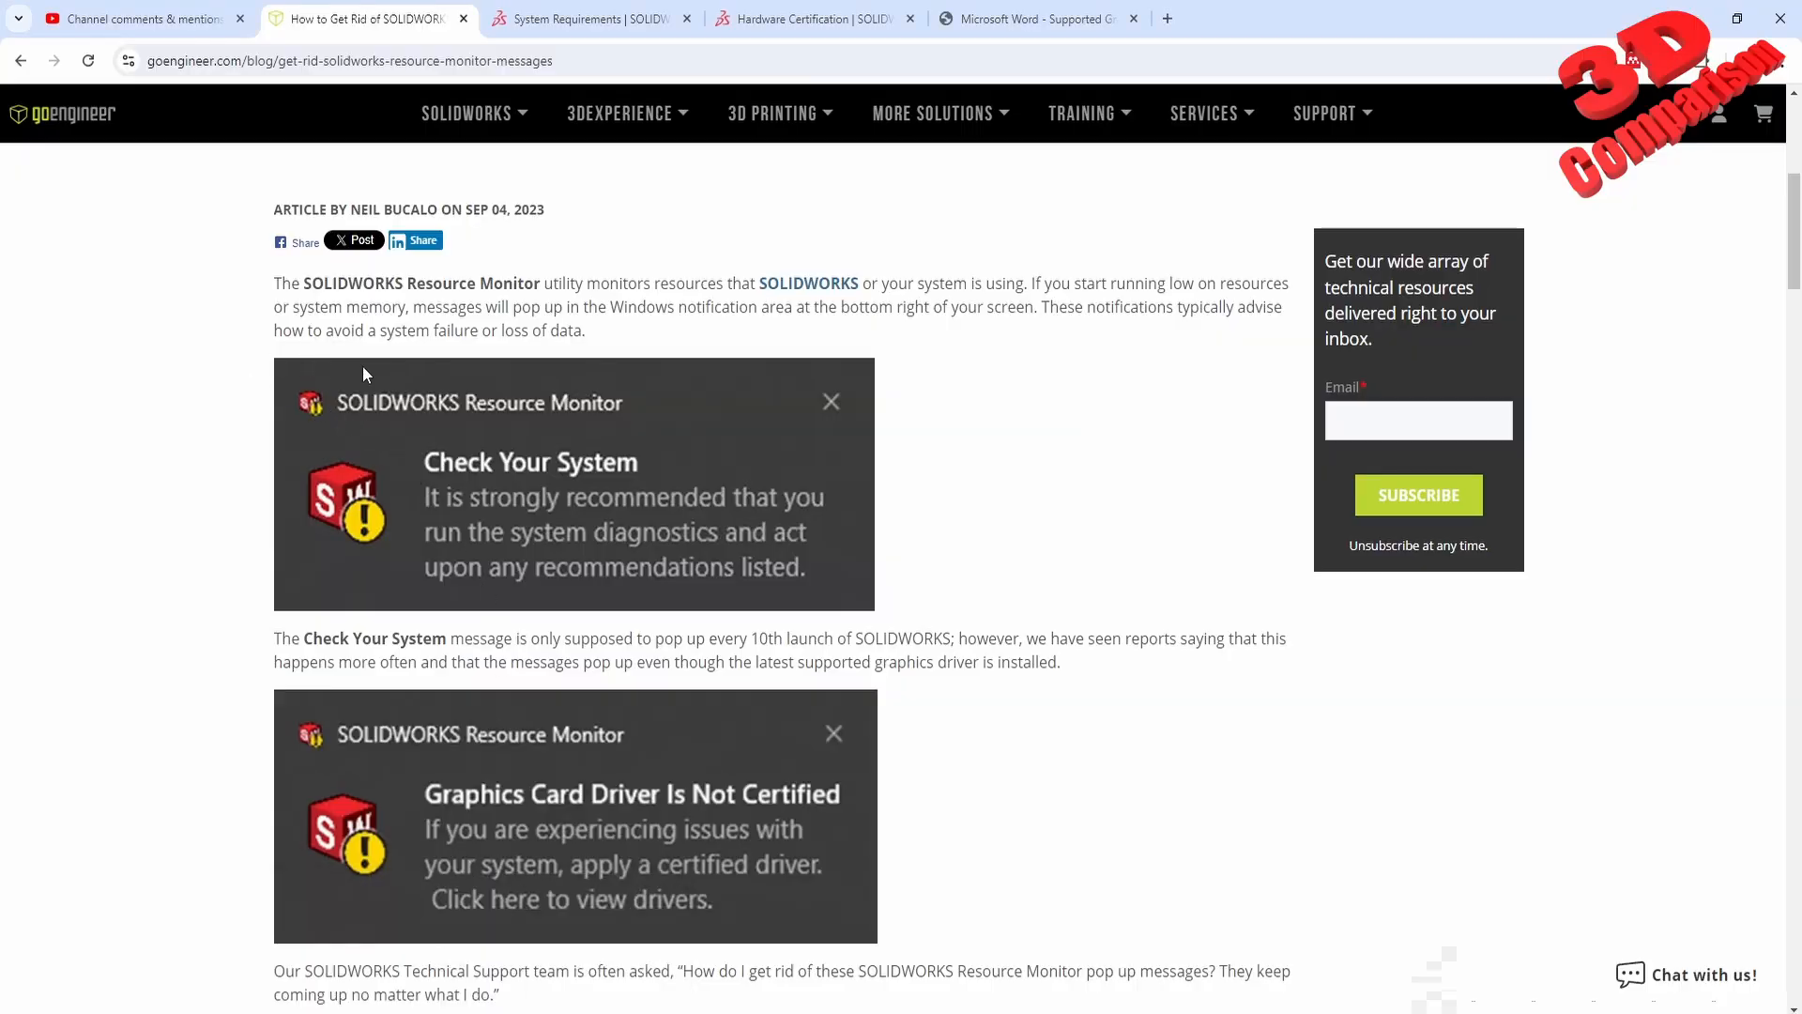
mouse_move(1089, 518)
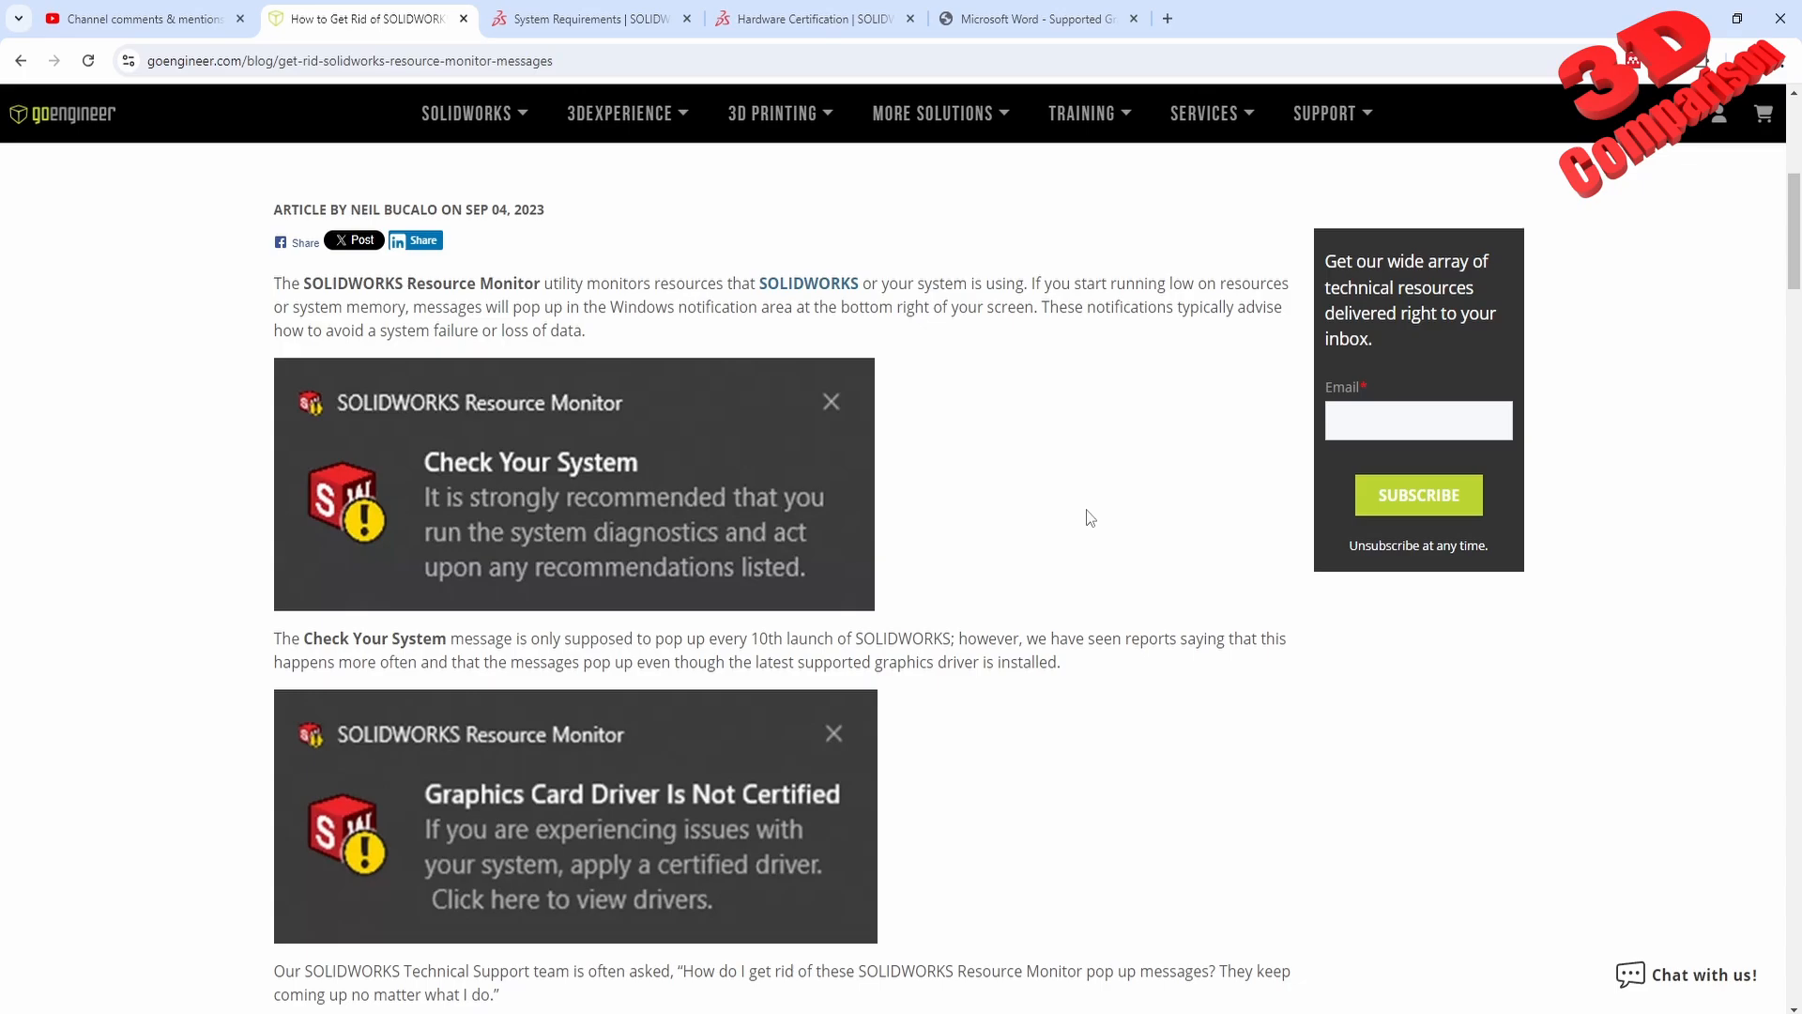
Switch to the SOLIDWORKS supported graphics cards PDF listing AMD FirePro and NVIDIA models
click(1033, 19)
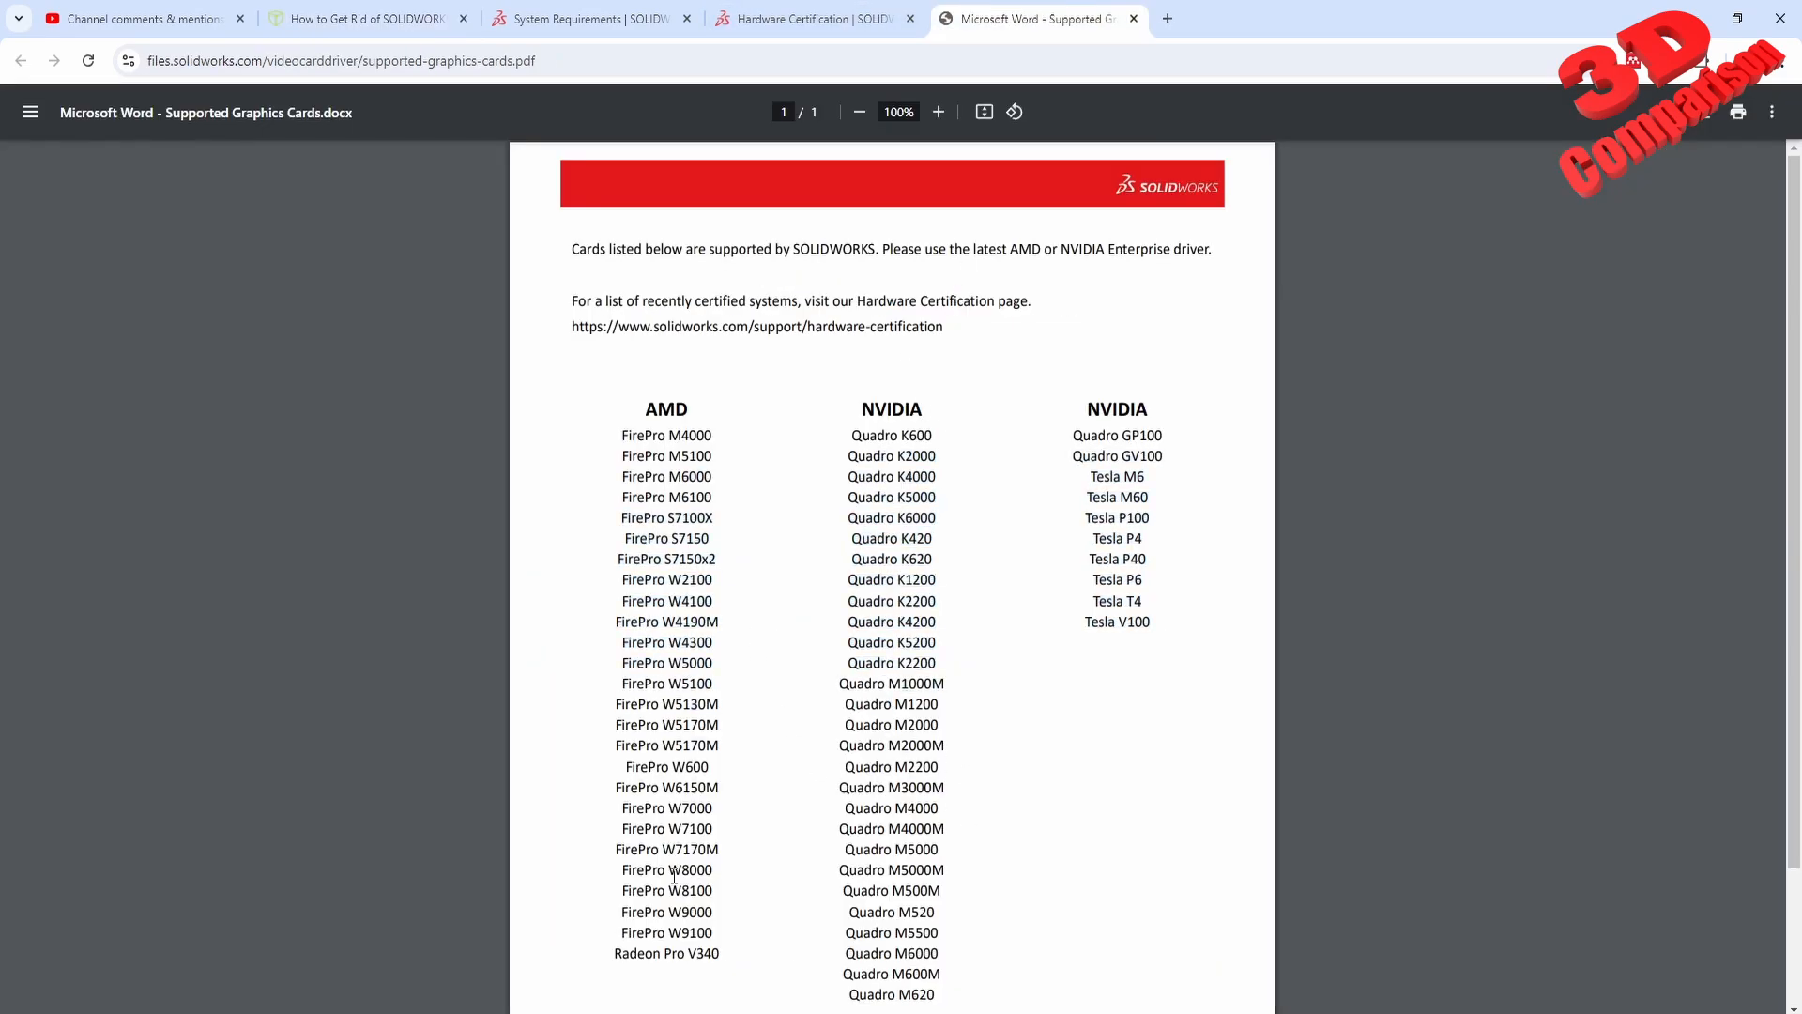
mouse_move(1057, 785)
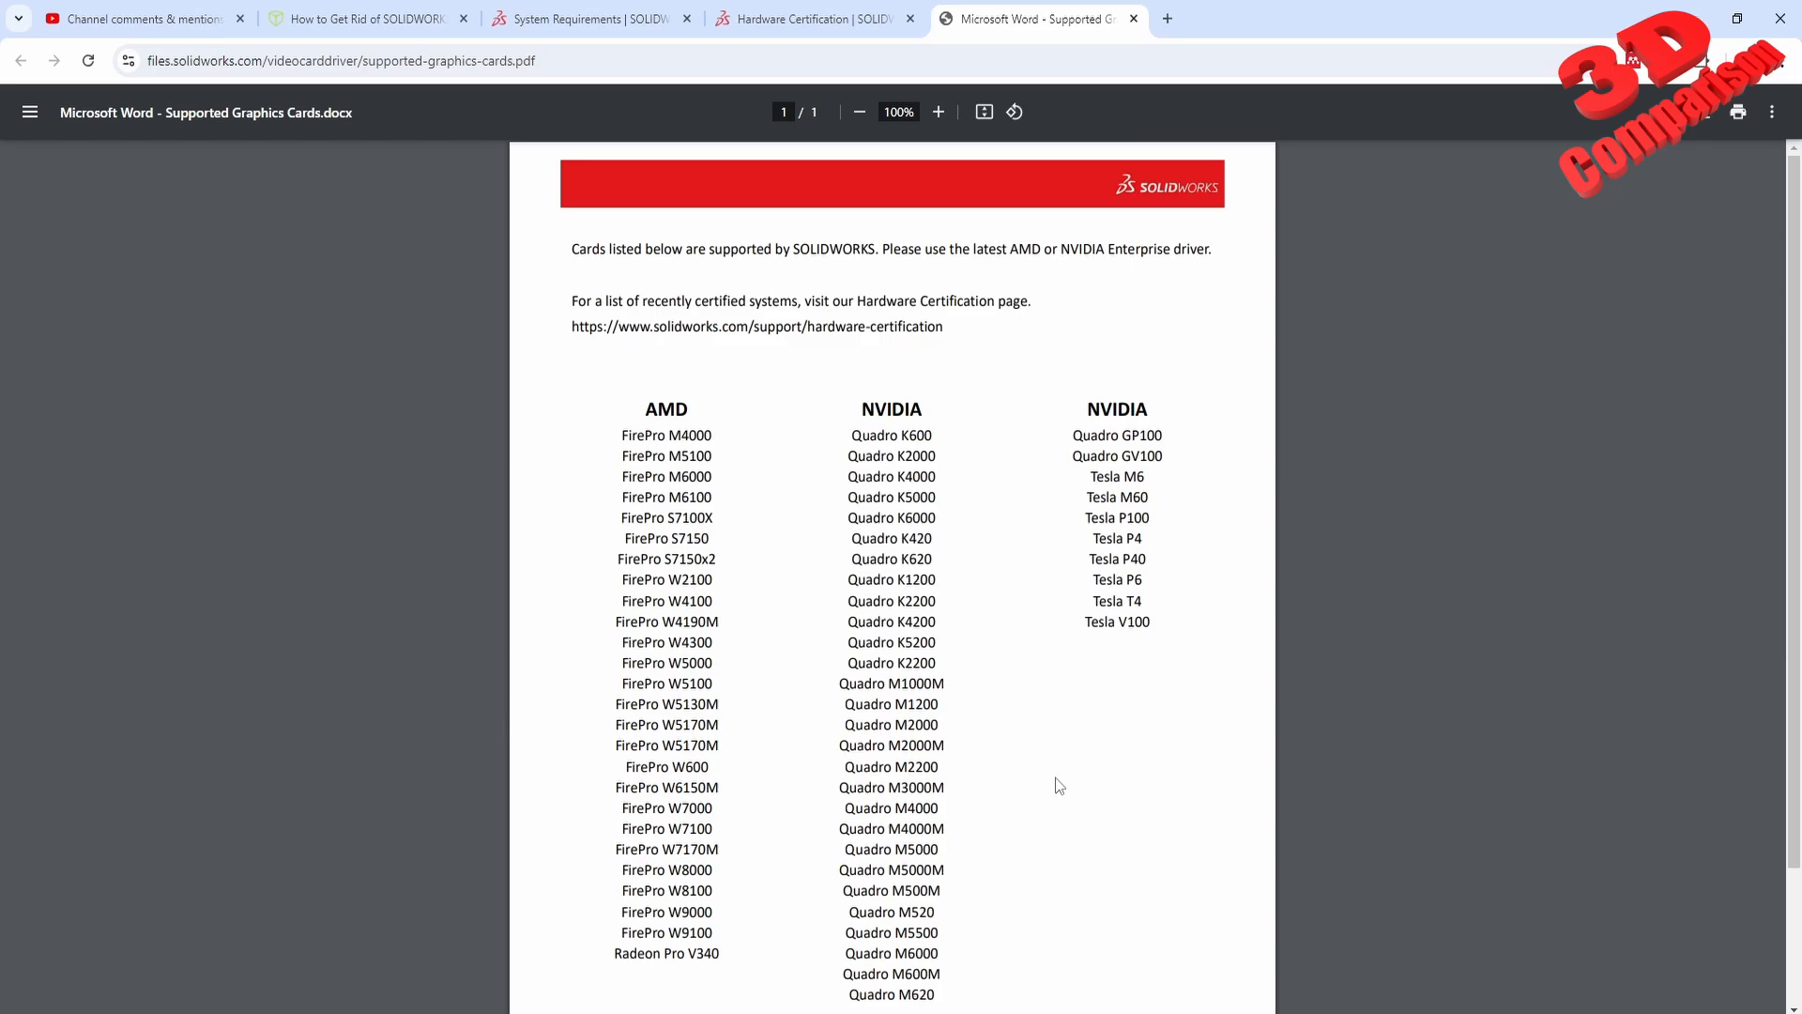
mouse_move(681, 157)
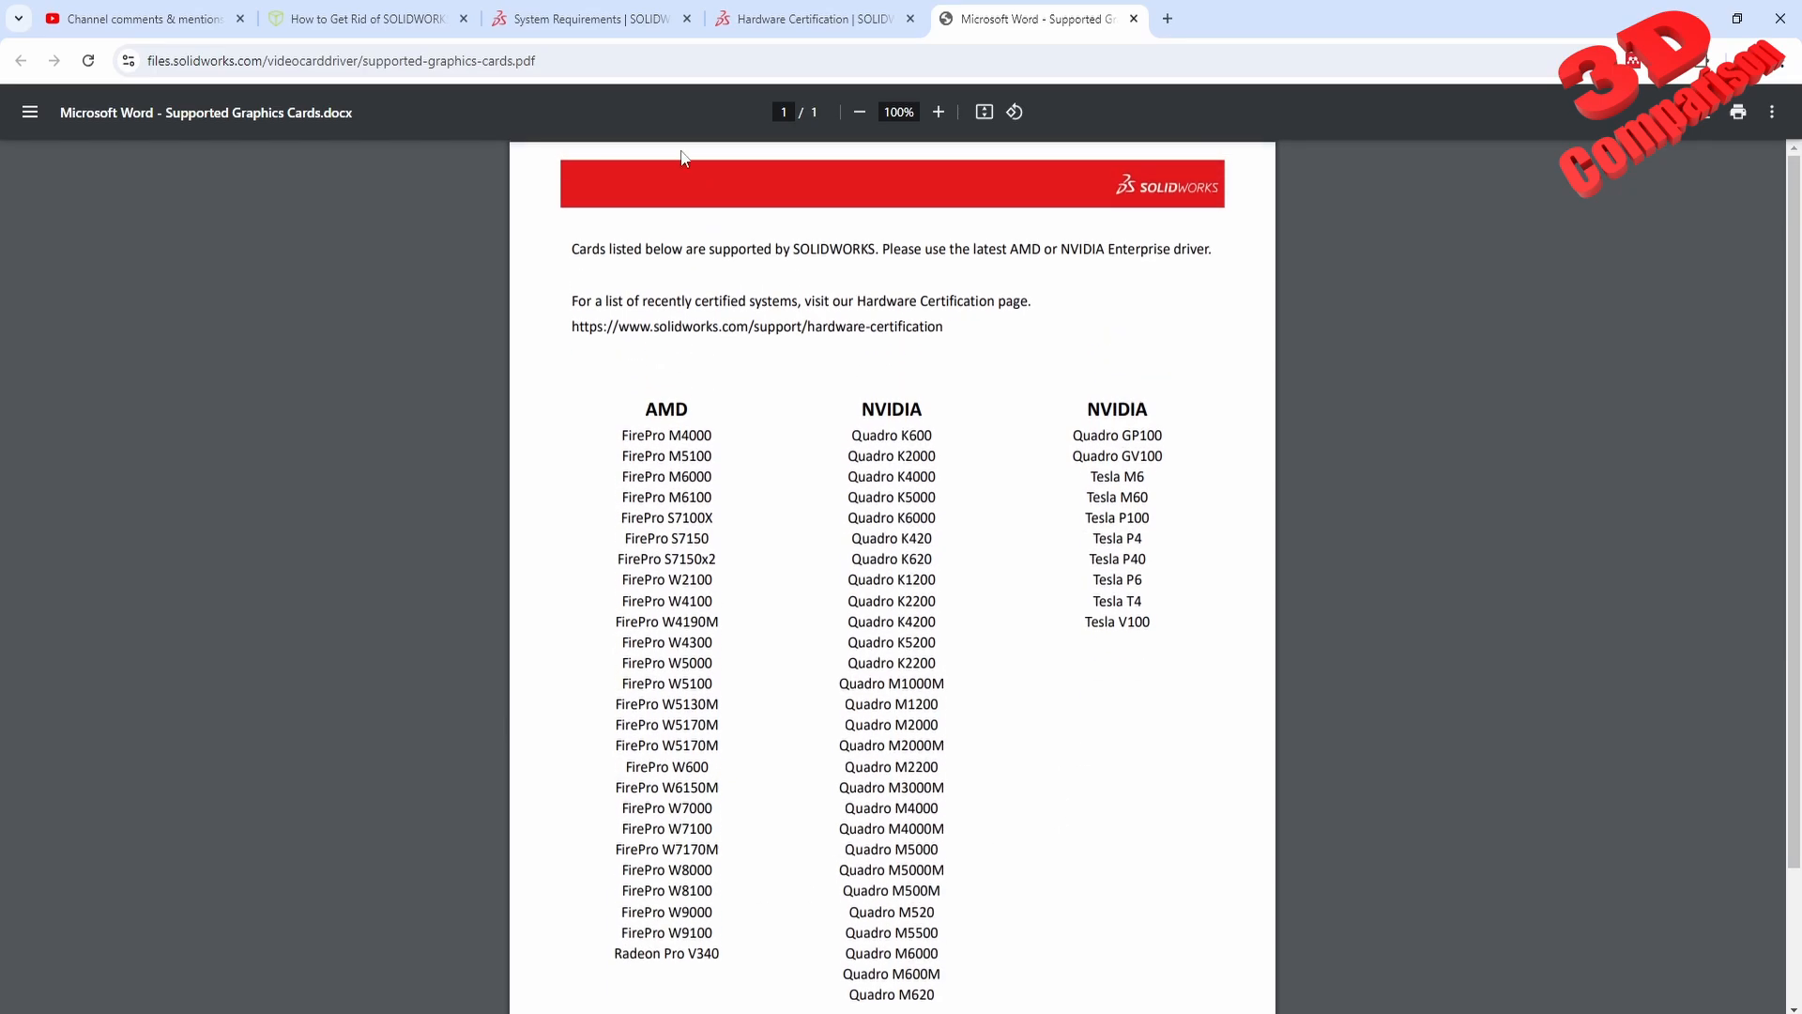
mouse_move(580, 565)
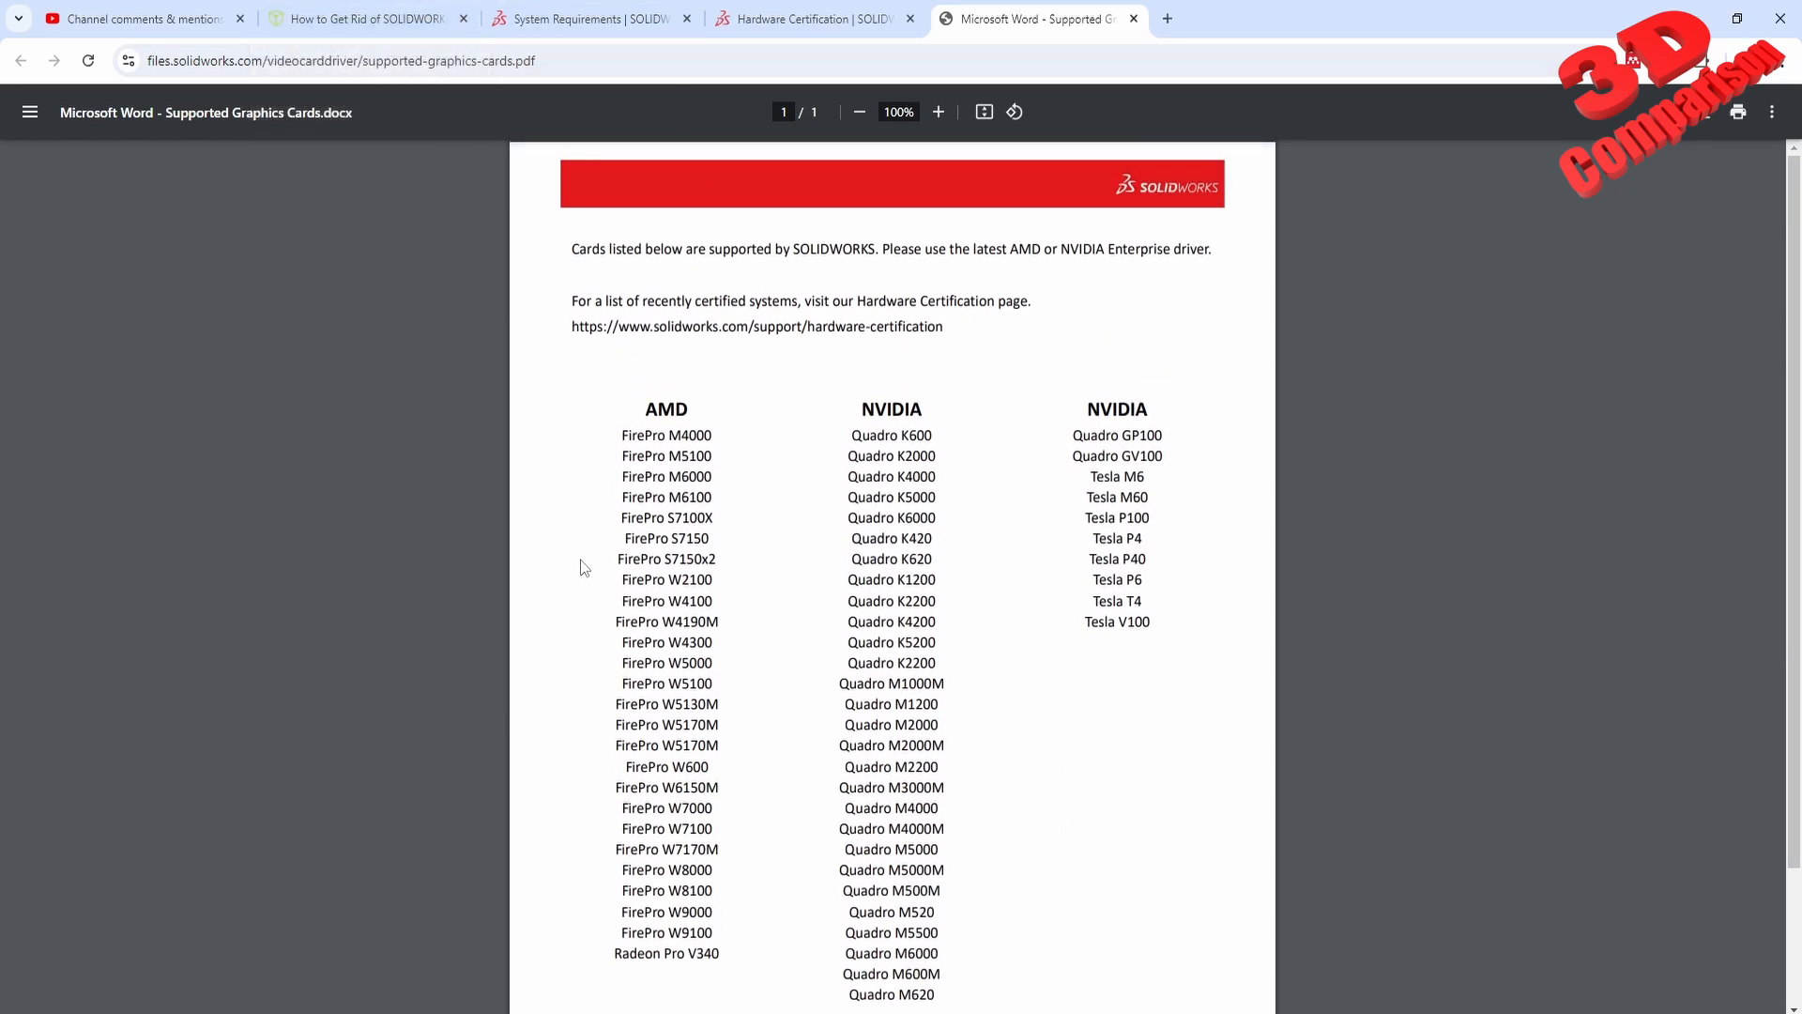
mouse_move(336, 632)
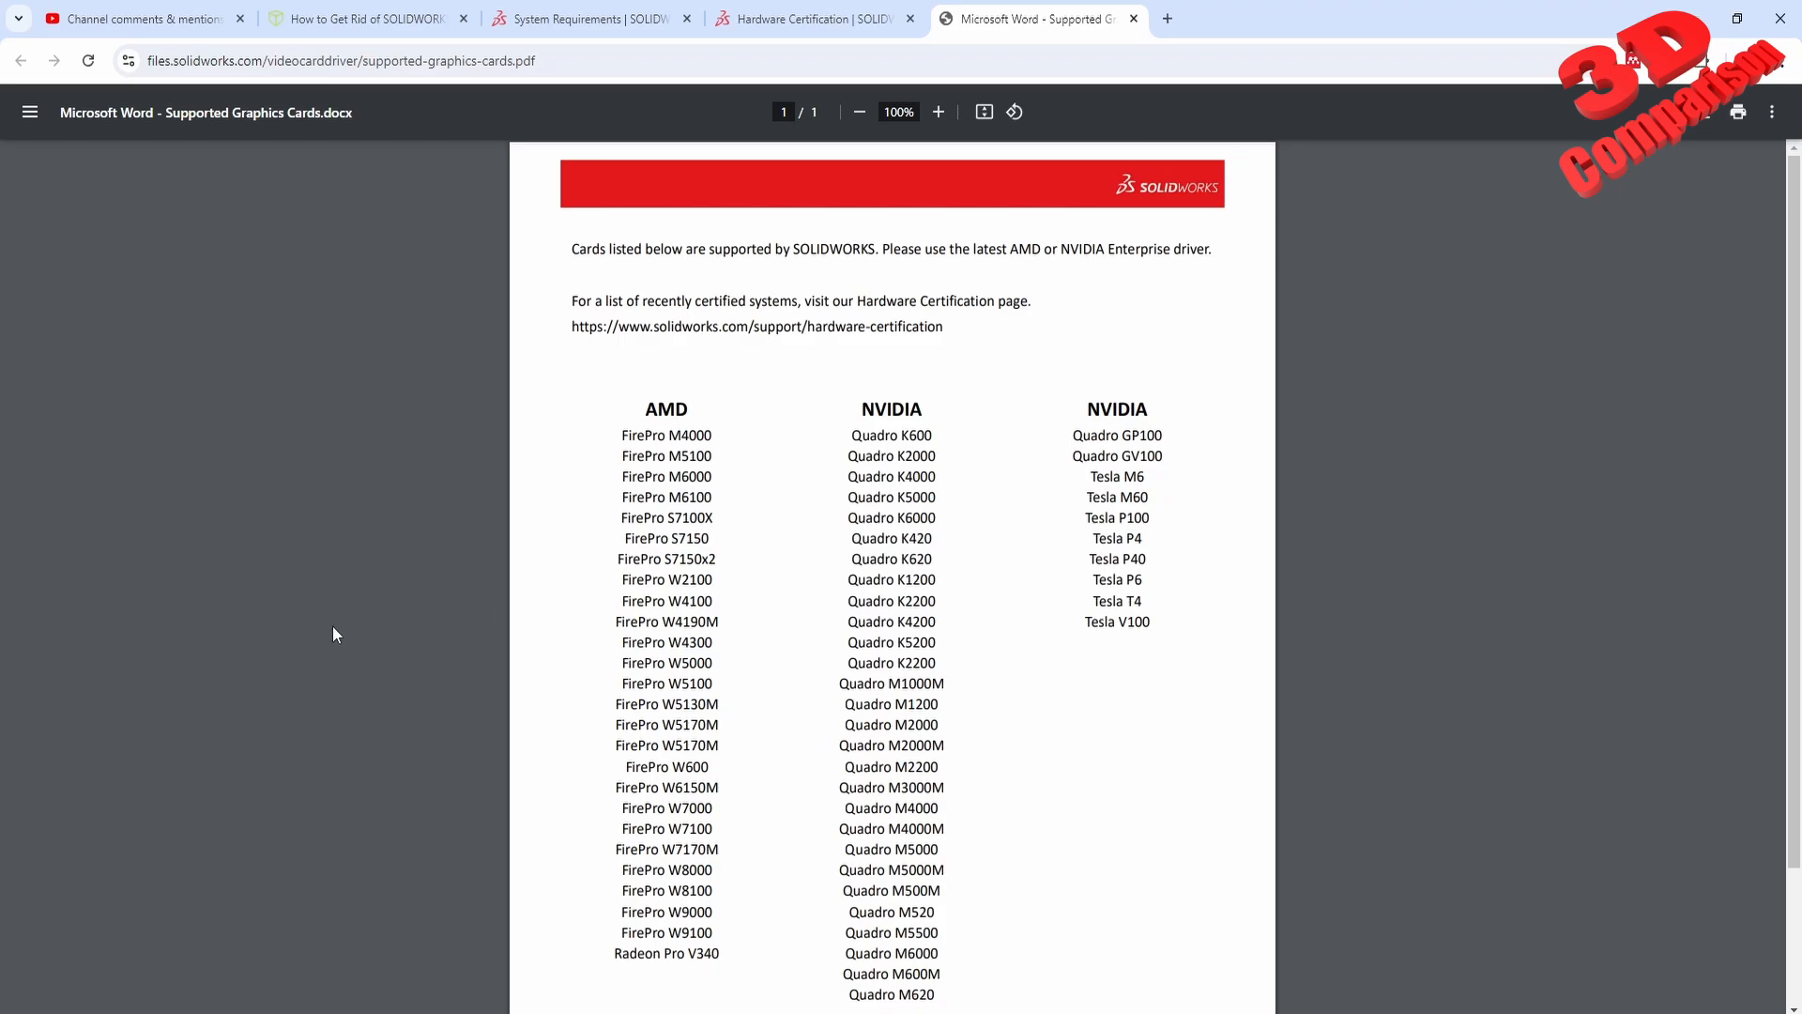
mouse_move(52, 622)
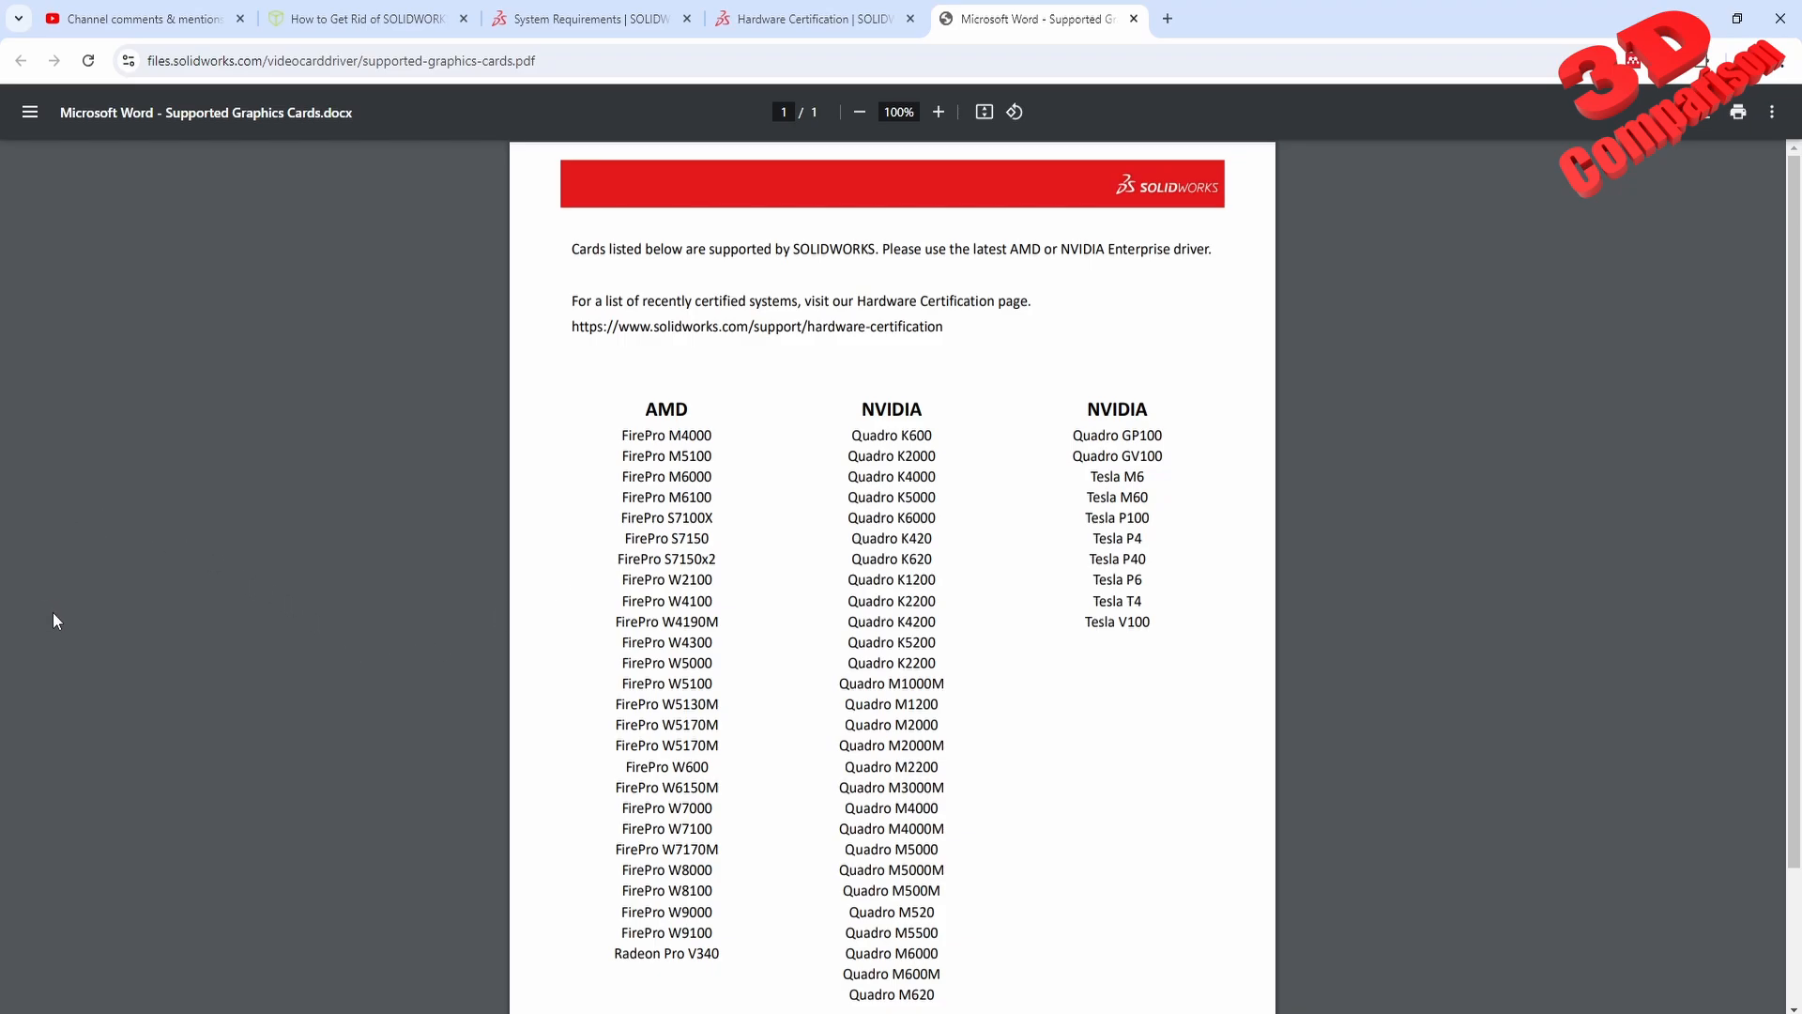
mouse_move(901, 837)
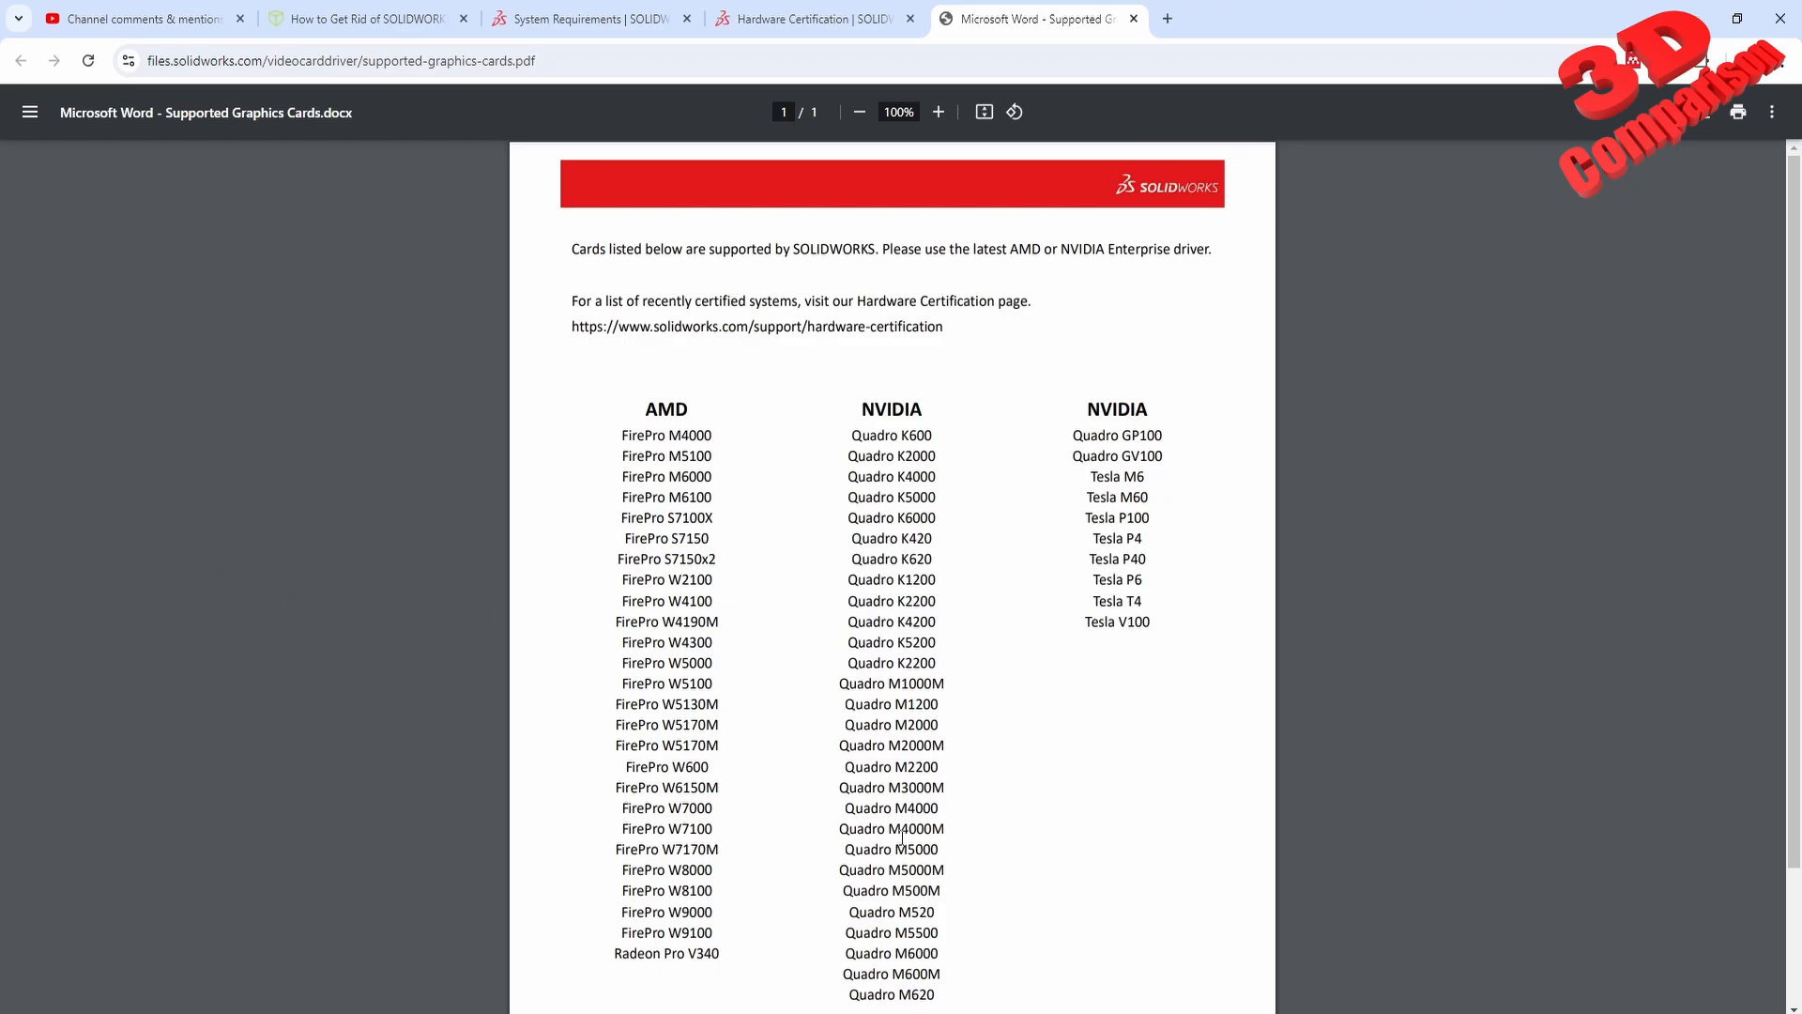